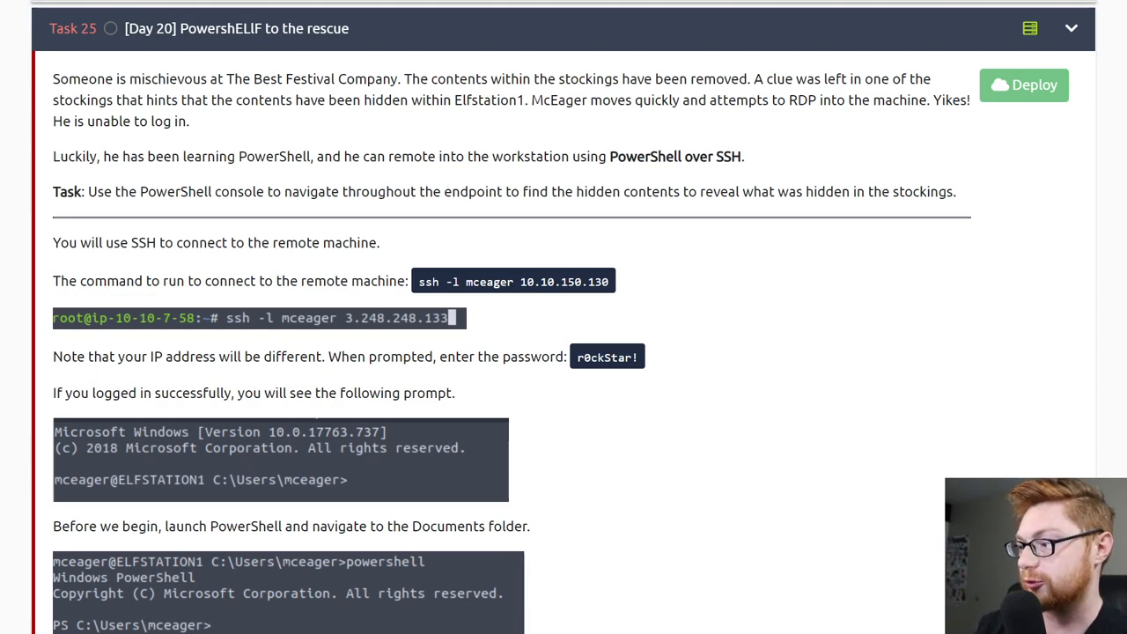
pyautogui.moveTo(1071, 333)
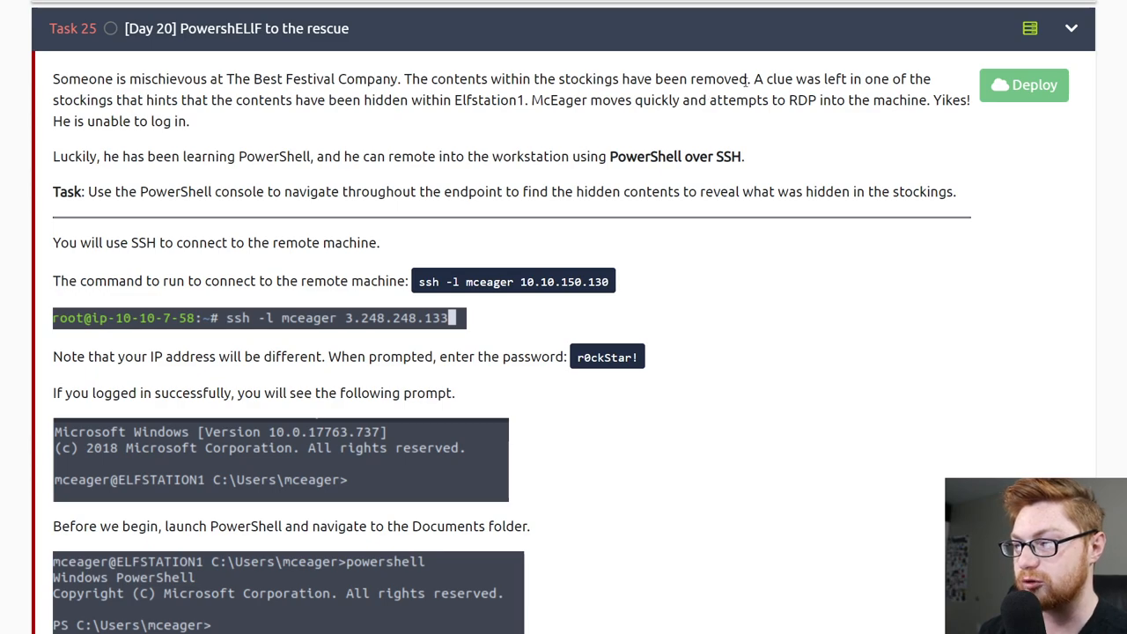
pyautogui.moveTo(274, 91)
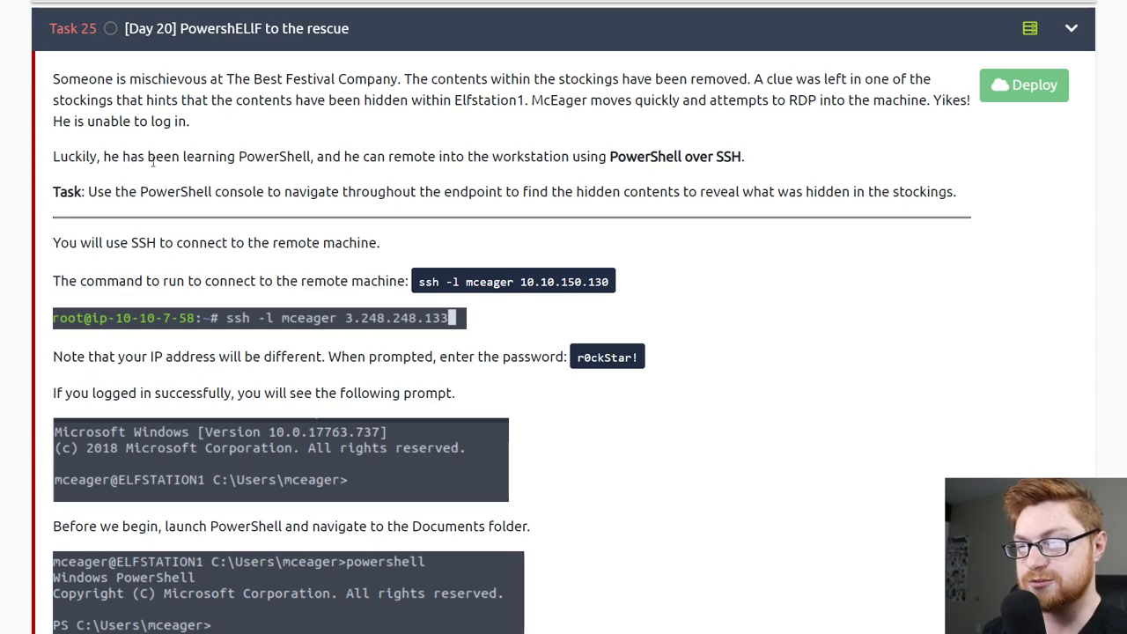
pyautogui.moveTo(332, 173)
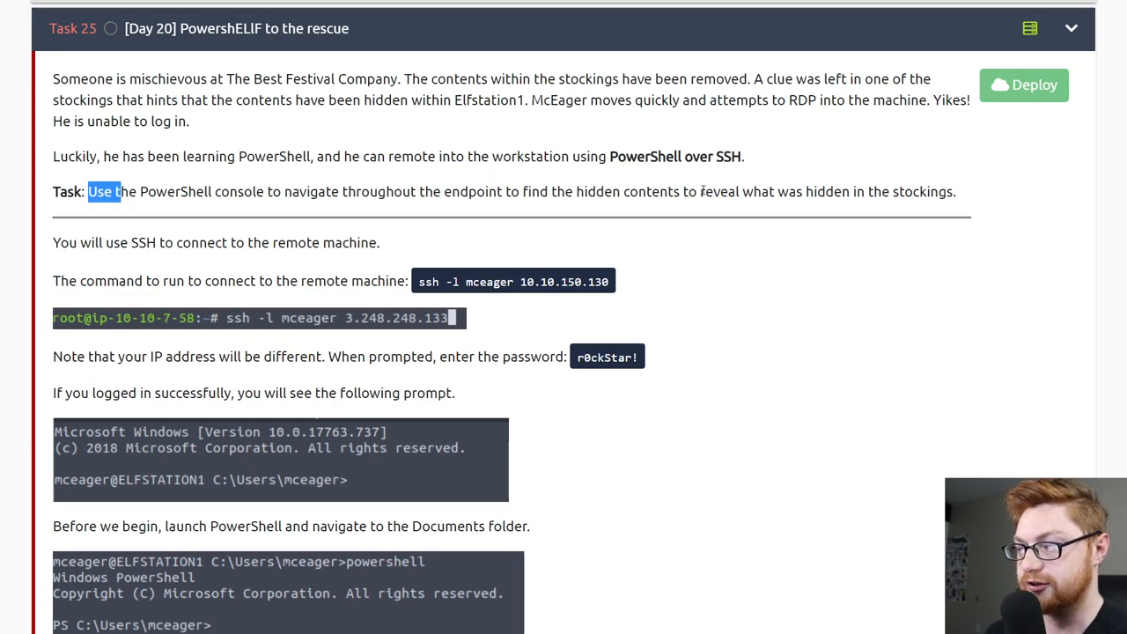
pyautogui.moveTo(986, 299)
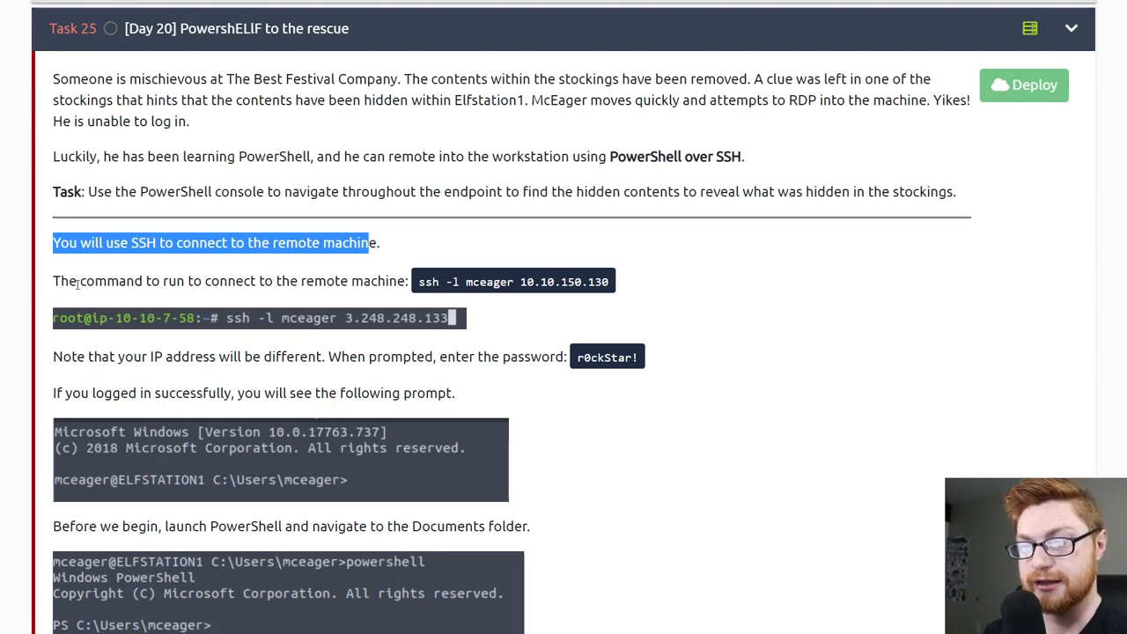
pyautogui.moveTo(402, 294)
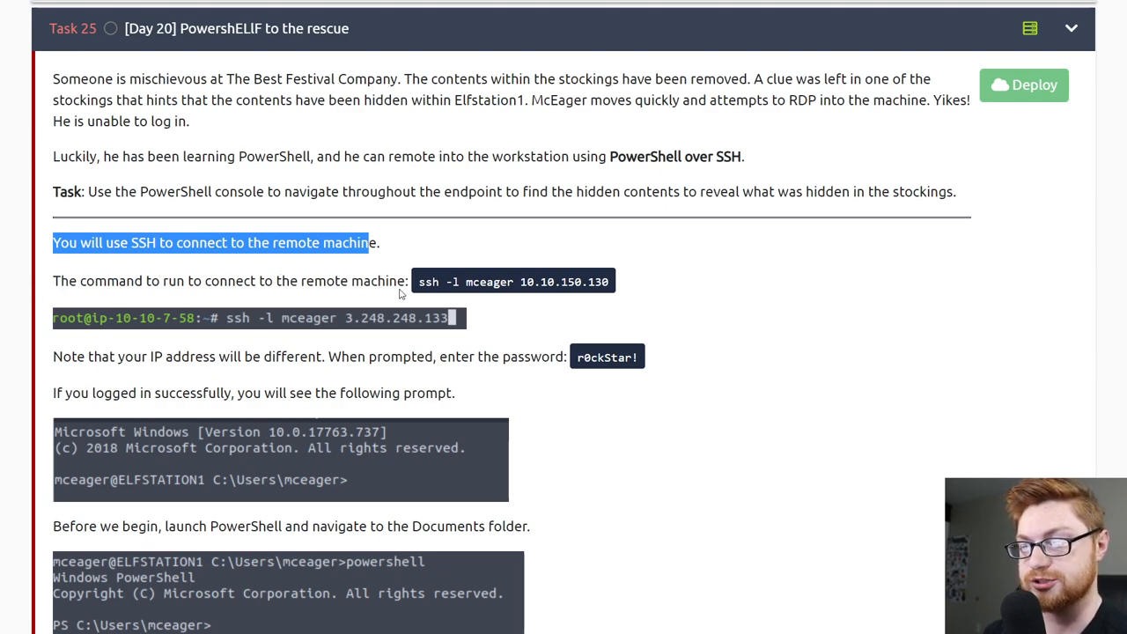
pyautogui.click(398, 294)
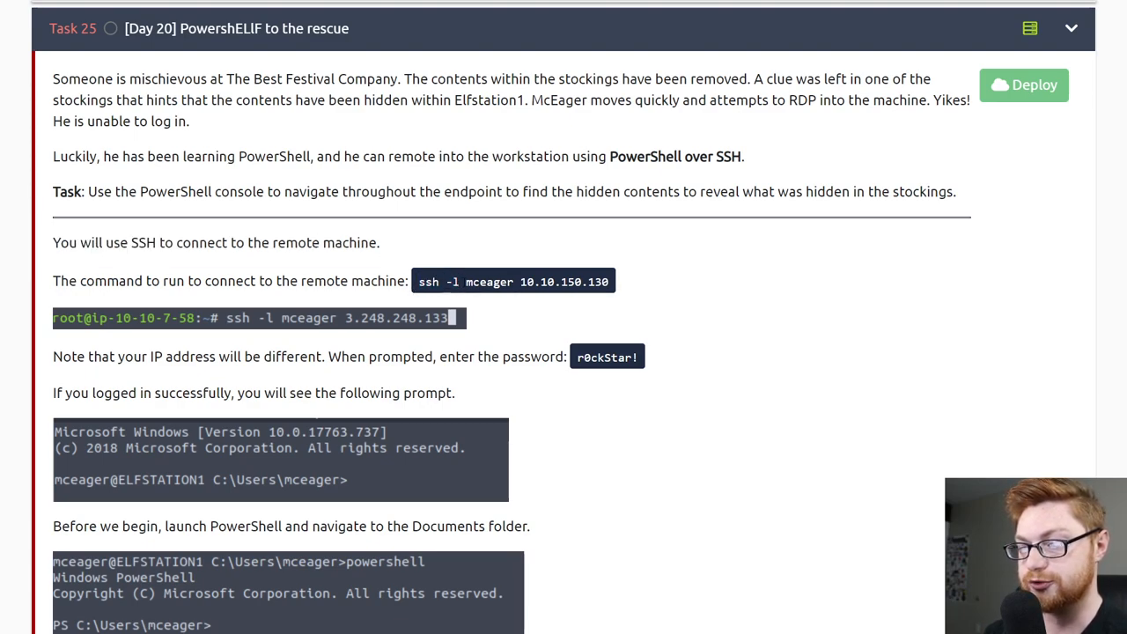
pyautogui.doubleClick(490, 282)
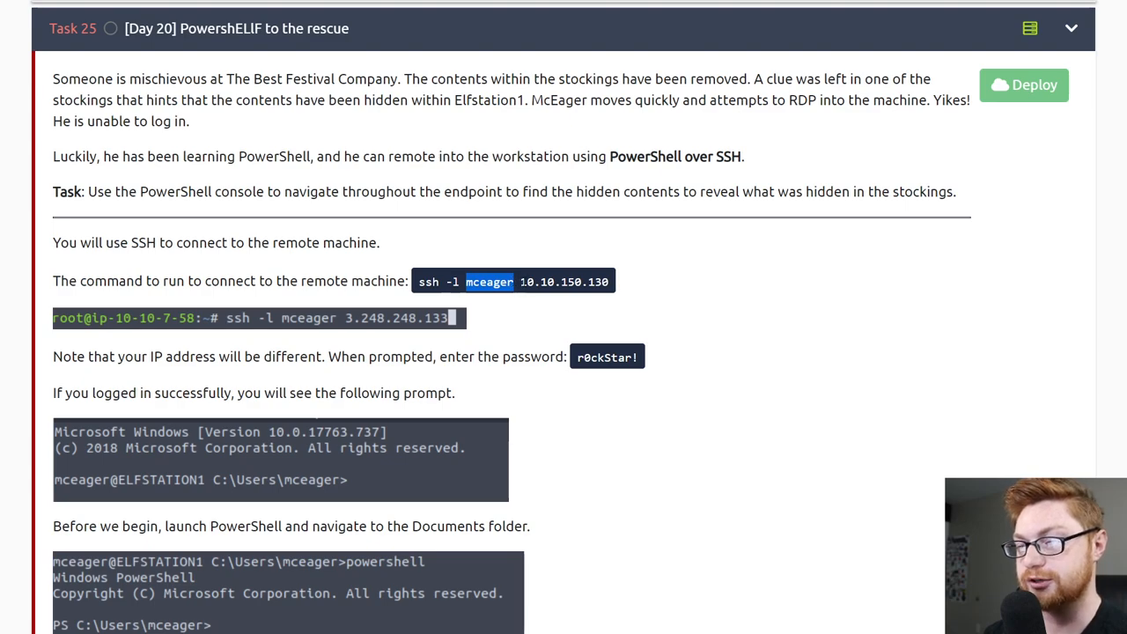
pyautogui.doubleClick(563, 282)
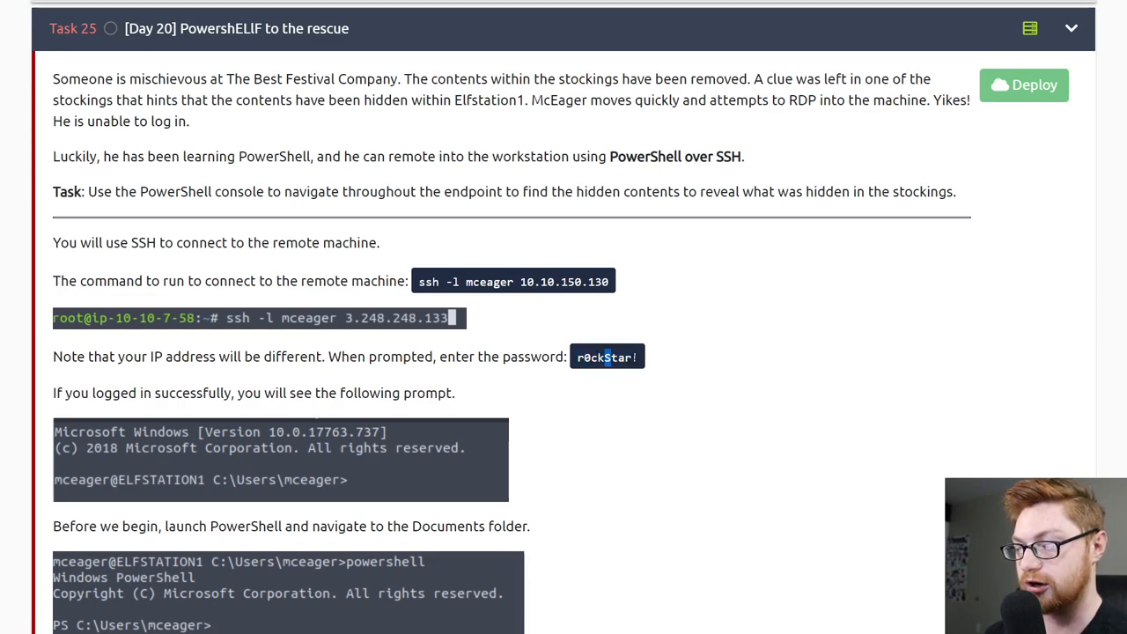
pyautogui.doubleClick(563, 281)
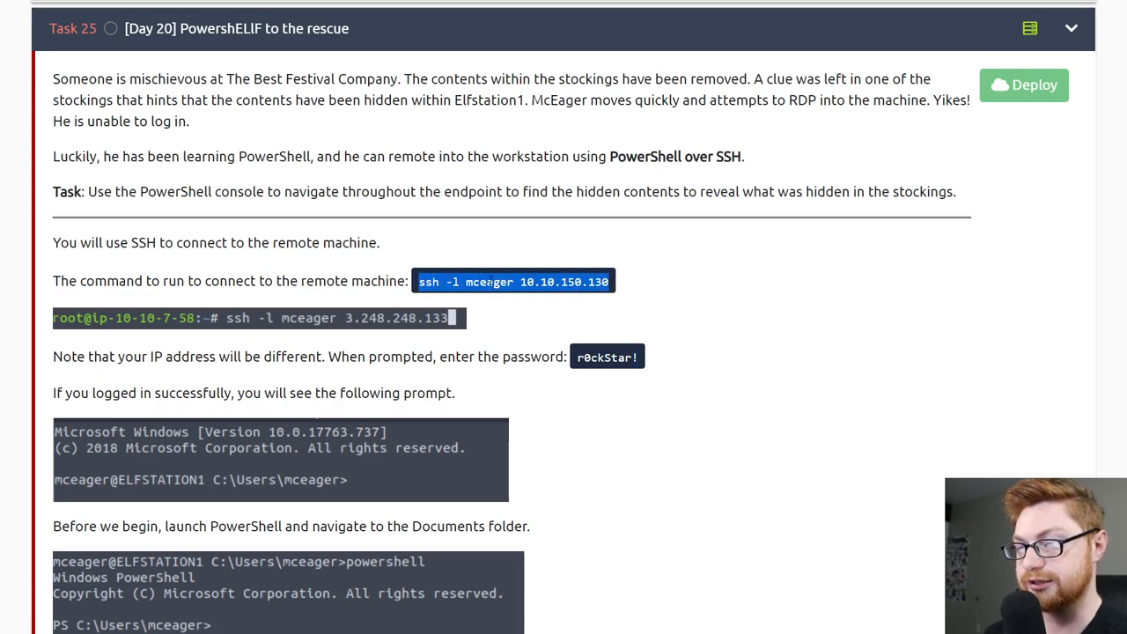
pyautogui.moveTo(850, 359)
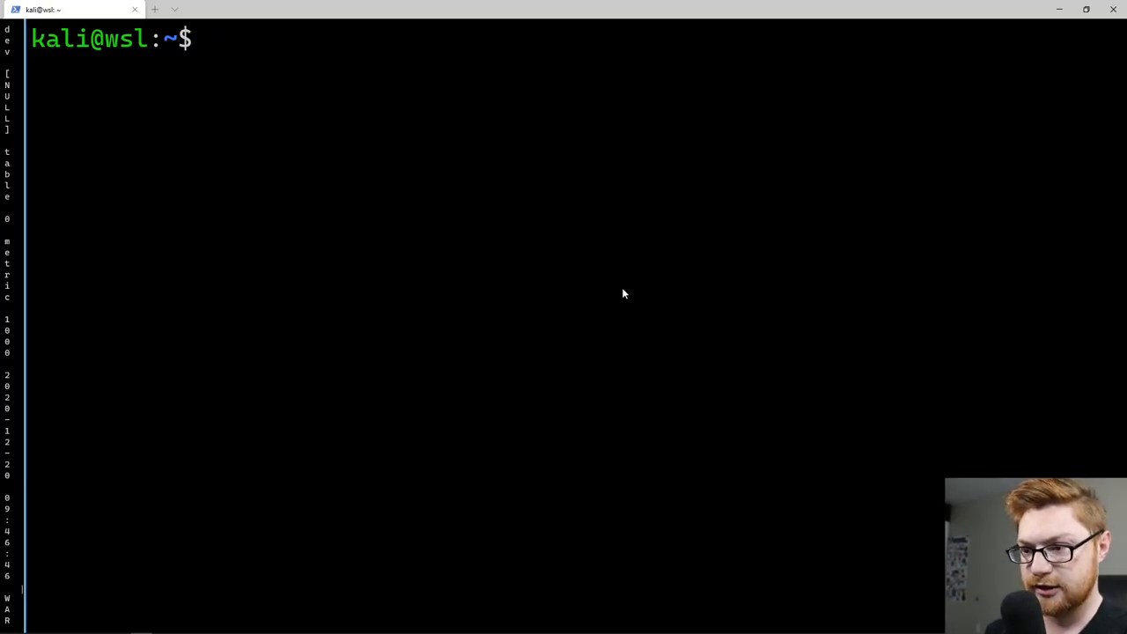
# Run ssh -l mceager 10.10.150.130 and log in with the password to reach ELFSTATION1.
pyautogui.write('ssh -l mceager 10.10.150.130')
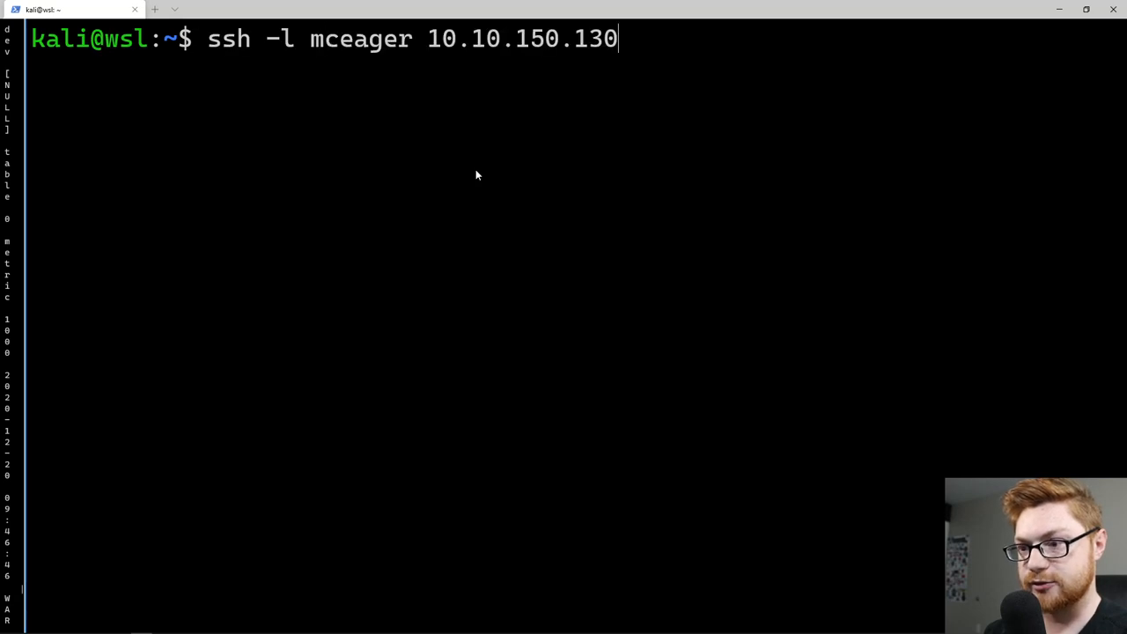
pyautogui.press('Return')
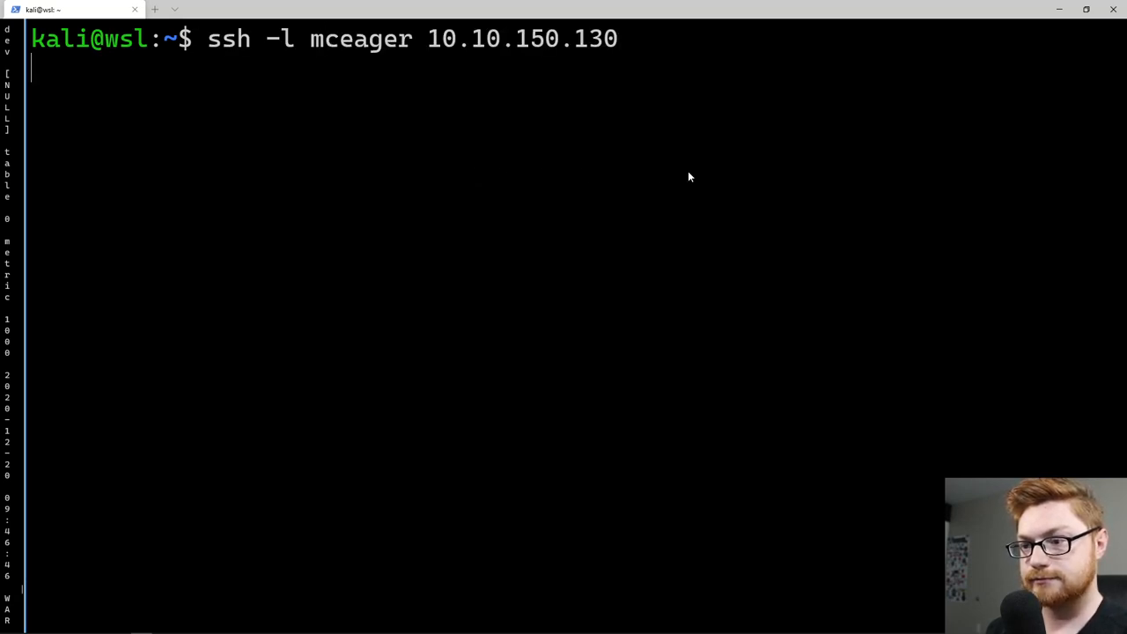
pyautogui.press('Return')
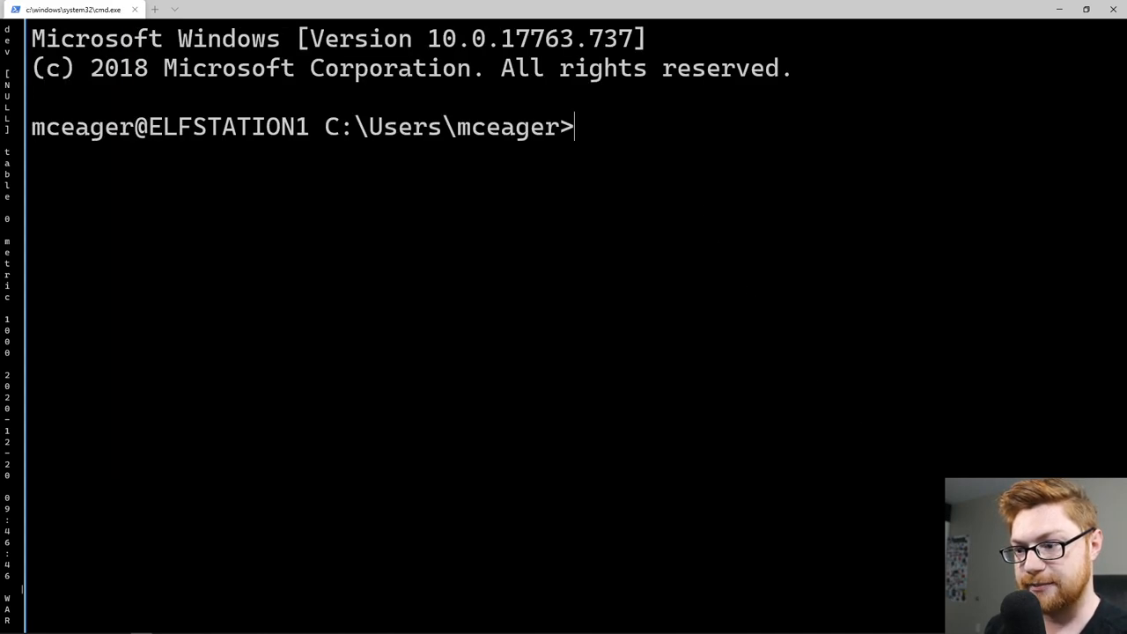
pyautogui.press('alt+tab')
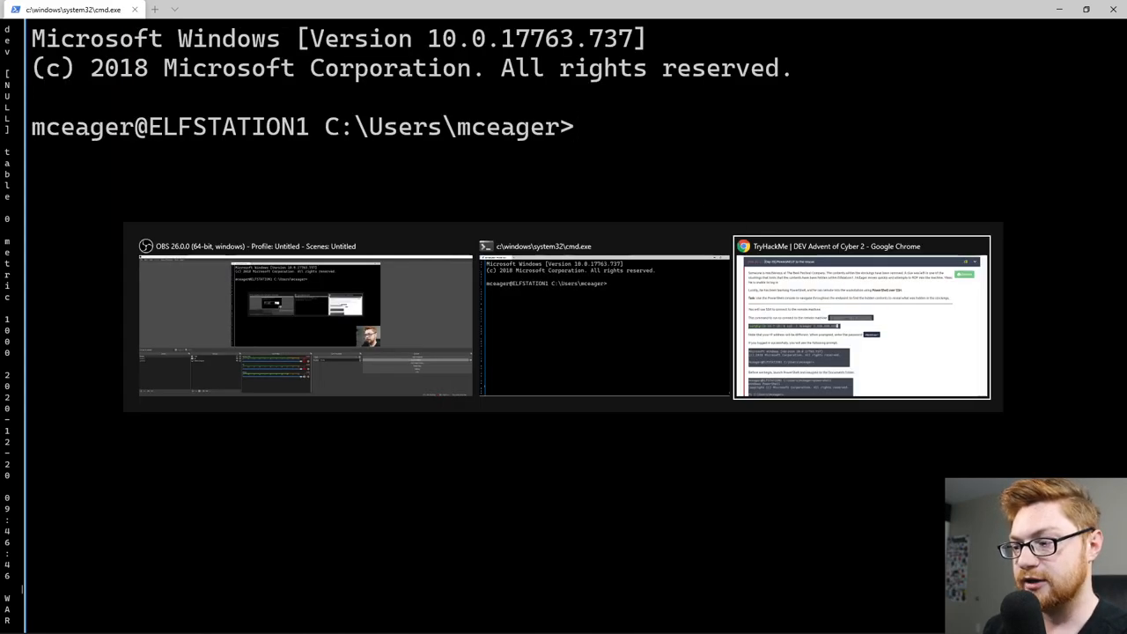
# Scroll the task page to the 'launch PowerShell and navigate to Documents' step.
pyautogui.click(861, 317)
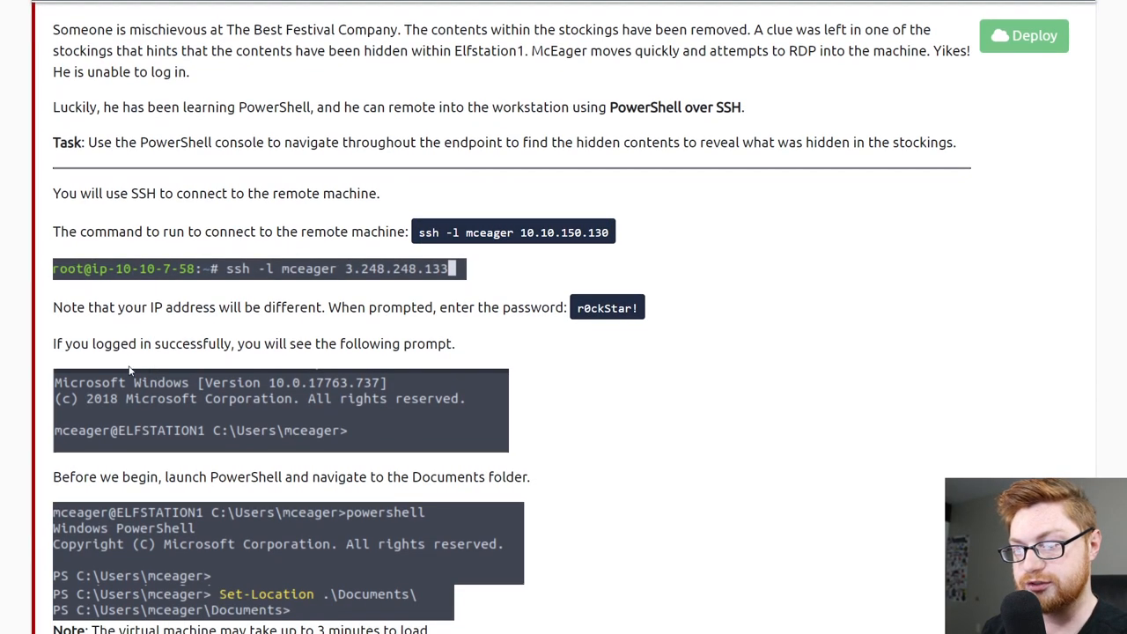
pyautogui.scroll(-3)
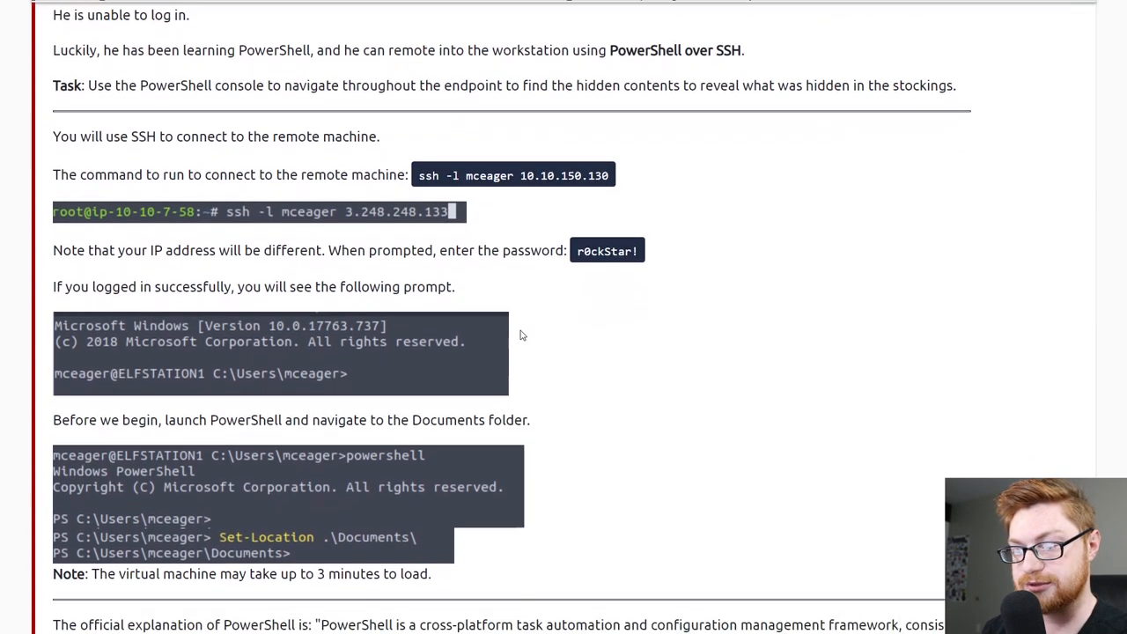
pyautogui.scroll(-3)
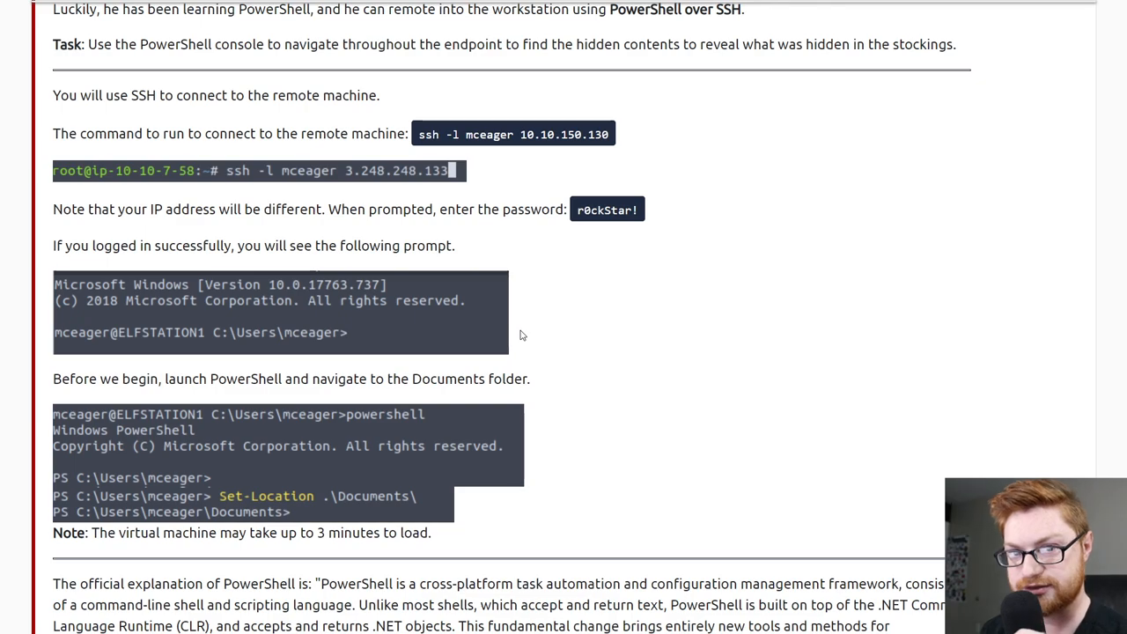
pyautogui.moveTo(581, 400)
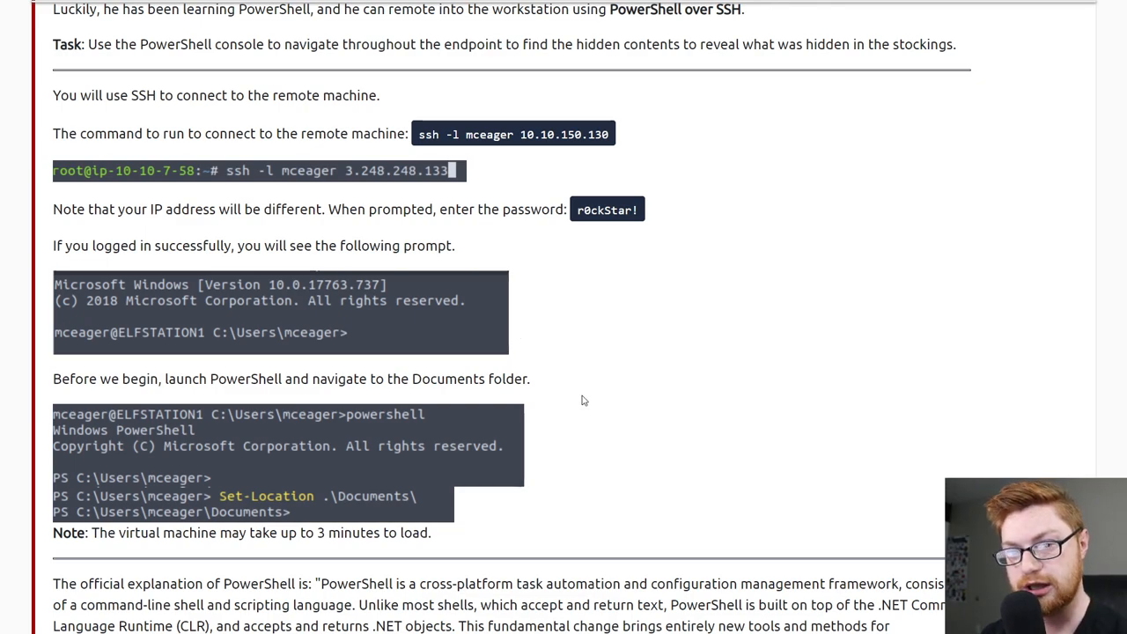
pyautogui.moveTo(202, 391)
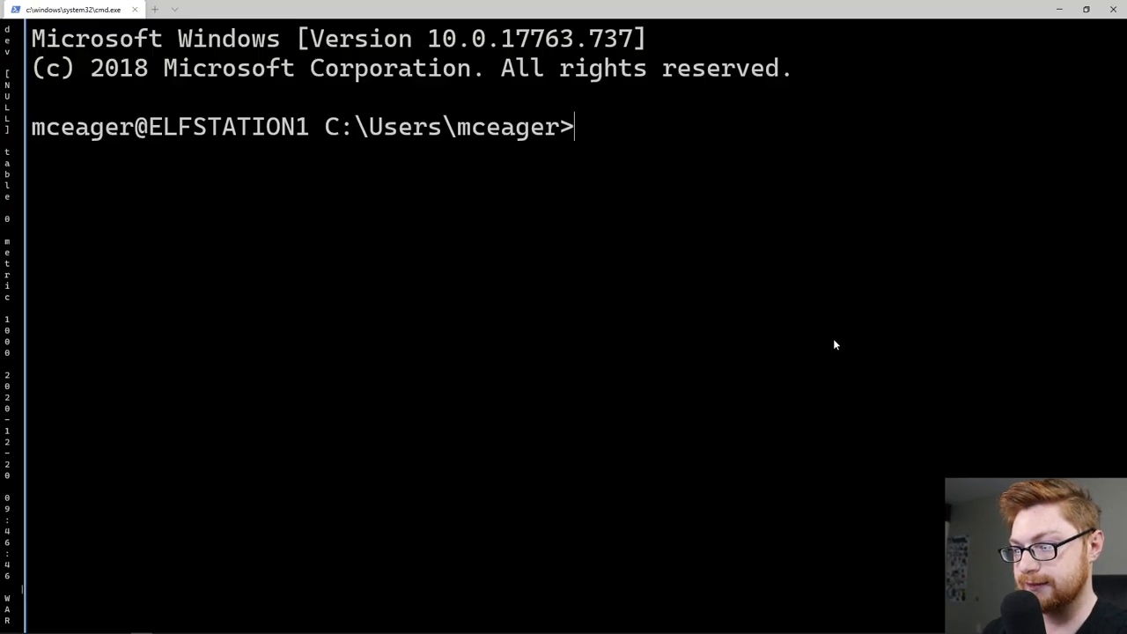
# Start powershell at the remote cmd prompt to get the PS prompt in C:\Users\mceager.
pyautogui.write('powershell')
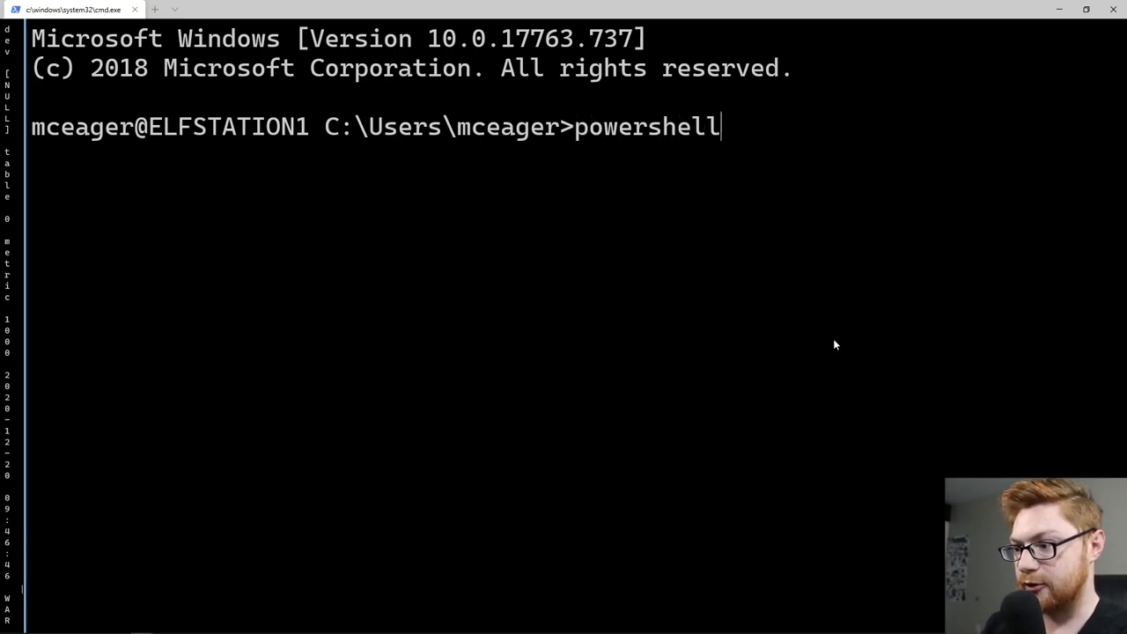
pyautogui.moveTo(927, 519)
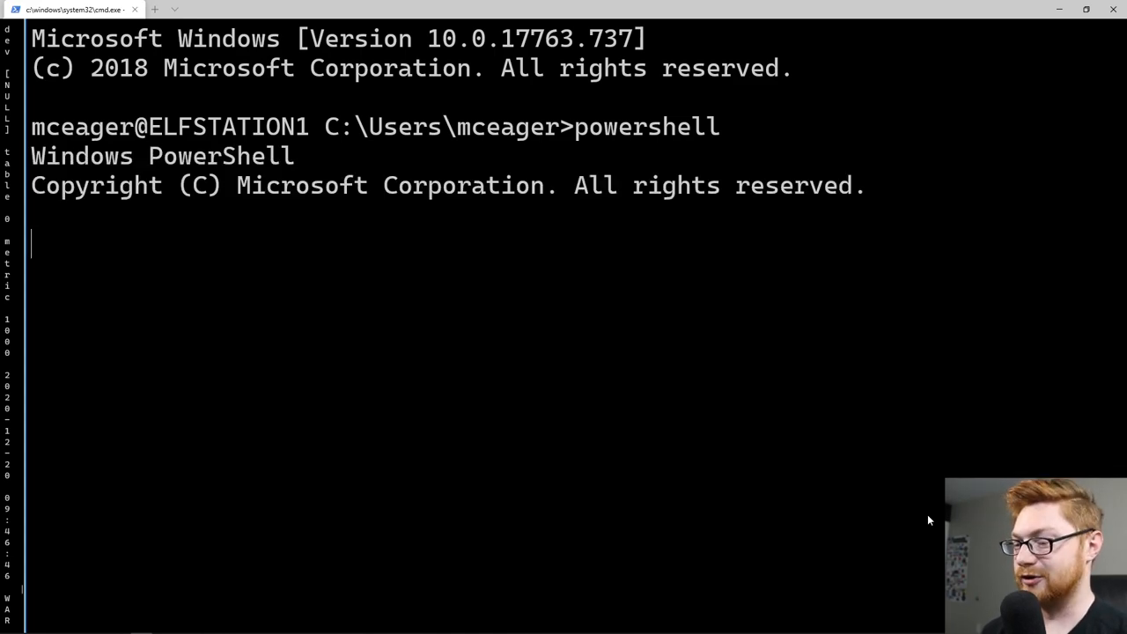
pyautogui.press('Return')
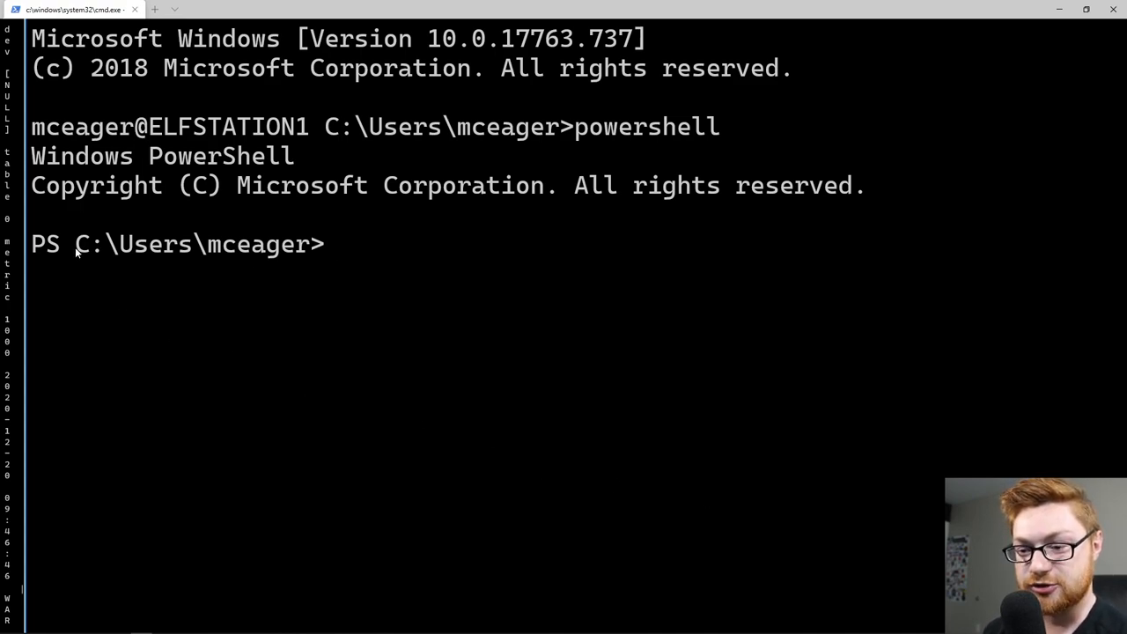
pyautogui.moveTo(38, 255)
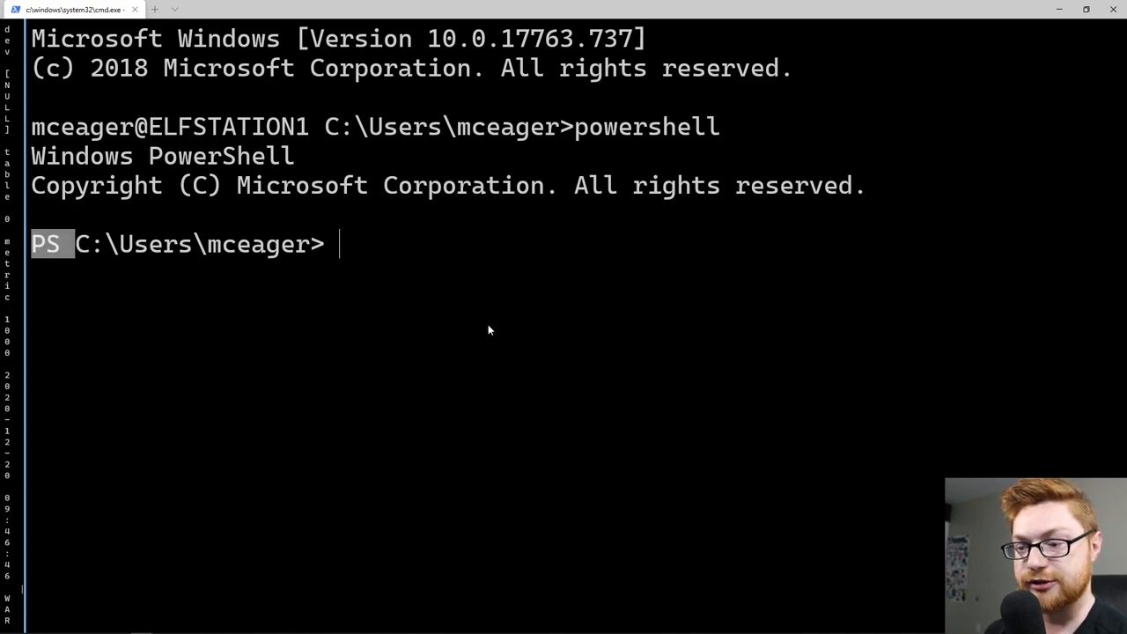
pyautogui.write('our')
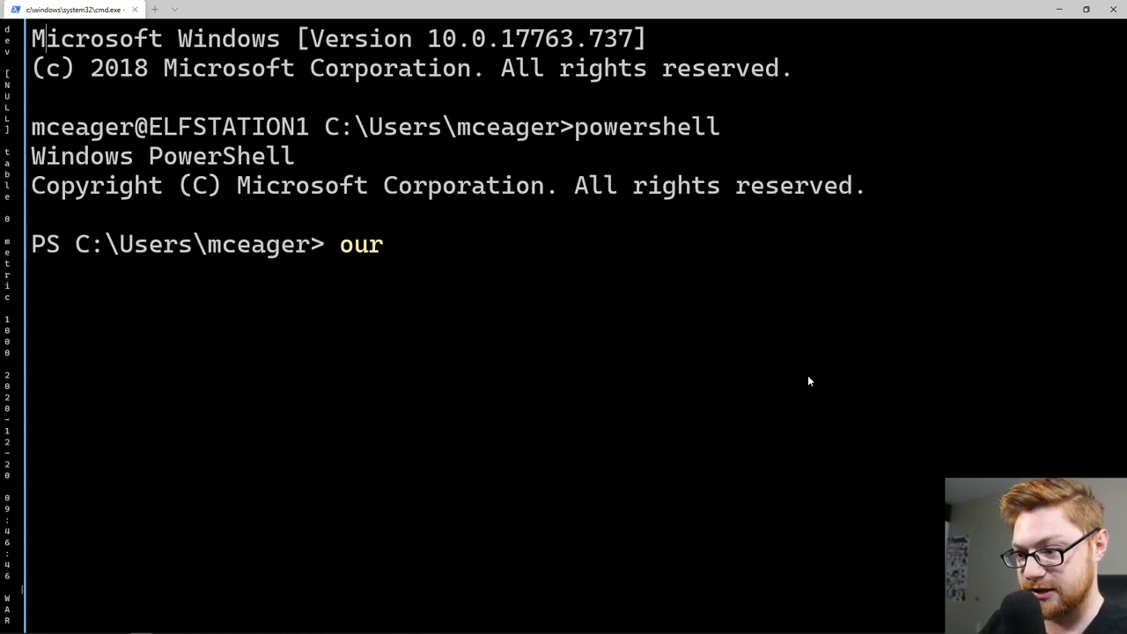
pyautogui.write('com')
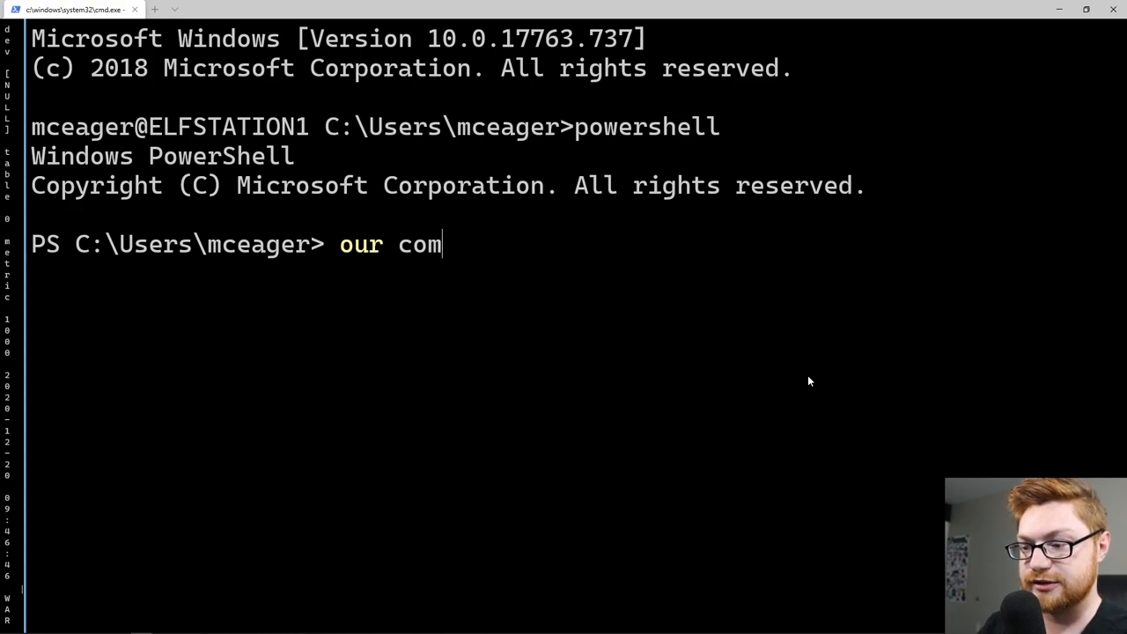
pyautogui.write('man')
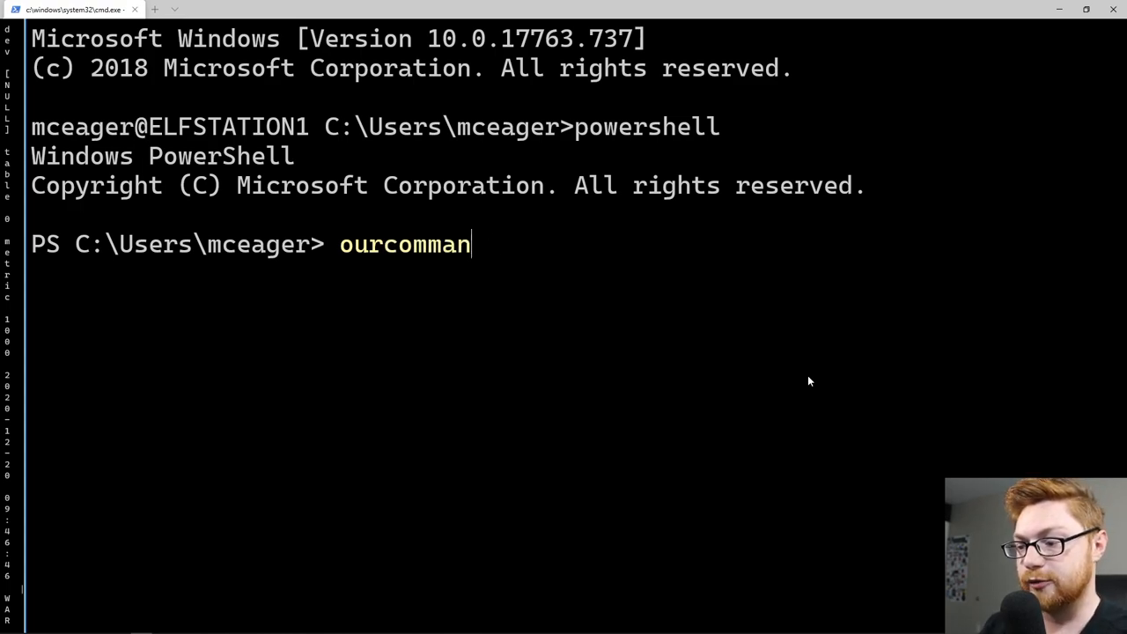
pyautogui.write('ds')
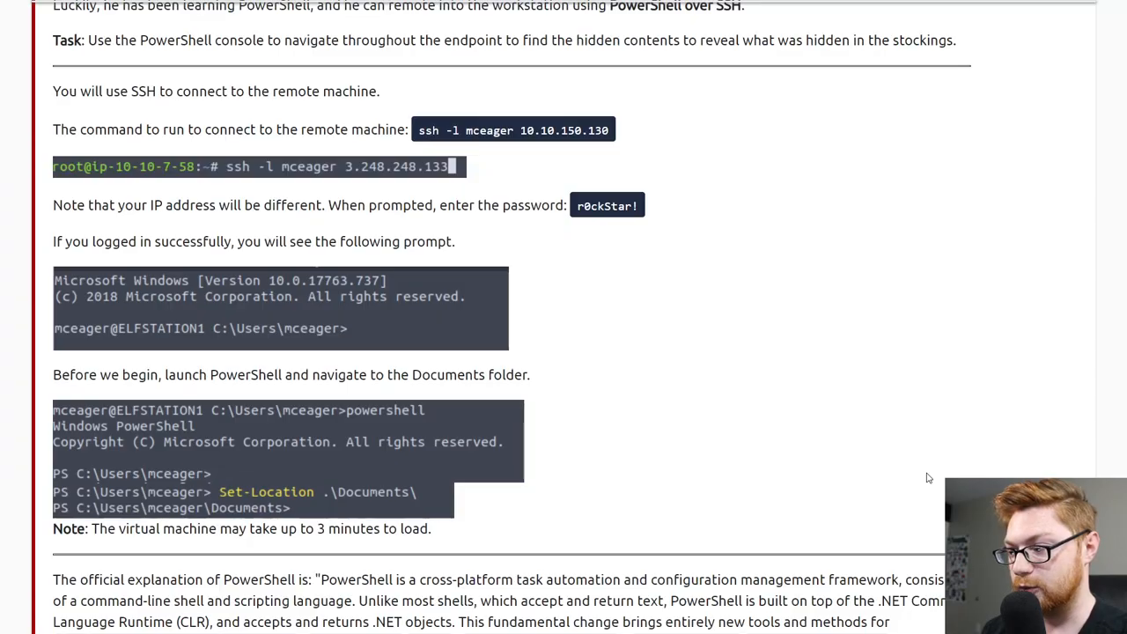
# Scroll through the PowerShell introduction and the Get-ChildItem parameter list.
pyautogui.scroll(-3)
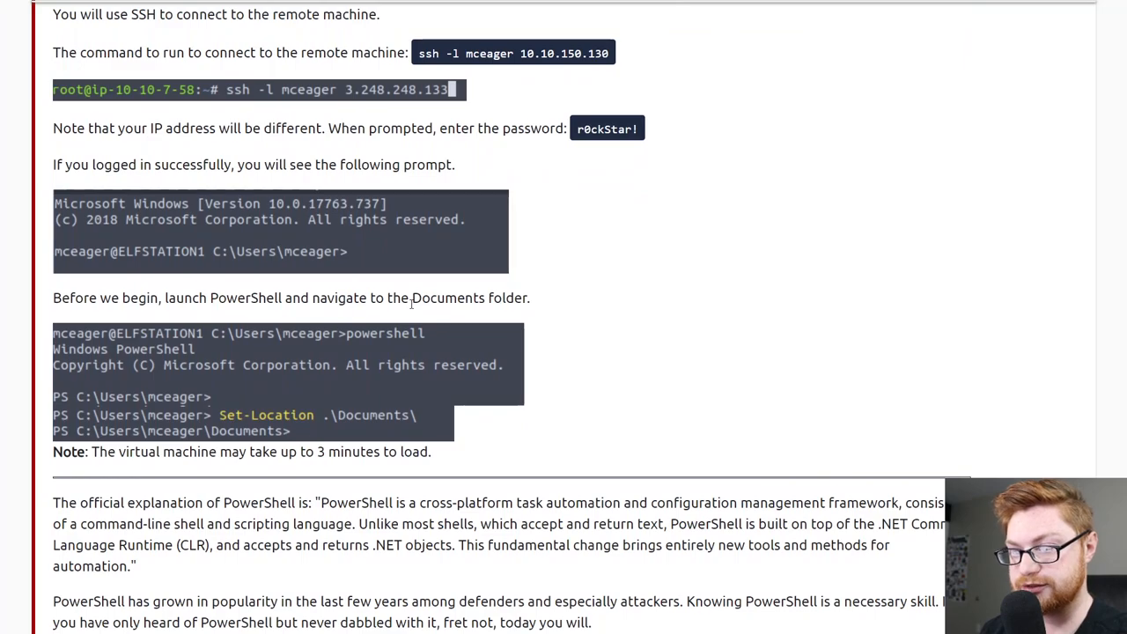
pyautogui.scroll(-3)
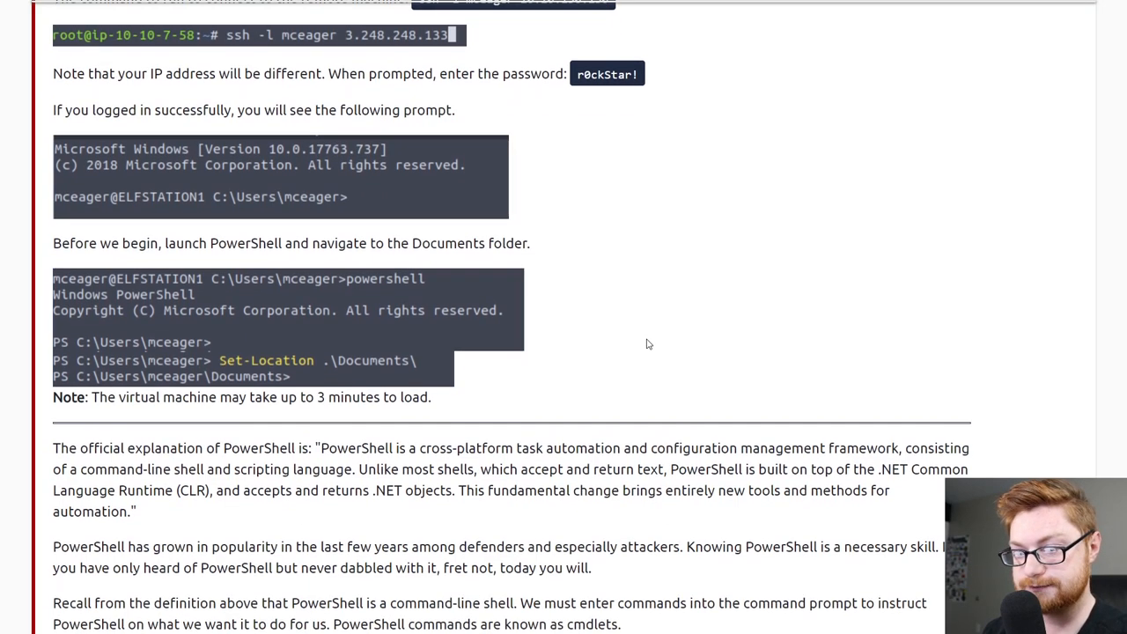
pyautogui.scroll(-3)
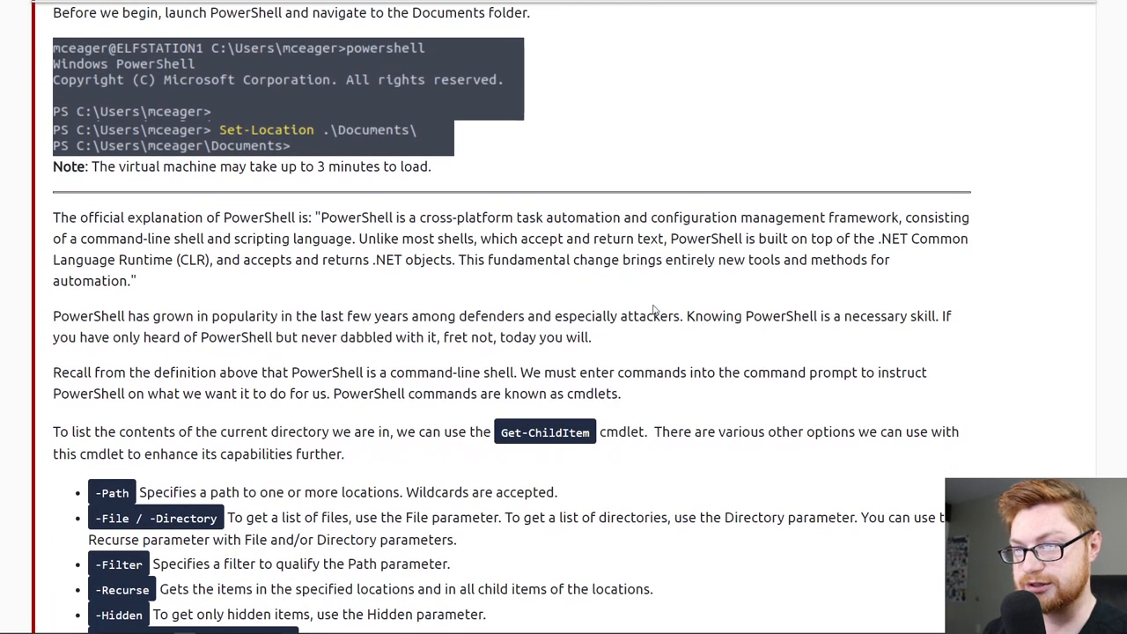
pyautogui.moveTo(295, 138)
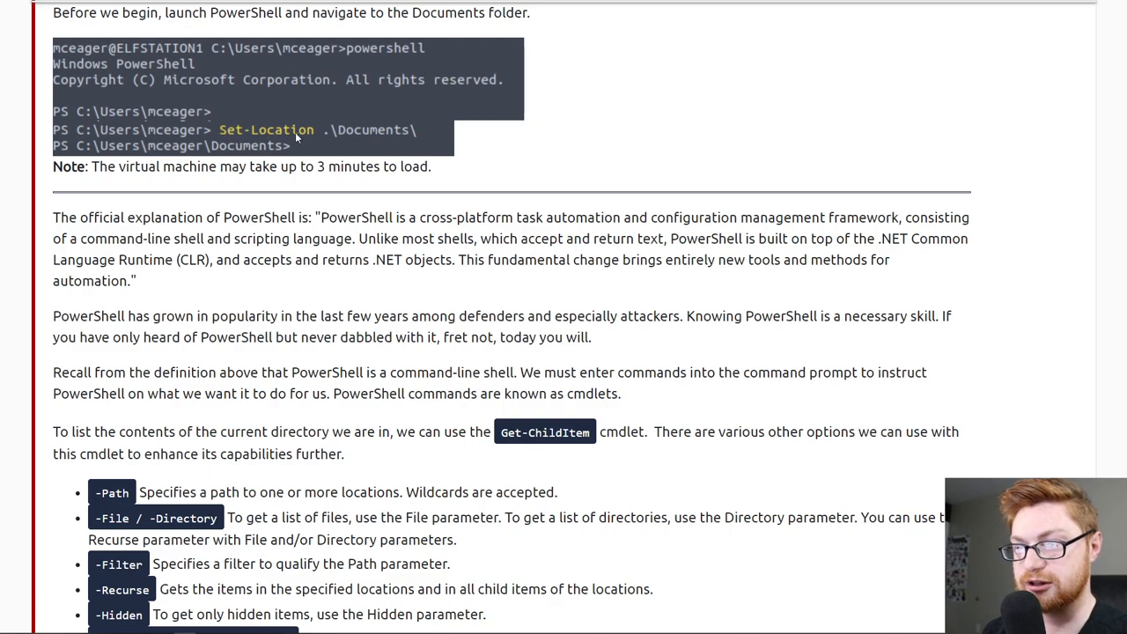
pyautogui.moveTo(565, 155)
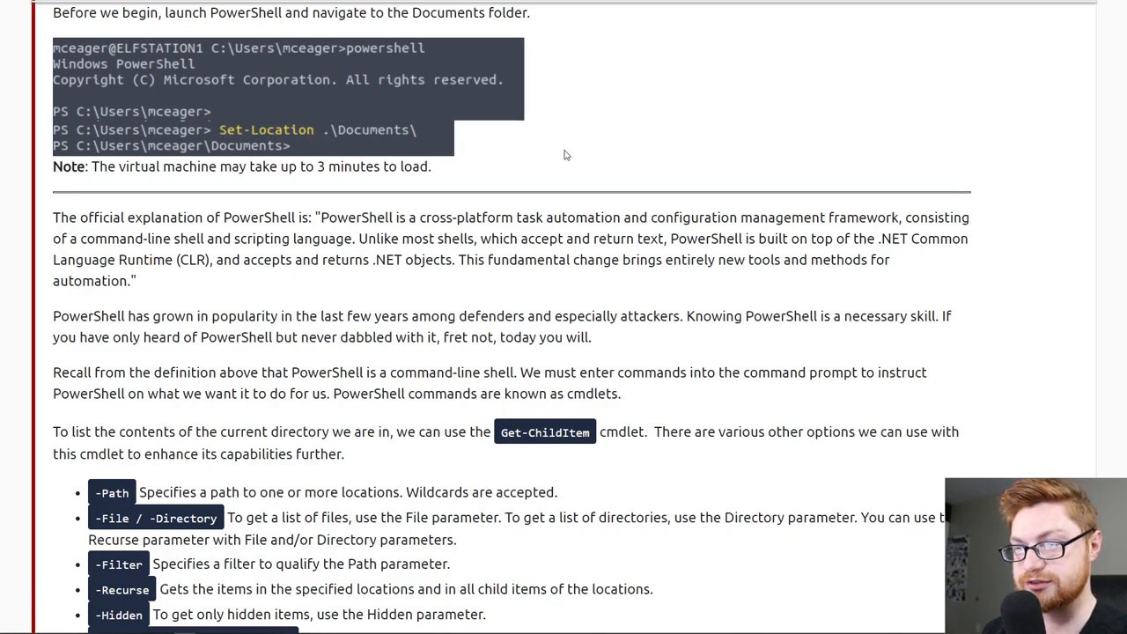
pyautogui.moveTo(581, 156)
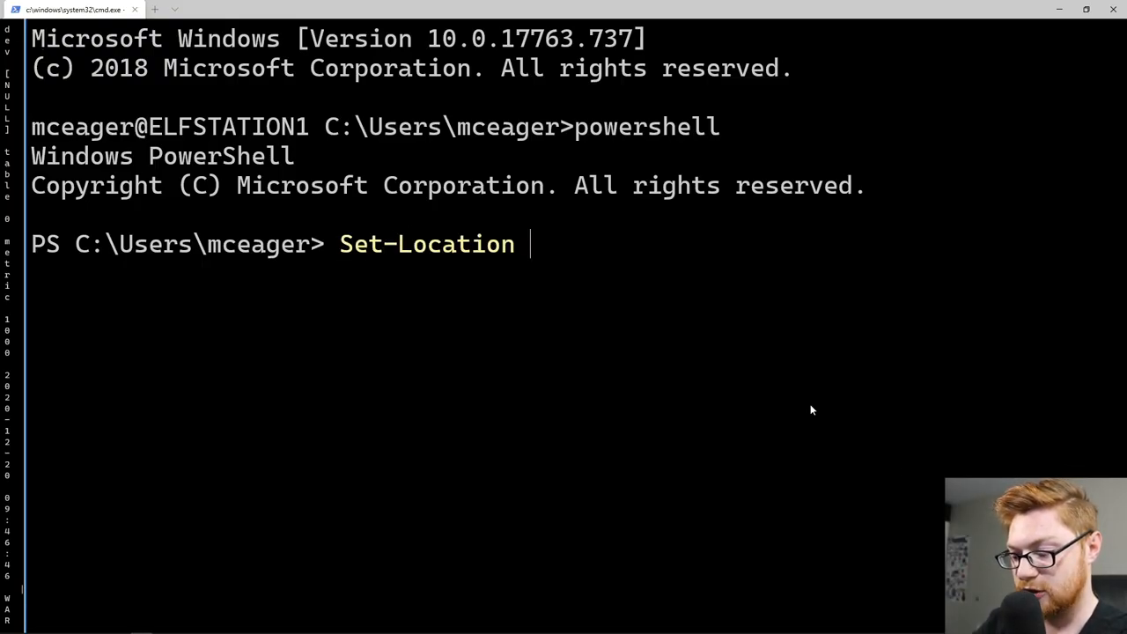
# Move into Documents with Set-Location and back up to the home folder with cd ..
pyautogui.write('Documents')
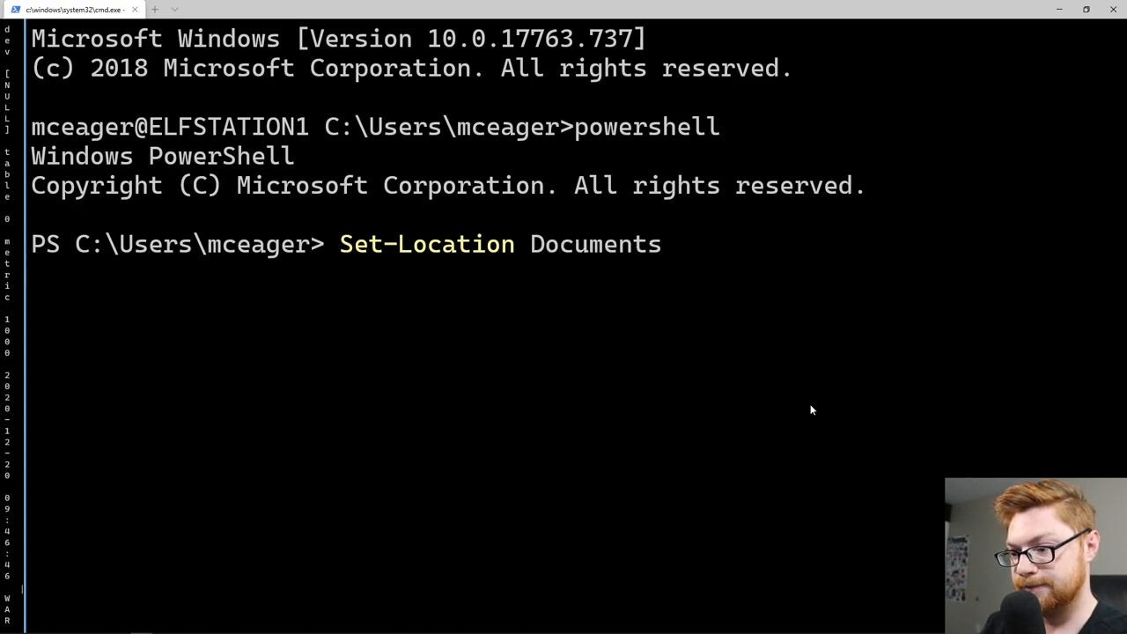
pyautogui.press('Return')
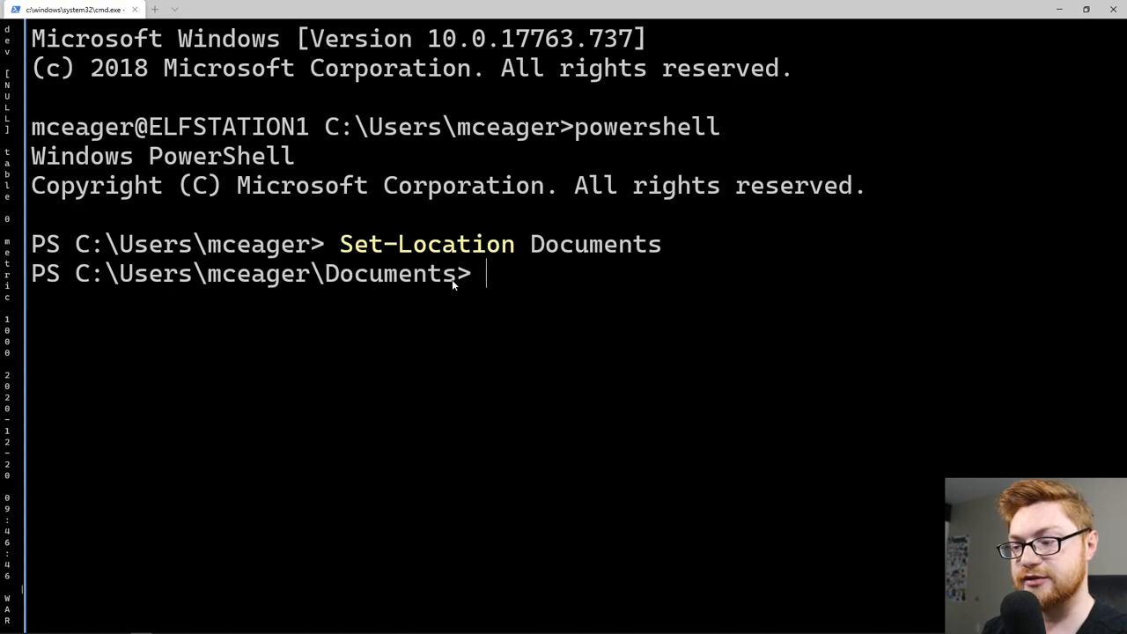
pyautogui.doubleClick(588, 243)
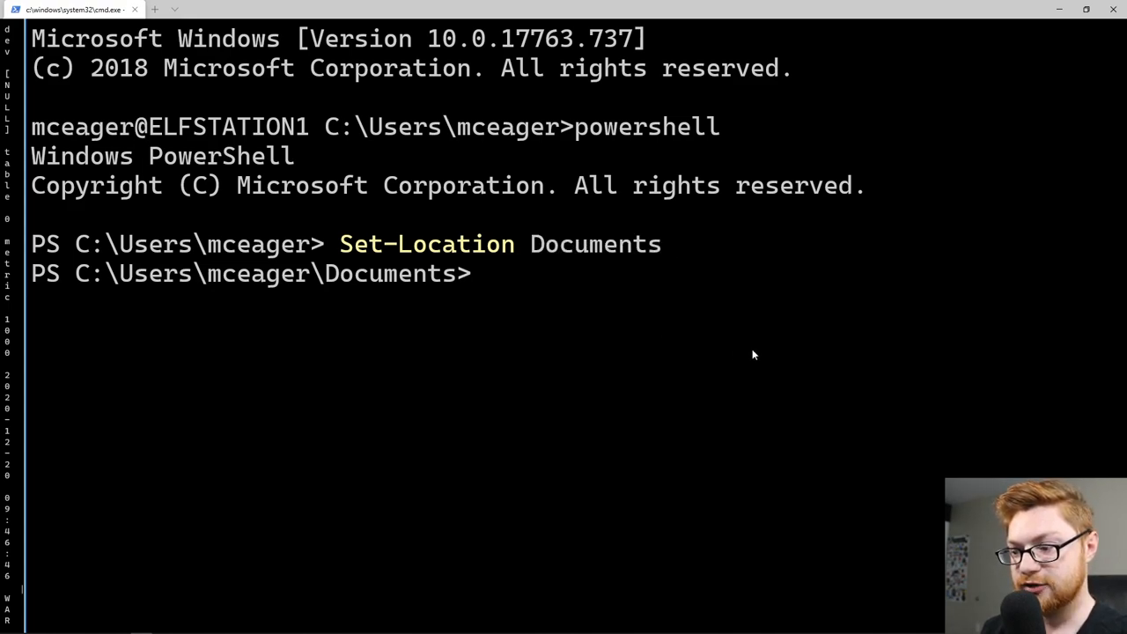
pyautogui.write('cd')
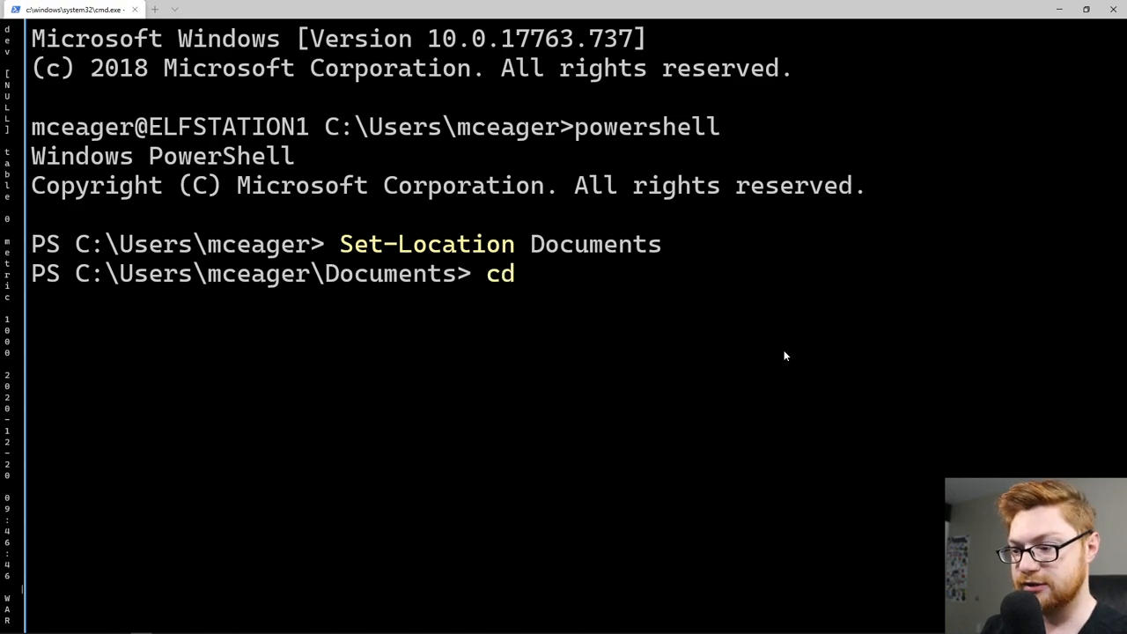
pyautogui.press('Return')
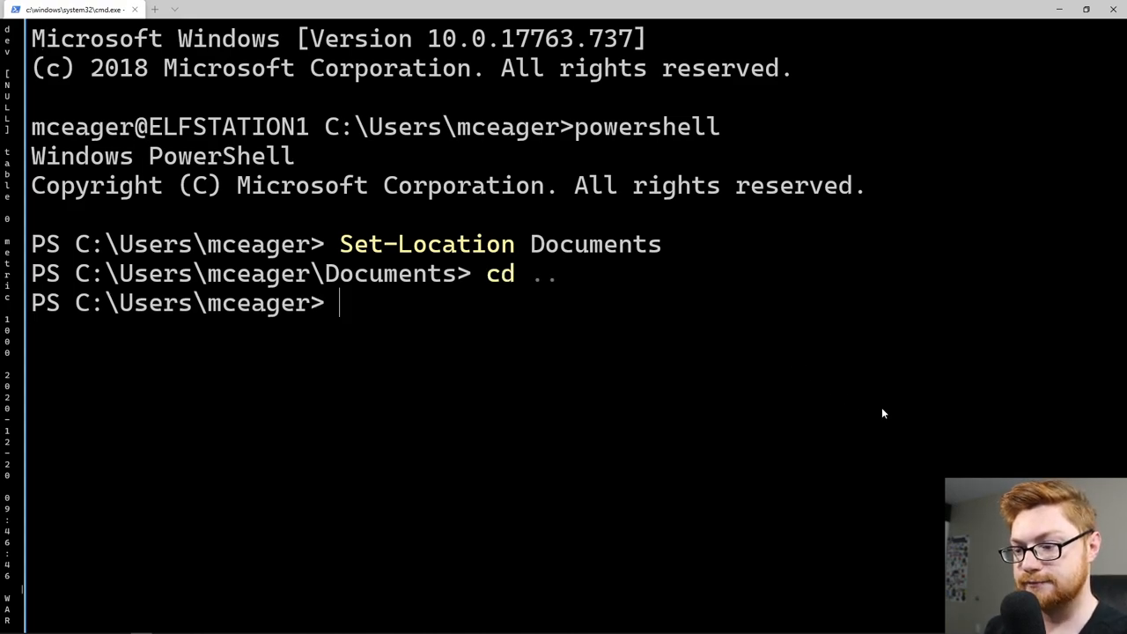
# List the home folder with Get-ChildItem after the mistyped Get-ChildItems fails, marking the Documents entry.
pyautogui.write('Get-')
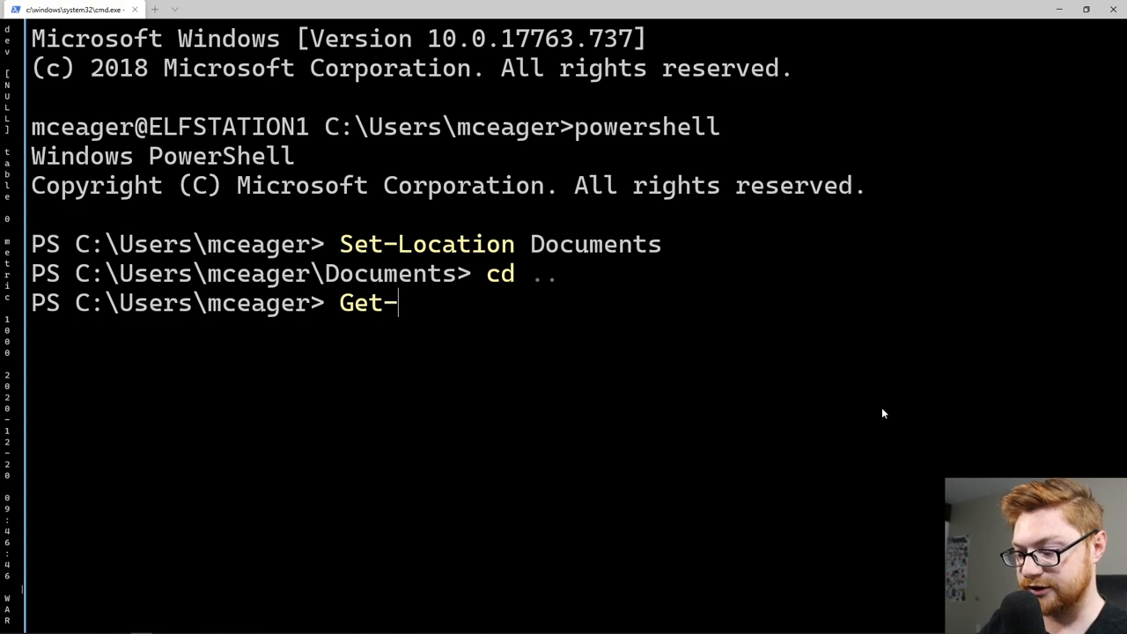
pyautogui.write('ChildiTems')
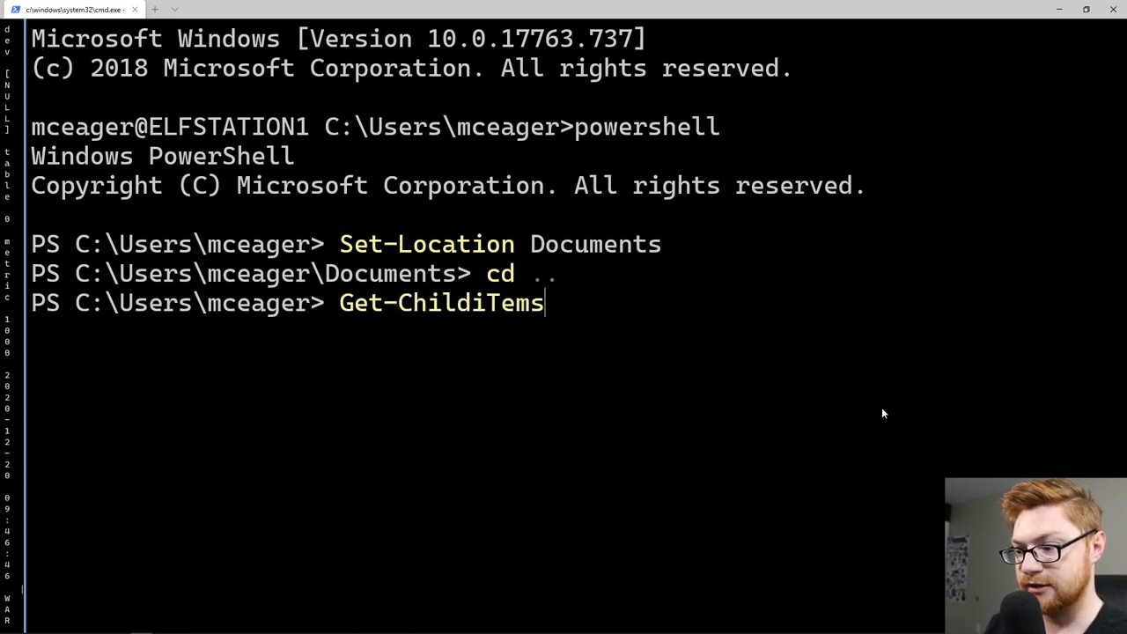
pyautogui.press('BackSpace')
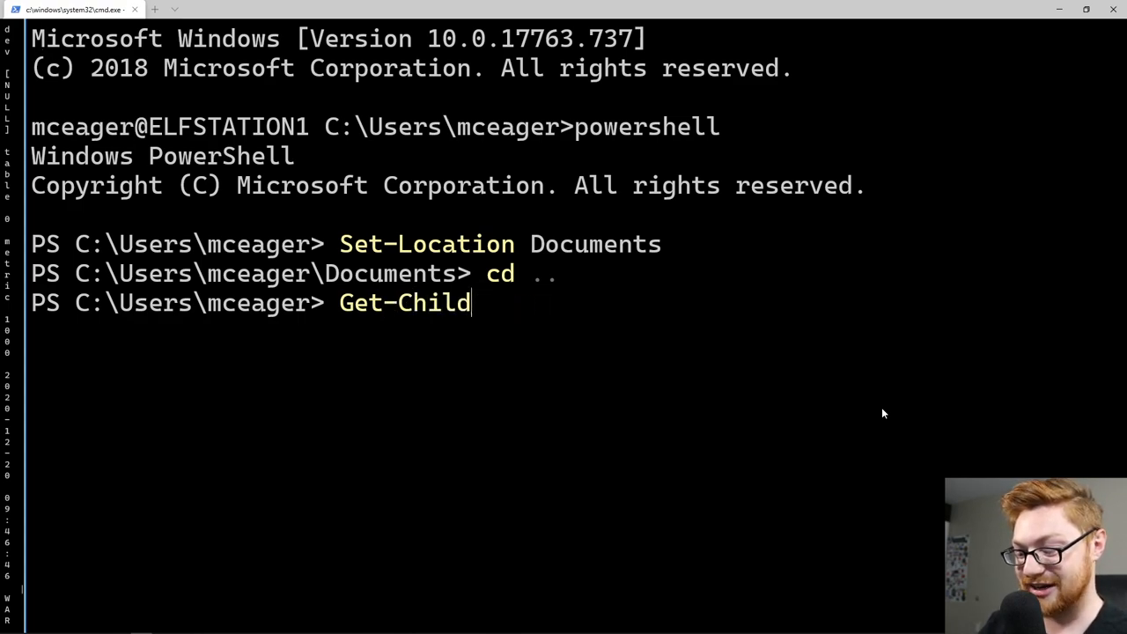
pyautogui.write('Items')
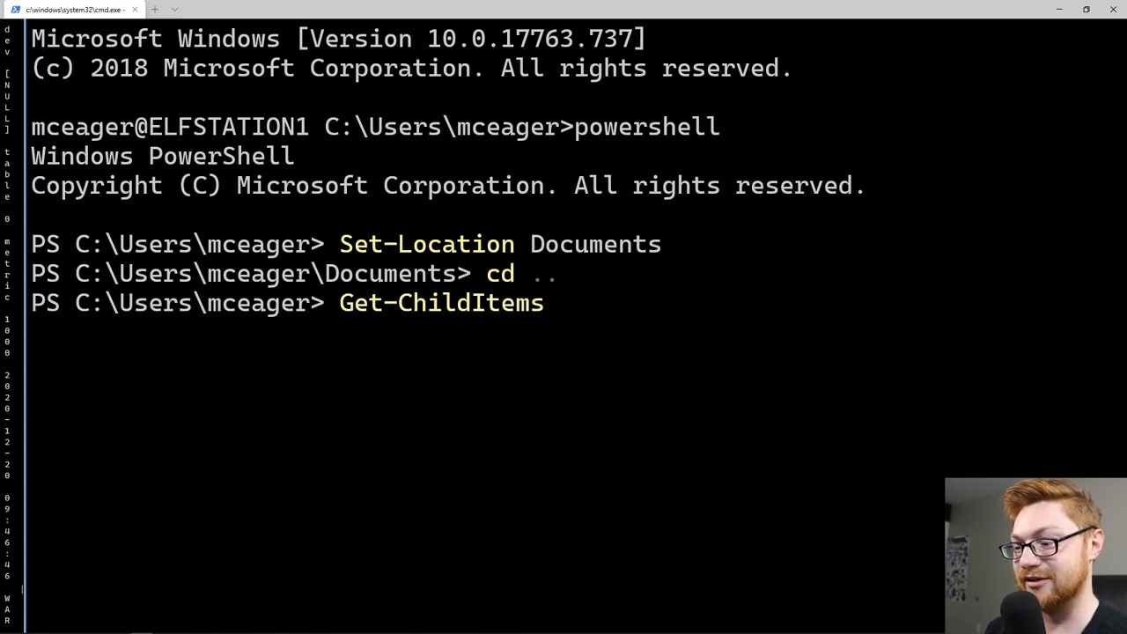
pyautogui.press('Return')
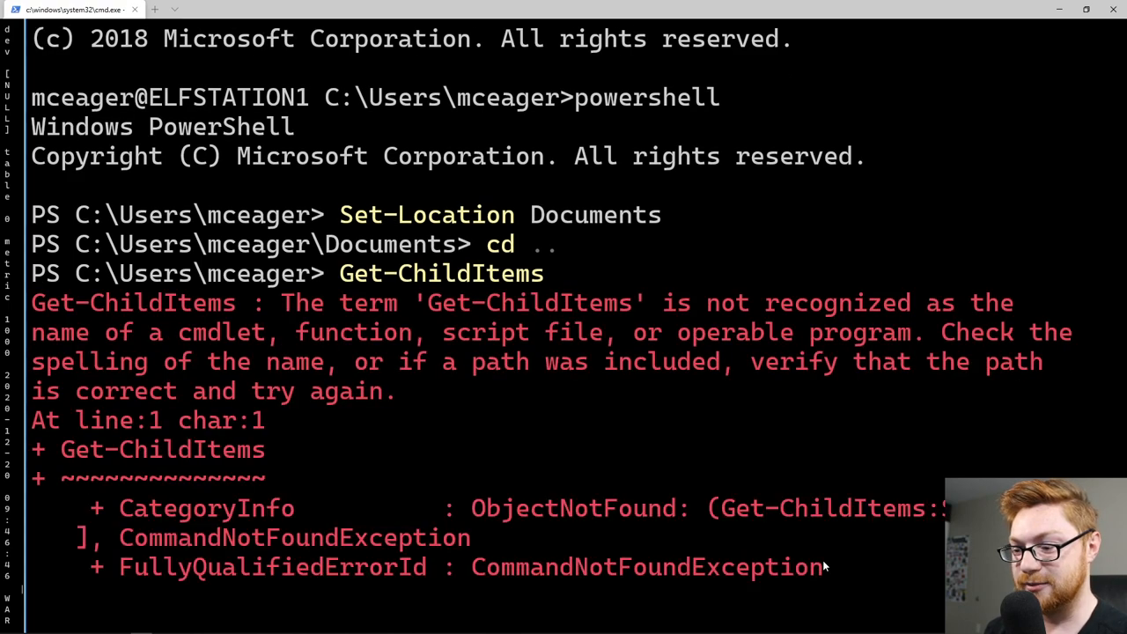
pyautogui.write('Get-ChildItem')
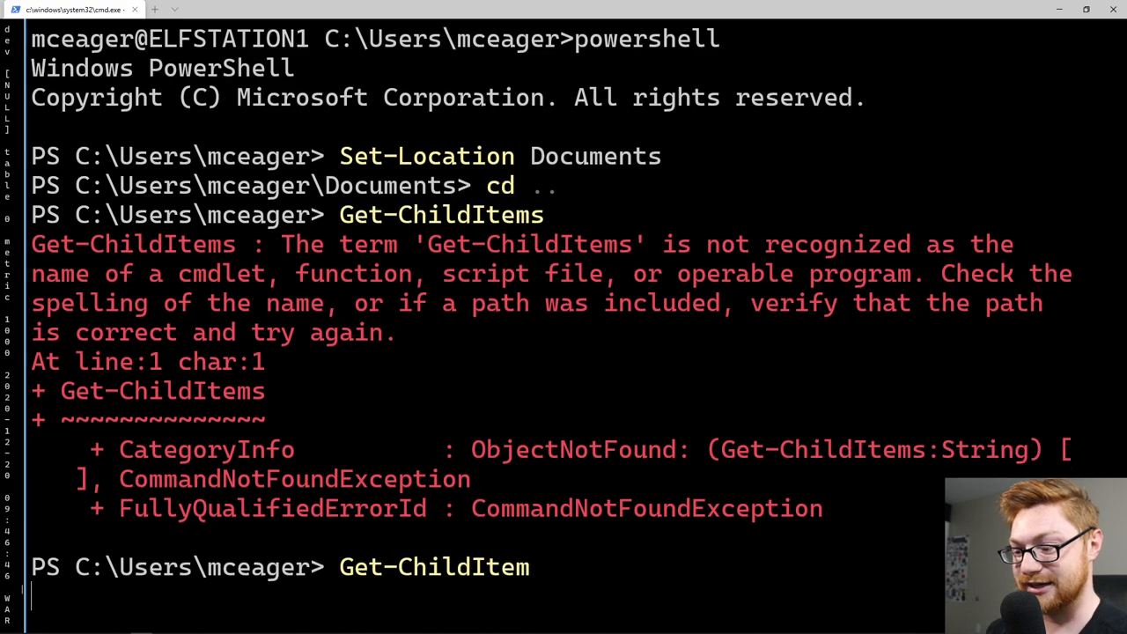
pyautogui.press('Return')
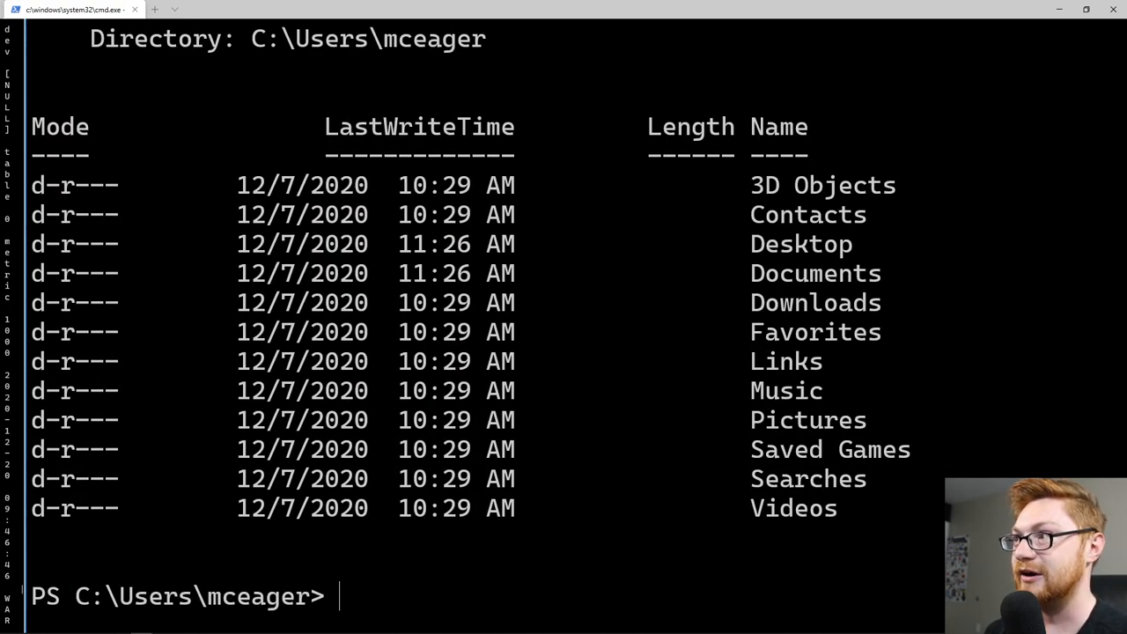
pyautogui.moveTo(753, 284)
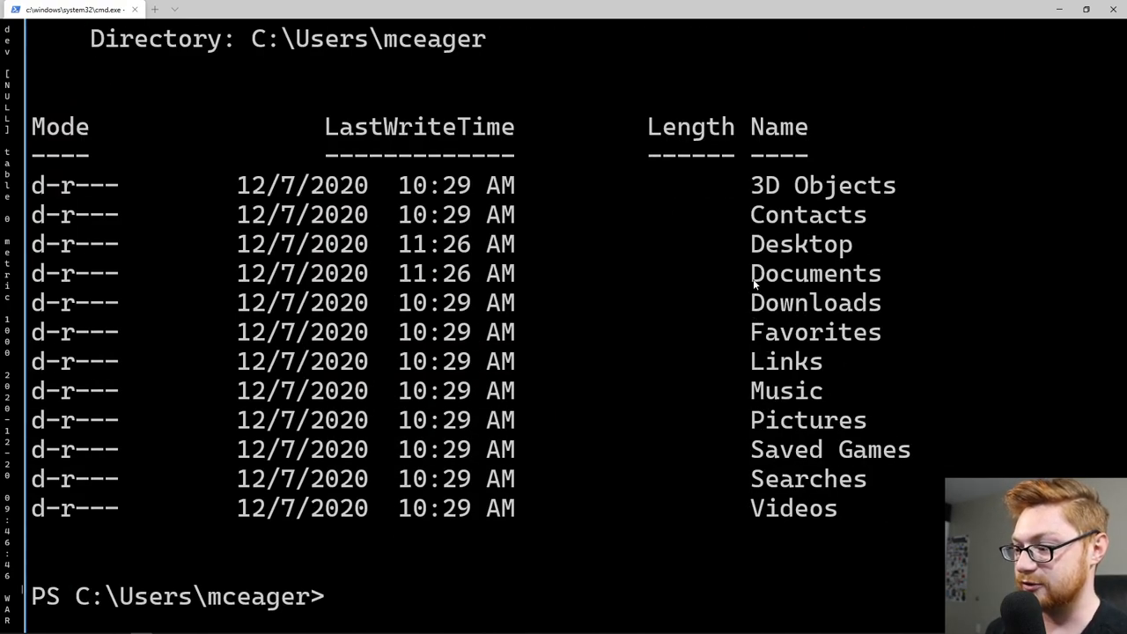
pyautogui.doubleClick(813, 273)
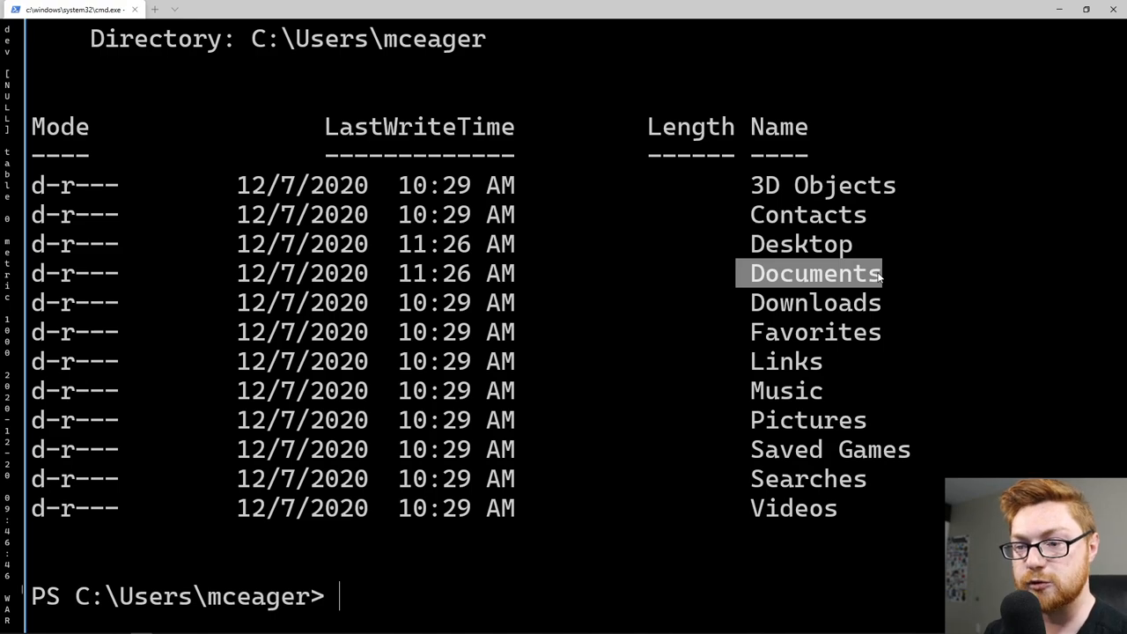
pyautogui.moveTo(909, 469)
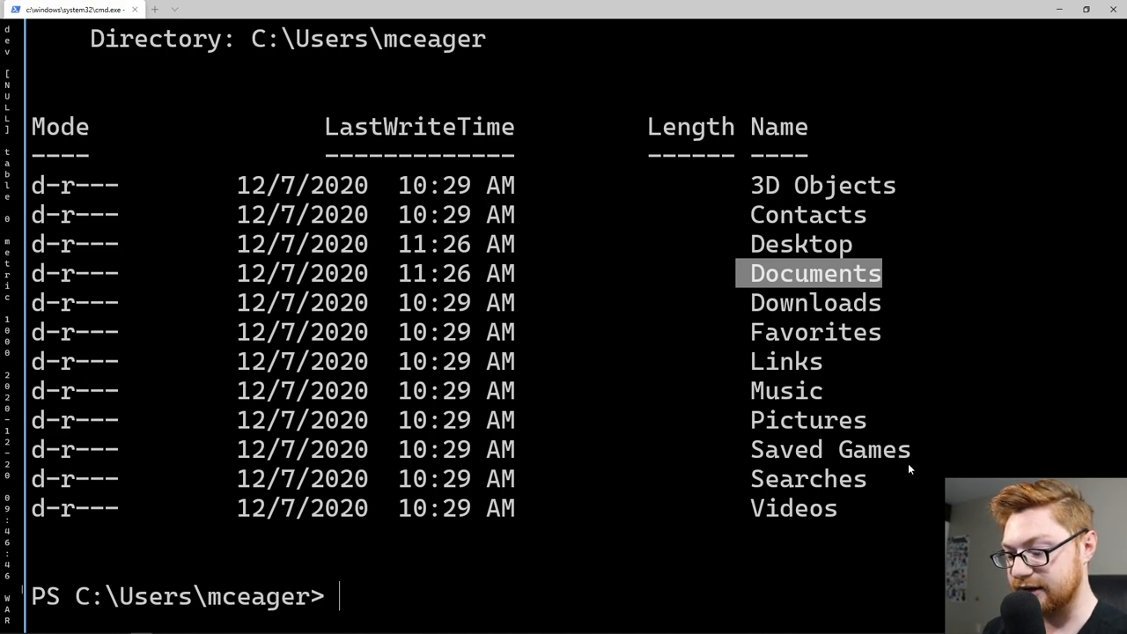
# Enter Documents with Set-Location and return up a level with mixed-case seT-LoCaTIoN ..
pyautogui.write('Set-Location')
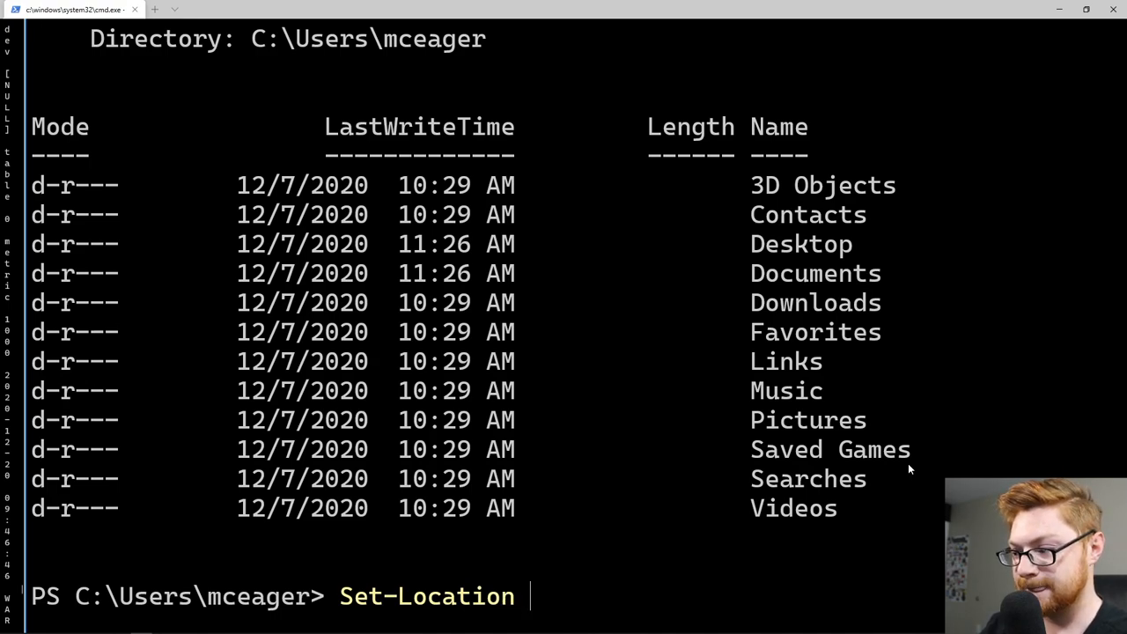
pyautogui.write('Docue')
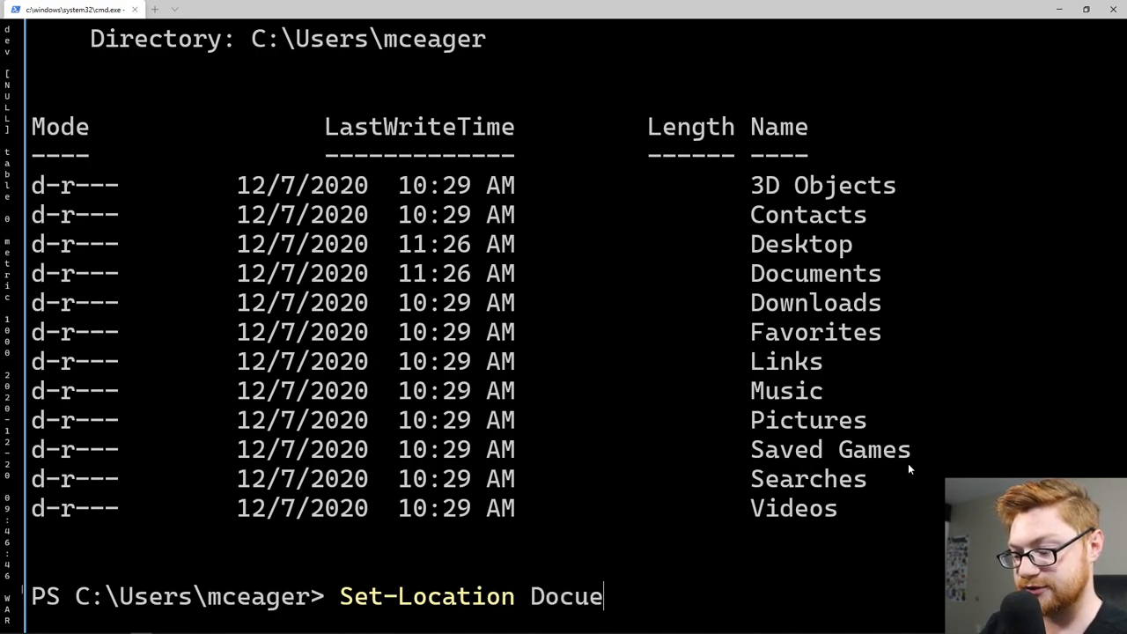
pyautogui.press('Return')
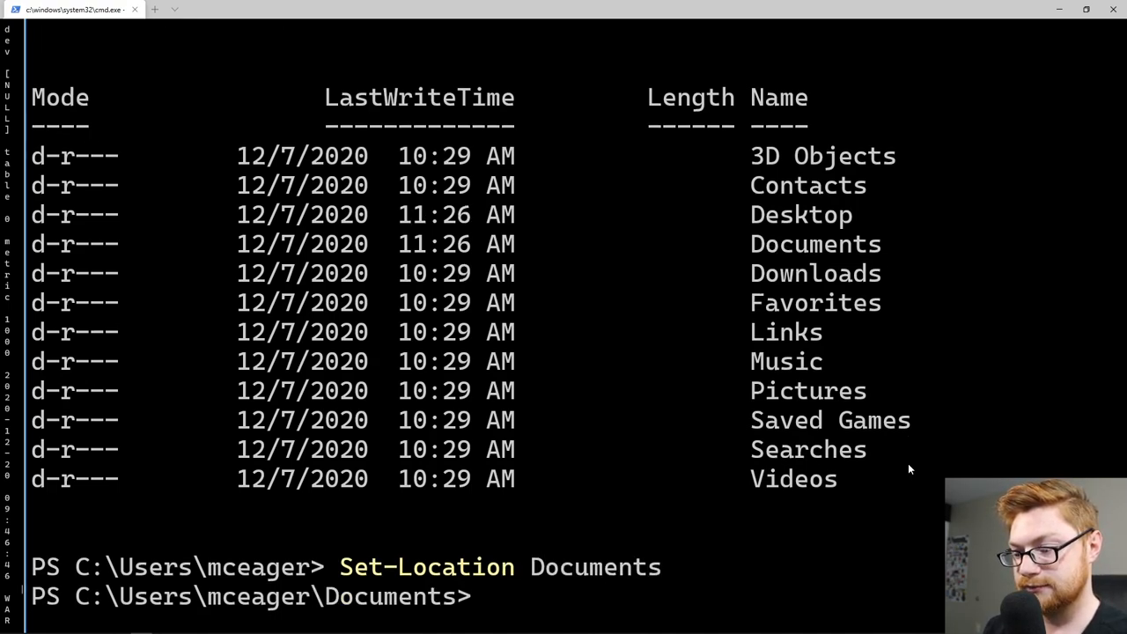
pyautogui.write('s')
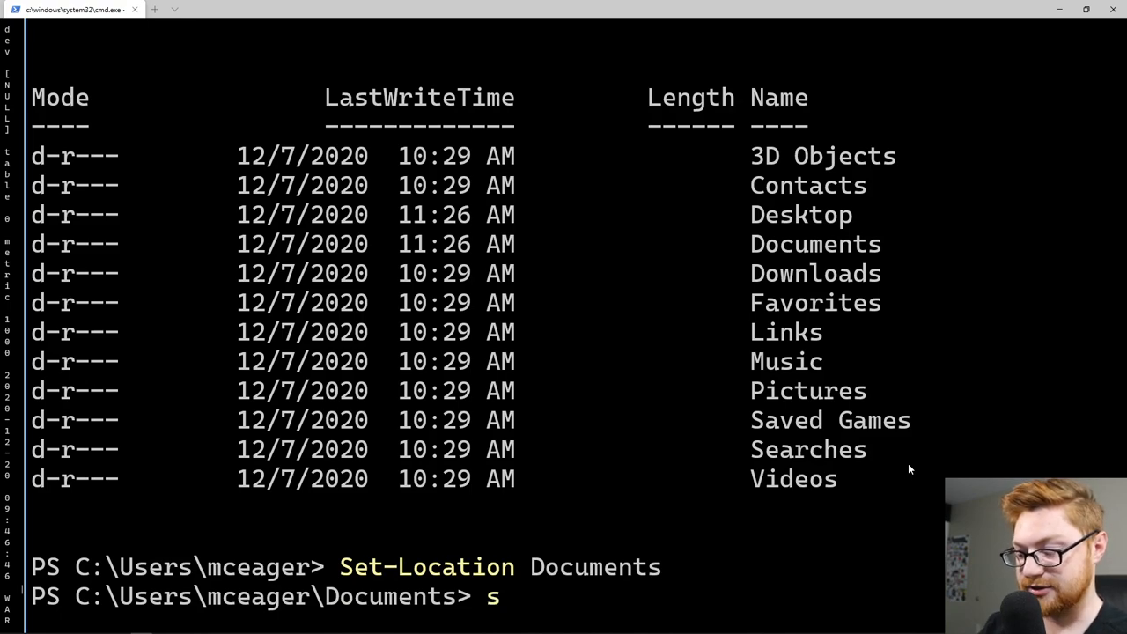
pyautogui.write('eT')
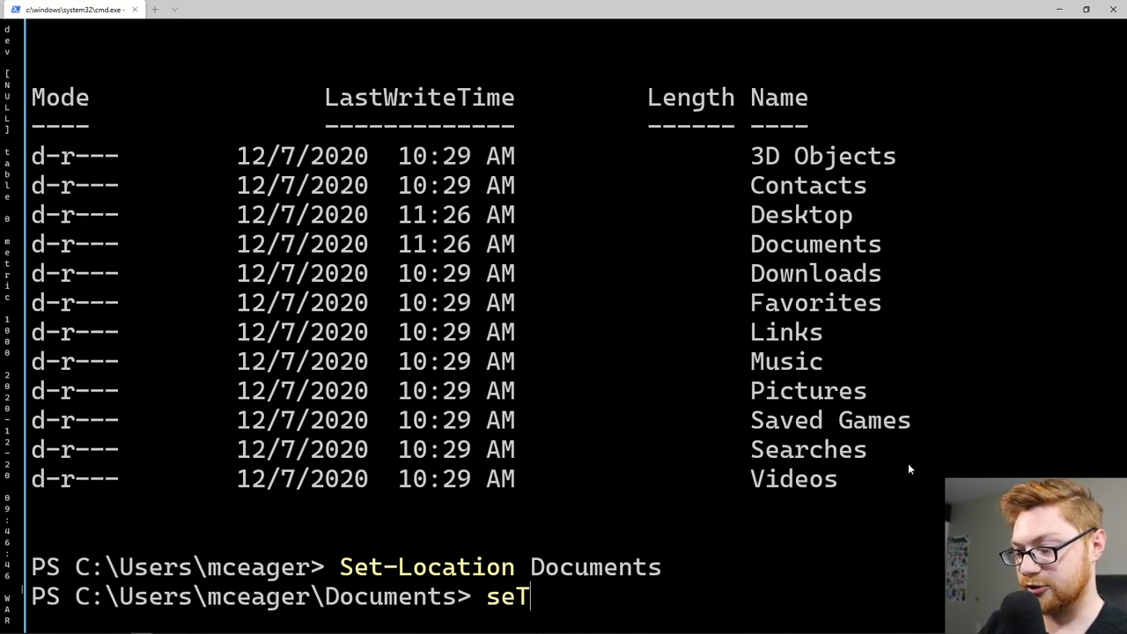
pyautogui.write('-LoCa')
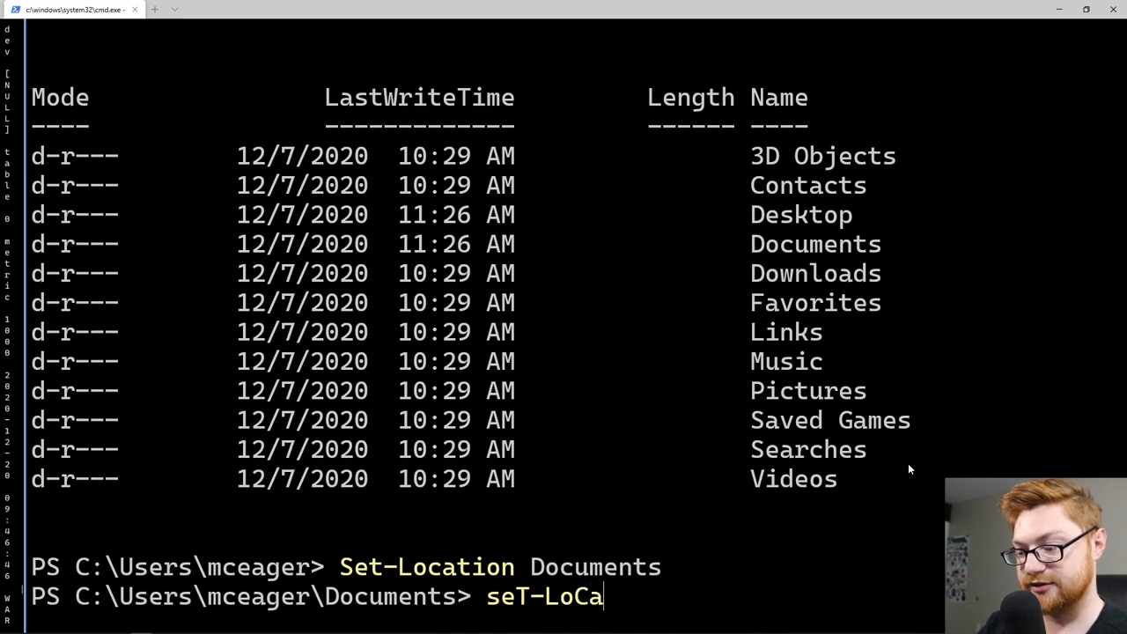
pyautogui.write('TIoN ..')
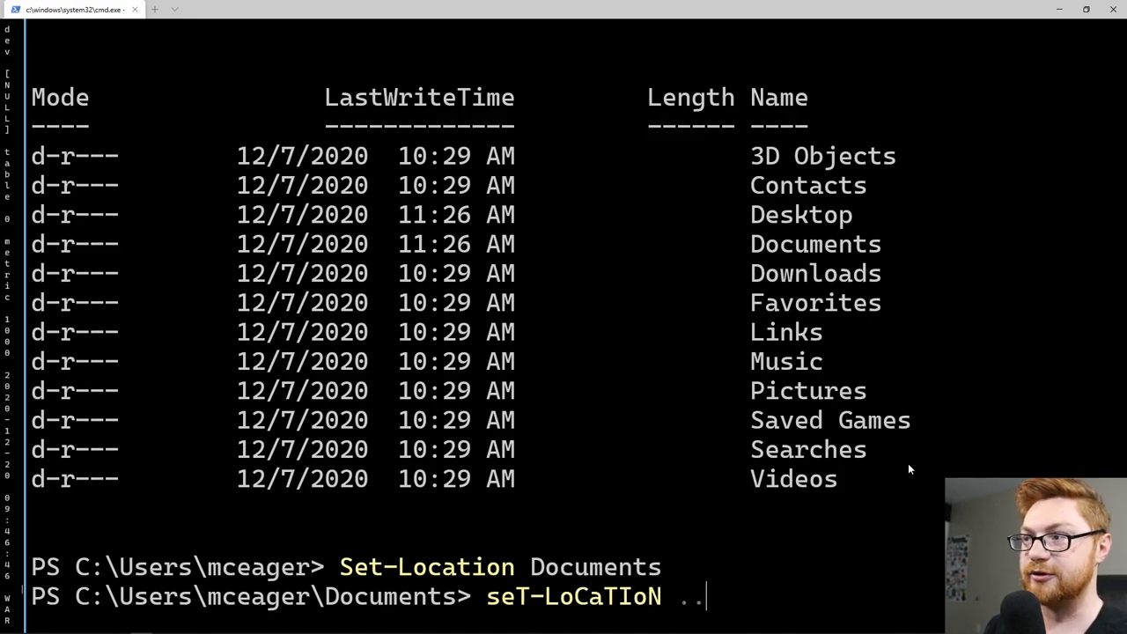
pyautogui.press('Return')
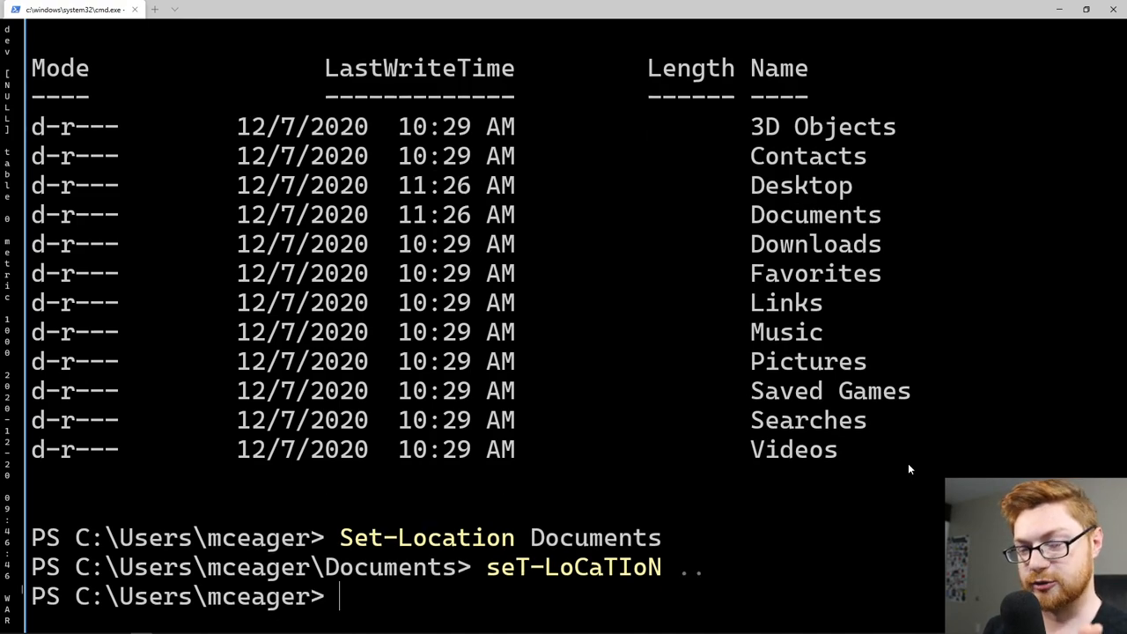
pyautogui.write('cd')
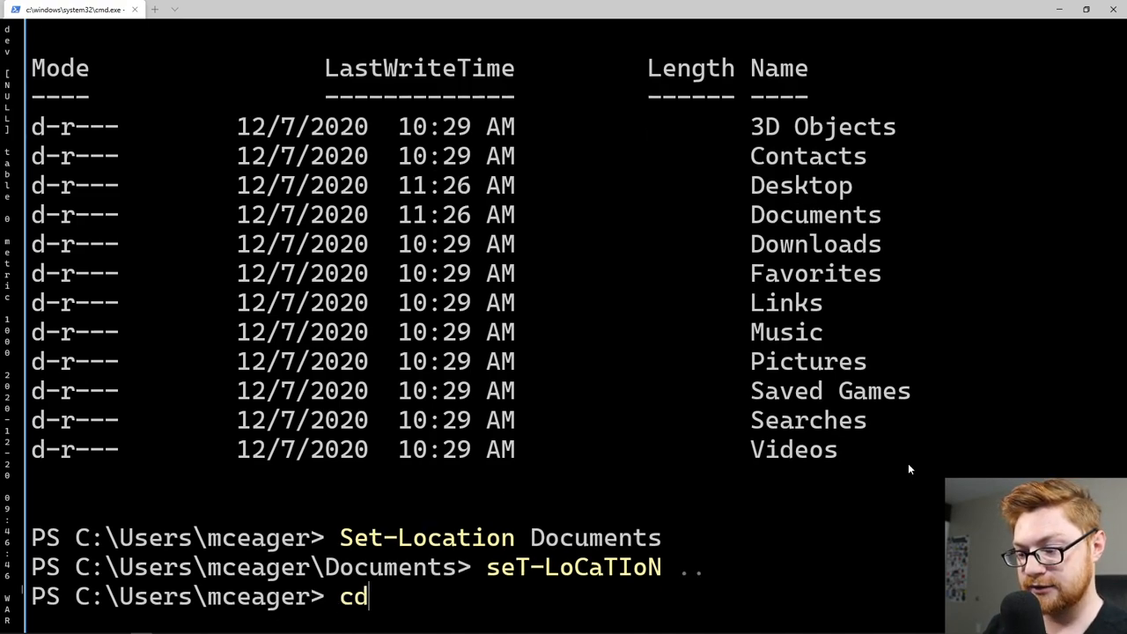
pyautogui.write('Docume')
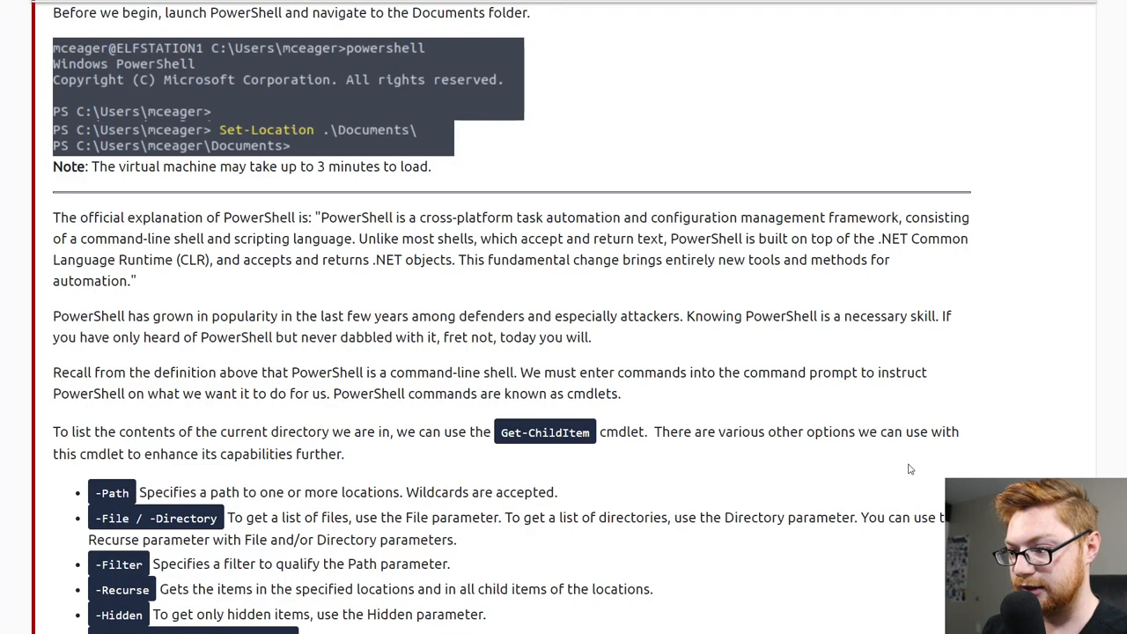
# Scroll to the Get-ChildItem and Get-Content section and highlight the phrase .NET objects.
pyautogui.scroll(-3)
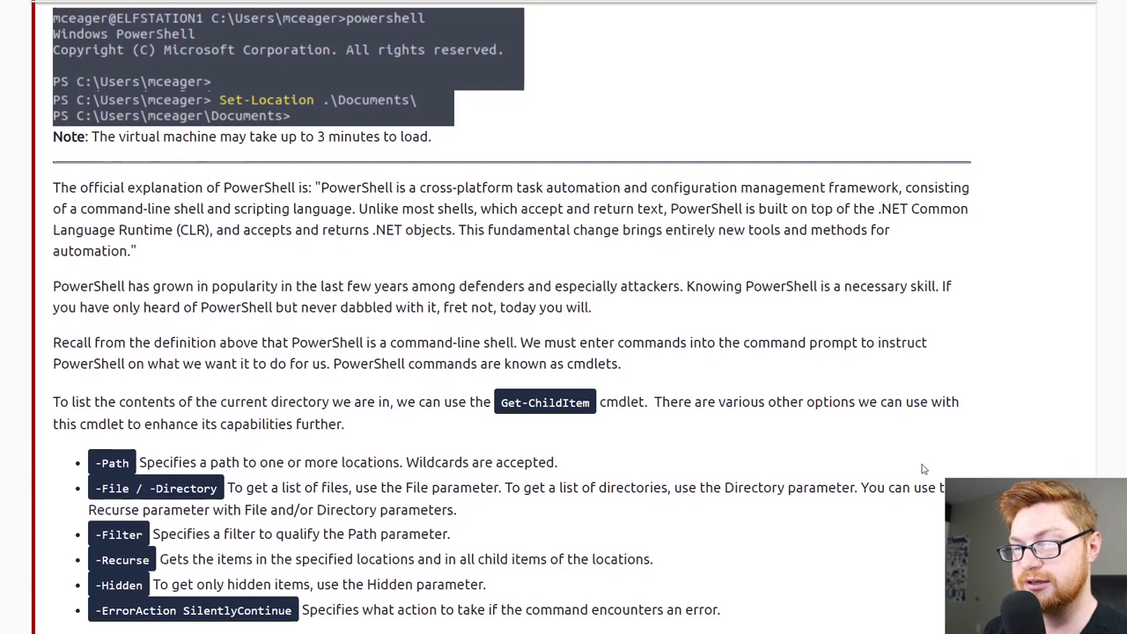
pyautogui.scroll(-3)
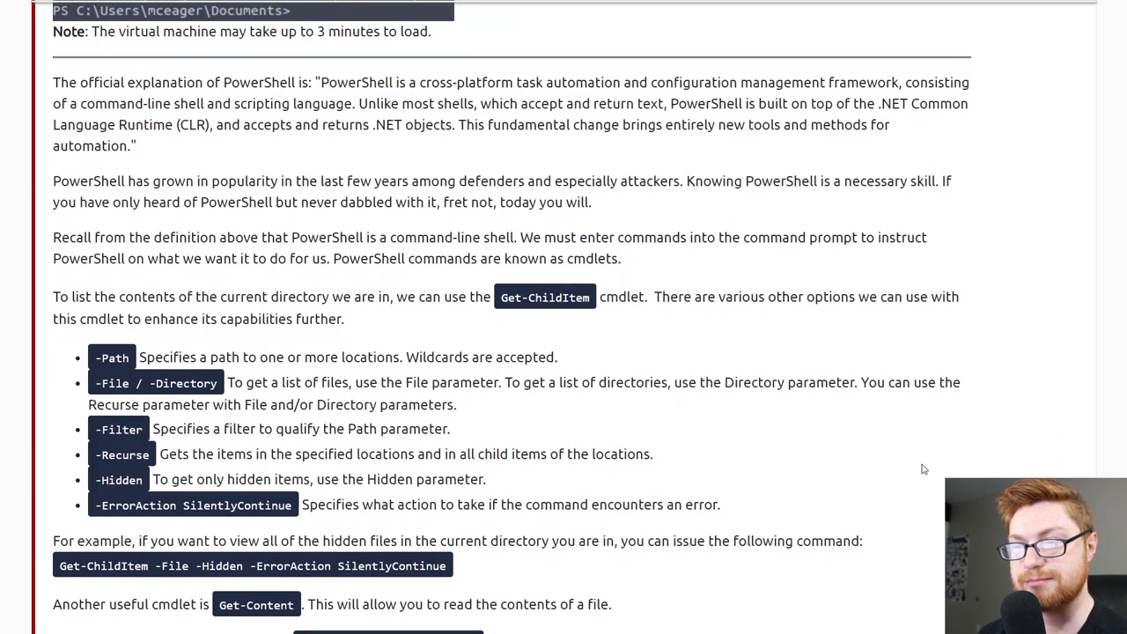
pyautogui.scroll(-3)
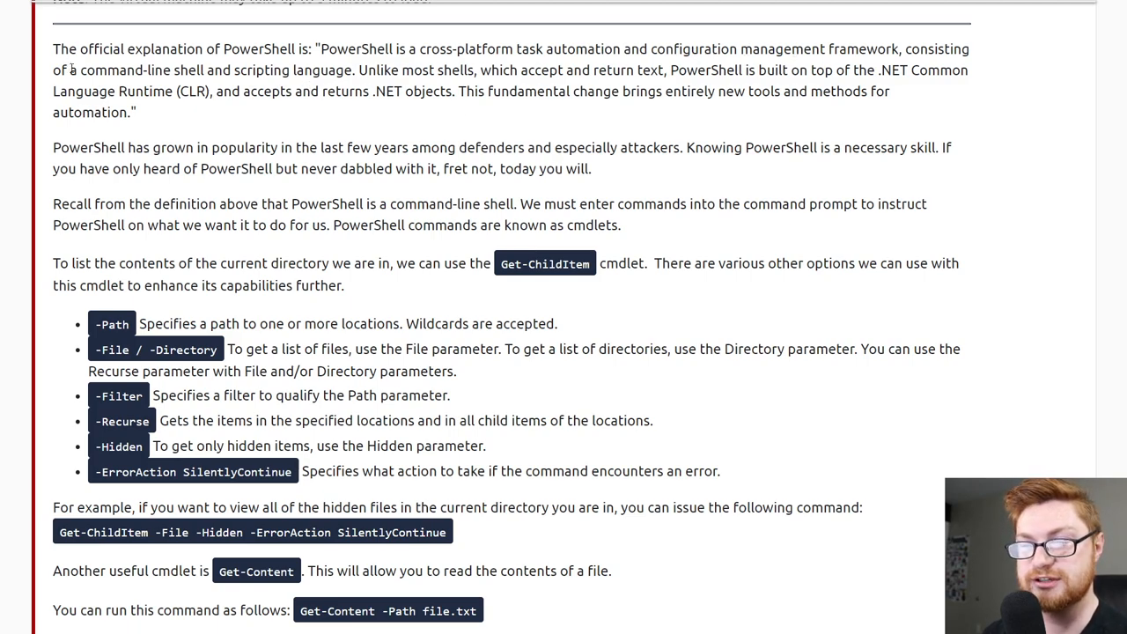
pyautogui.moveTo(327, 62)
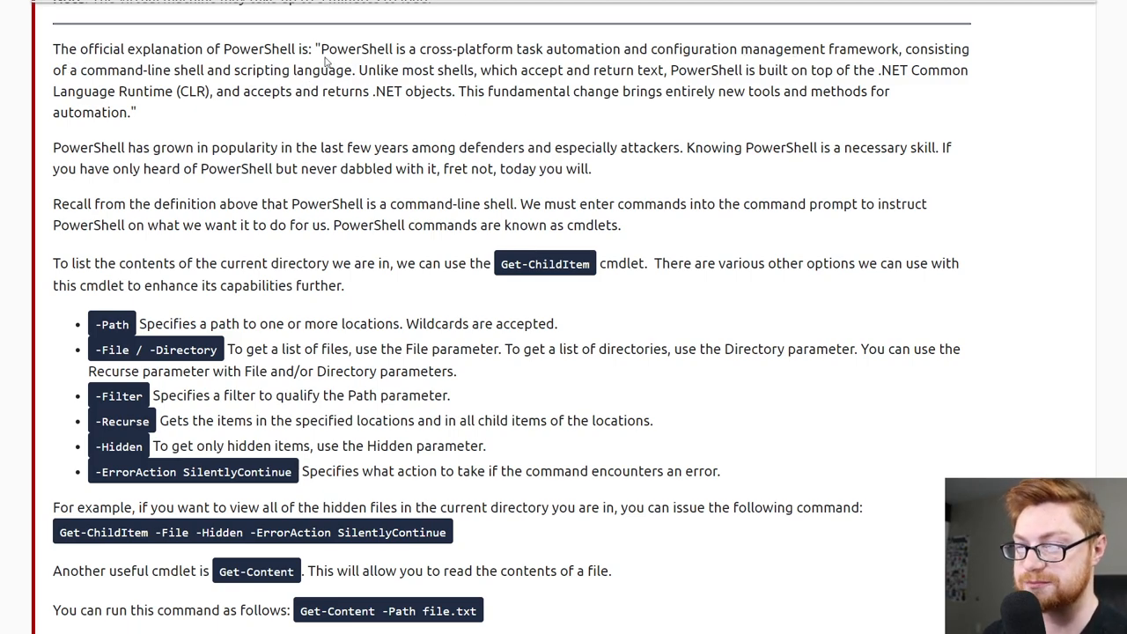
pyautogui.moveTo(421, 74)
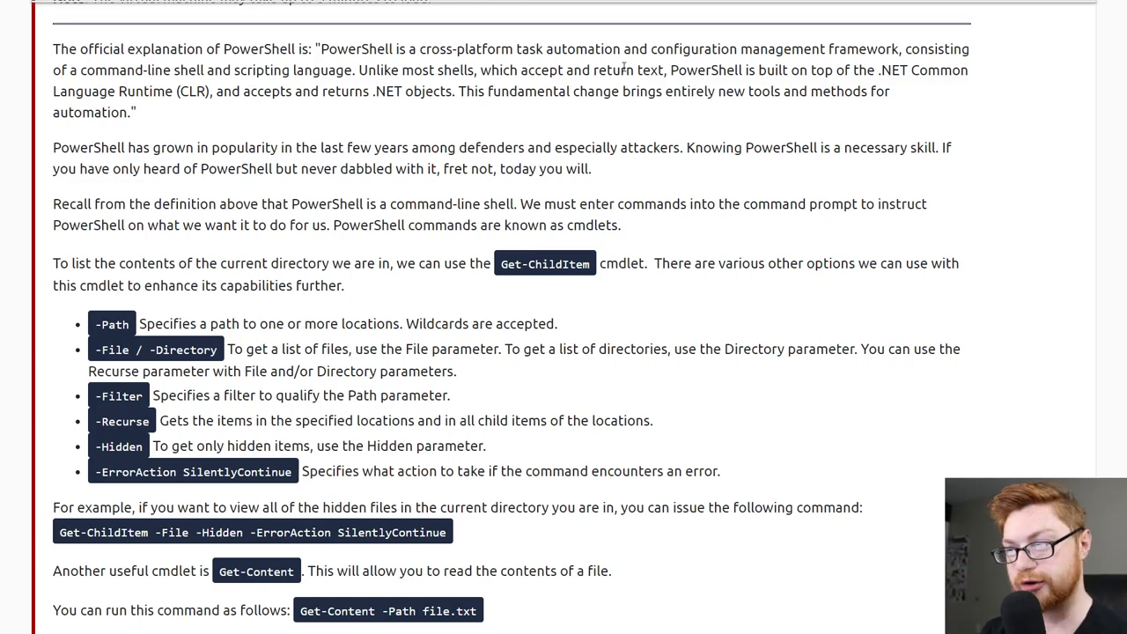
pyautogui.moveTo(678, 71)
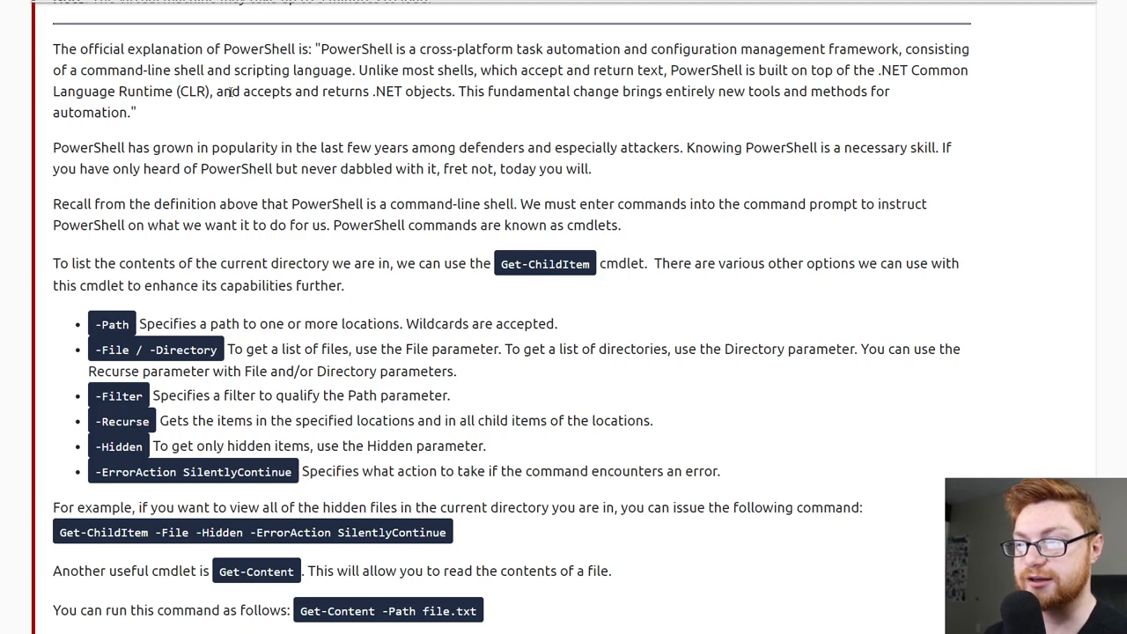
pyautogui.moveTo(361, 92); pyautogui.dragTo(426, 92)
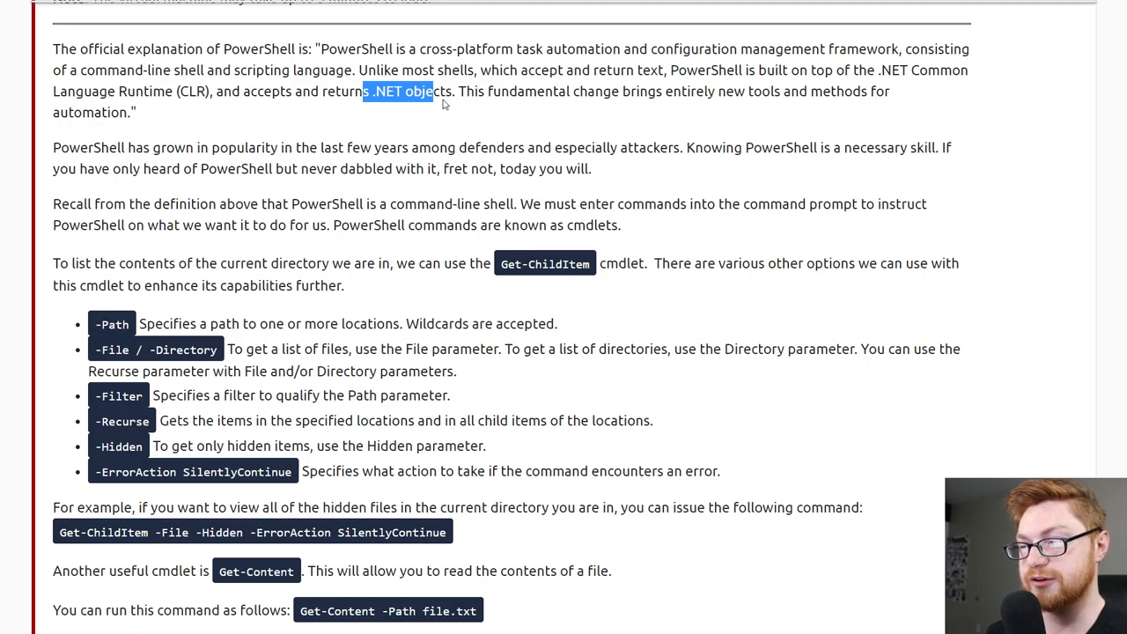
pyautogui.moveTo(713, 95)
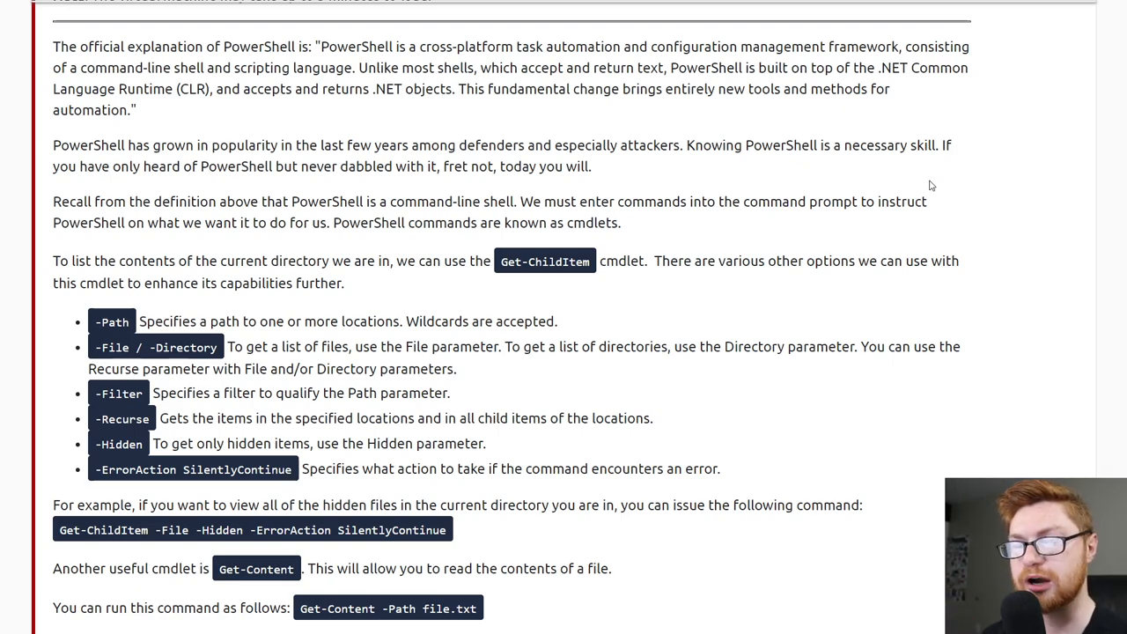
pyautogui.moveTo(209, 114)
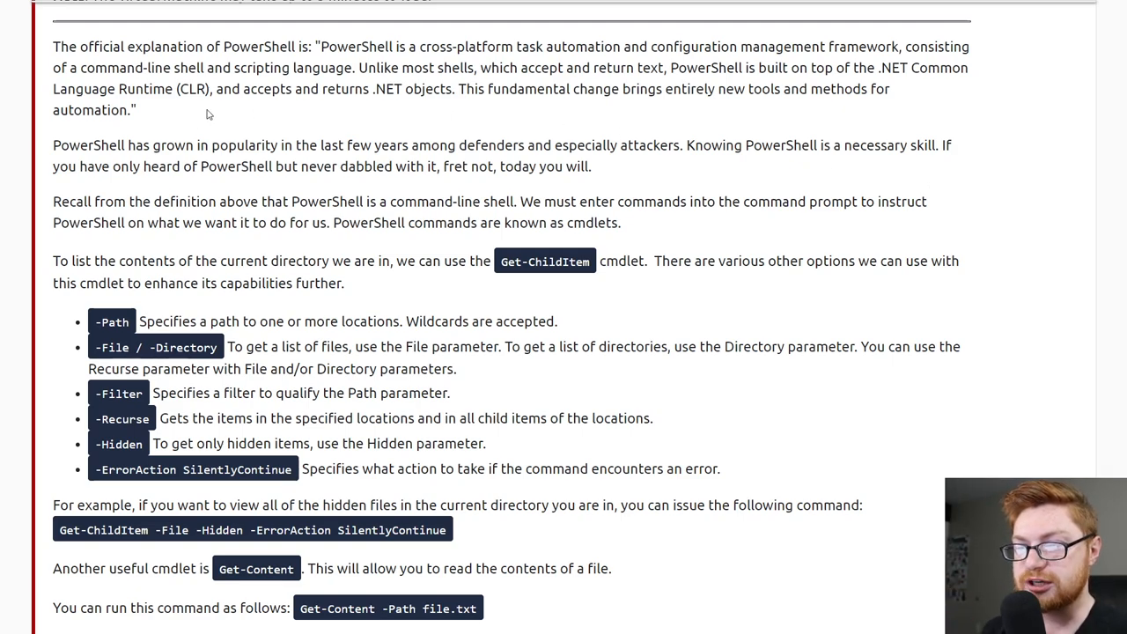
pyautogui.moveTo(362, 148)
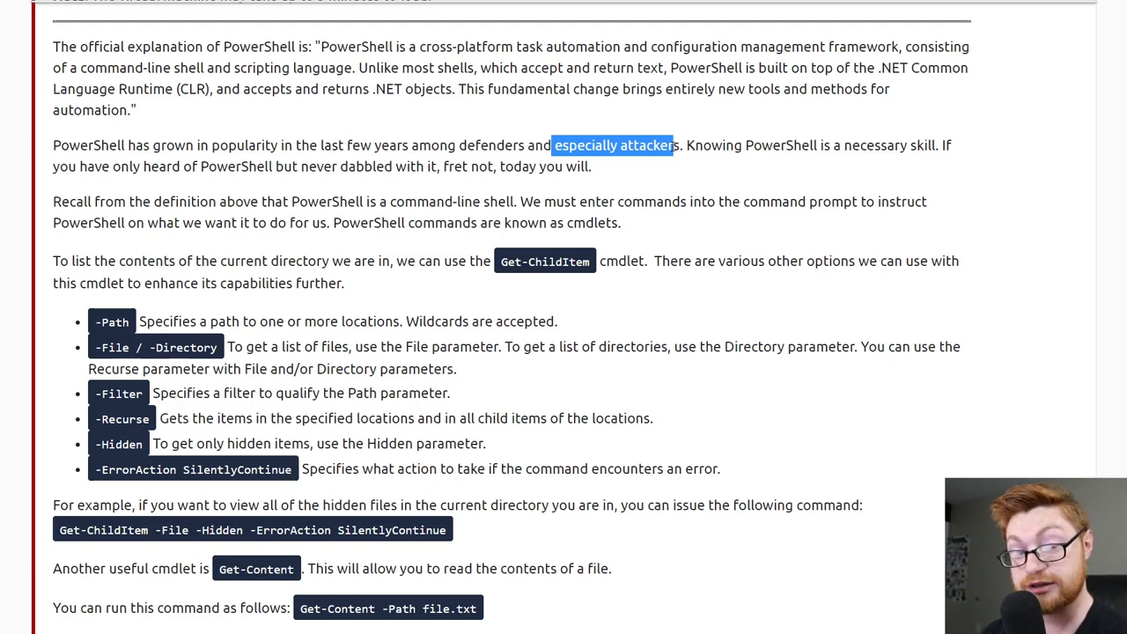
pyautogui.click(678, 158)
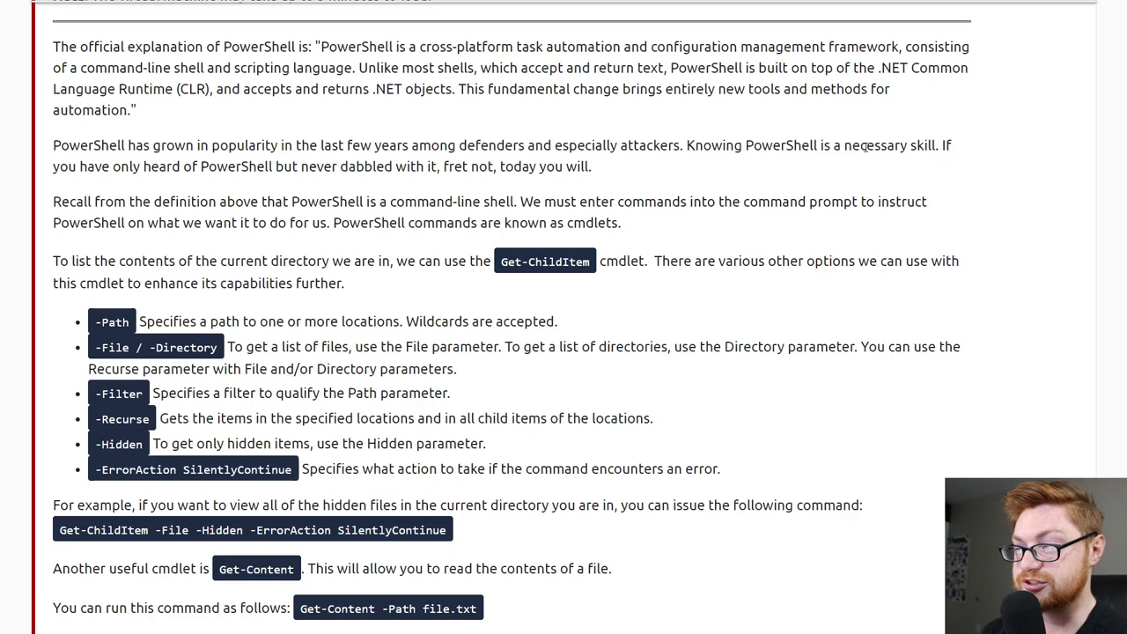
pyautogui.moveTo(101, 182)
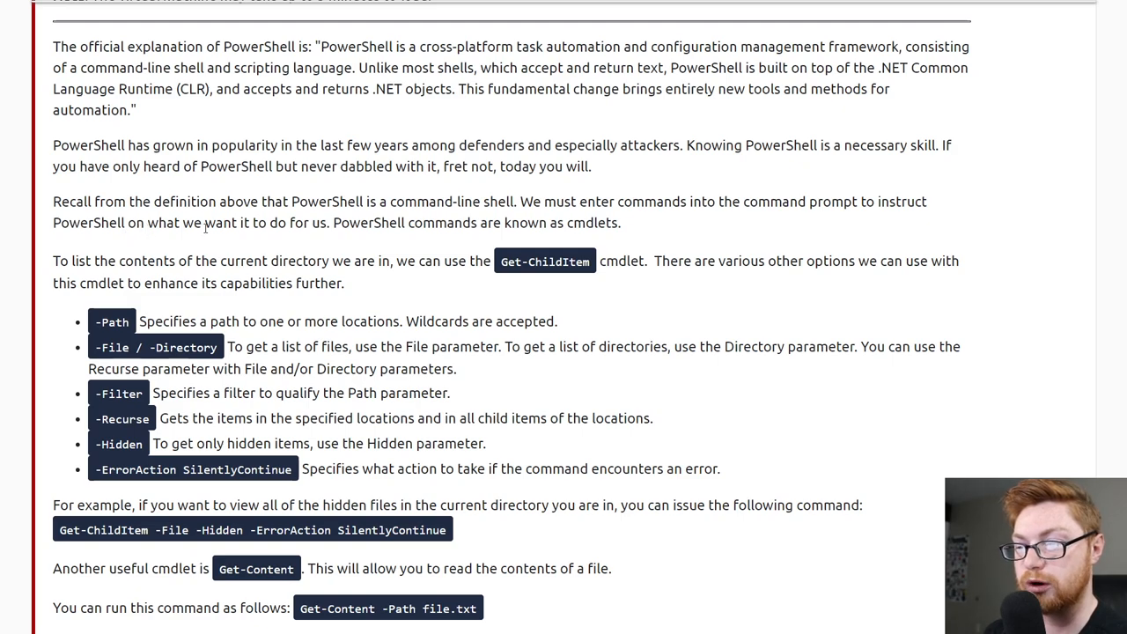
pyautogui.moveTo(335, 225)
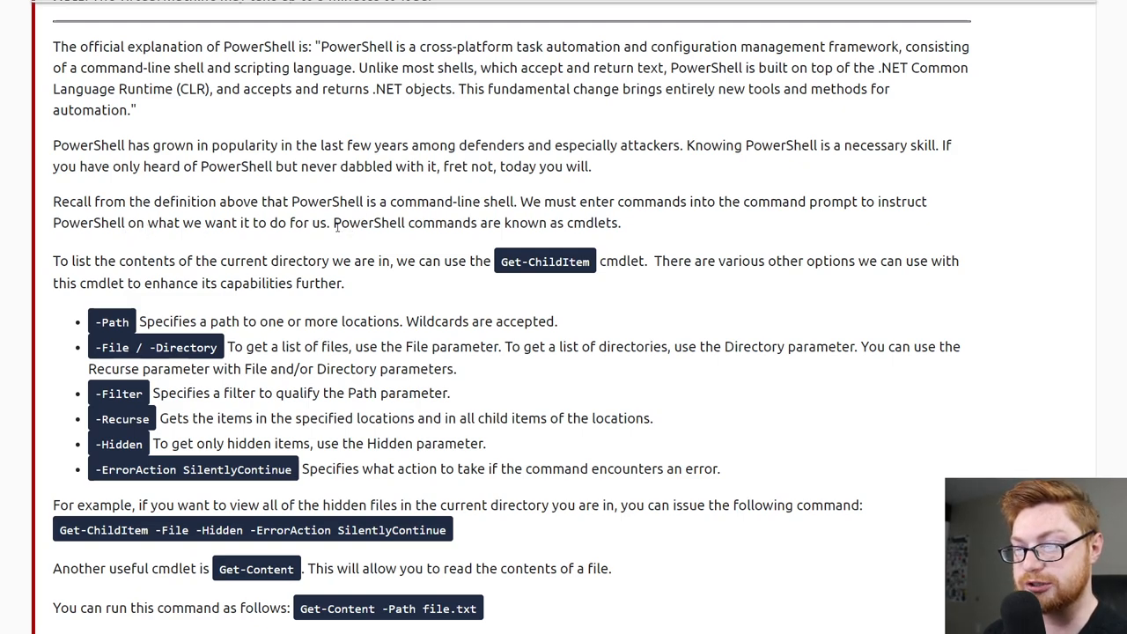
pyautogui.moveTo(335, 222); pyautogui.dragTo(585, 221)
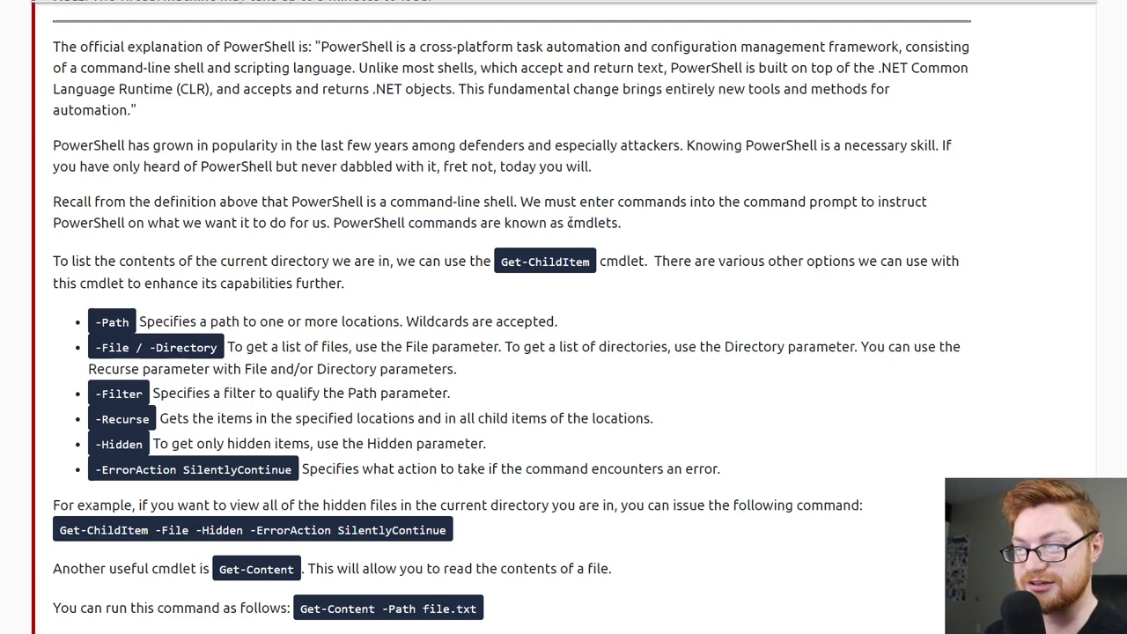
pyautogui.doubleClick(588, 222)
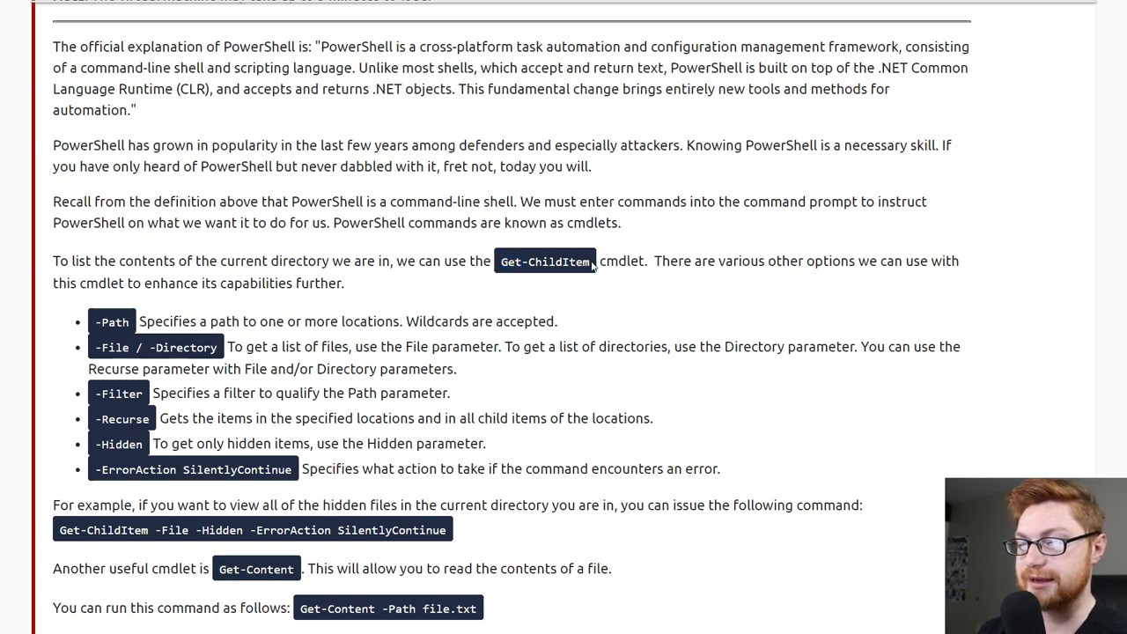
pyautogui.moveTo(944, 264)
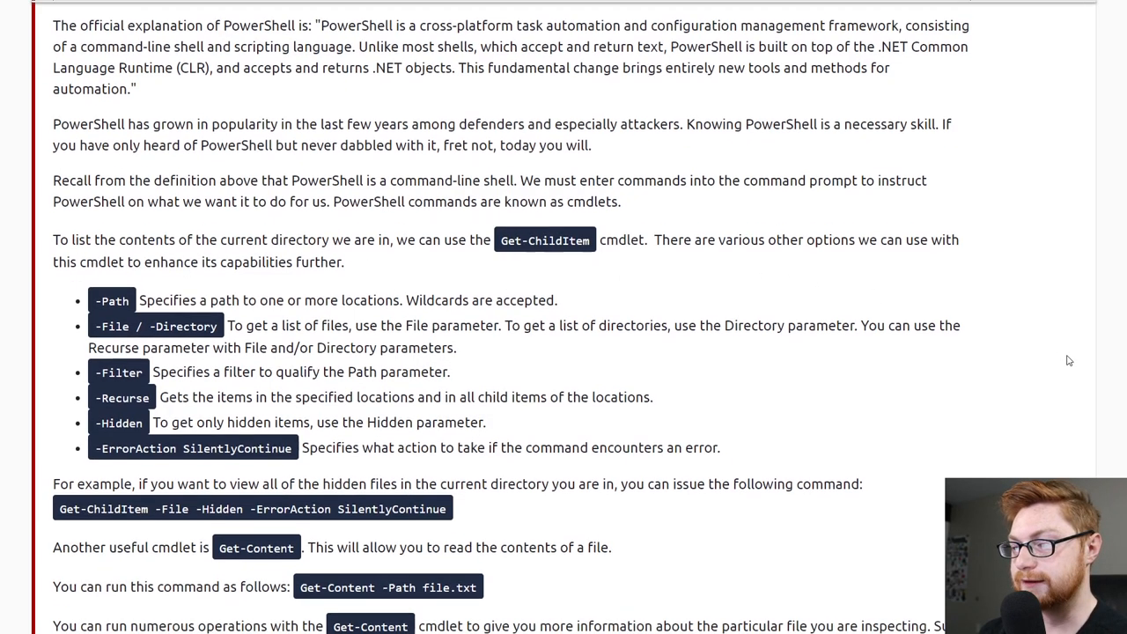
pyautogui.scroll(-3)
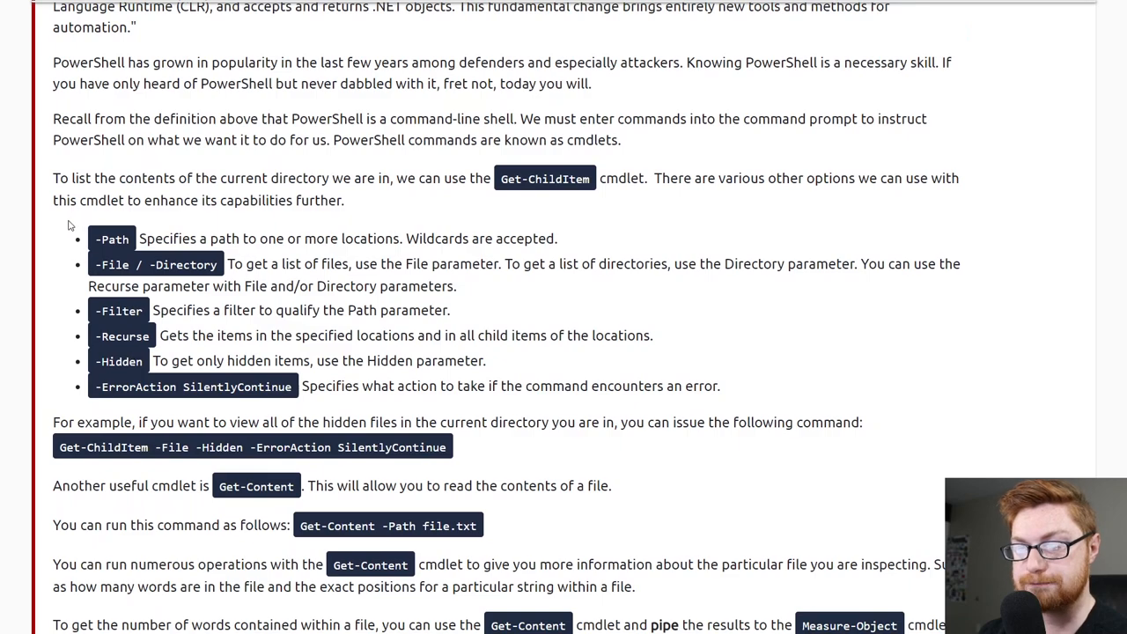
pyautogui.moveTo(88, 240); pyautogui.dragTo(256, 286)
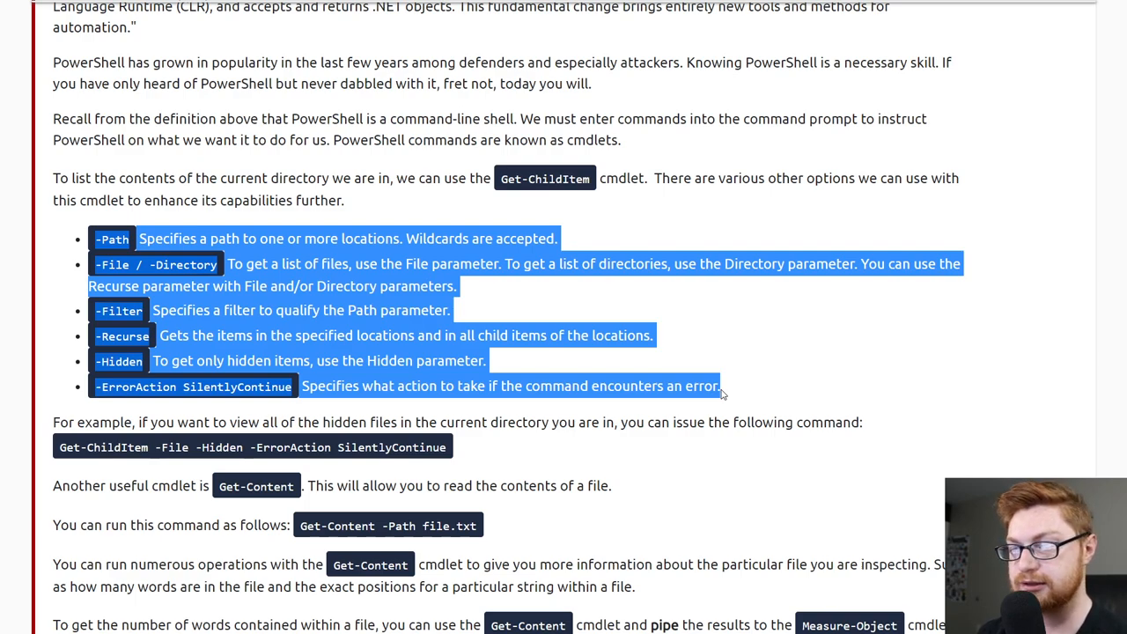
pyautogui.click(722, 395)
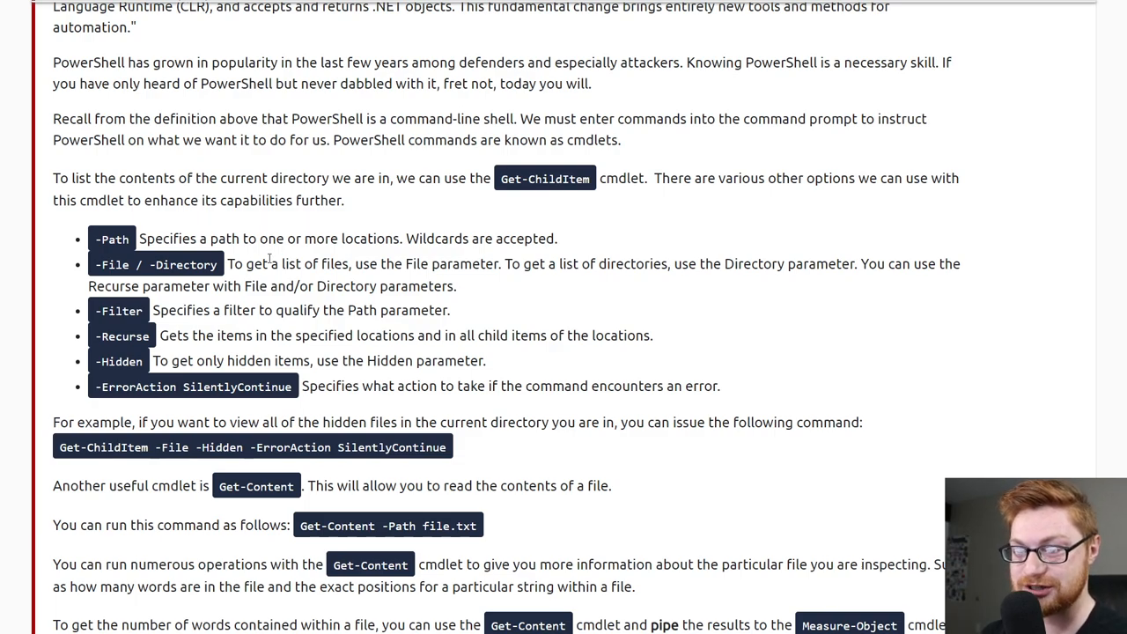
pyautogui.moveTo(91, 247)
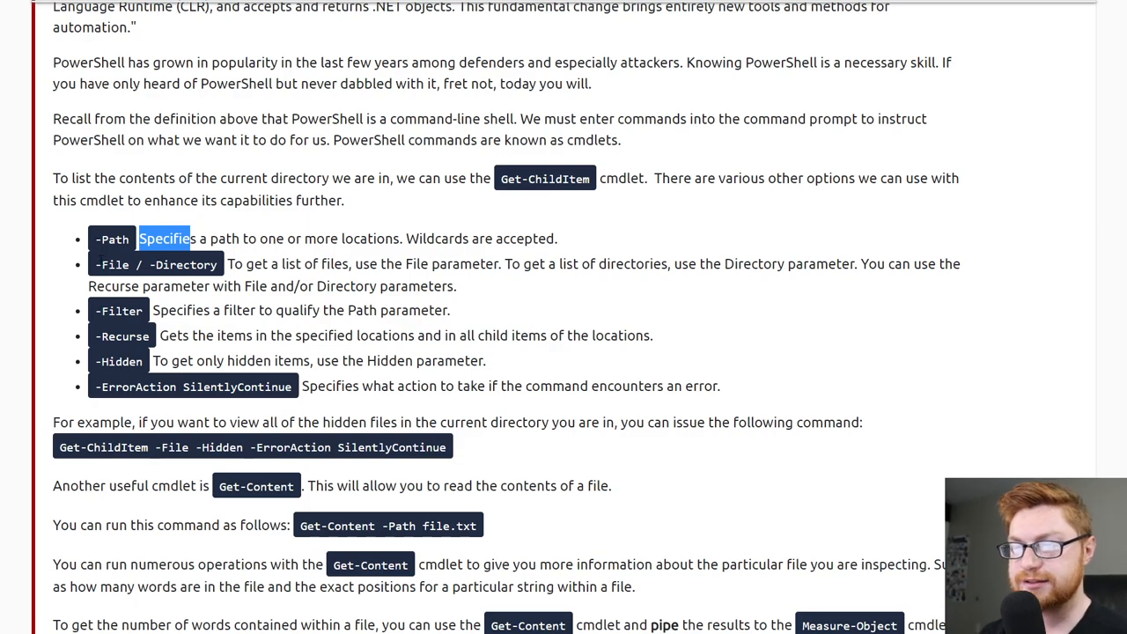
pyautogui.moveTo(225, 272)
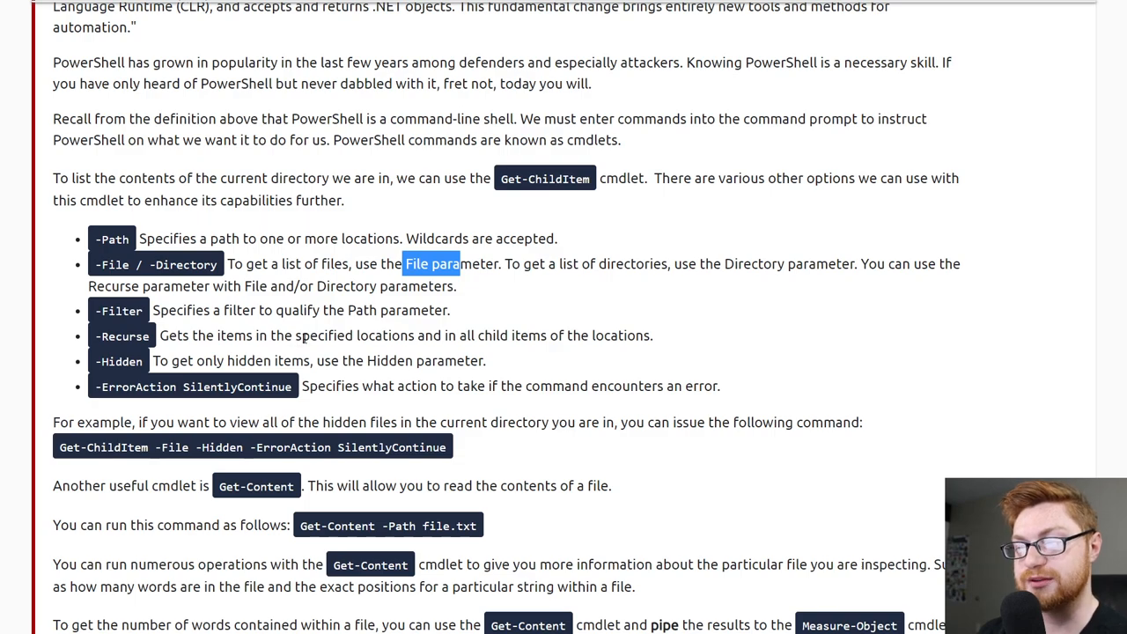
pyautogui.doubleClick(472, 334)
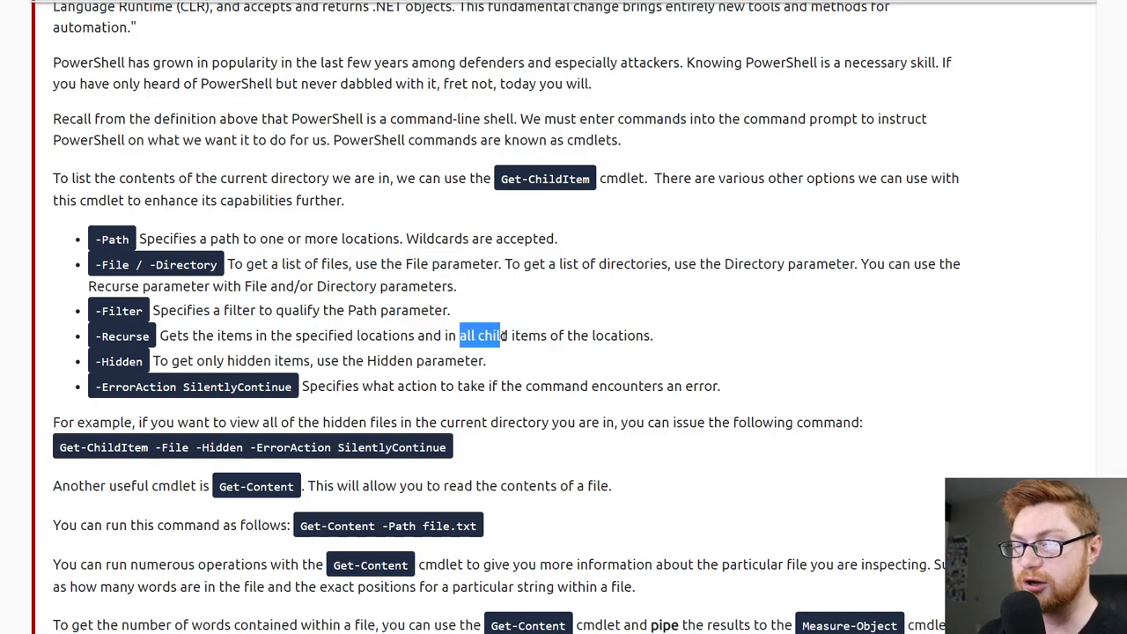
pyautogui.moveTo(458, 334); pyautogui.dragTo(542, 334)
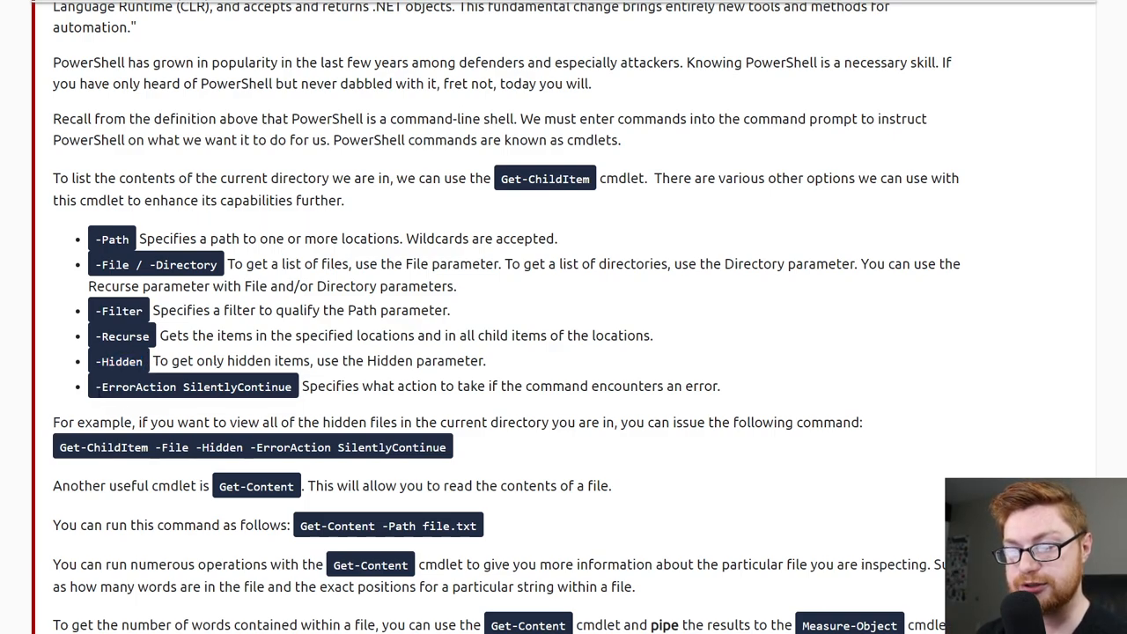
pyautogui.doubleClick(212, 386)
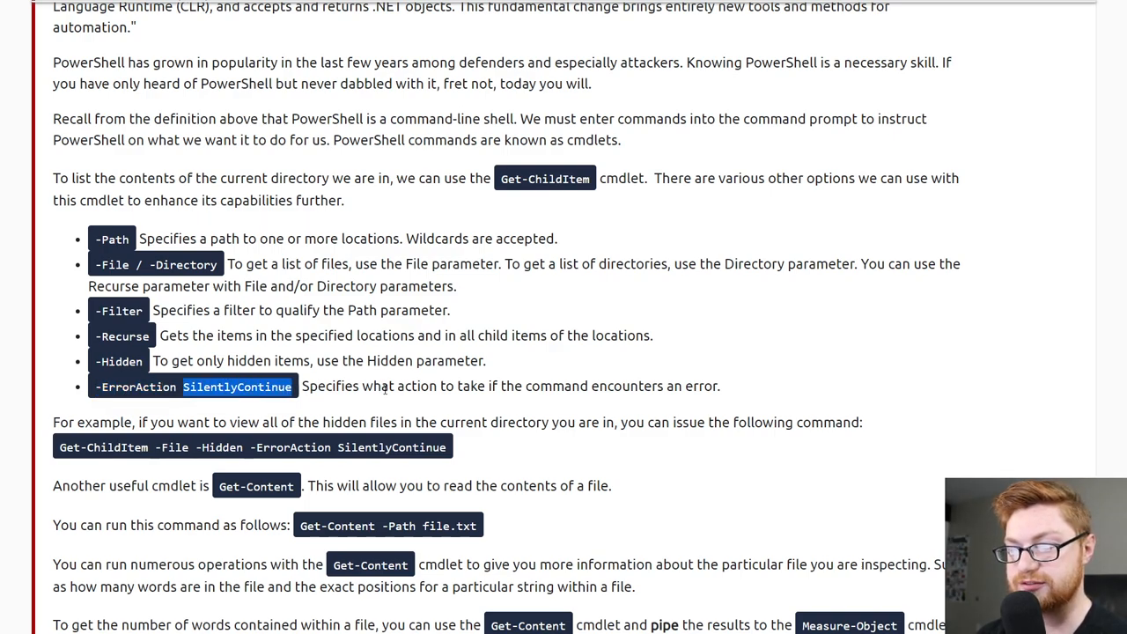
pyautogui.moveTo(653, 382)
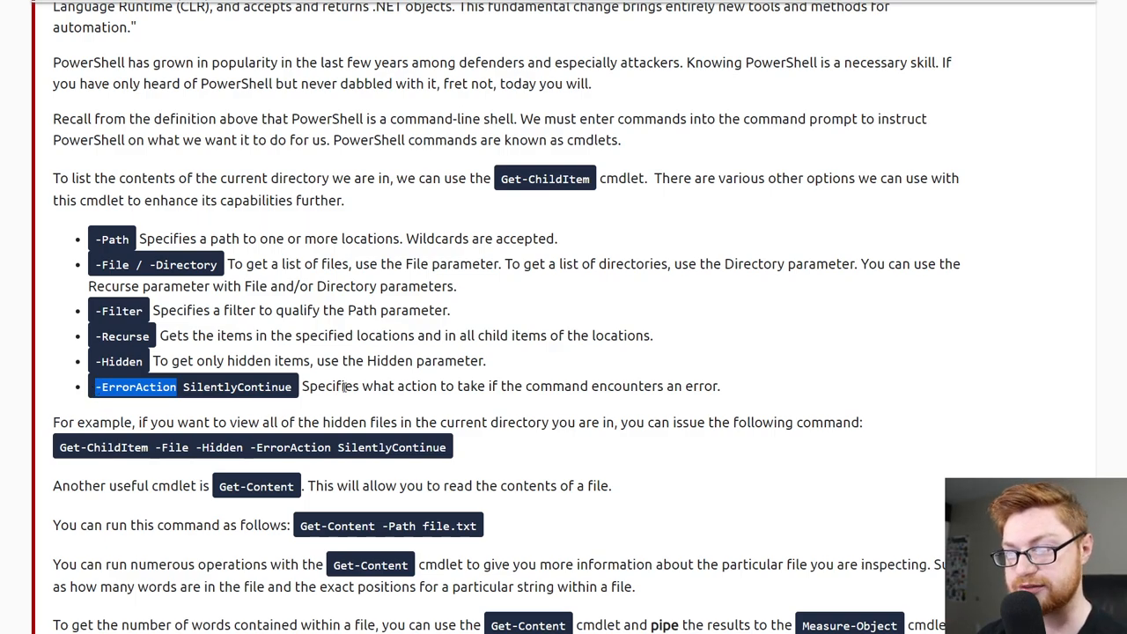
pyautogui.moveTo(227, 407)
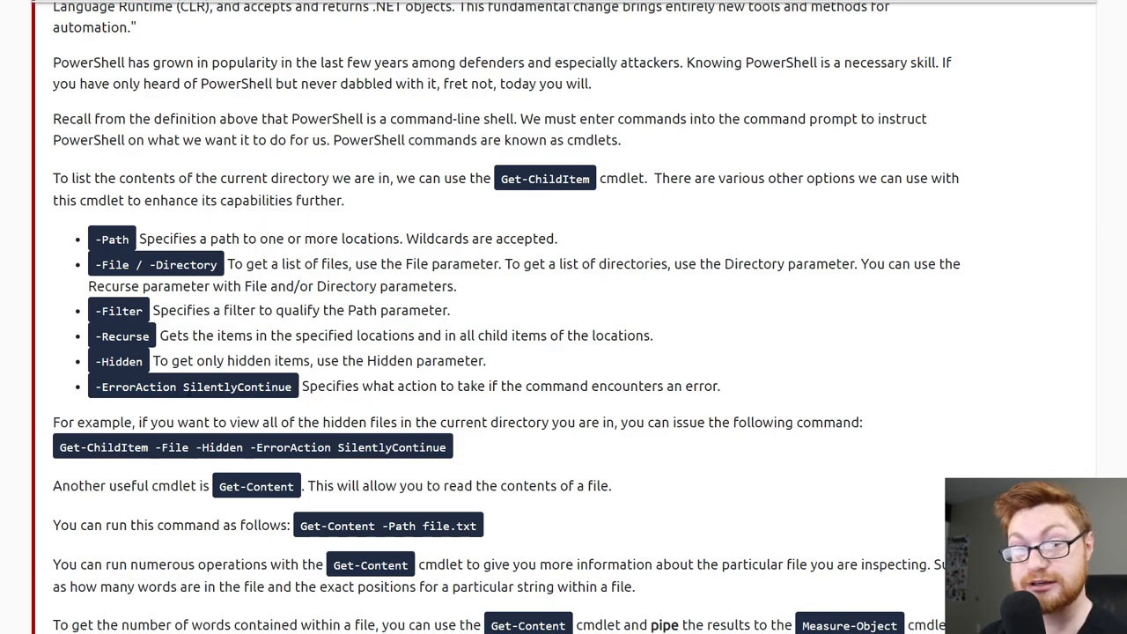
pyautogui.doubleClick(236, 387)
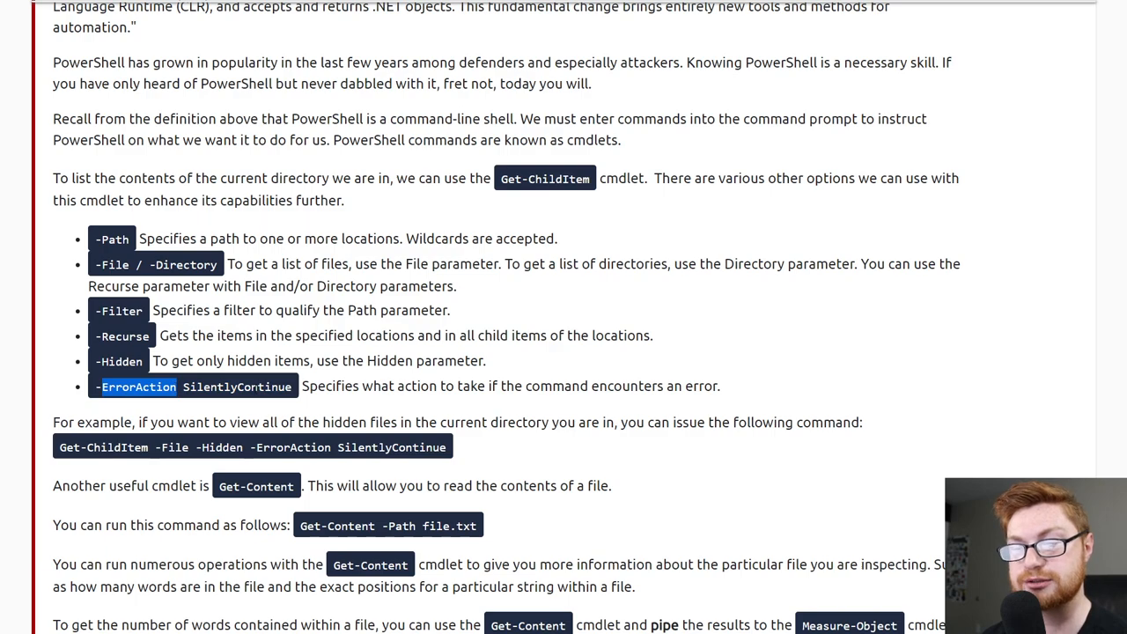
pyautogui.moveTo(870, 475)
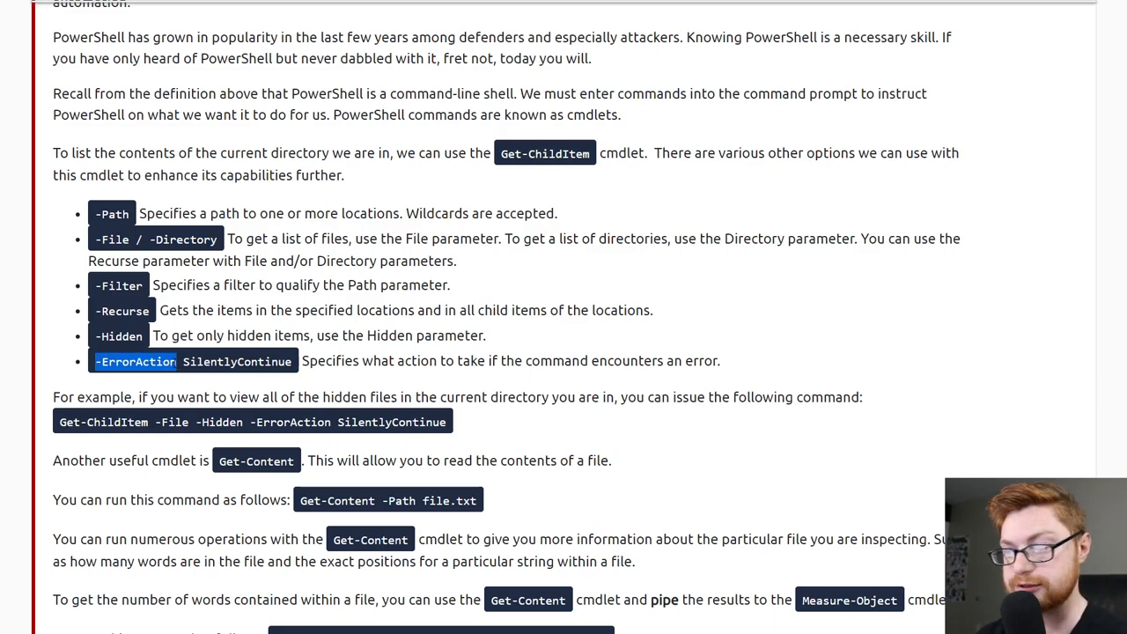
pyautogui.scroll(-3)
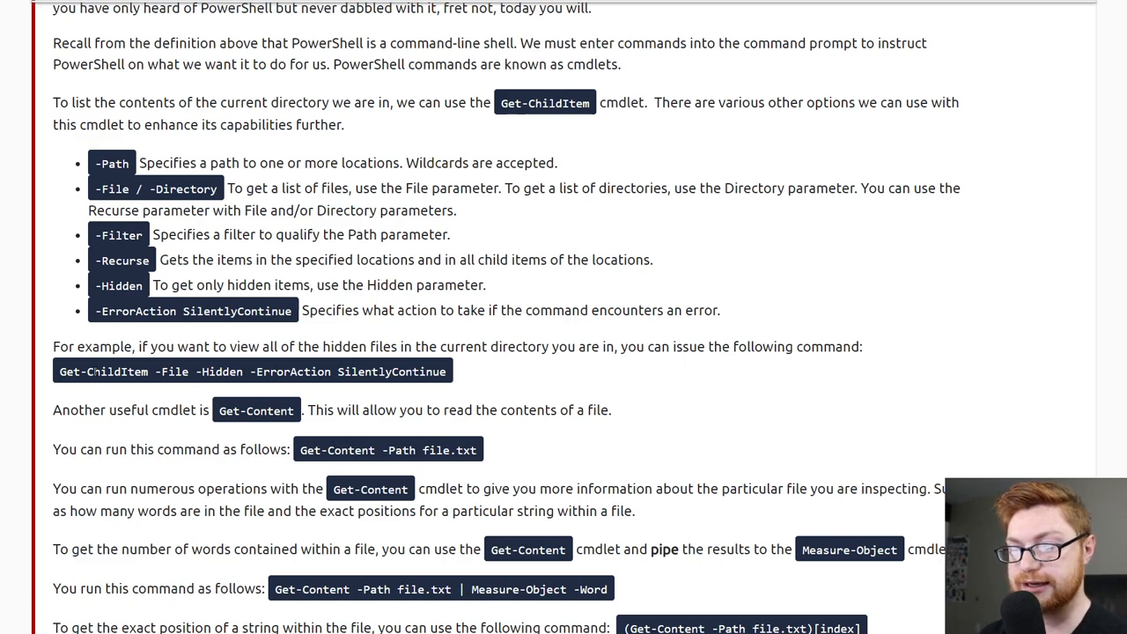
pyautogui.doubleClick(172, 370)
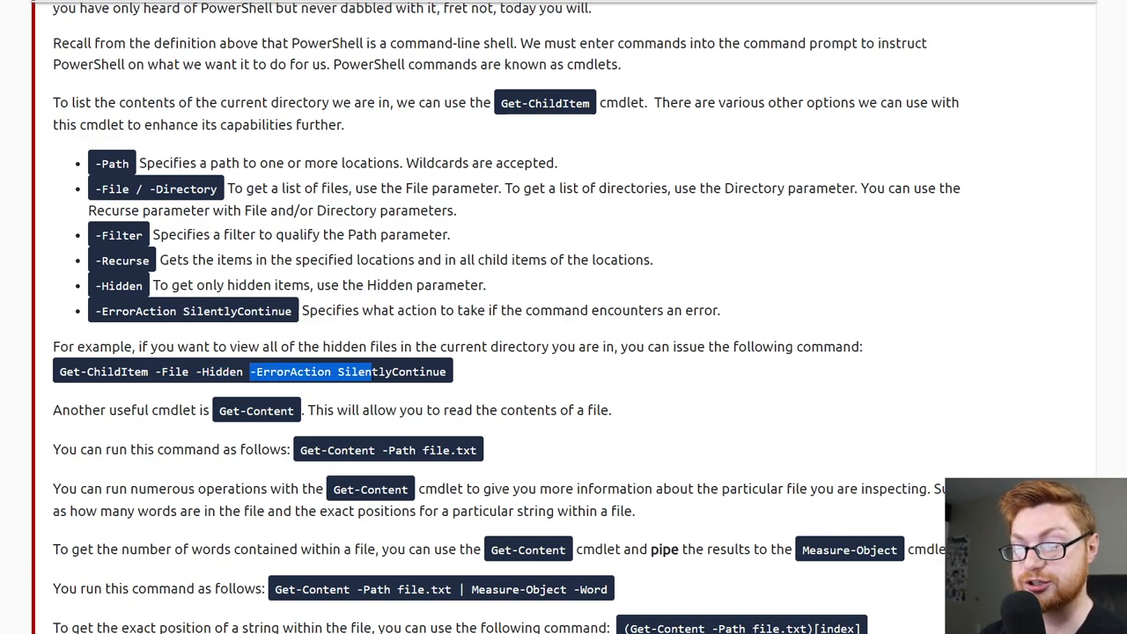
pyautogui.scroll(3)
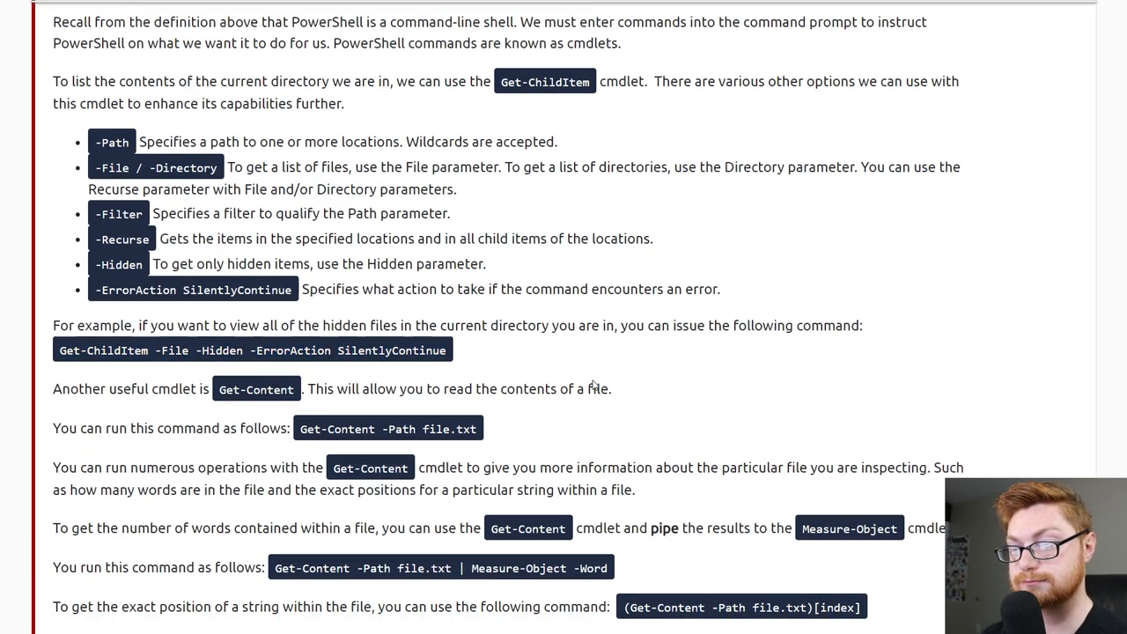
pyautogui.scroll(-3)
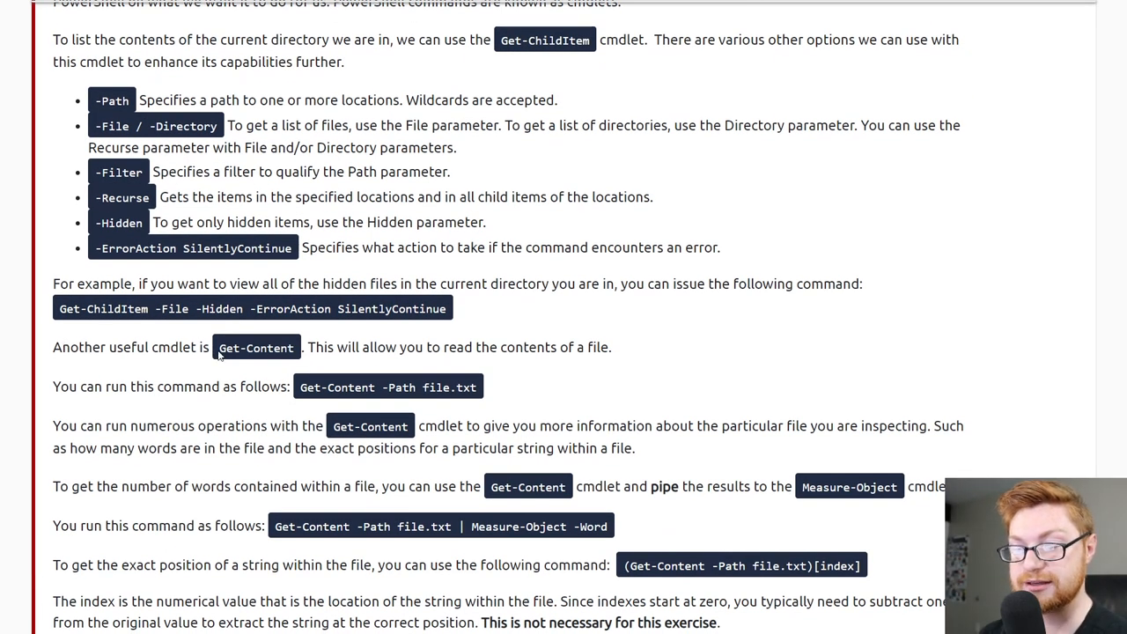
pyautogui.moveTo(307, 347); pyautogui.dragTo(420, 347)
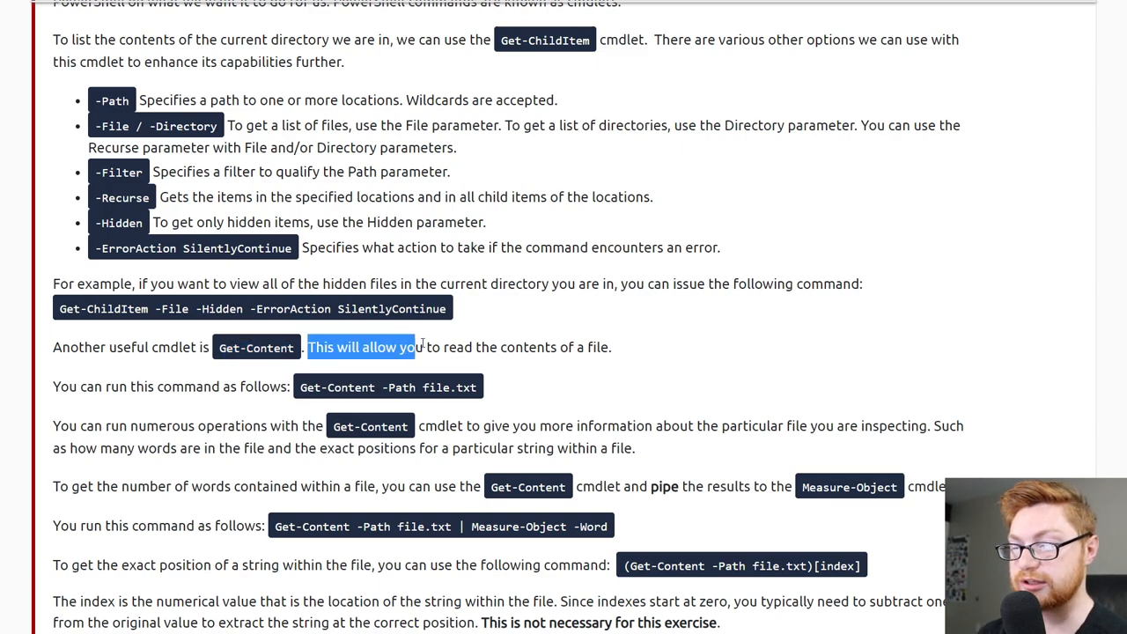
pyautogui.moveTo(412, 347); pyautogui.dragTo(604, 347)
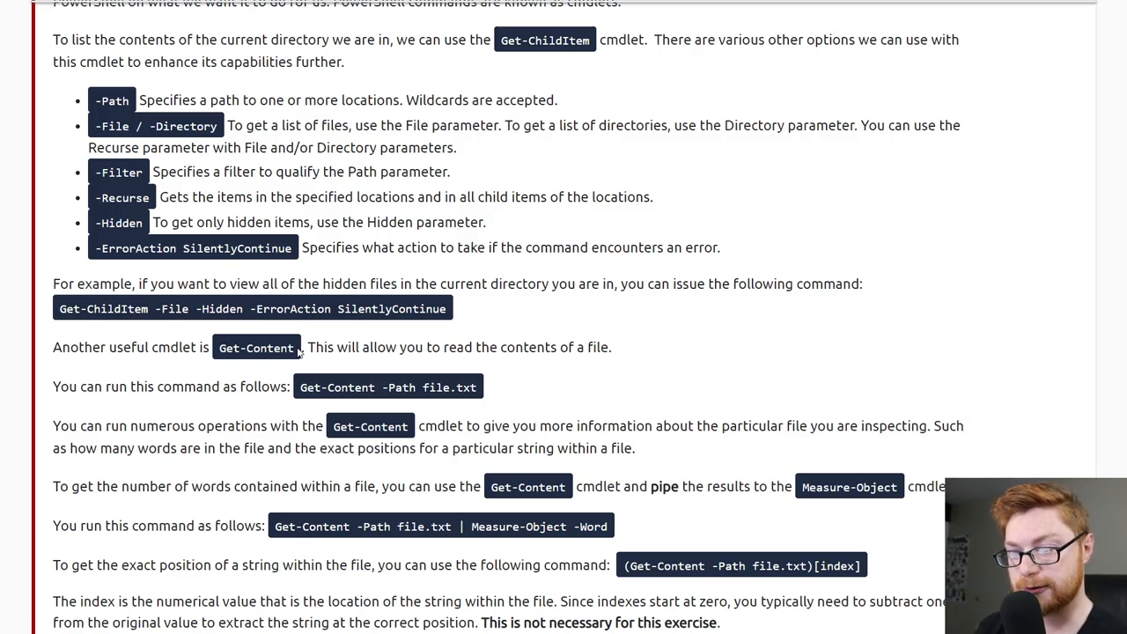
pyautogui.scroll(-3)
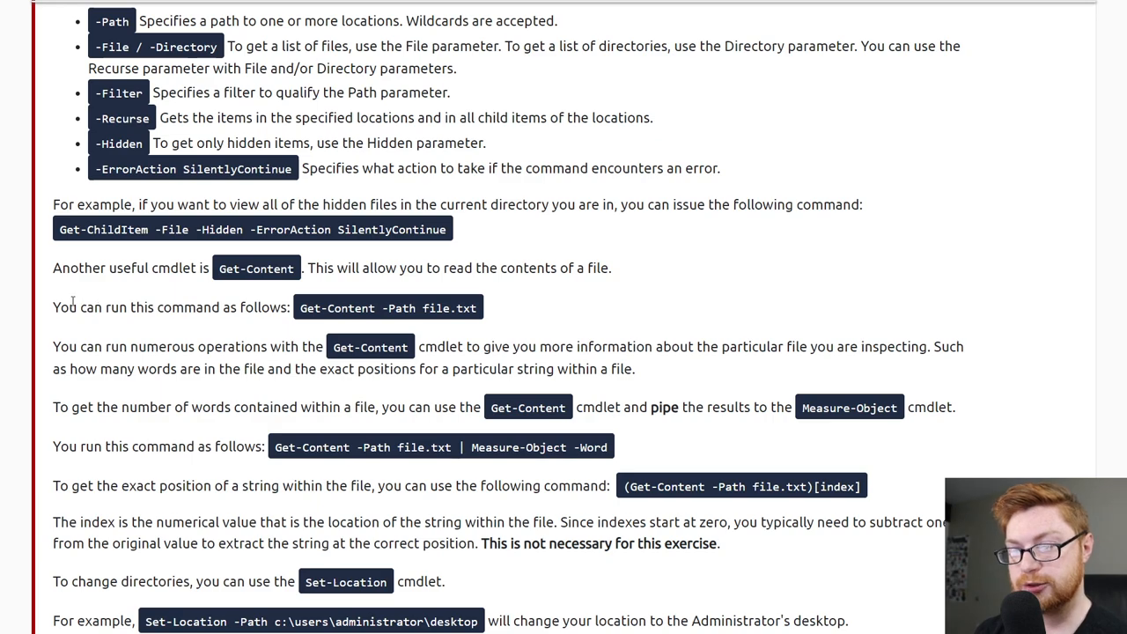
pyautogui.doubleClick(338, 307)
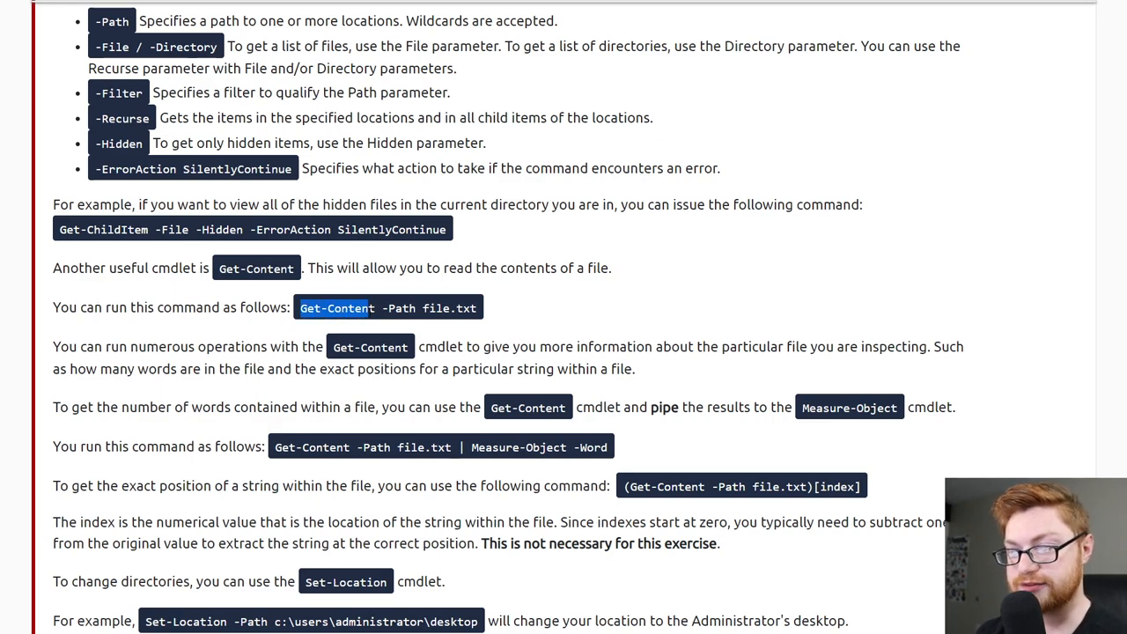
pyautogui.doubleClick(436, 309)
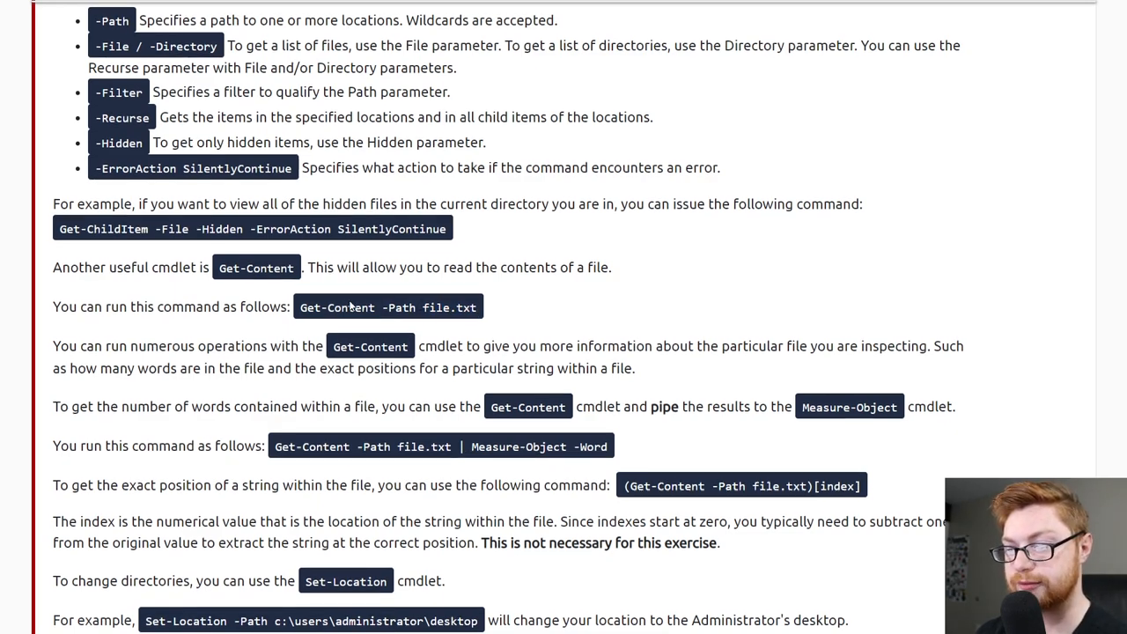
pyautogui.doubleClick(398, 305)
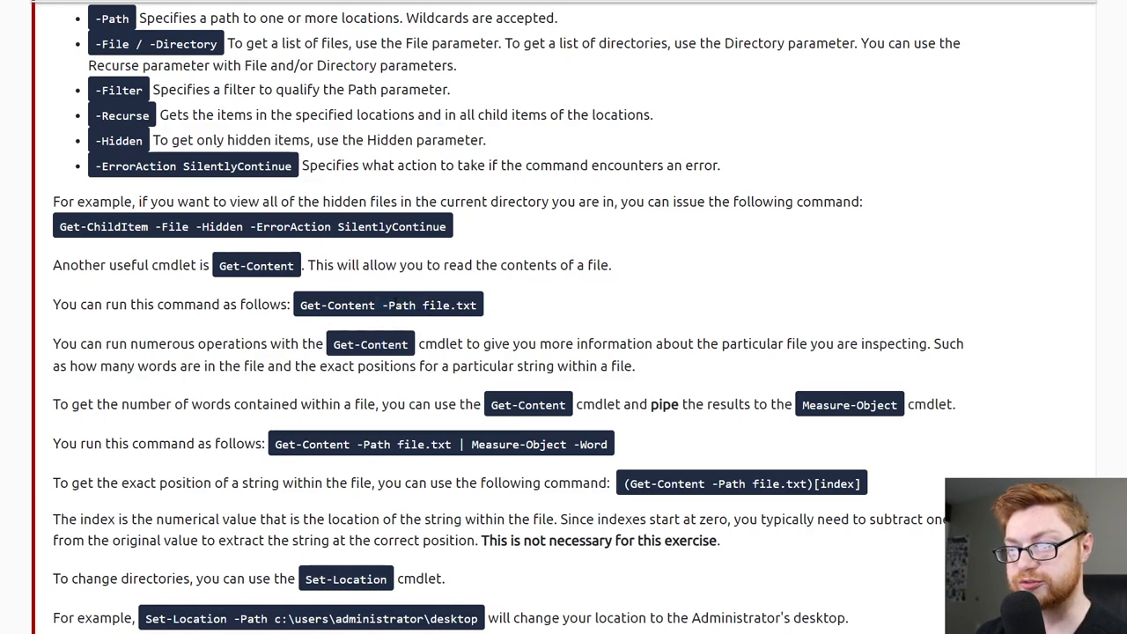
pyautogui.doubleClick(398, 305)
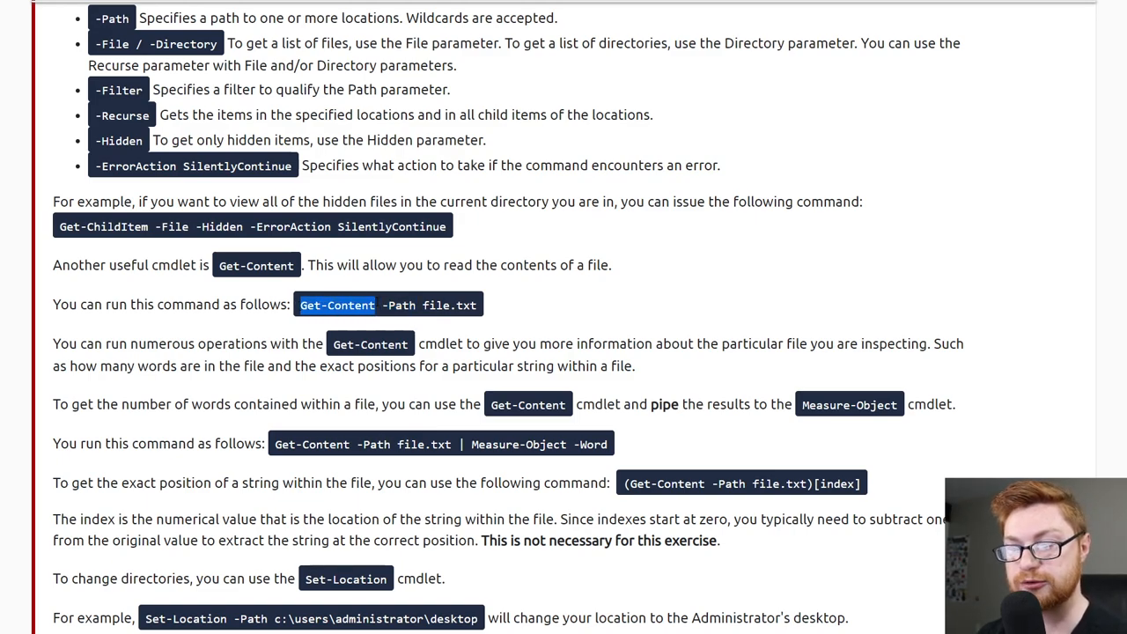
pyautogui.scroll(-3)
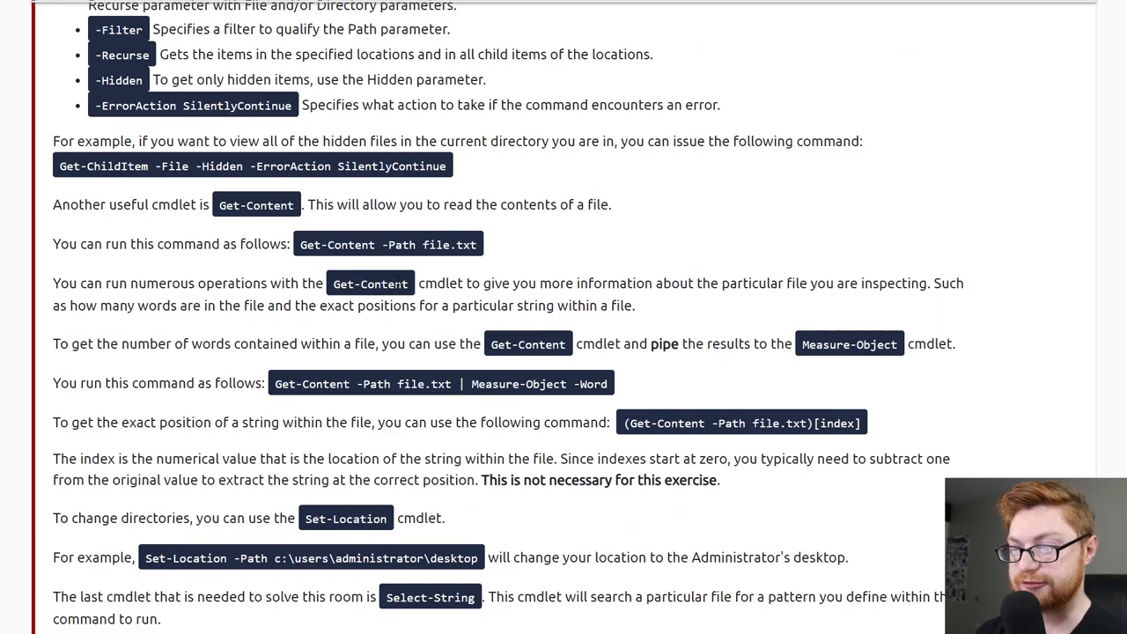
pyautogui.moveTo(645, 287)
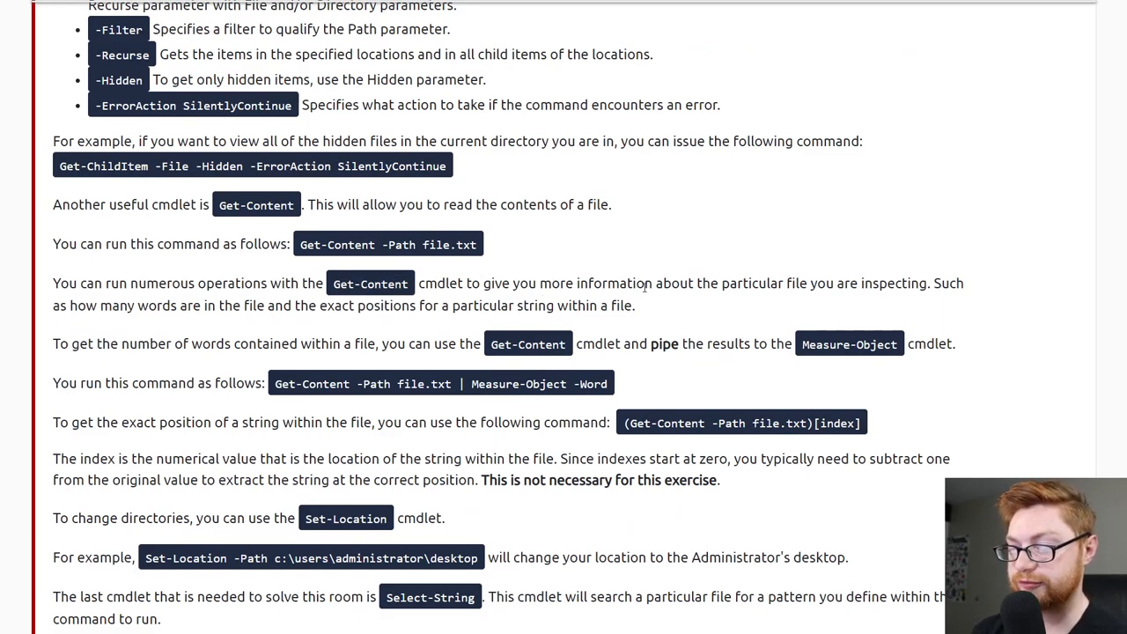
pyautogui.moveTo(947, 279)
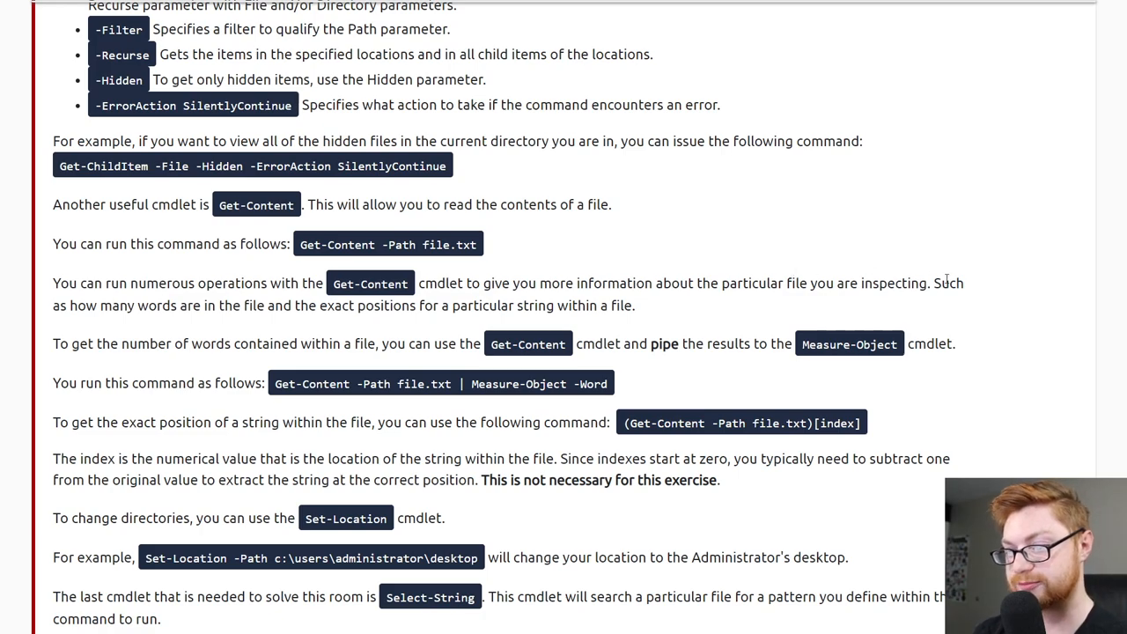
pyautogui.moveTo(310, 326)
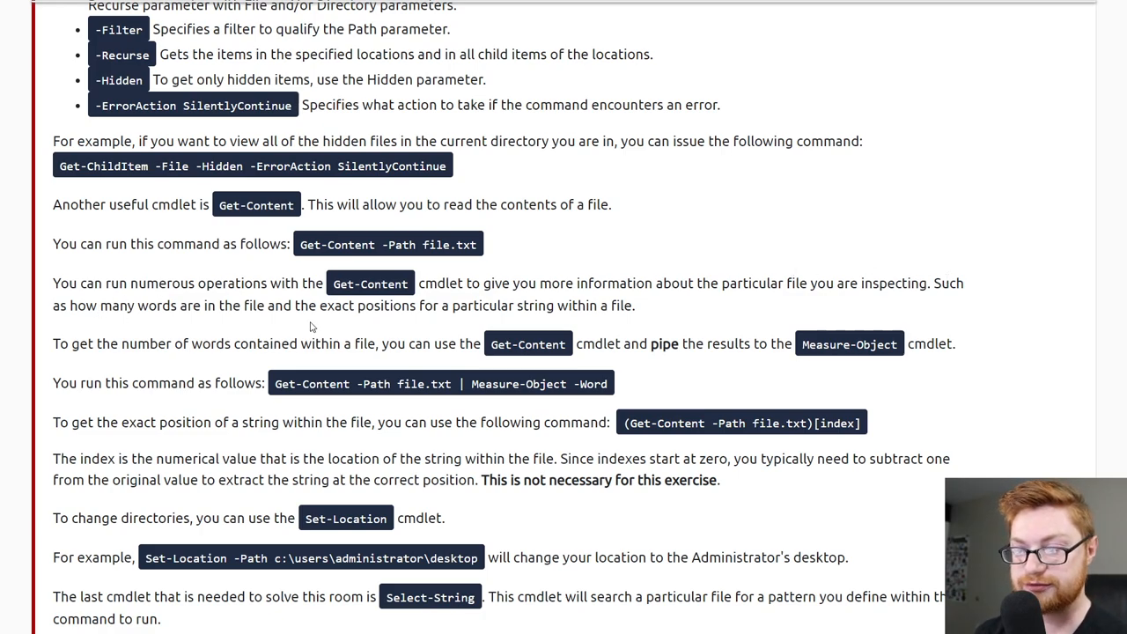
pyautogui.moveTo(335, 319)
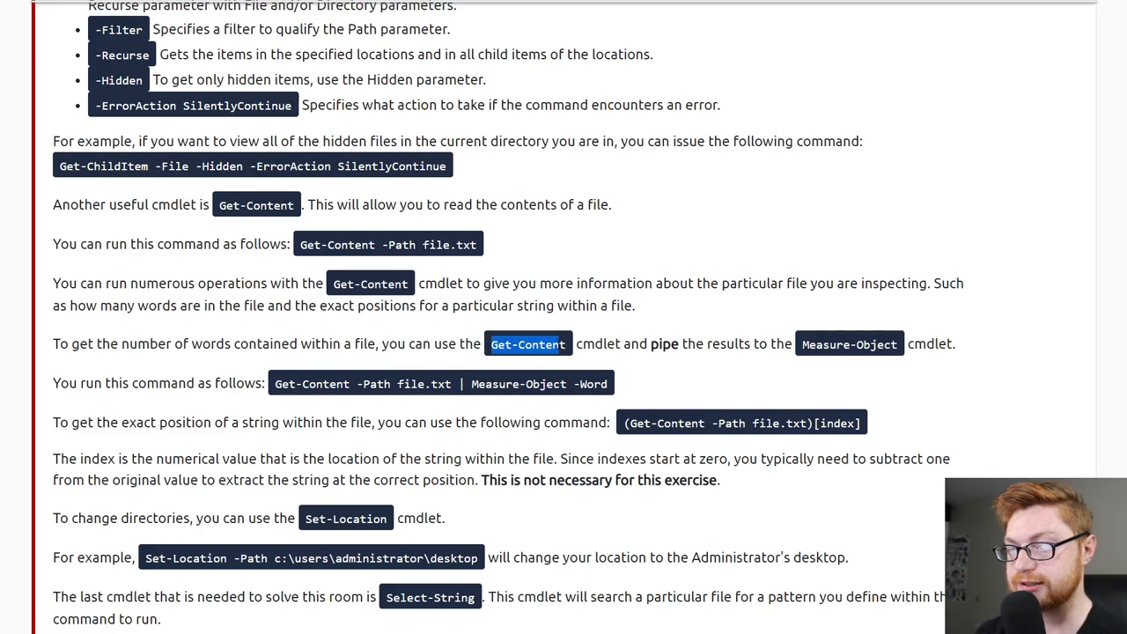
pyautogui.doubleClick(662, 343)
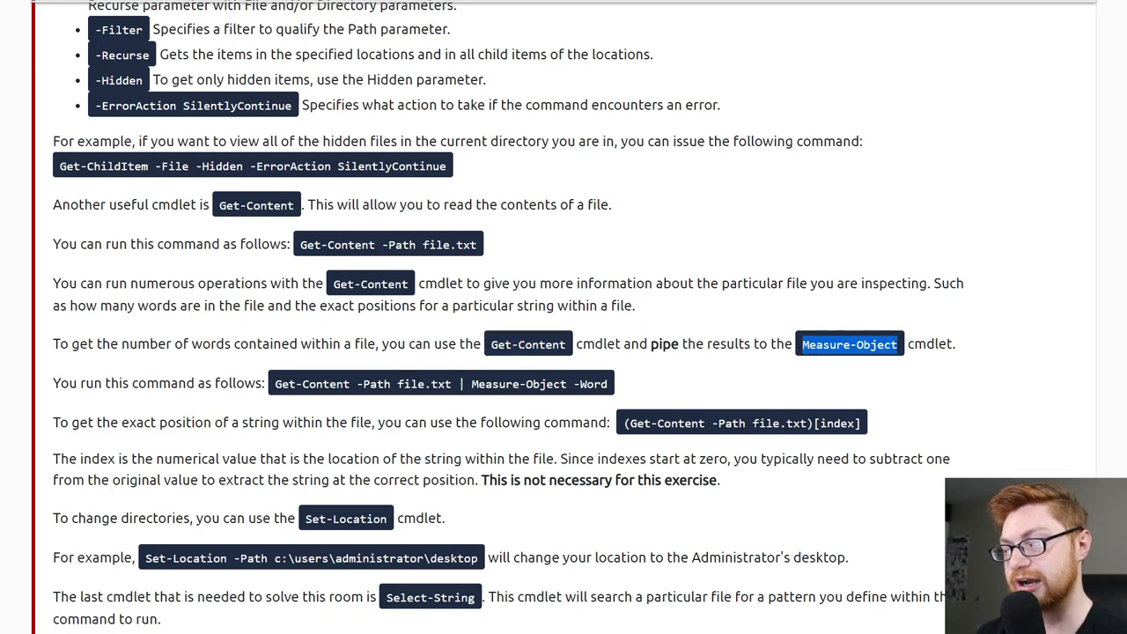
pyautogui.moveTo(900, 350)
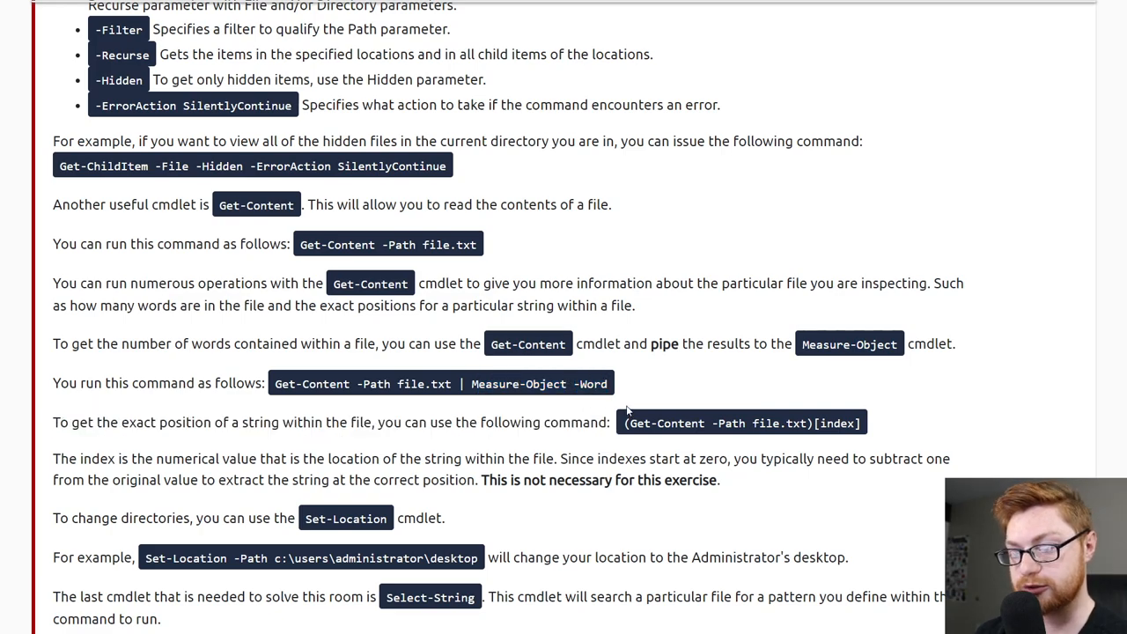
pyautogui.scroll(-3)
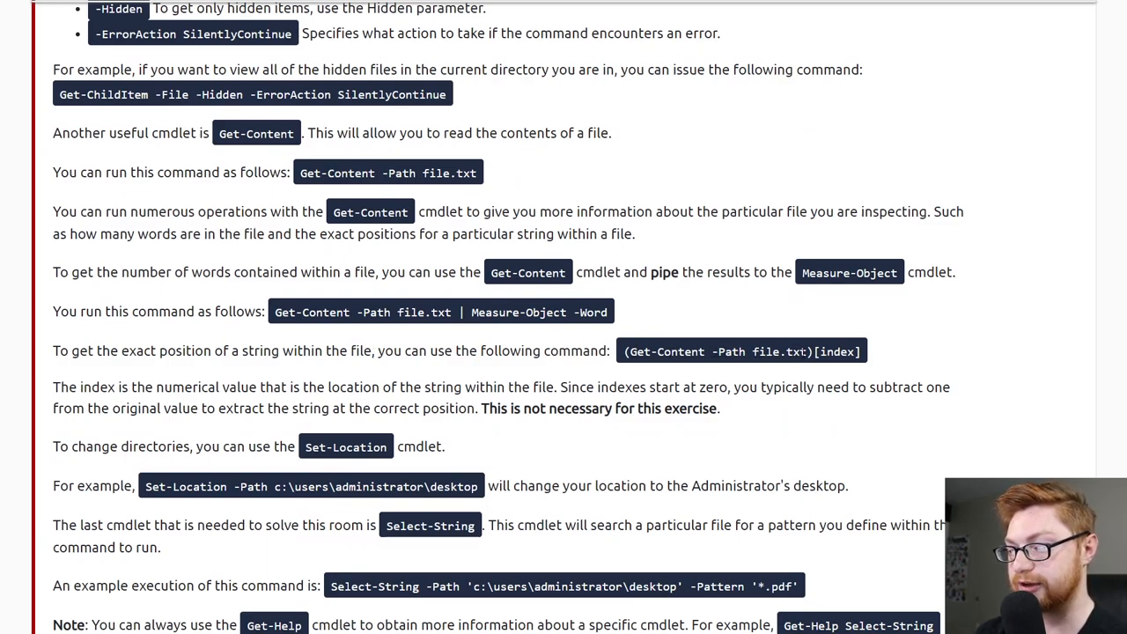
pyautogui.doubleClick(836, 352)
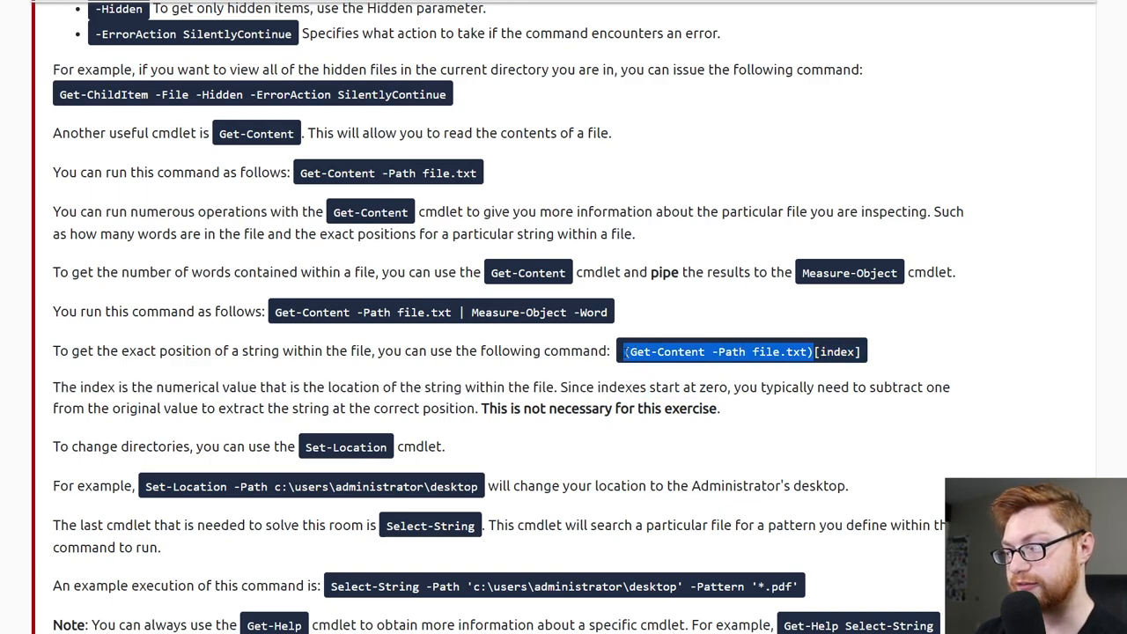
pyautogui.click(528, 397)
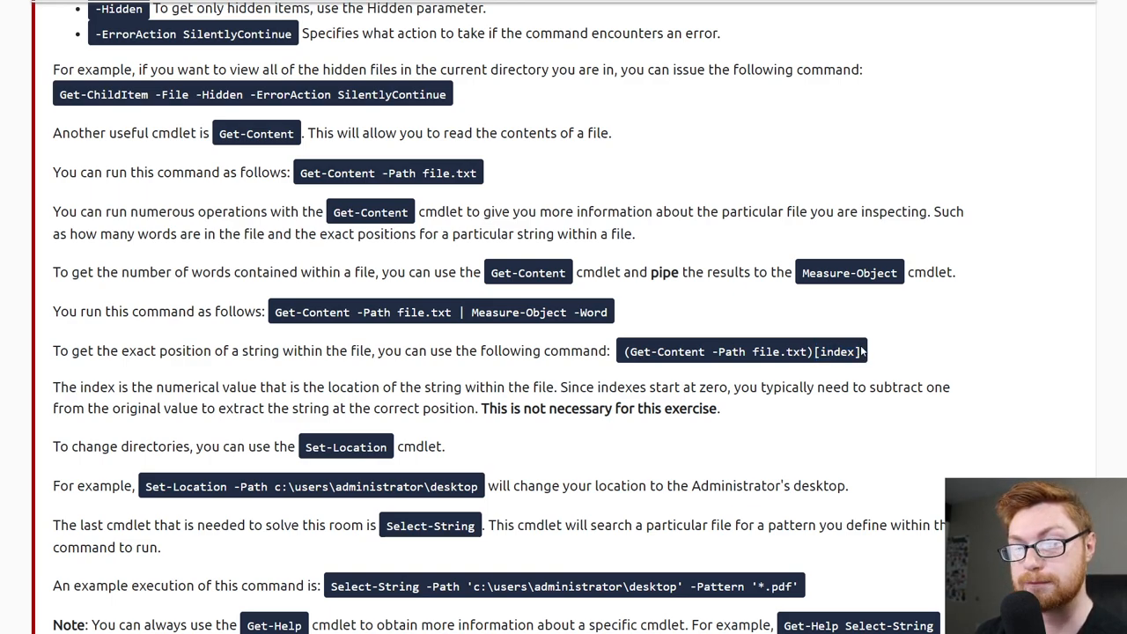
pyautogui.scroll(-3)
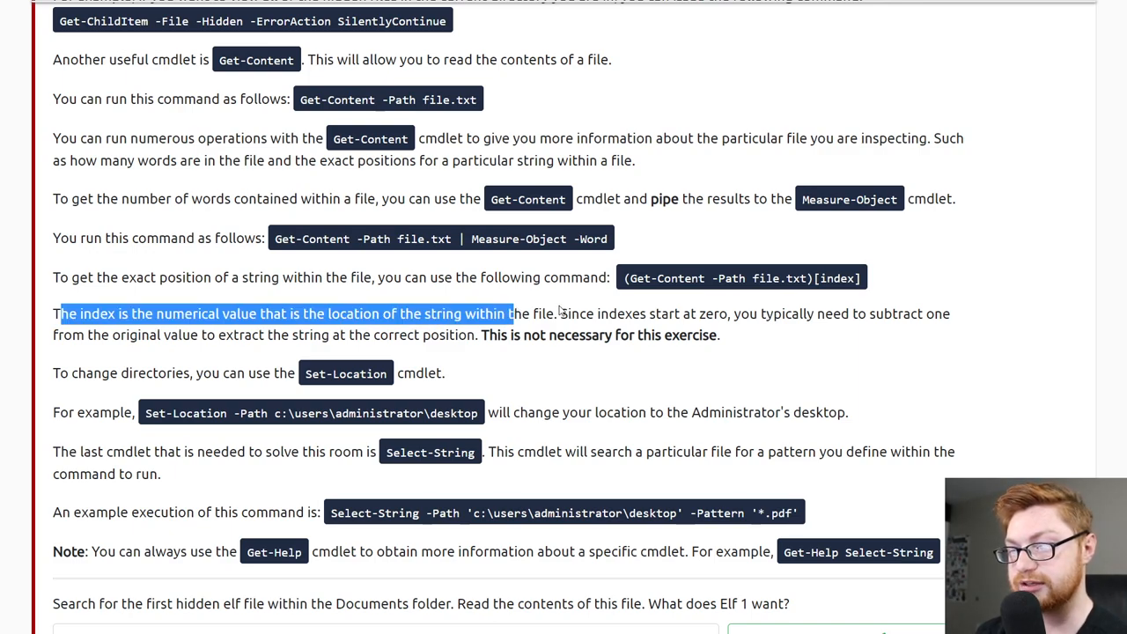
pyautogui.moveTo(873, 310)
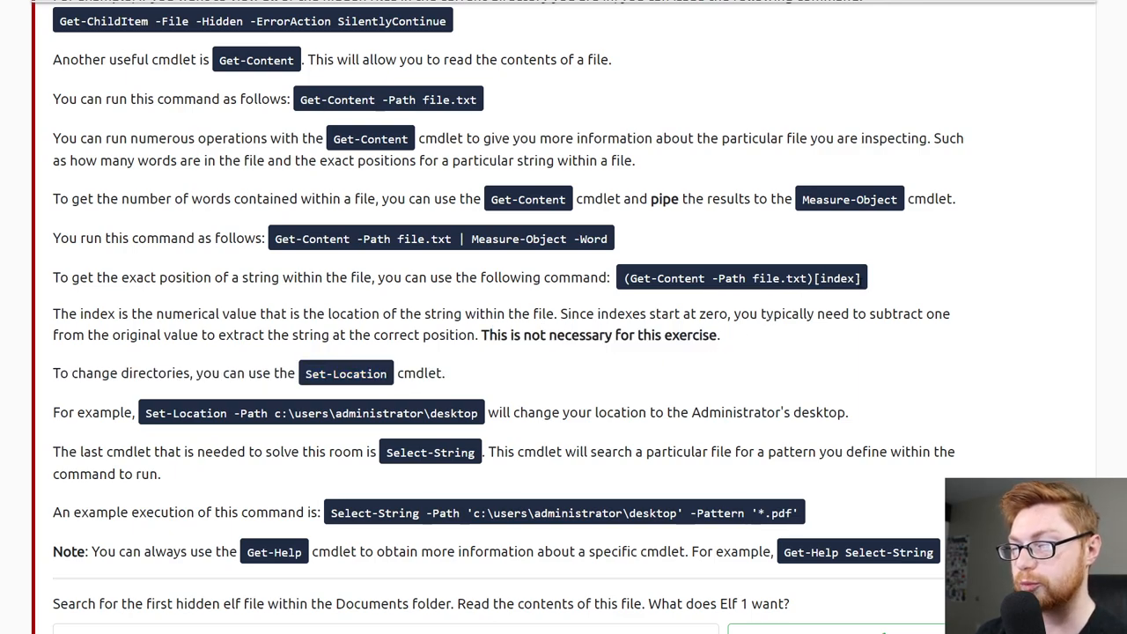
pyautogui.doubleClick(719, 278)
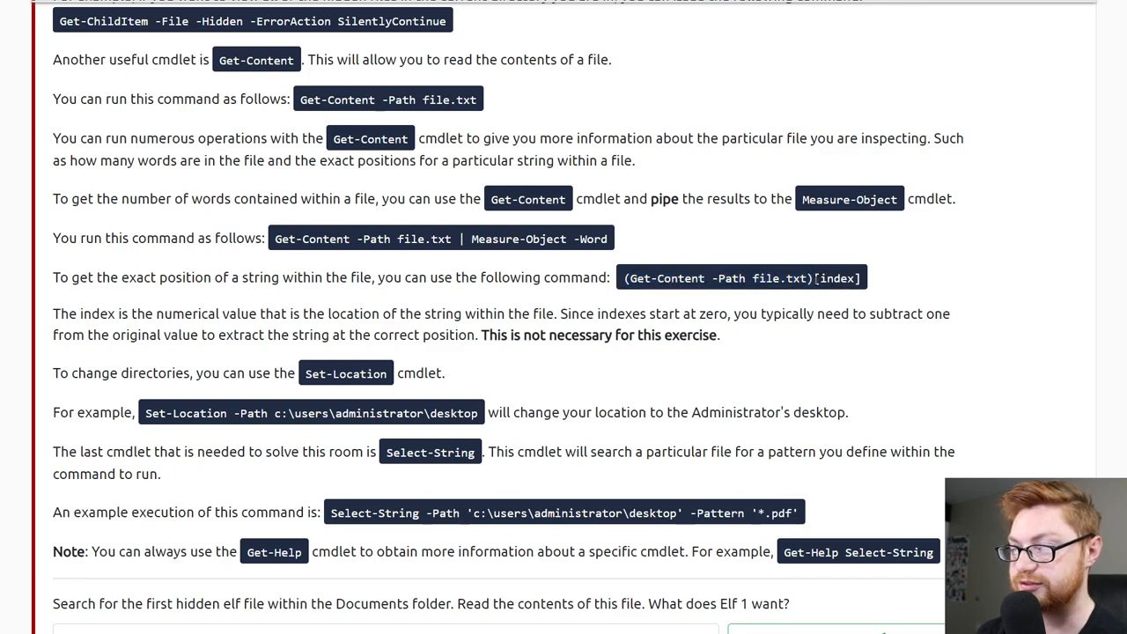
pyautogui.doubleClick(835, 278)
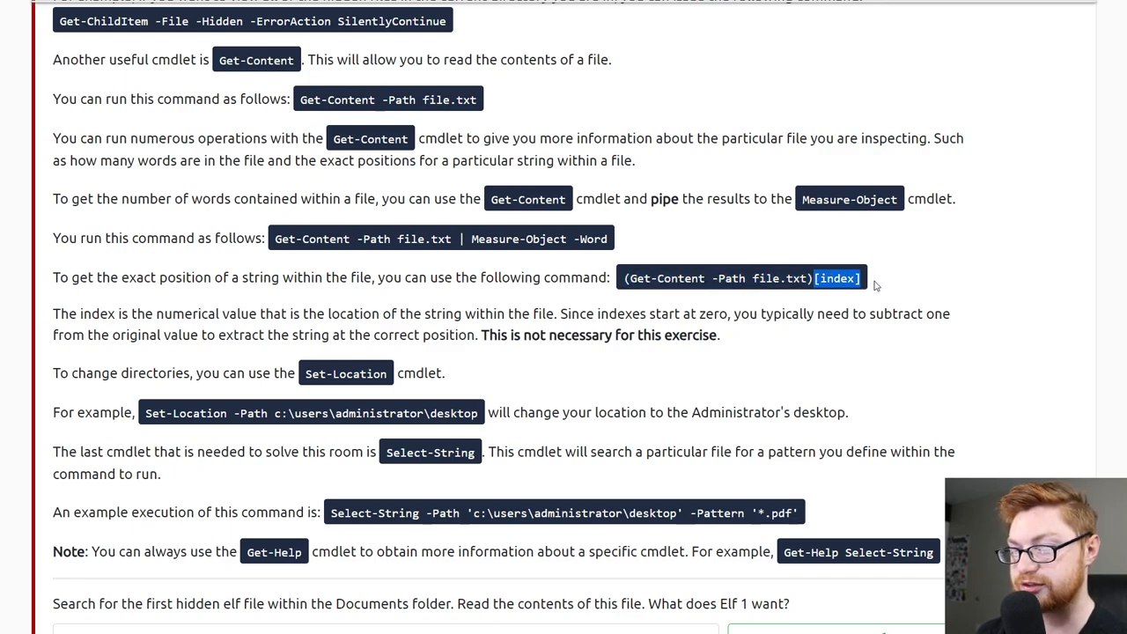
pyautogui.moveTo(458, 486)
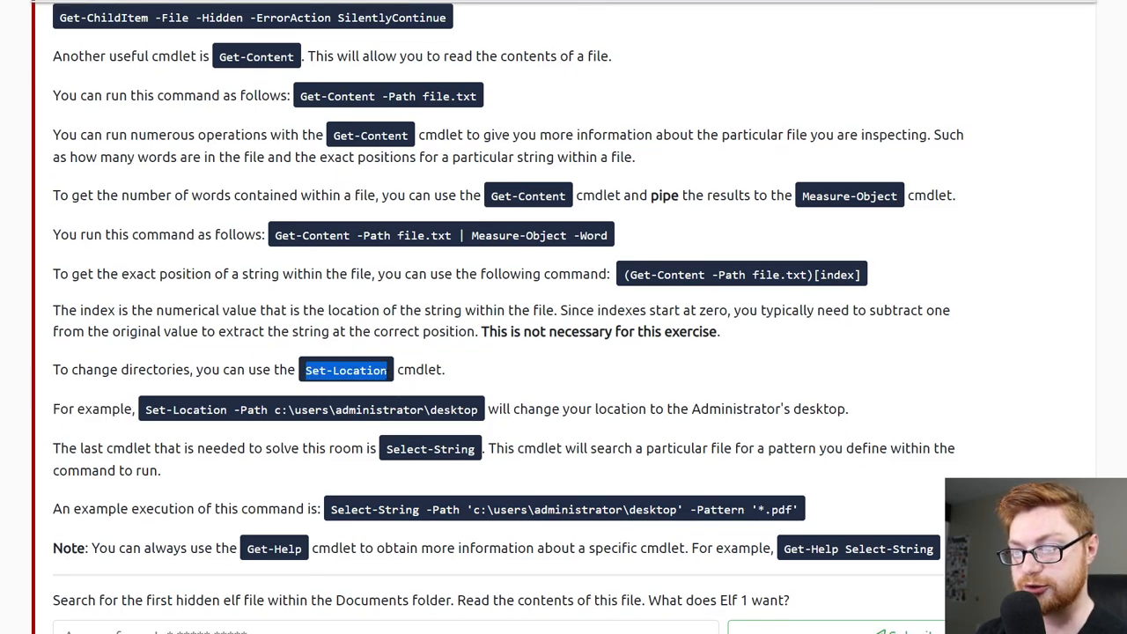
pyautogui.scroll(-3)
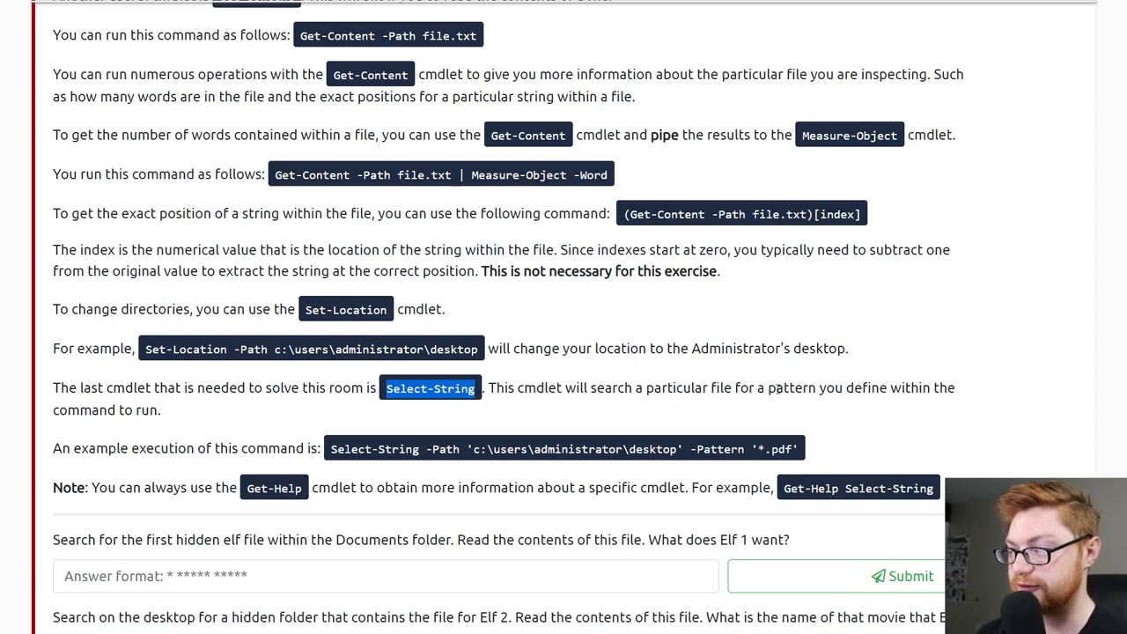
pyautogui.moveTo(256, 419)
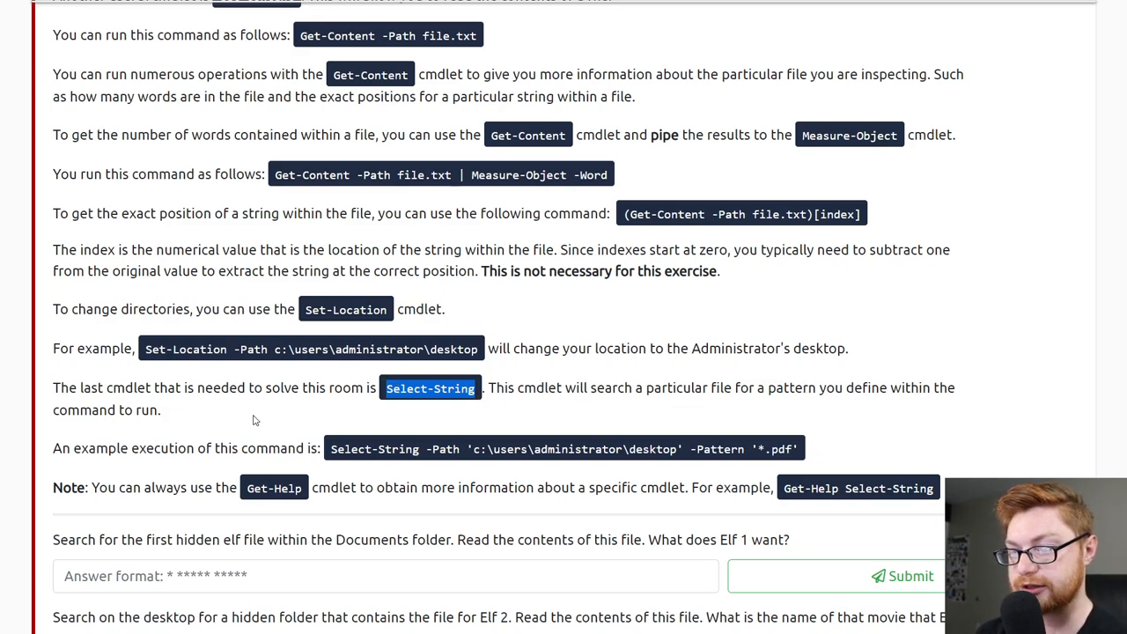
# Scroll down to the Get-Help note at the end of the room's cmdlet notes.
pyautogui.scroll(-3)
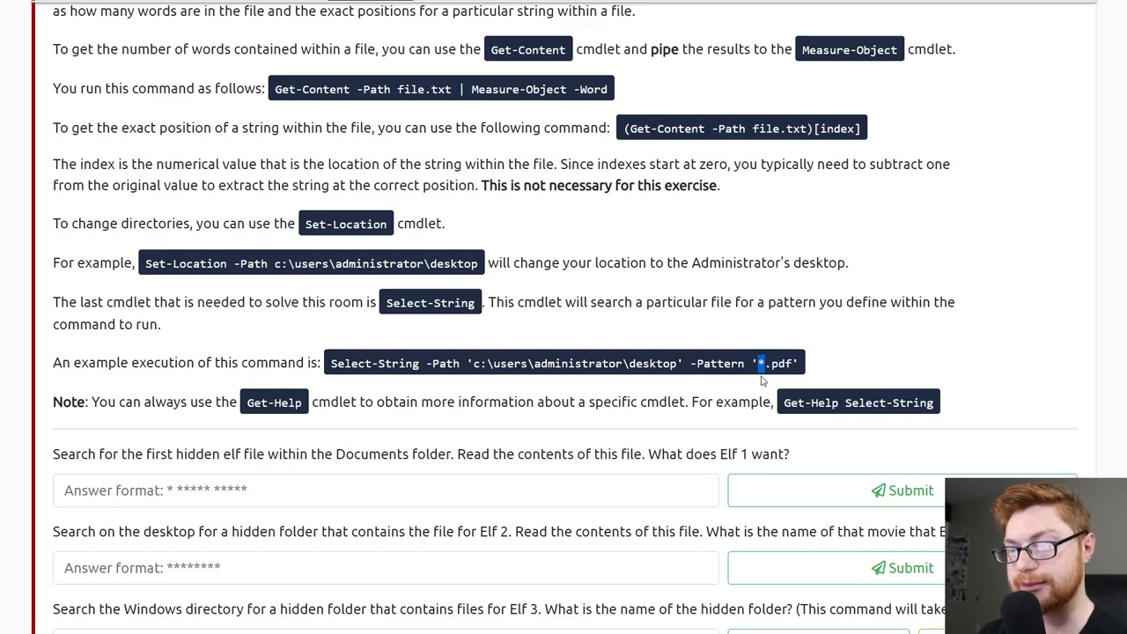
pyautogui.scroll(-3)
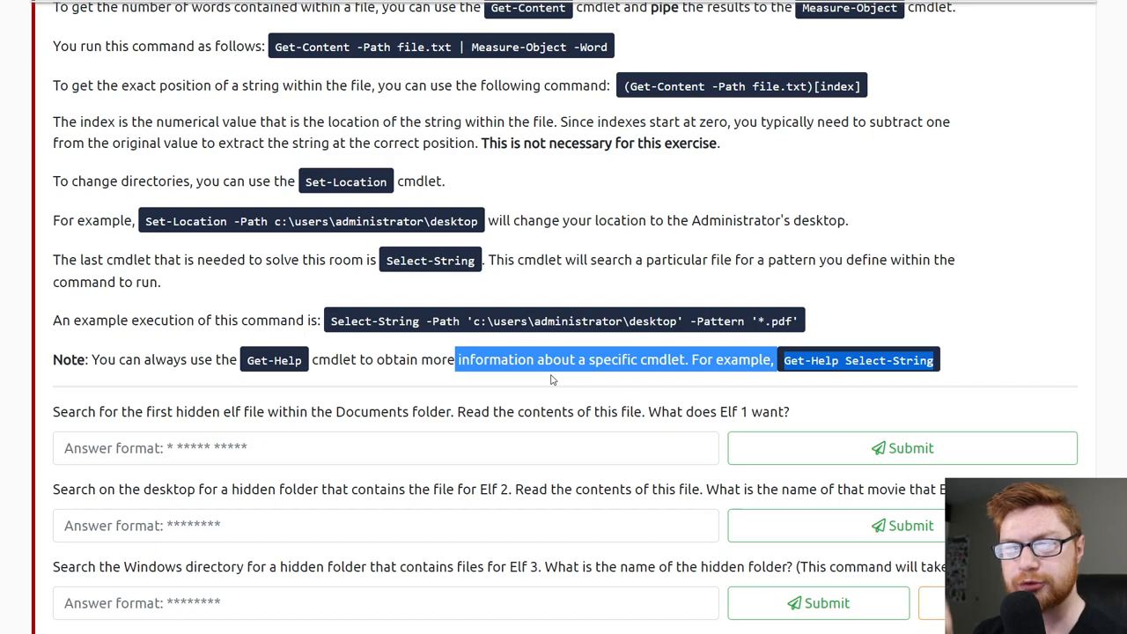
pyautogui.moveTo(620, 342)
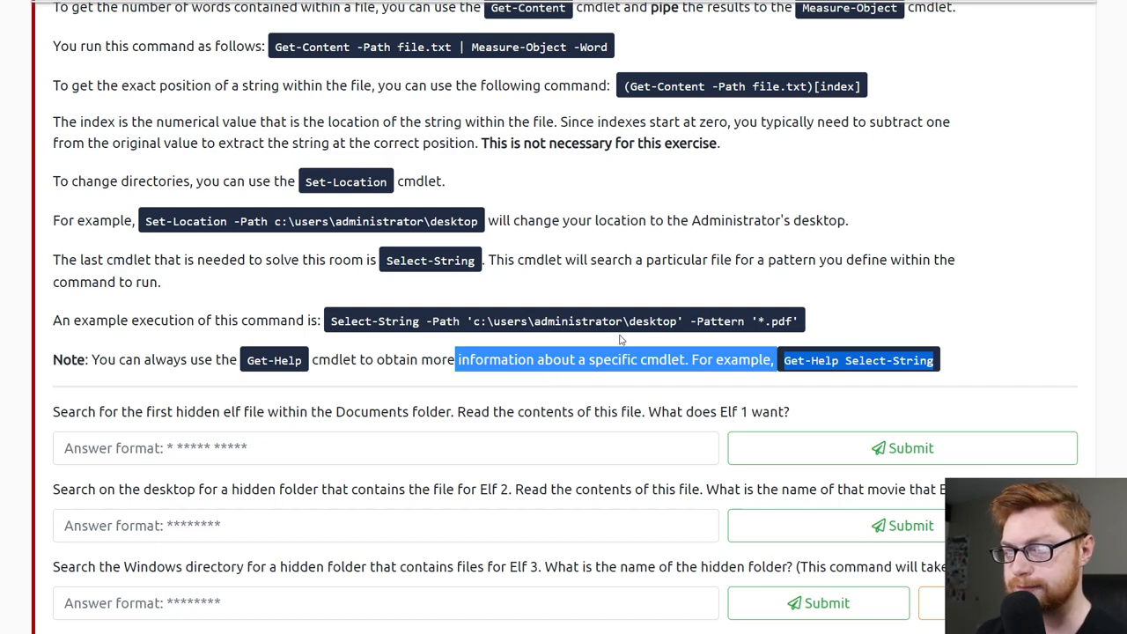
pyautogui.scroll(-3)
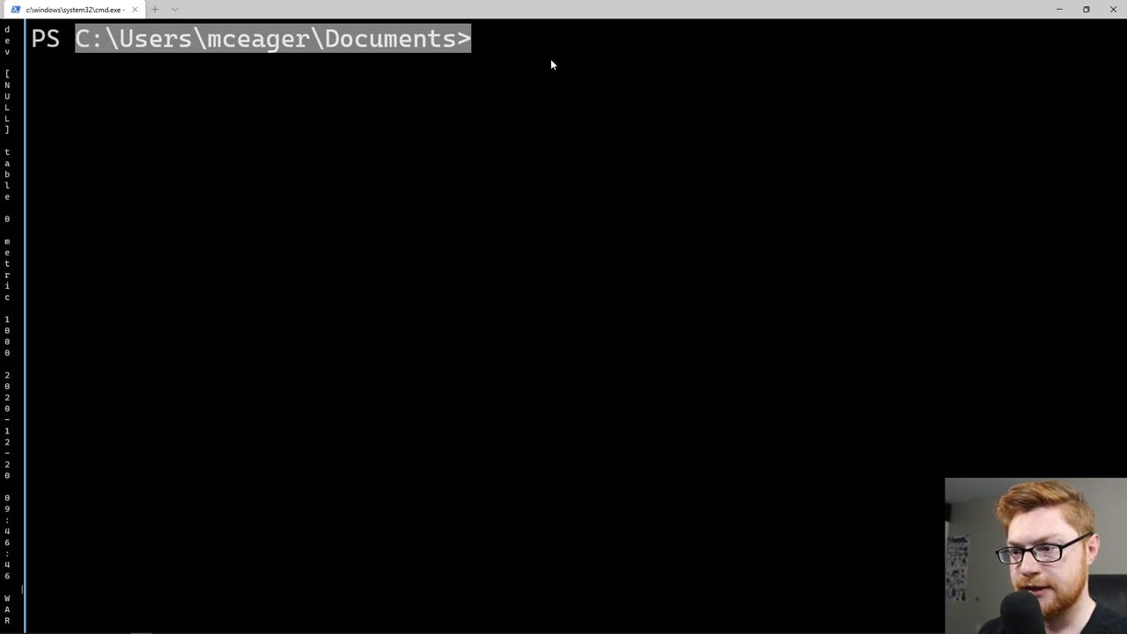
# List the hidden files in Documents with Get-ChildItem -File -Hidden, revealing e1fone.txt.
pyautogui.write('Get')
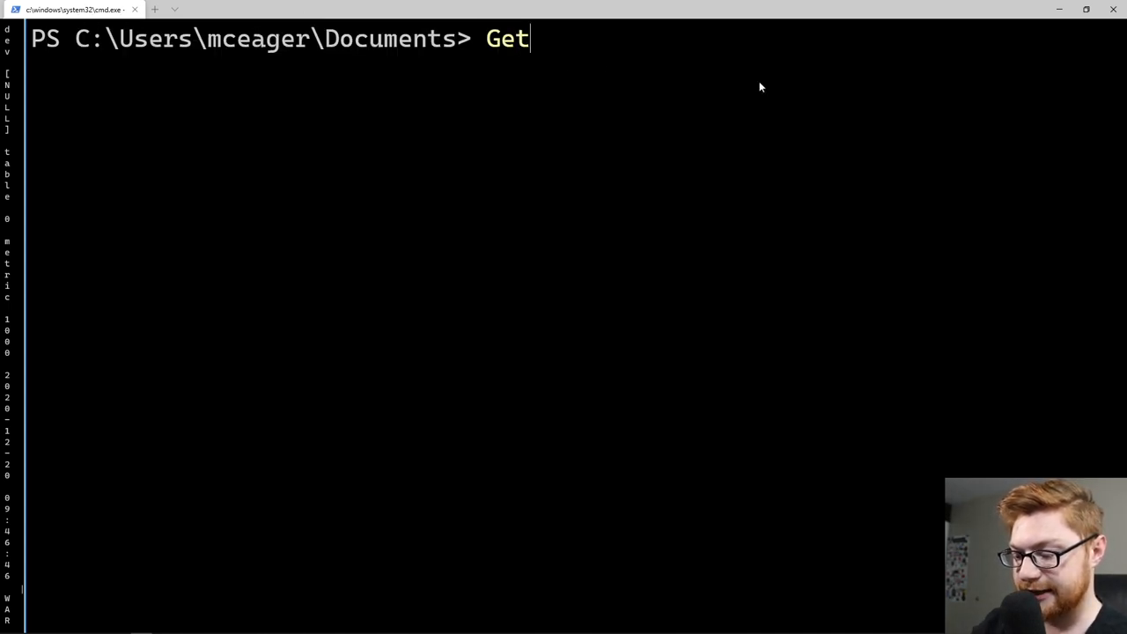
pyautogui.write('-ChildIte')
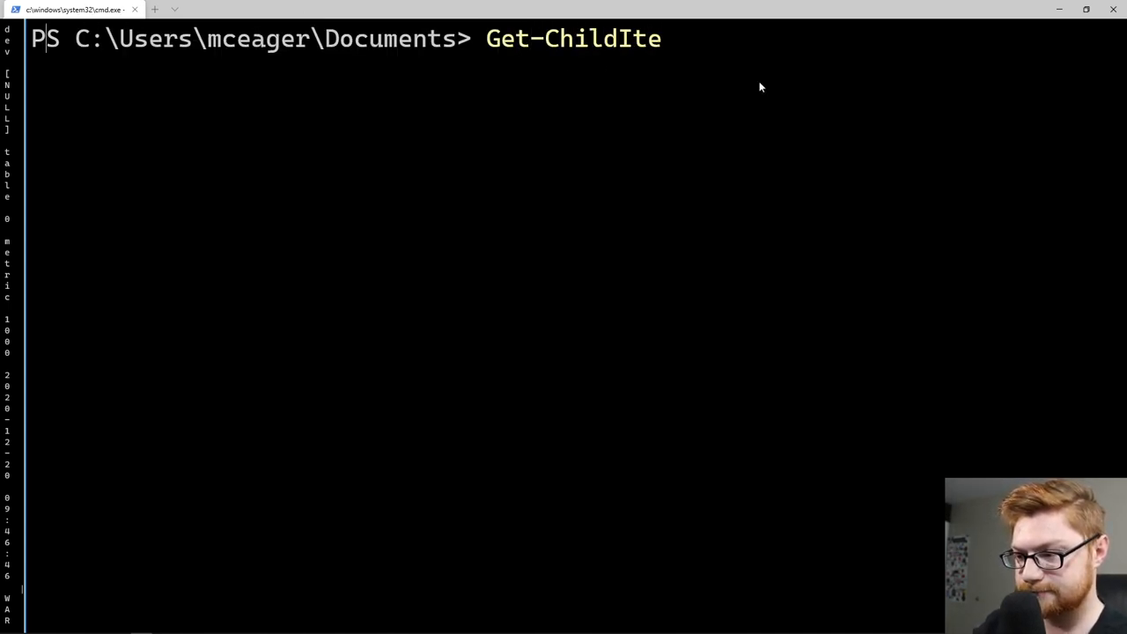
pyautogui.write('m -F')
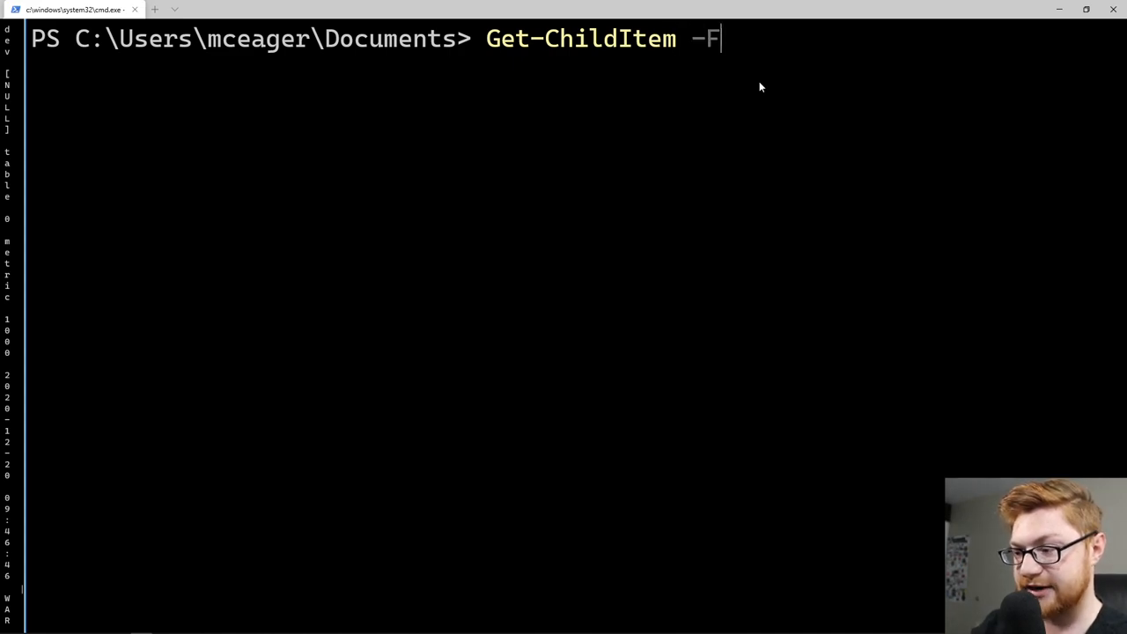
pyautogui.write('ile')
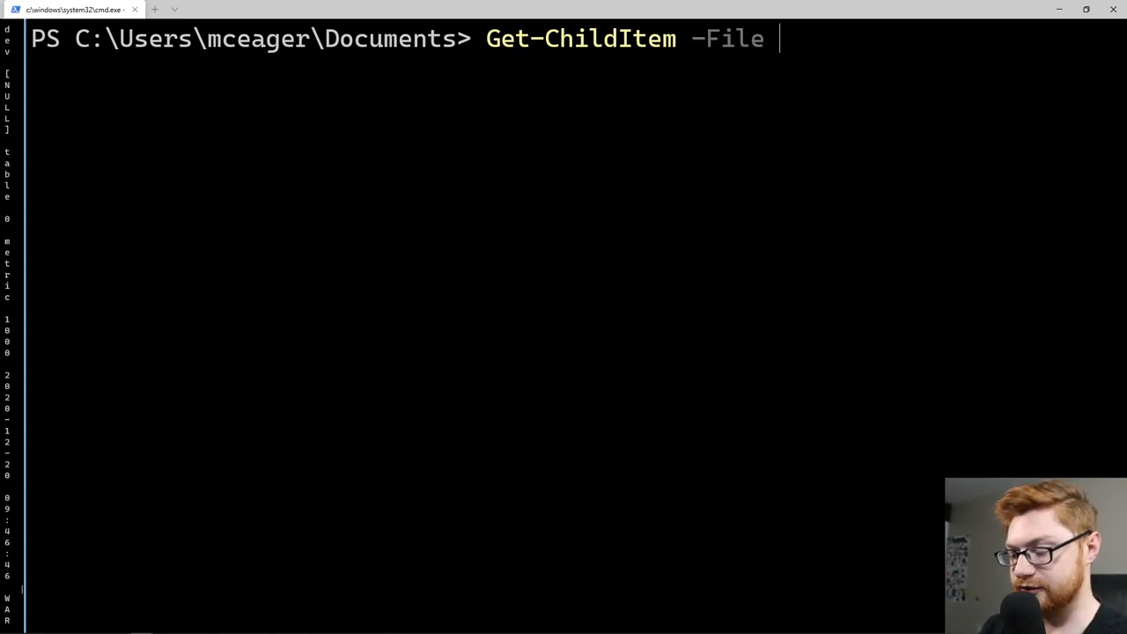
pyautogui.write('-Hidde')
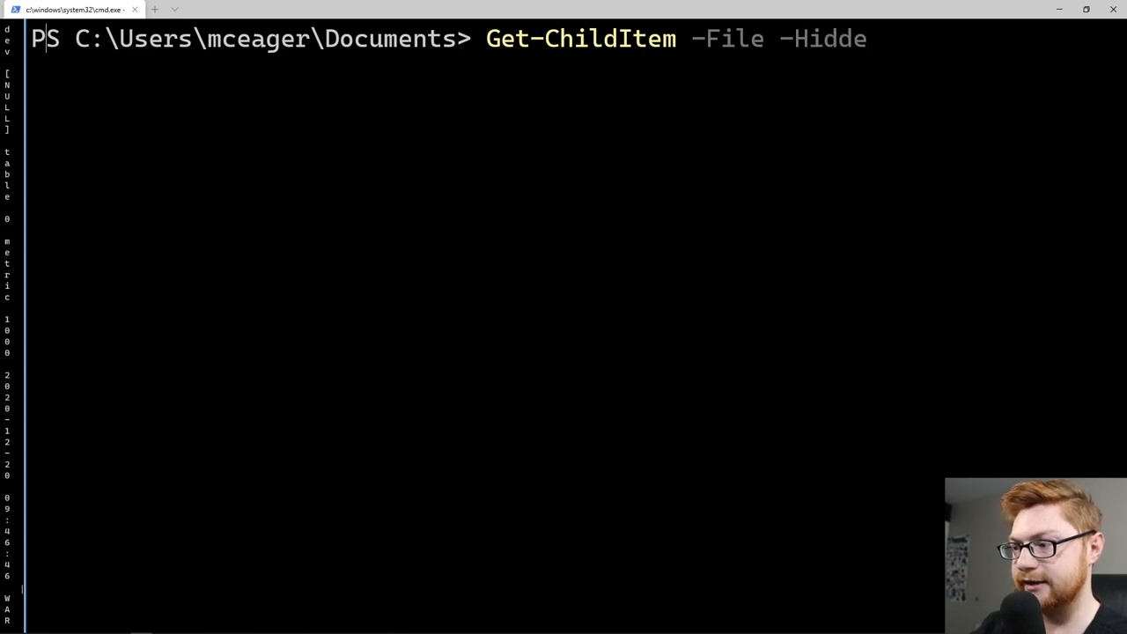
pyautogui.write('n')
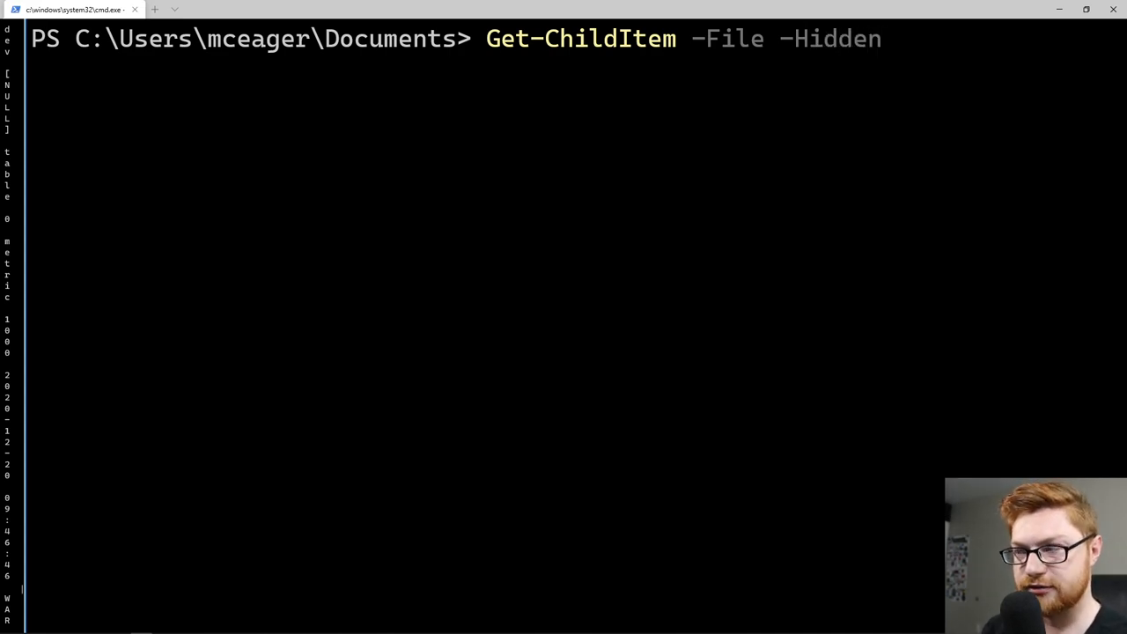
pyautogui.press('Return')
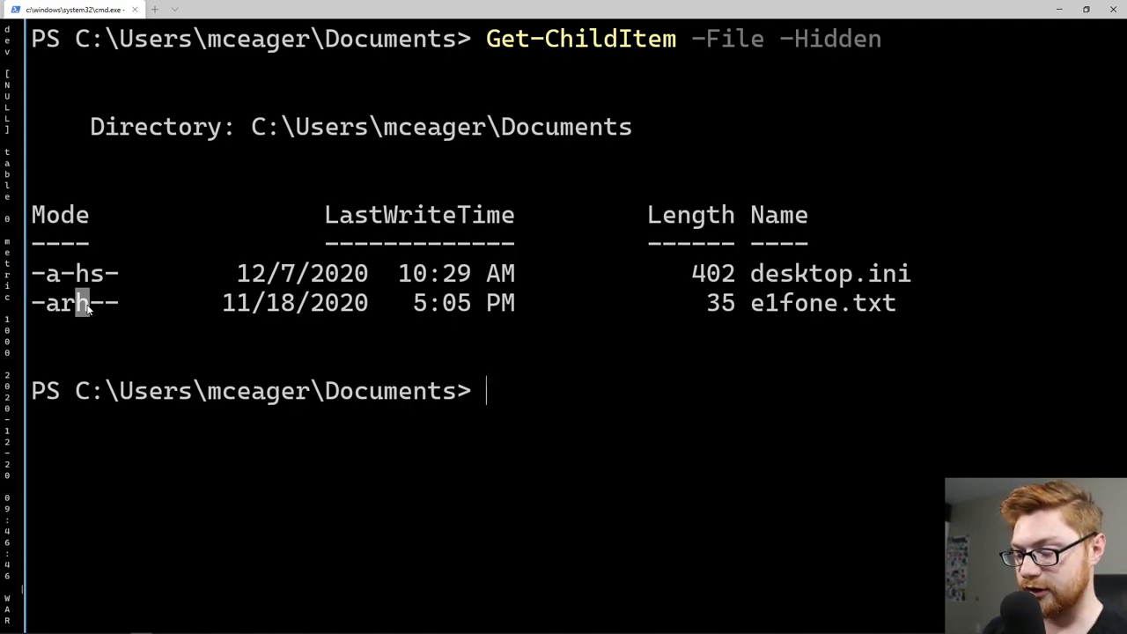
# List the ordinary files in Documents with a plain listing command.
pyautogui.write('ls')
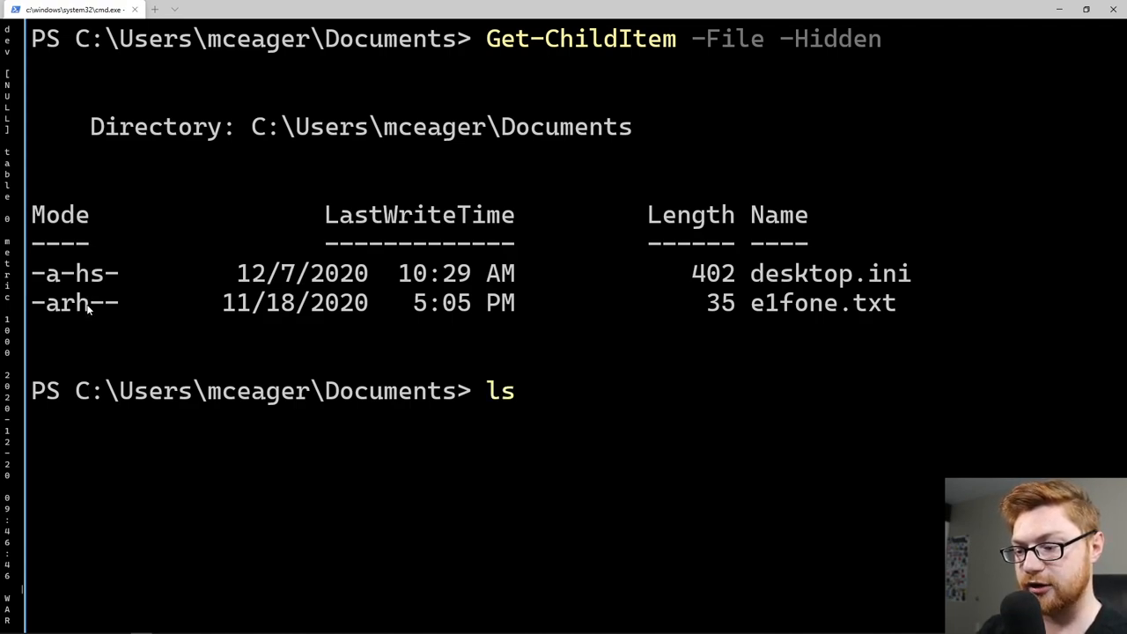
pyautogui.write('dir')
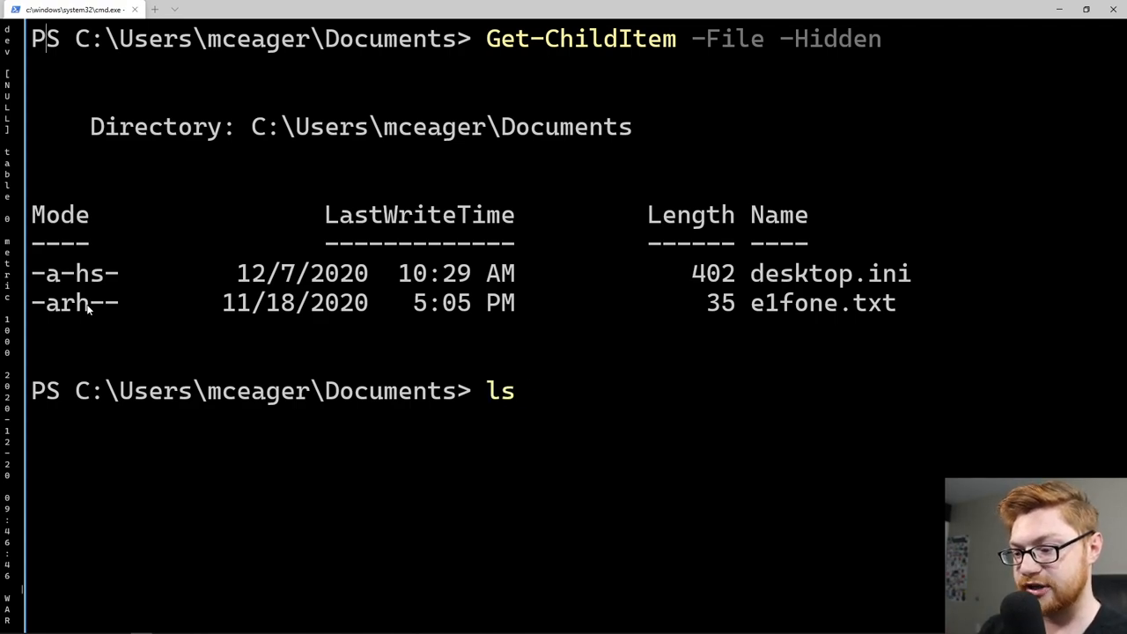
pyautogui.write('-File -Hi')
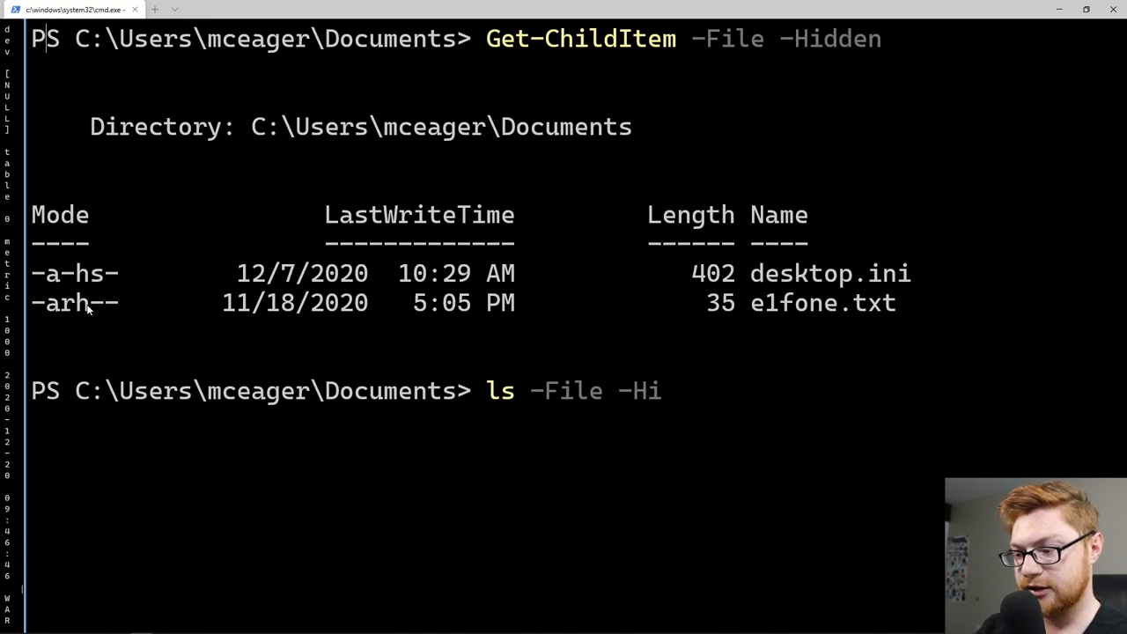
pyautogui.write('dden')
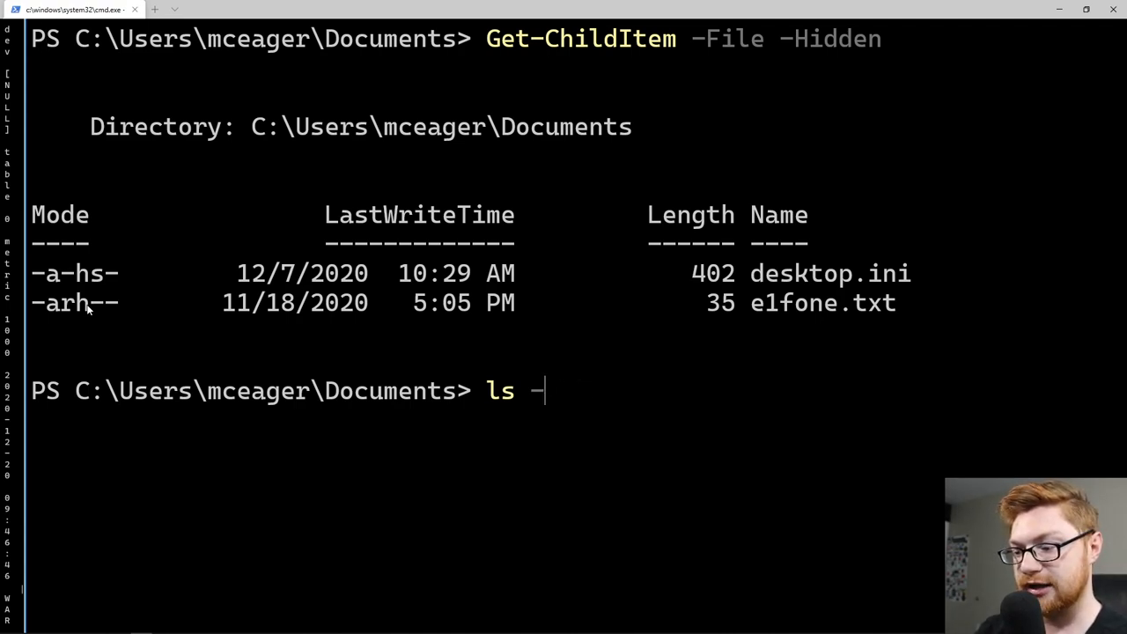
pyautogui.press('Backspace')
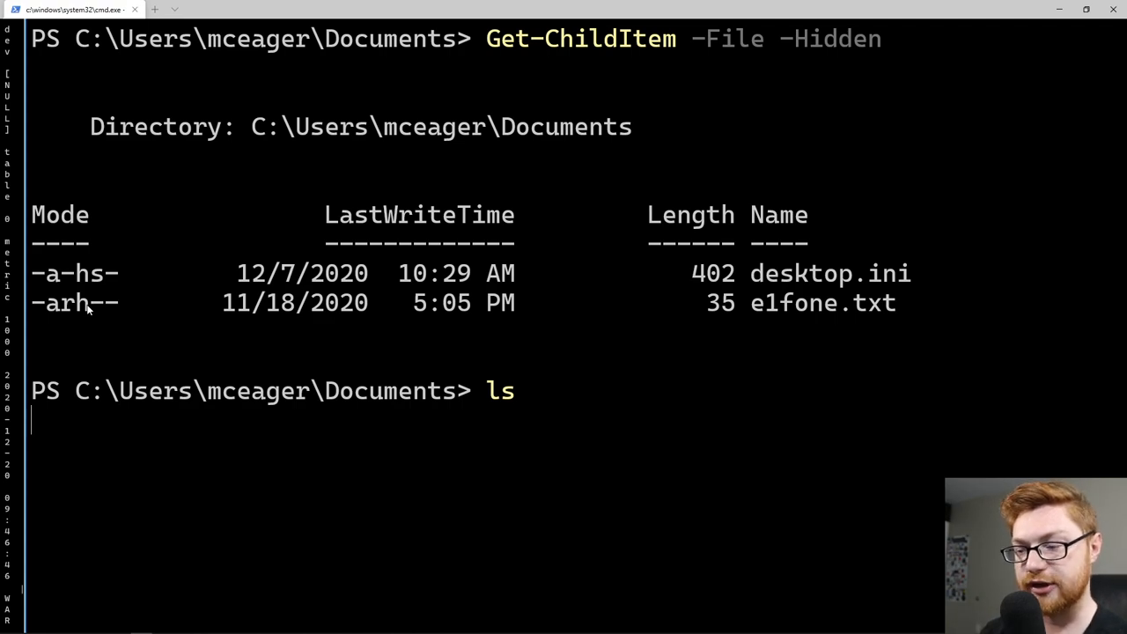
pyautogui.press('Return')
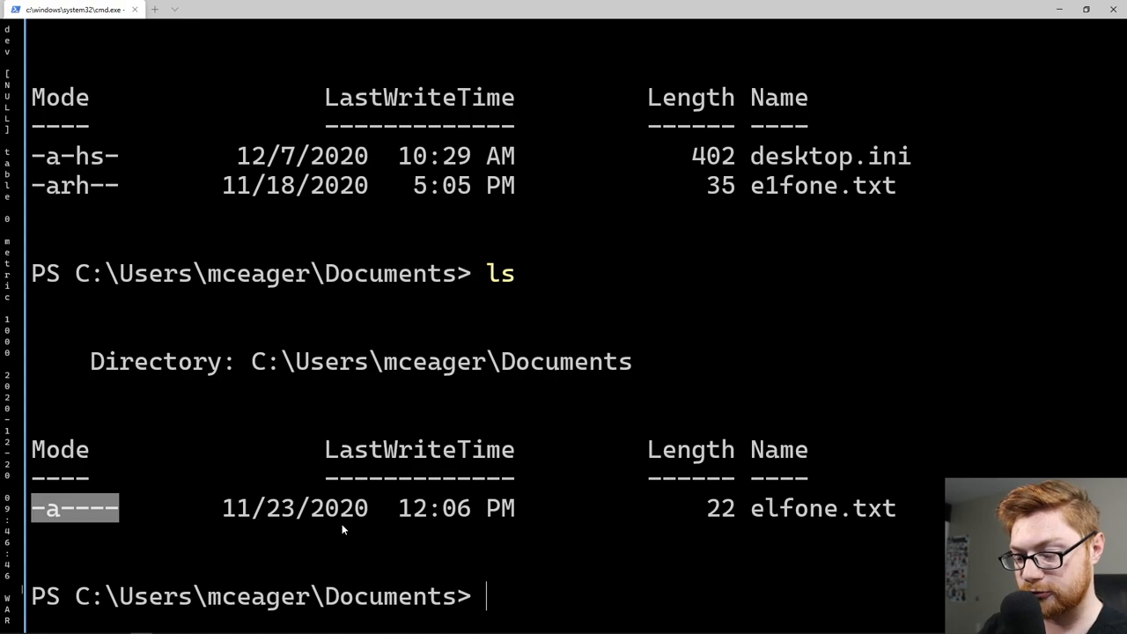
# Read the decoy elfone.txt with Get-Content, then read the hidden e1fone.txt.
pyautogui.write('Get-Co')
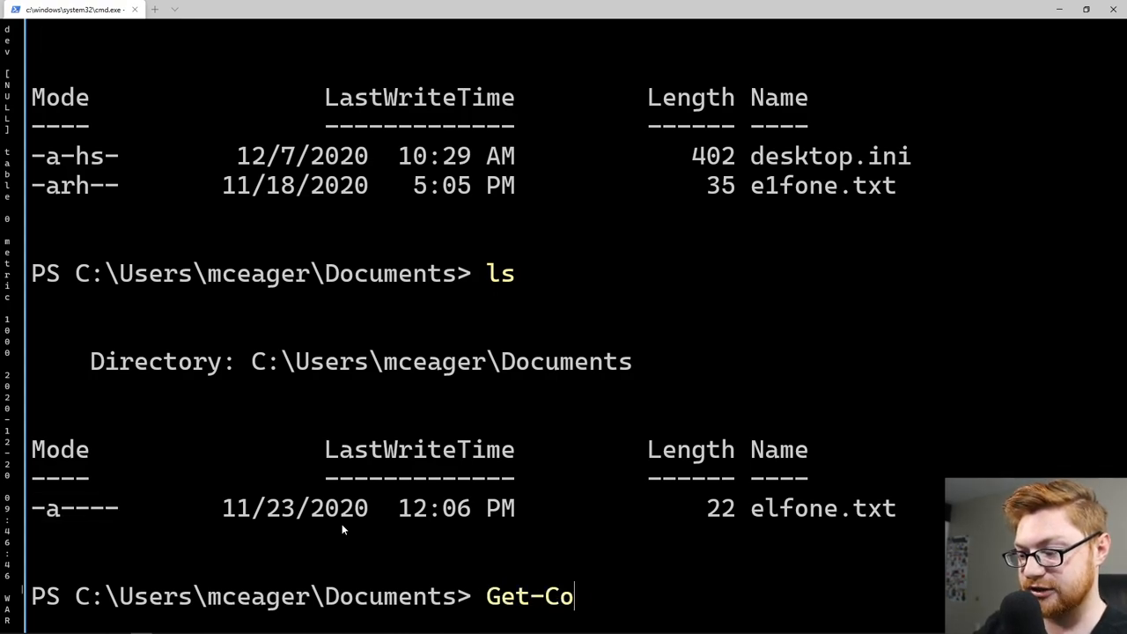
pyautogui.write('ntent elfone.txt')
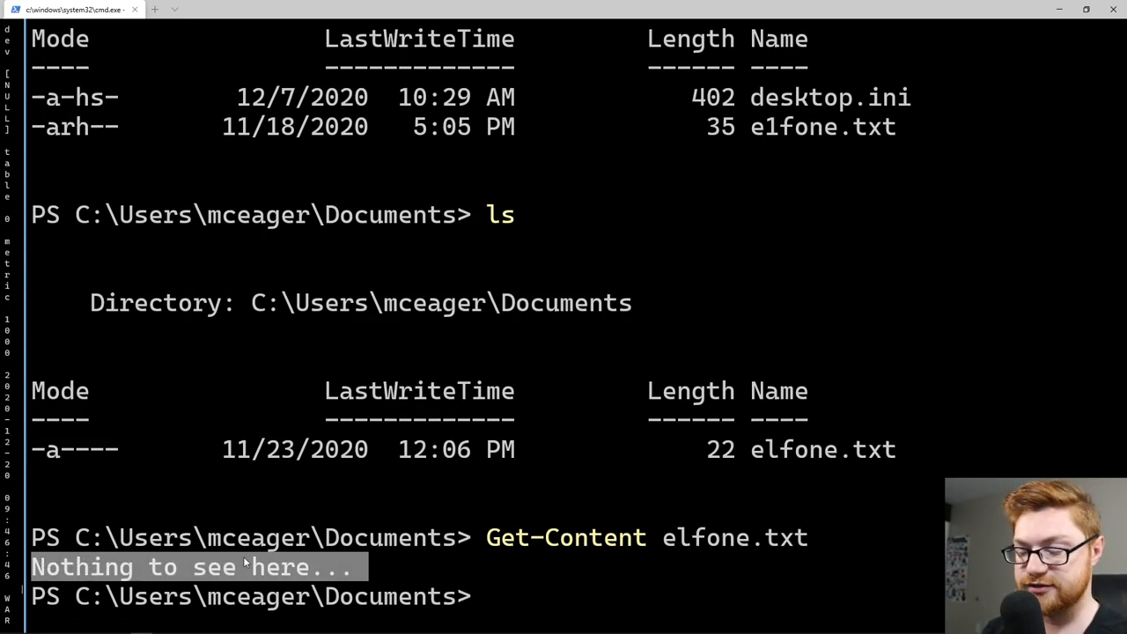
pyautogui.doubleClick(564, 537)
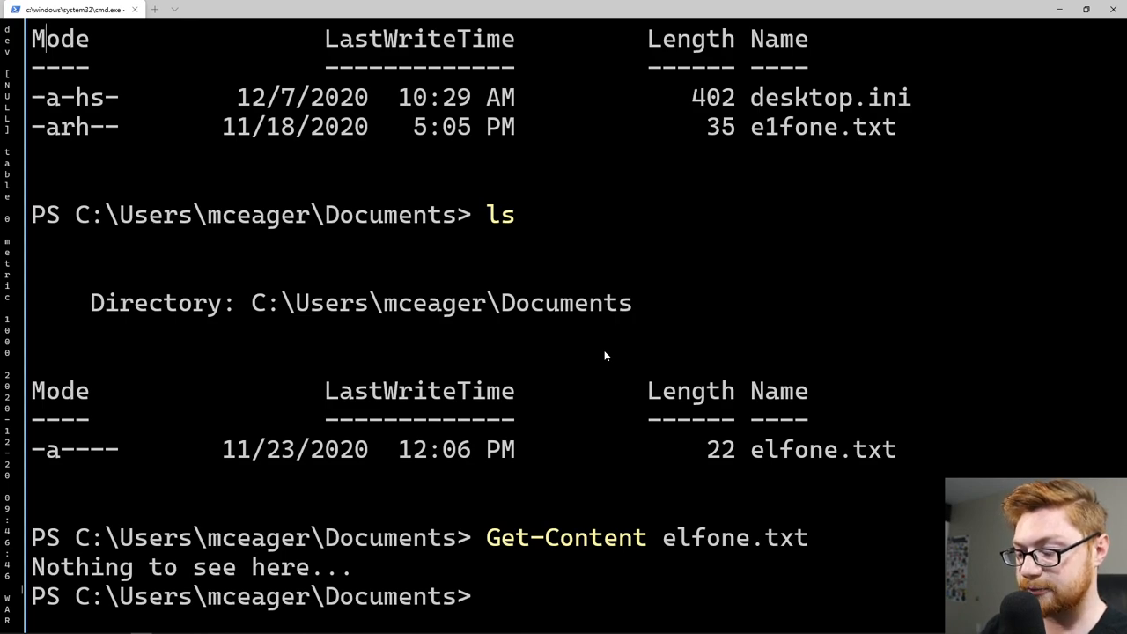
pyautogui.write('type')
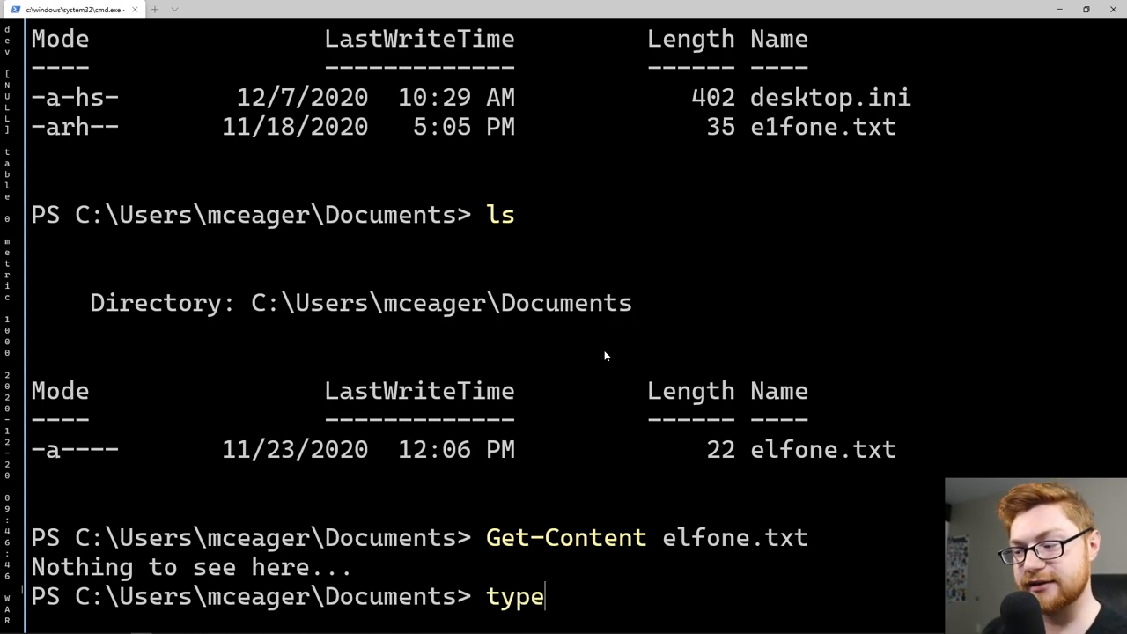
pyautogui.doubleClick(779, 127)
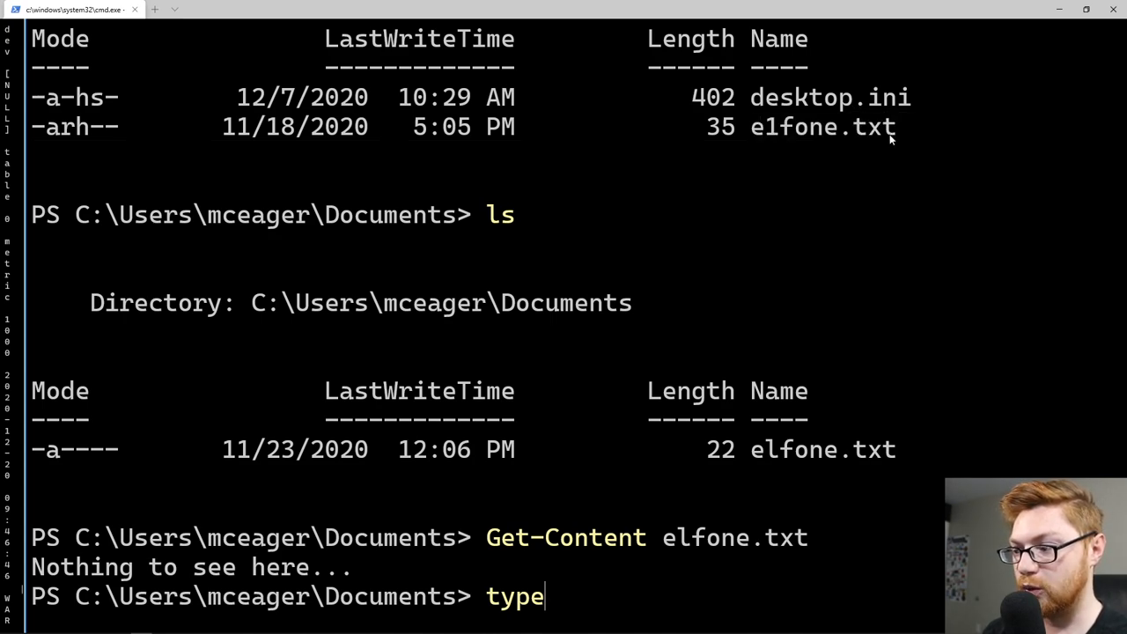
pyautogui.press('Backspace')
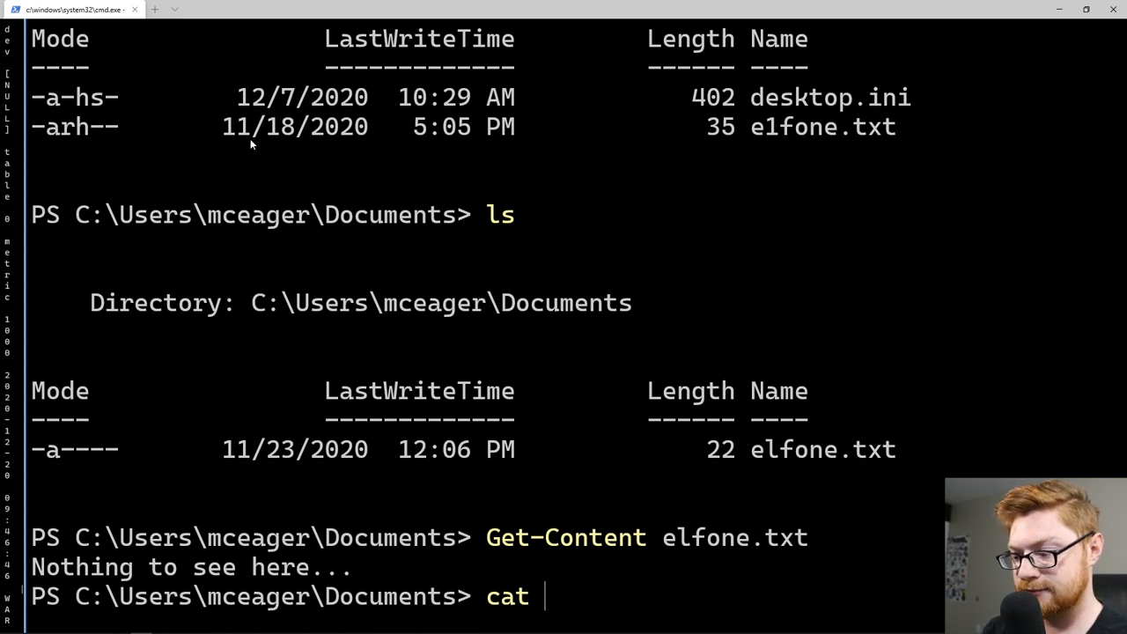
pyautogui.write('e1fone.txt')
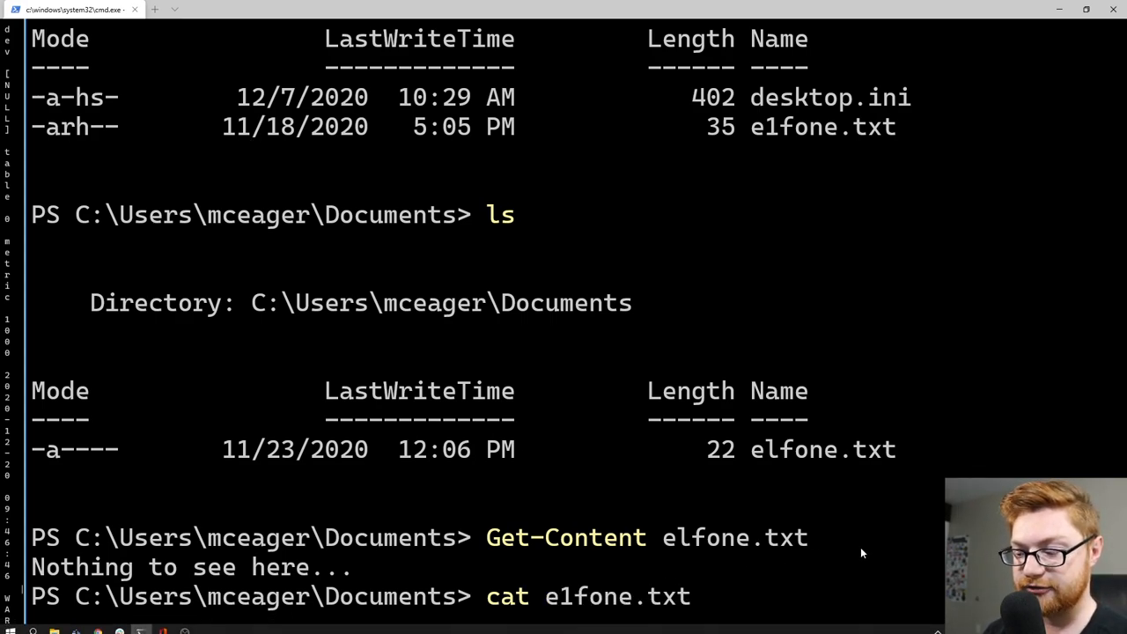
pyautogui.press('Return')
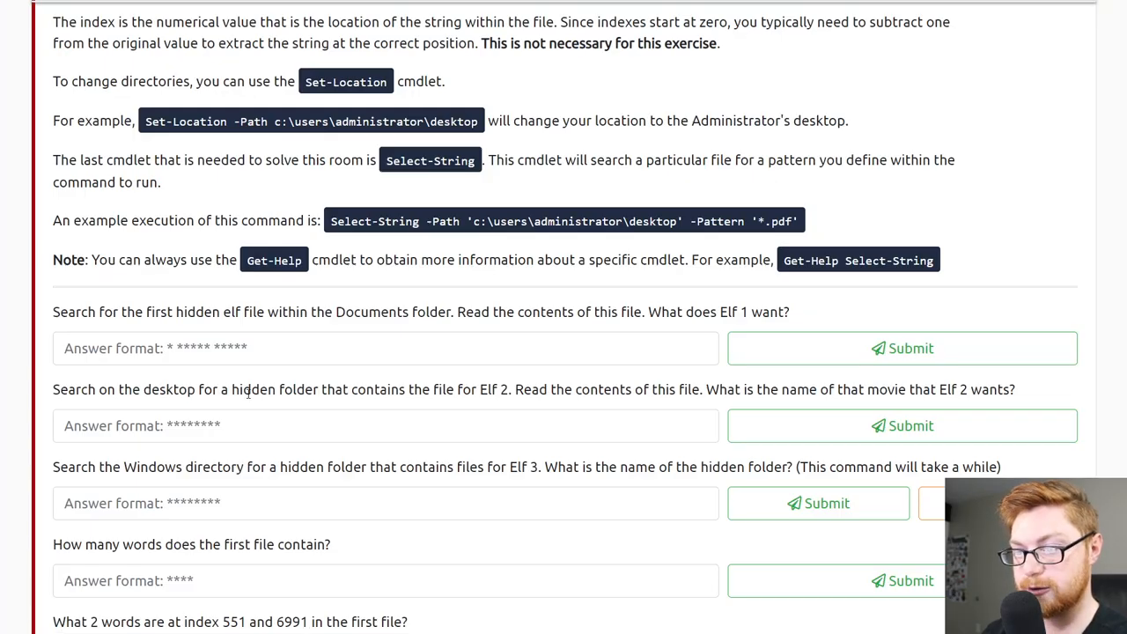
# Submit '2 front teeth' as Elf 1's answer and have it accepted.
pyautogui.write('2 front teeth')
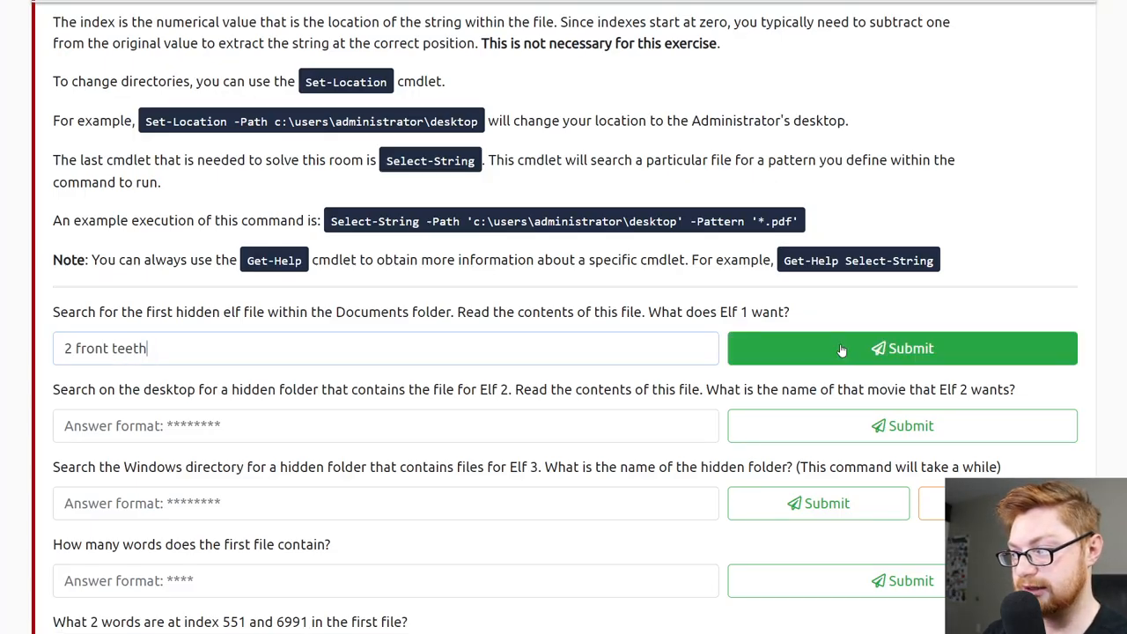
pyautogui.click(901, 349)
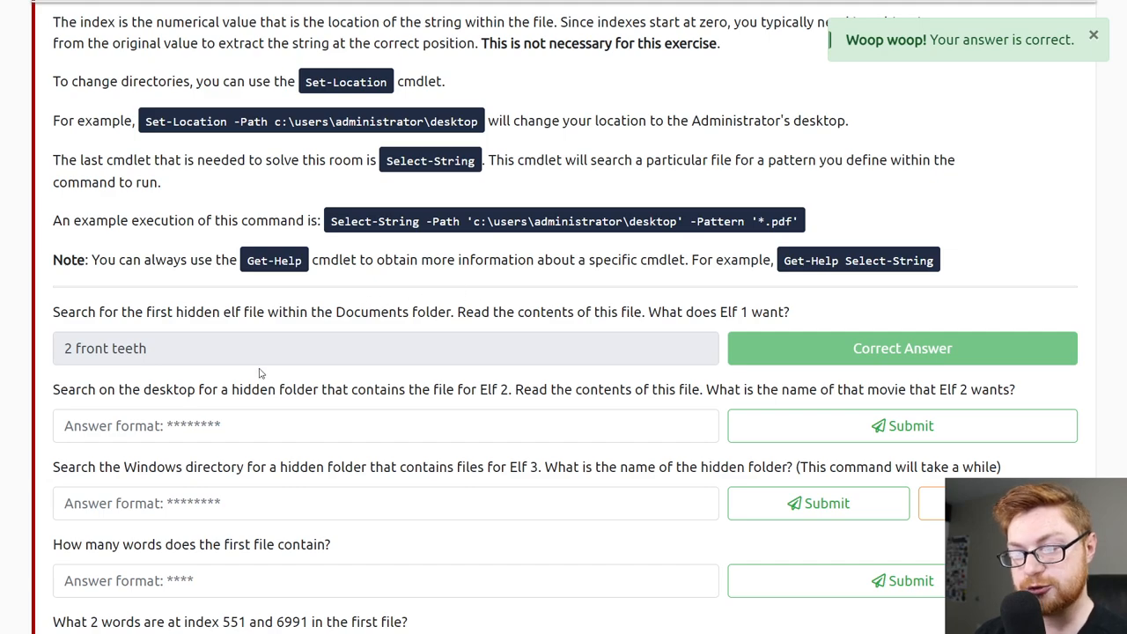
pyautogui.doubleClick(157, 390)
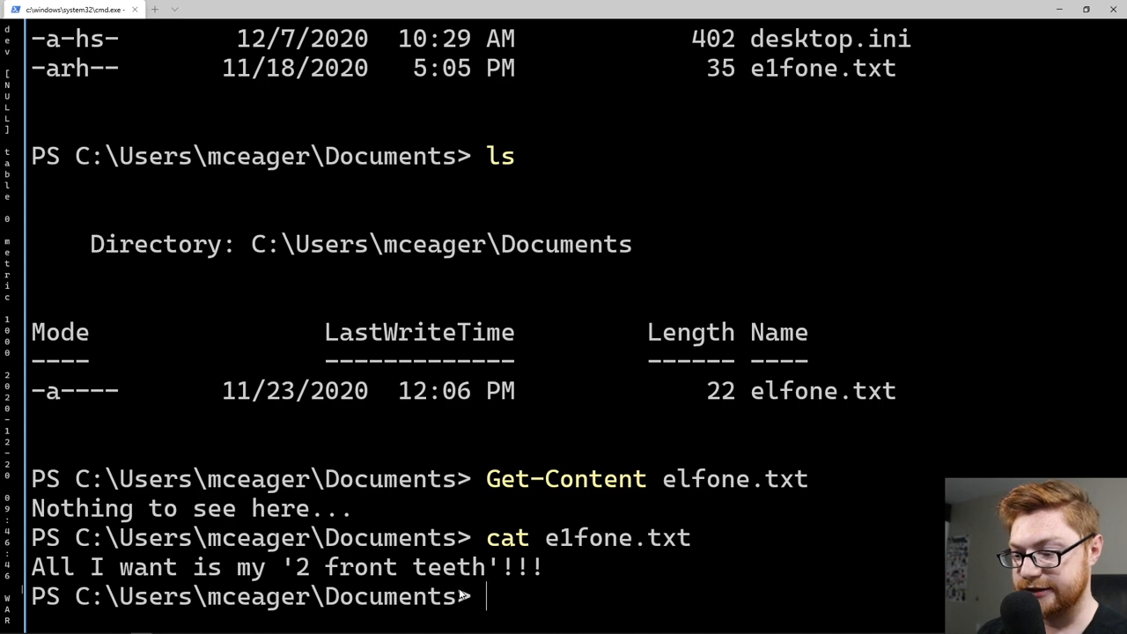
pyautogui.moveTo(863, 593)
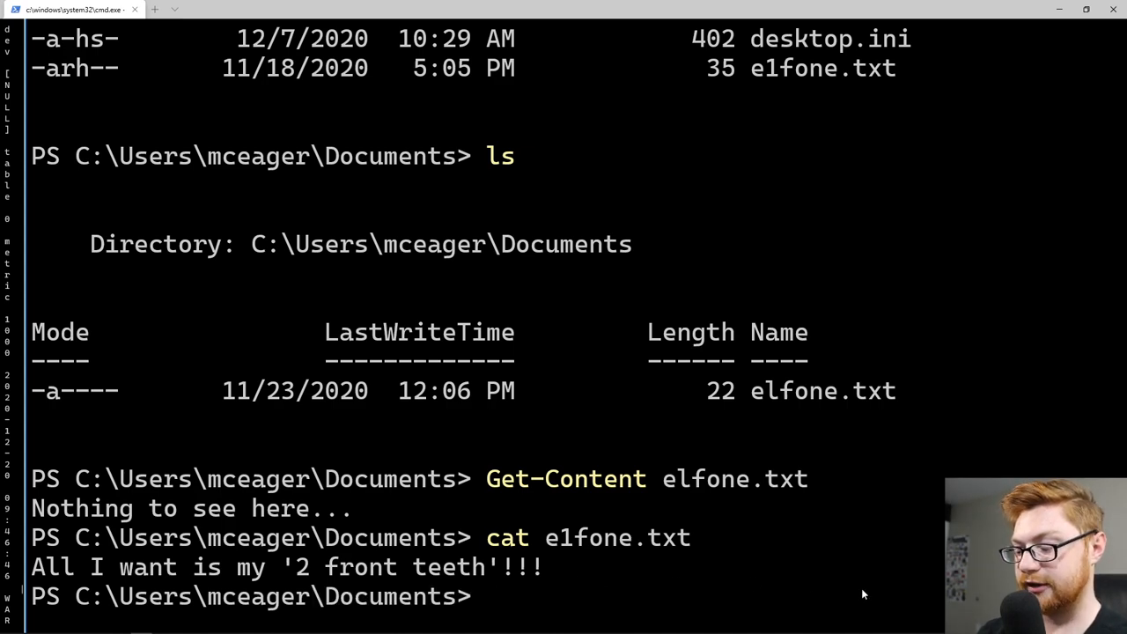
# Clear the screen and move up from Documents to the user's home folder with cd ..
pyautogui.write('cls')
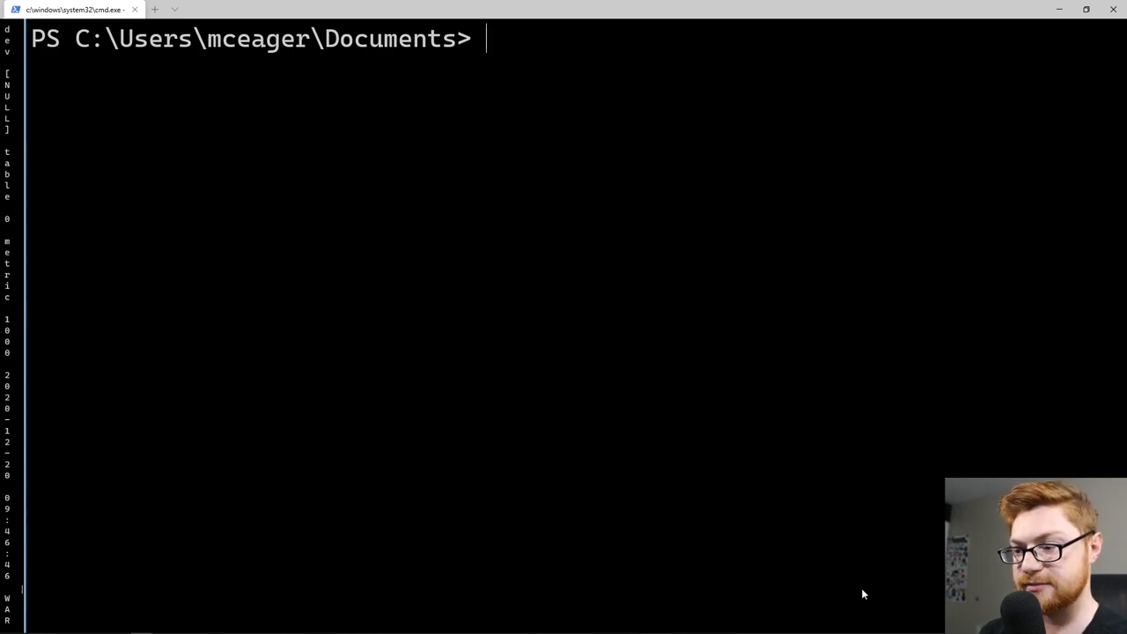
pyautogui.write('cd')
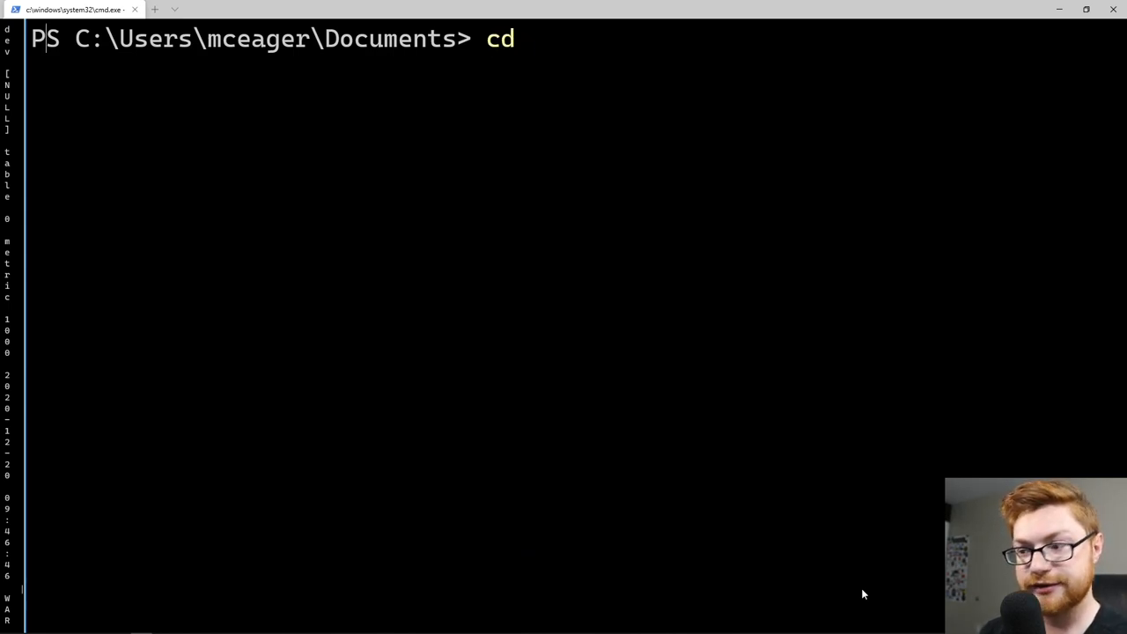
pyautogui.write('..')
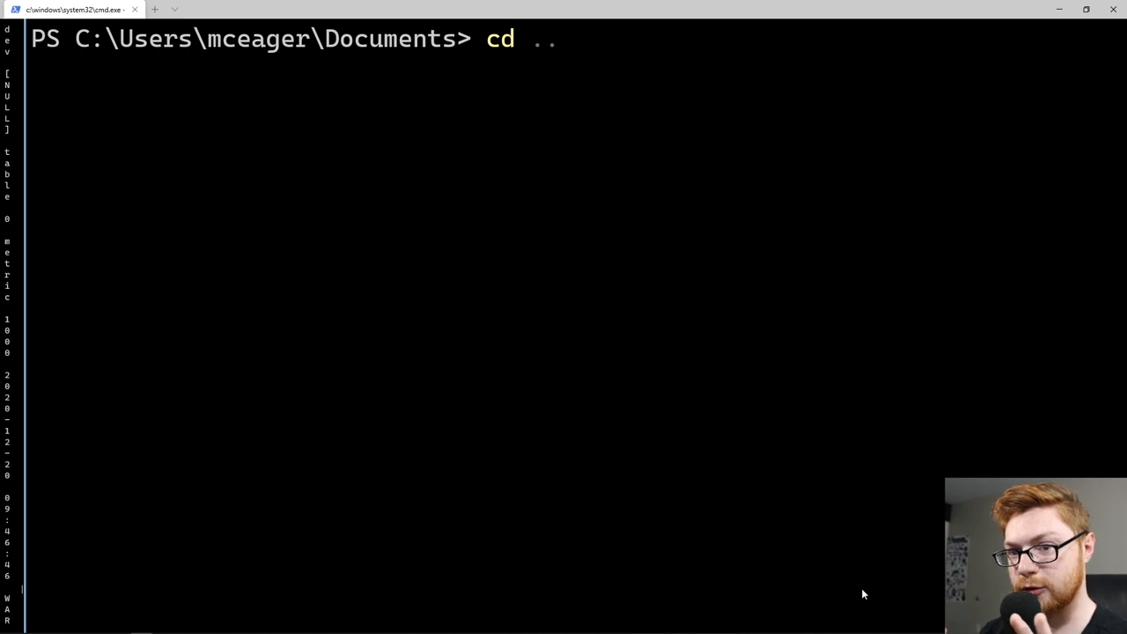
pyautogui.press('Return')
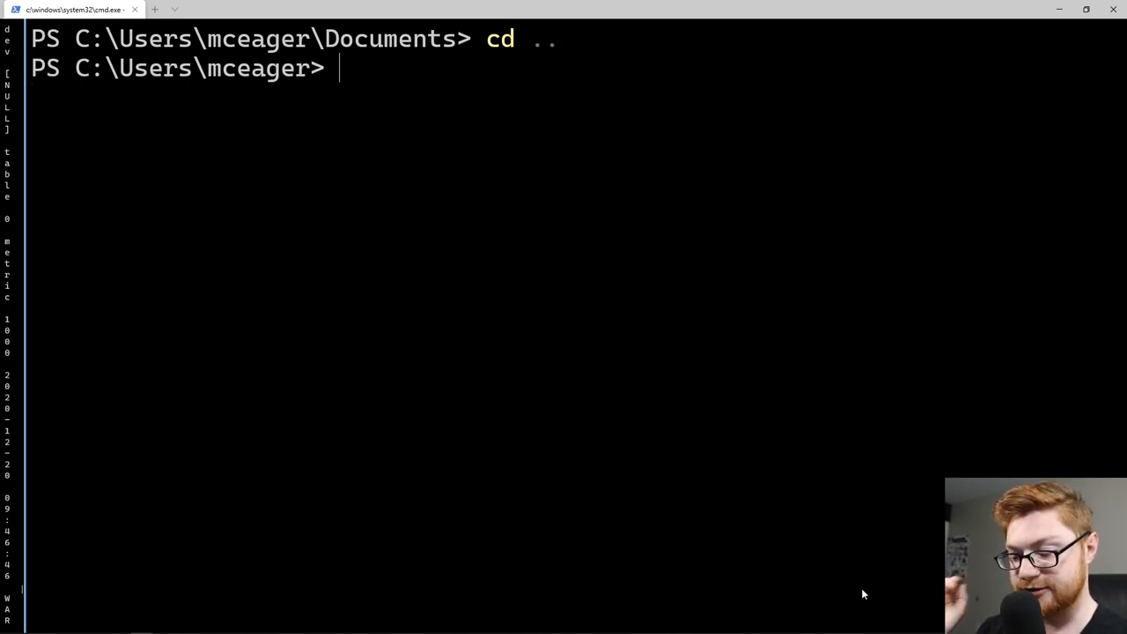
# Move into the Desktop folder using Set-Location with Tab-completed folder name.
pyautogui.write('Set-L')
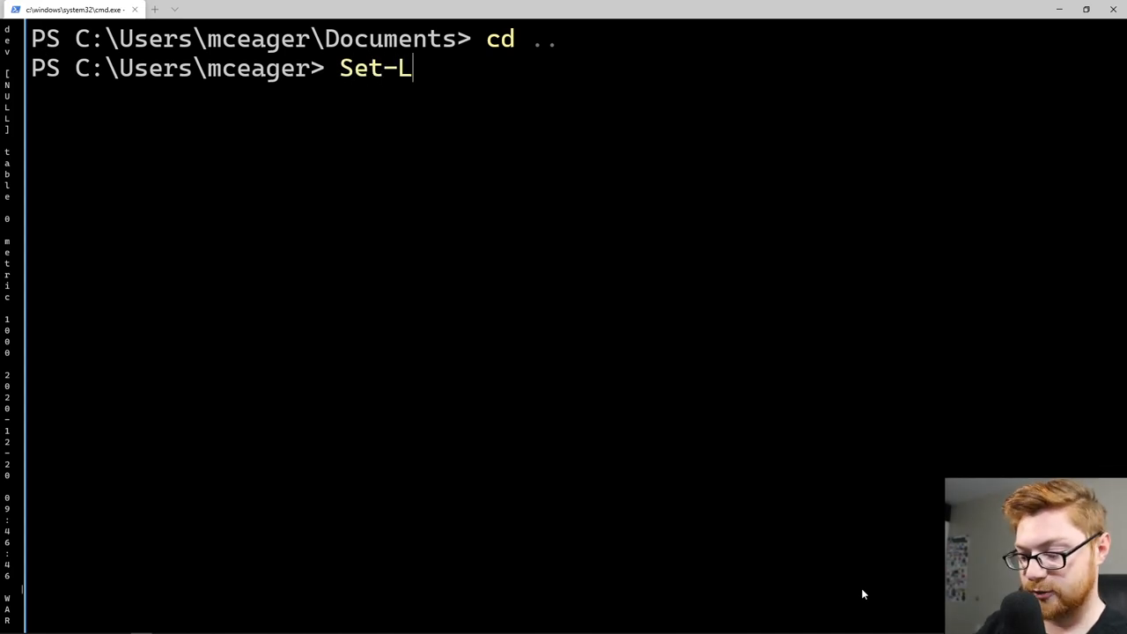
pyautogui.write('ocation')
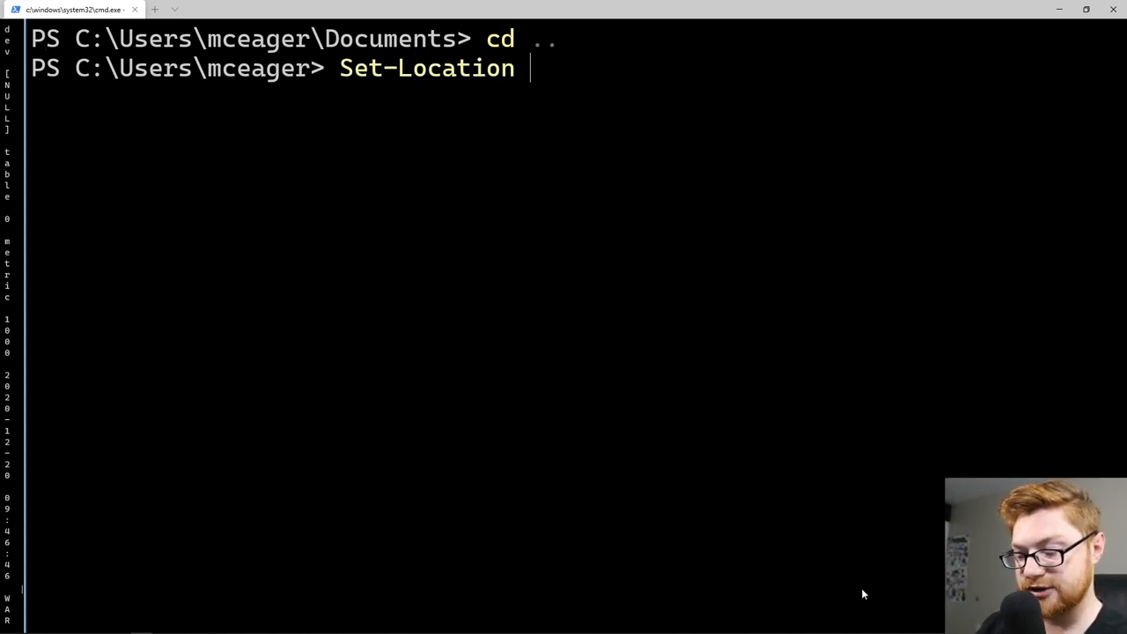
pyautogui.write('Dest')
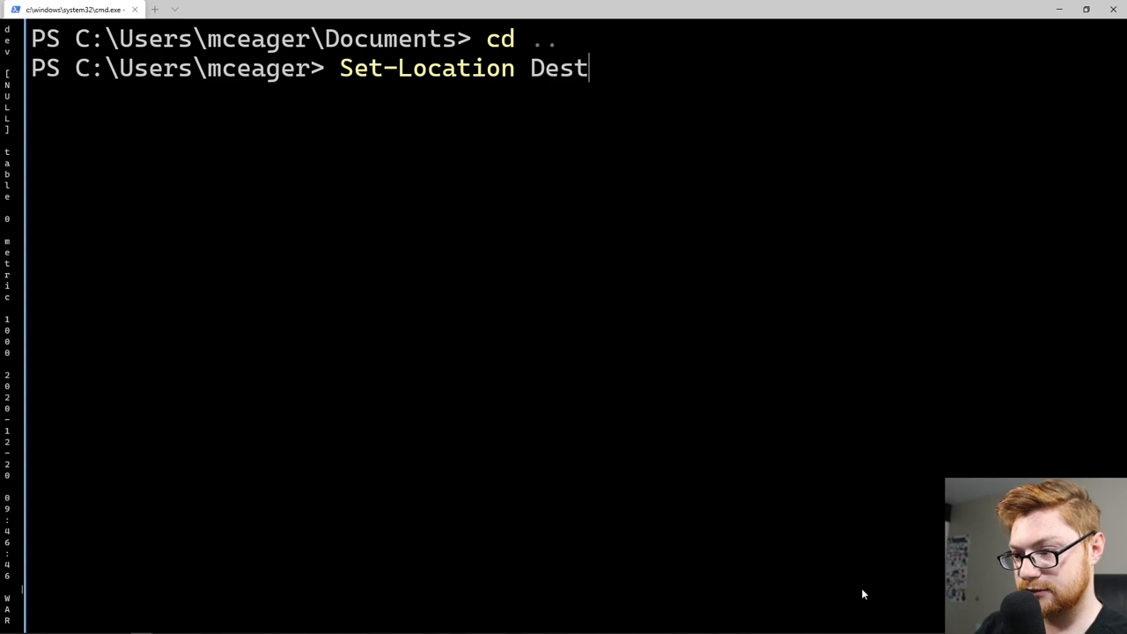
pyautogui.press('Backspace')
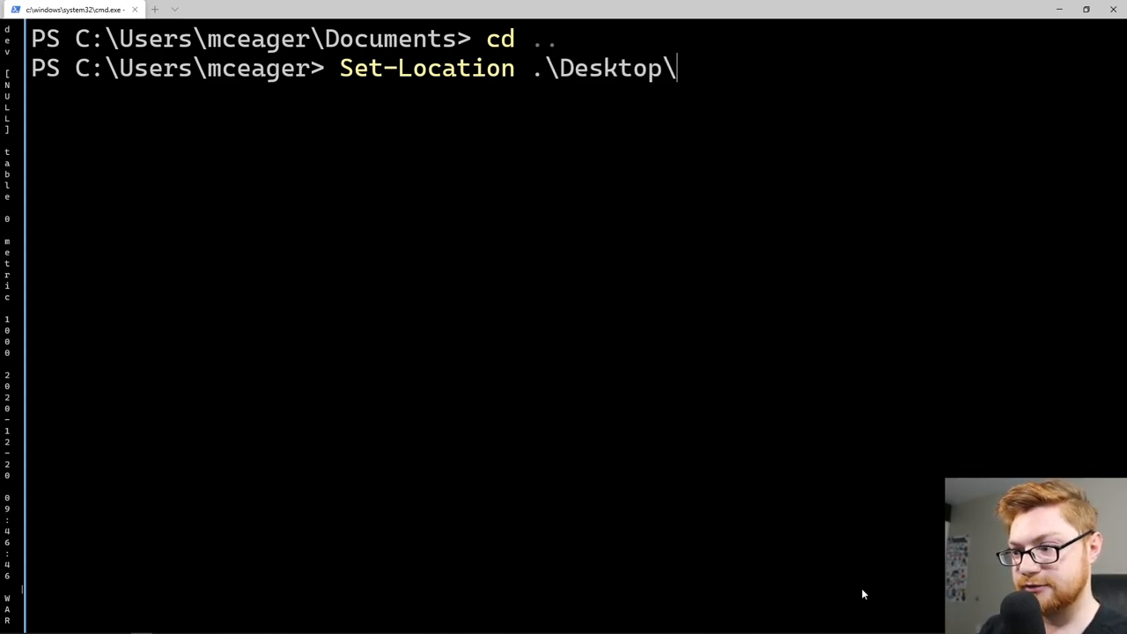
pyautogui.press('Return')
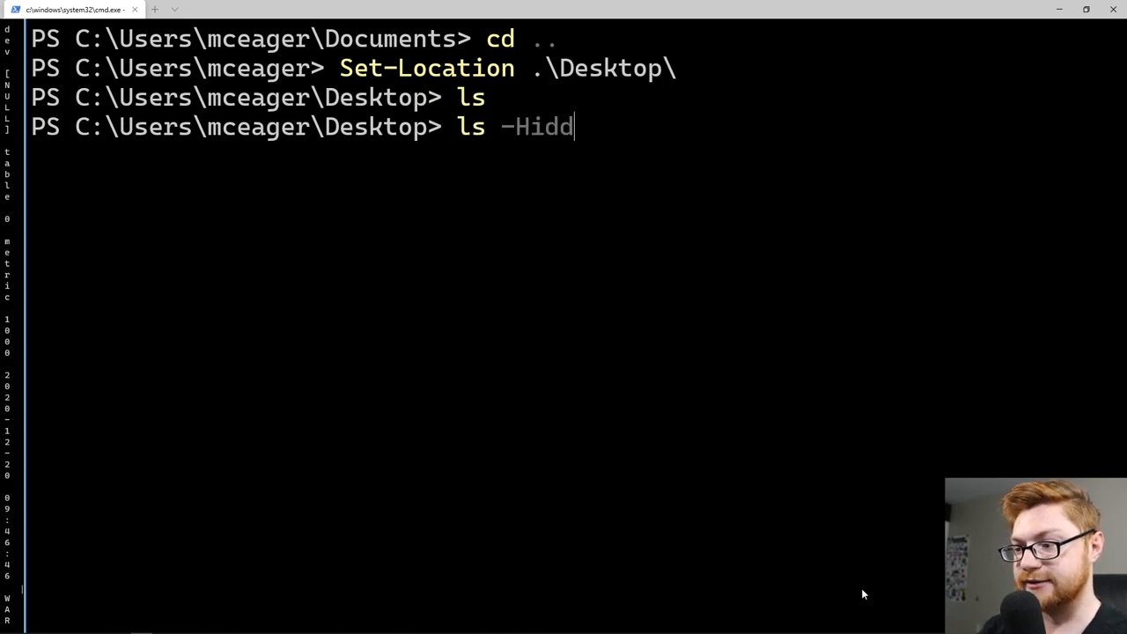
# List the Desktop's hidden items, then only its hidden folders, revealing elf2wo.
pyautogui.press('Return')
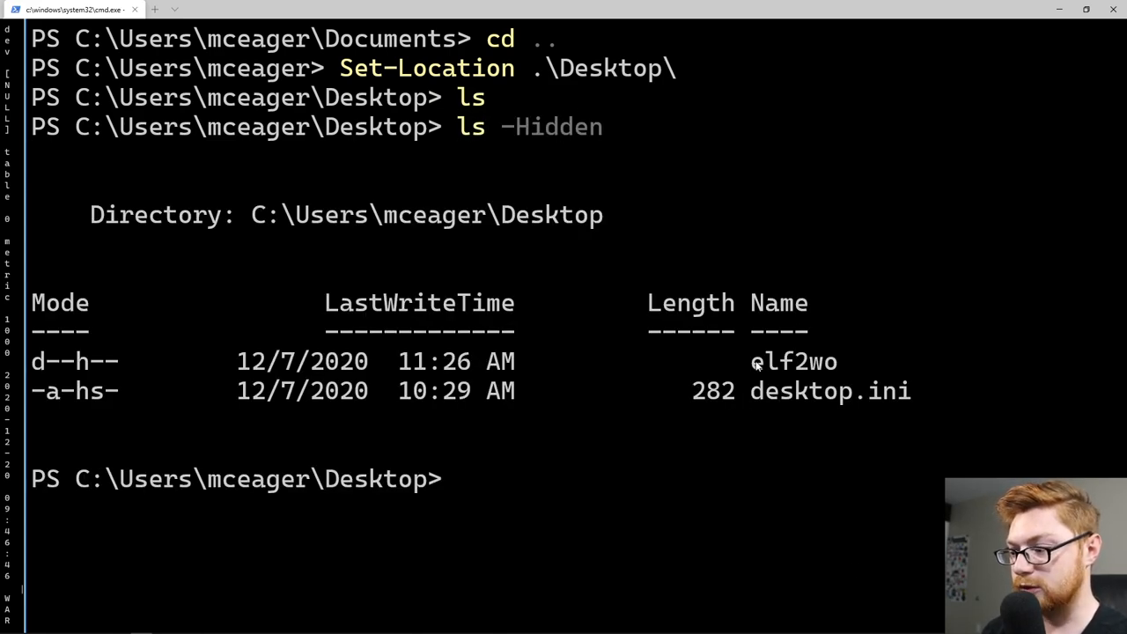
pyautogui.doubleClick(793, 361)
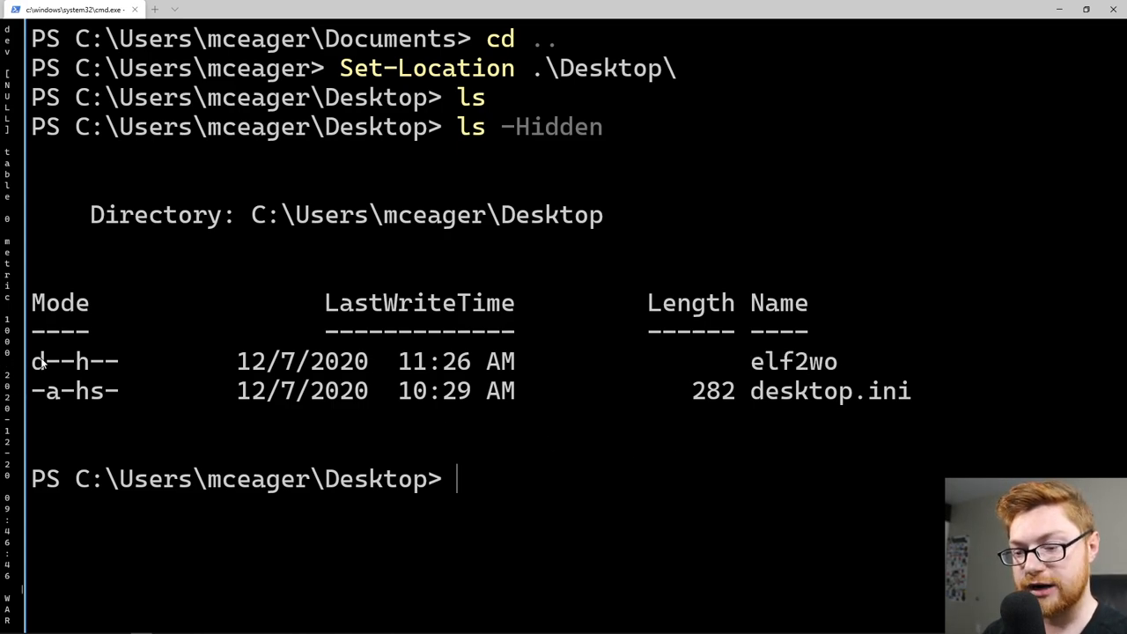
pyautogui.write('ls')
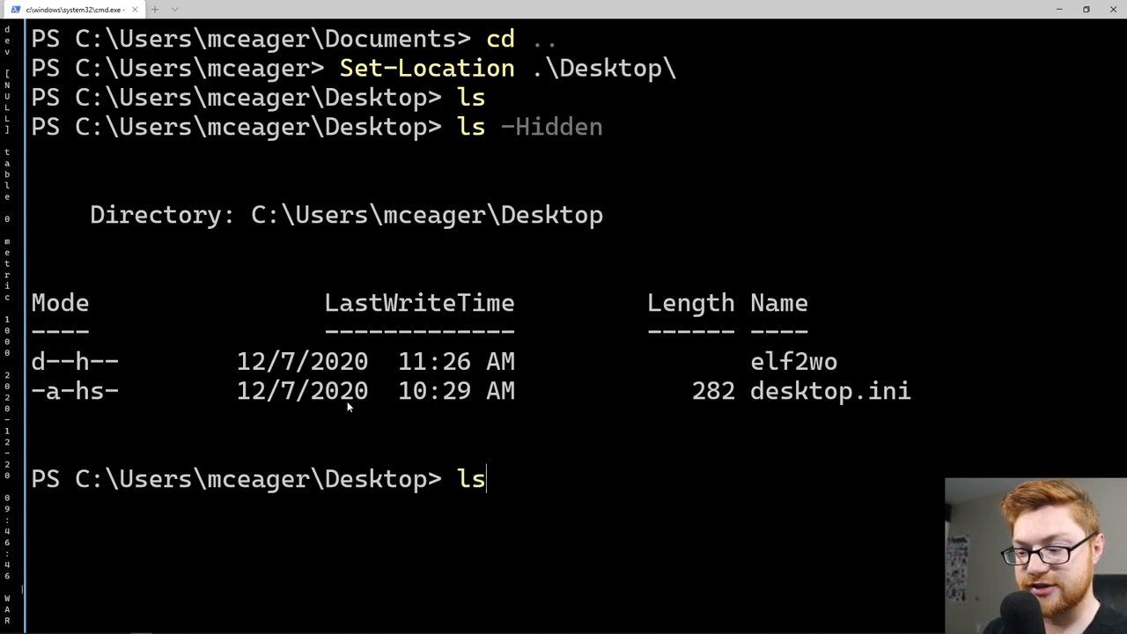
pyautogui.write('-Hidden -')
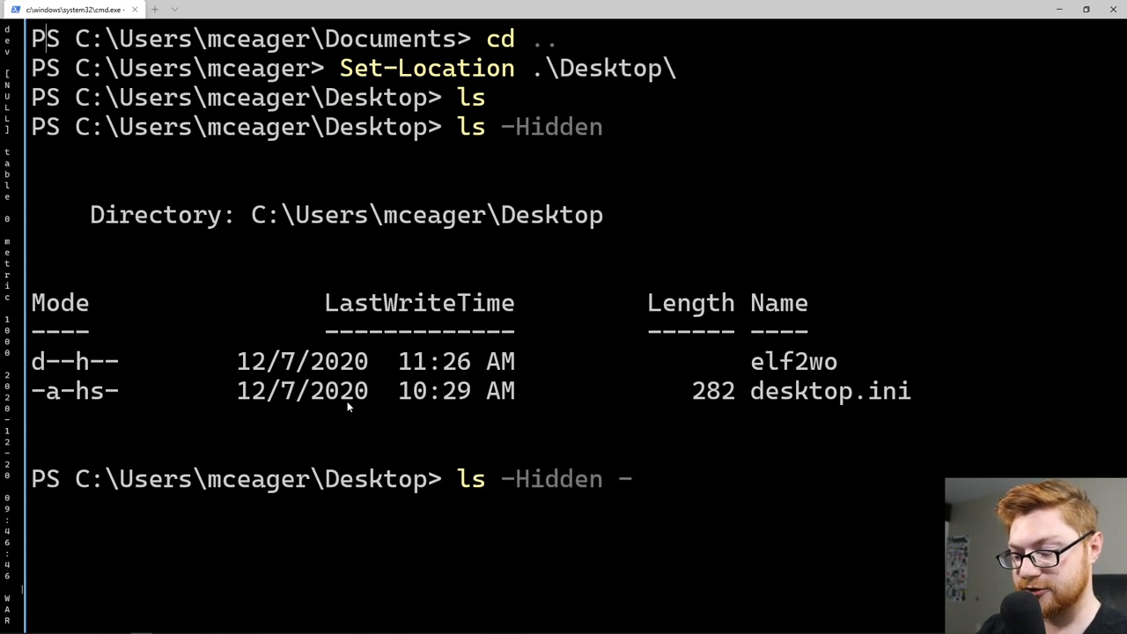
pyautogui.write('Direct')
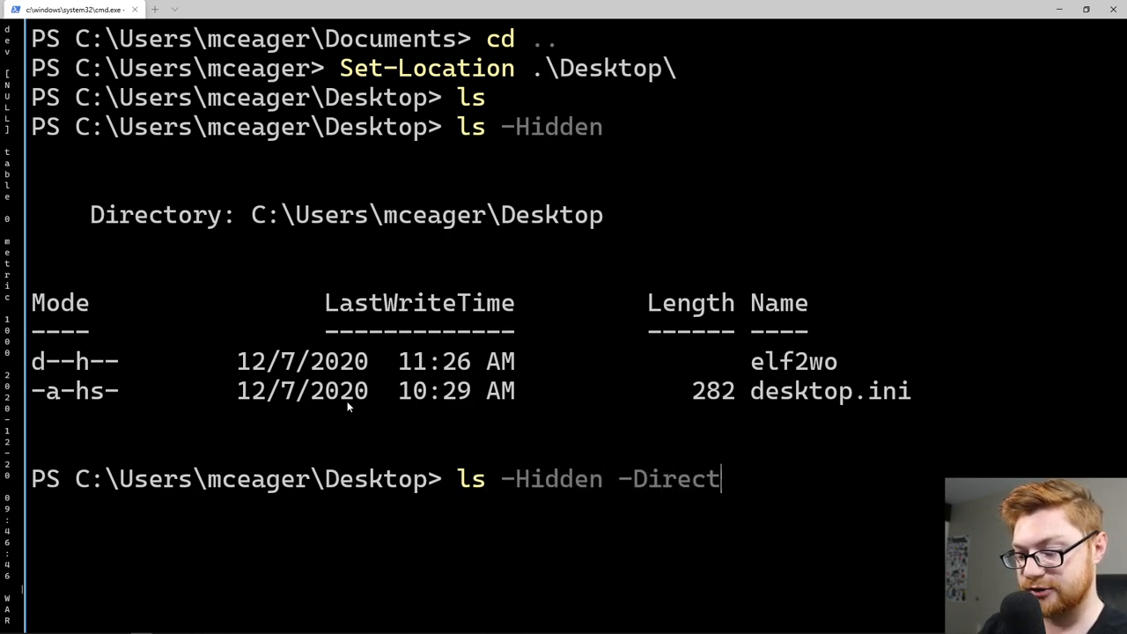
pyautogui.press('Return')
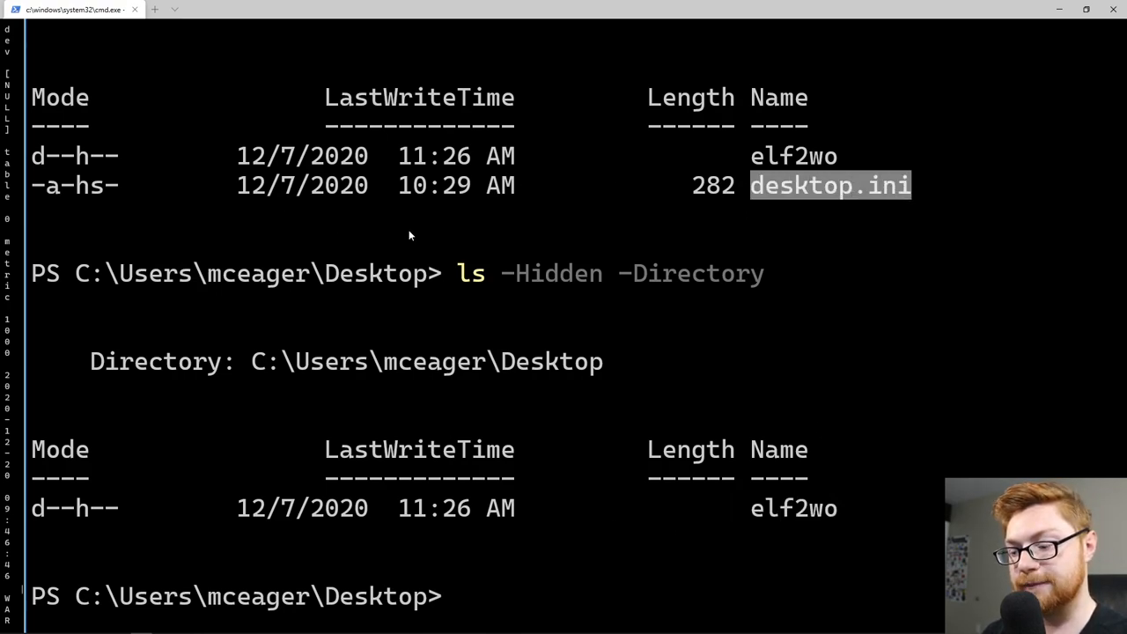
# Enter the hidden elf2wo folder and list its contents with Get-ChildItem.
pyautogui.write('cd elf2')
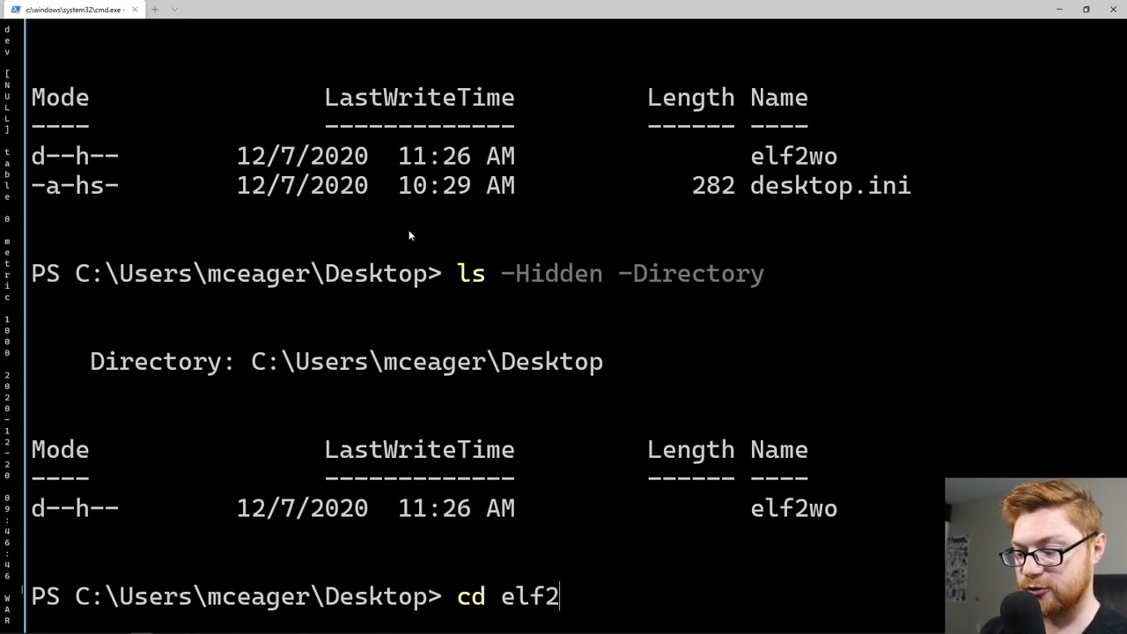
pyautogui.press('Return')
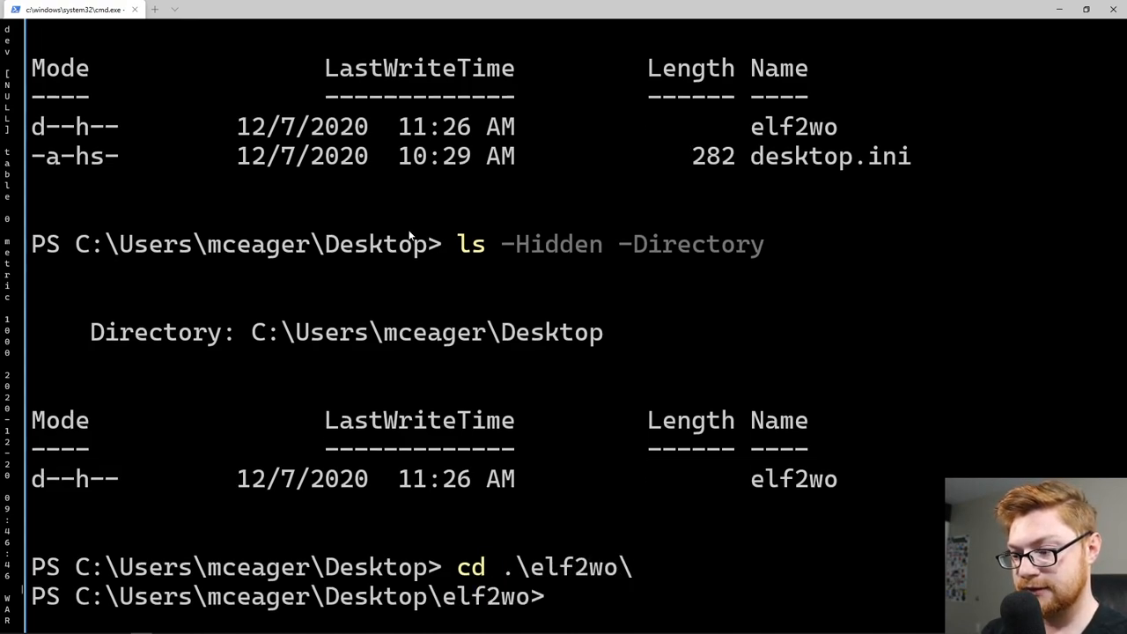
pyautogui.write('Get')
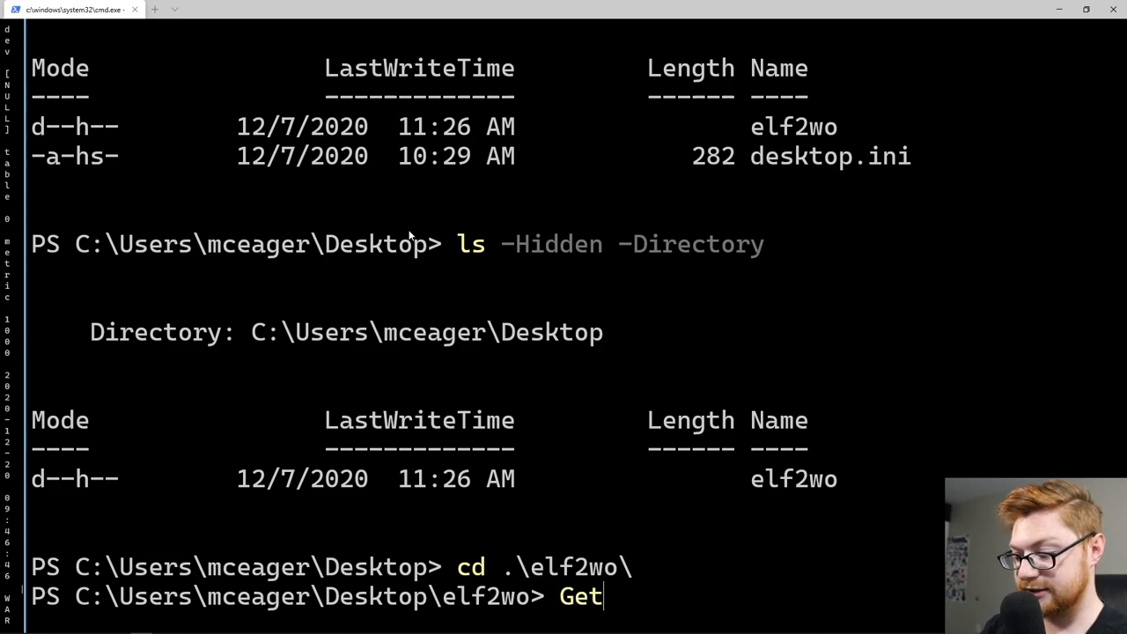
pyautogui.write('-ChildItem')
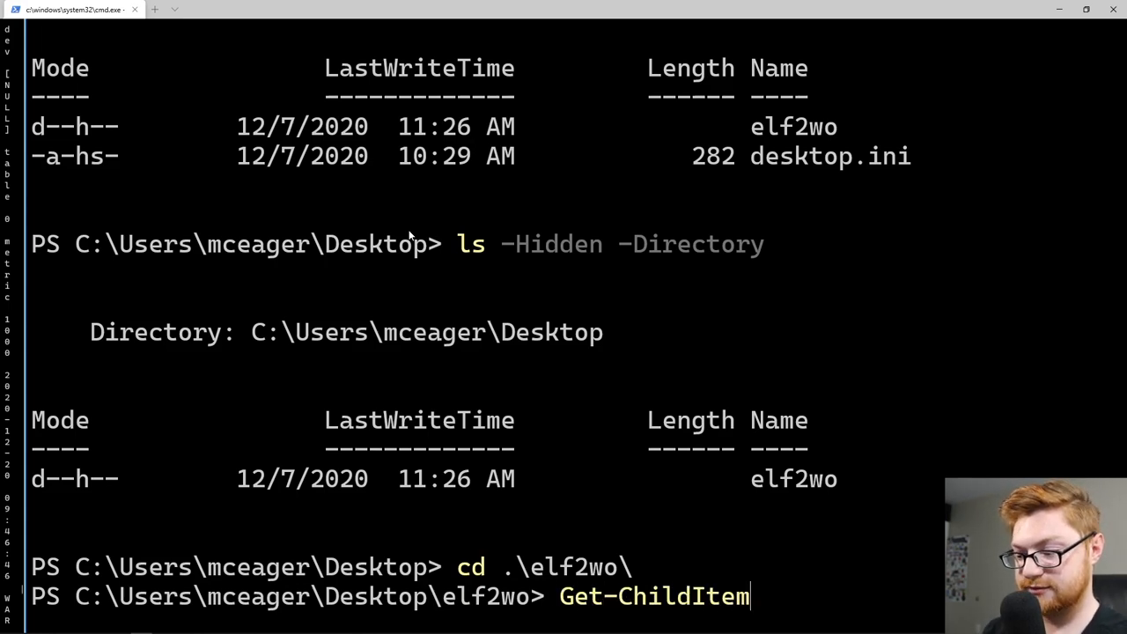
pyautogui.press('Return')
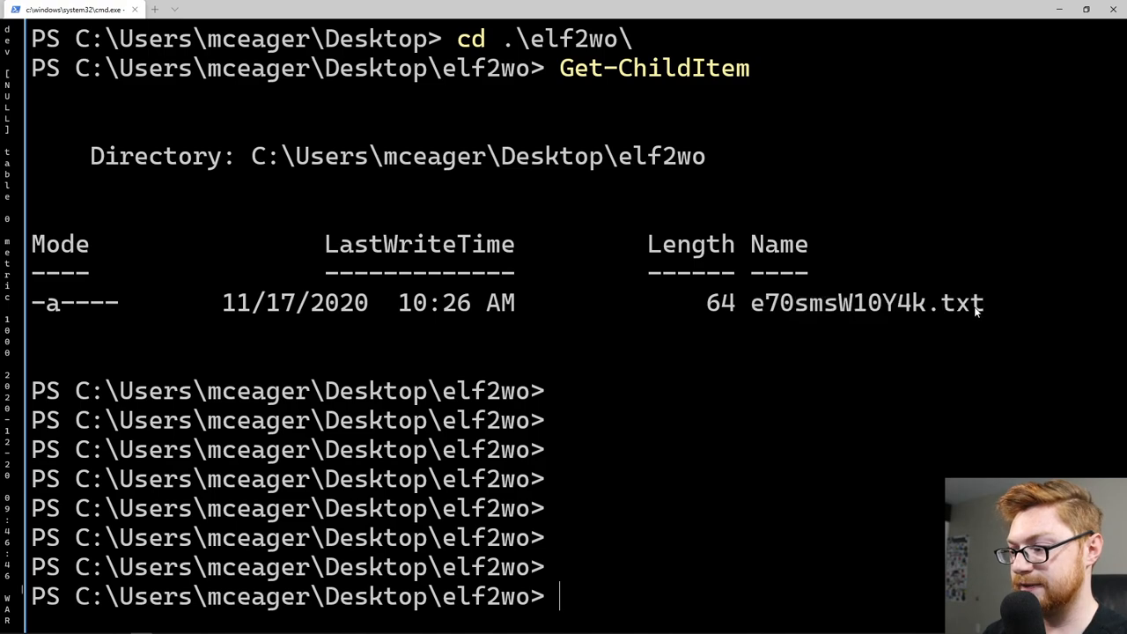
# Print e70smsW10Y4k.txt with cat, showing 'I want the movie Scrooged <3!'.
pyautogui.write('cat')
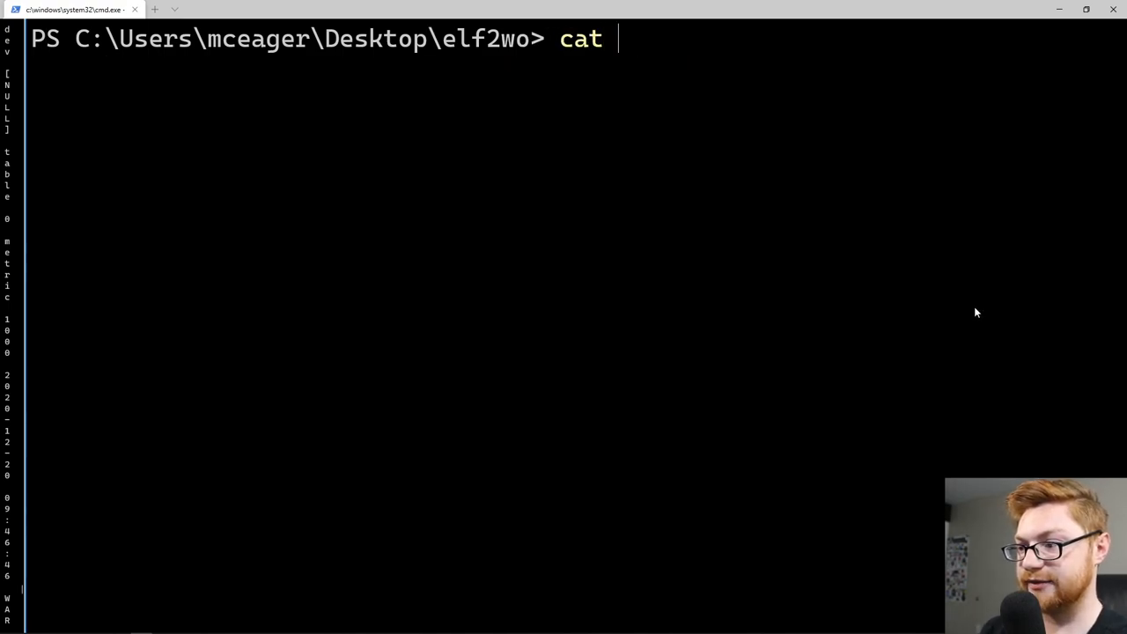
pyautogui.write('e70smsW10Y4k.txt')
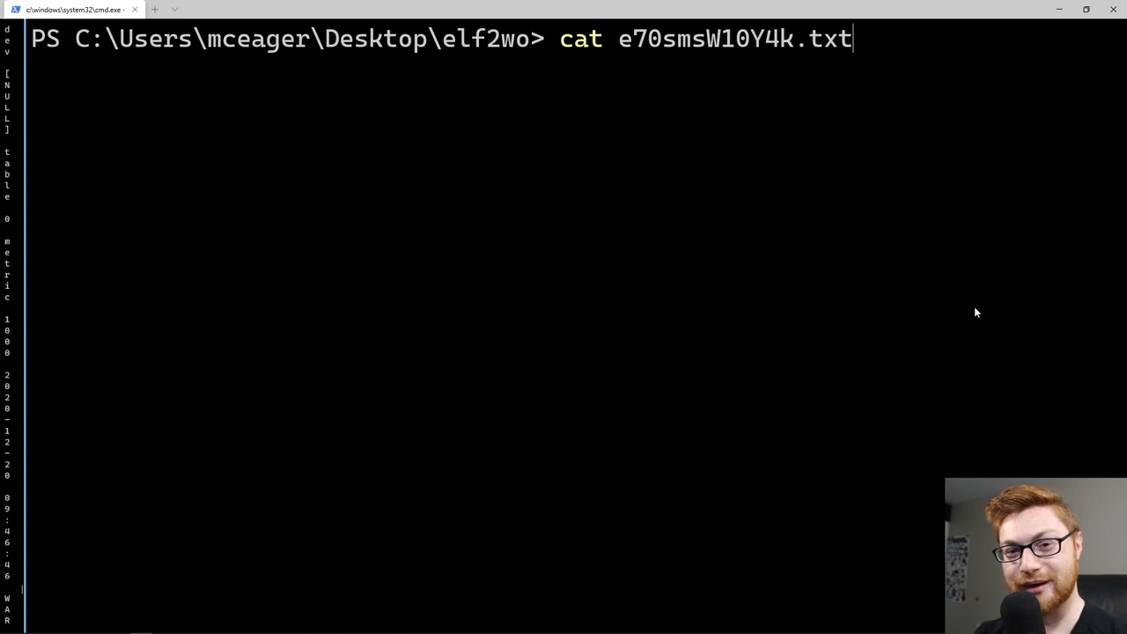
pyautogui.press('Return')
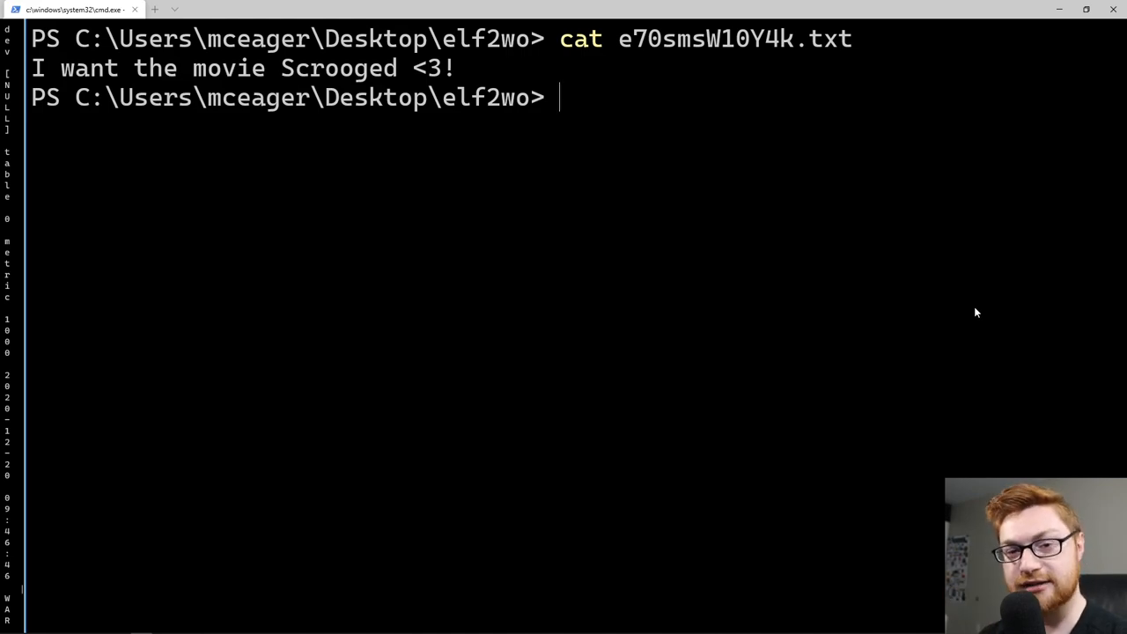
pyautogui.moveTo(556, 49)
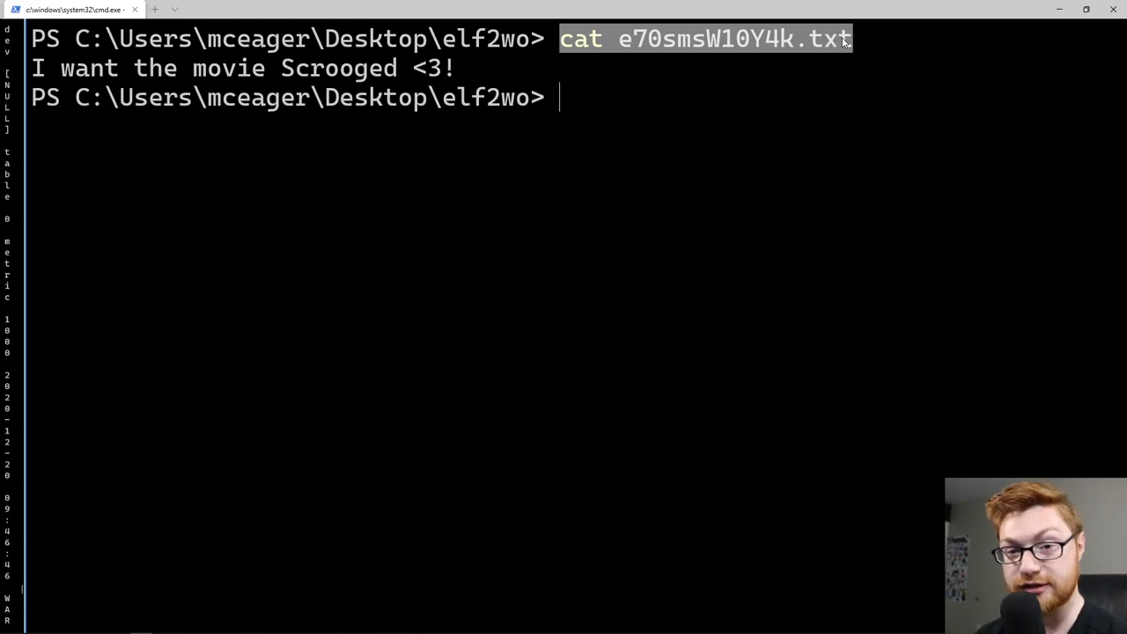
pyautogui.moveTo(327, 83)
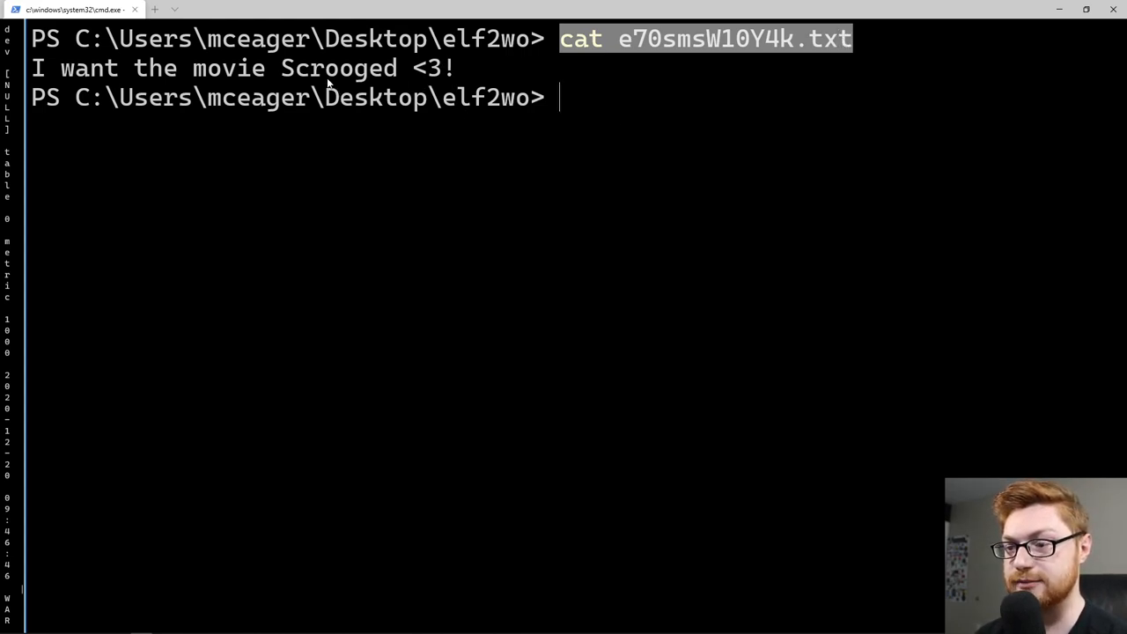
# Copy Scrooged from the terminal and submit it as Elf 2's movie answer.
pyautogui.doubleClick(338, 67)
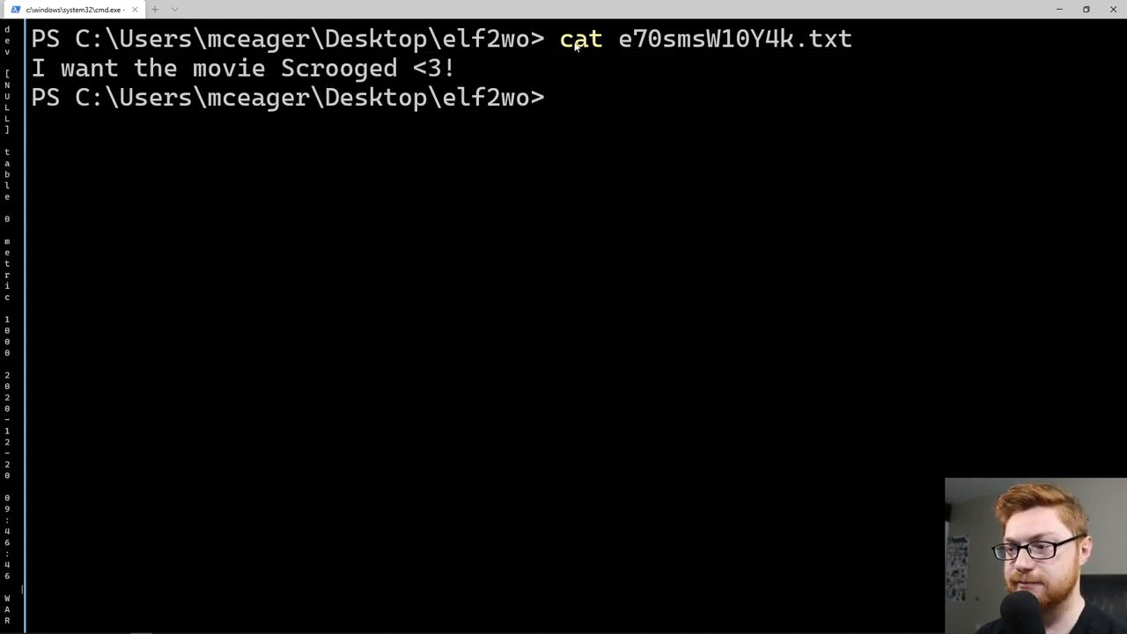
pyautogui.moveTo(560, 39); pyautogui.dragTo(851, 39)
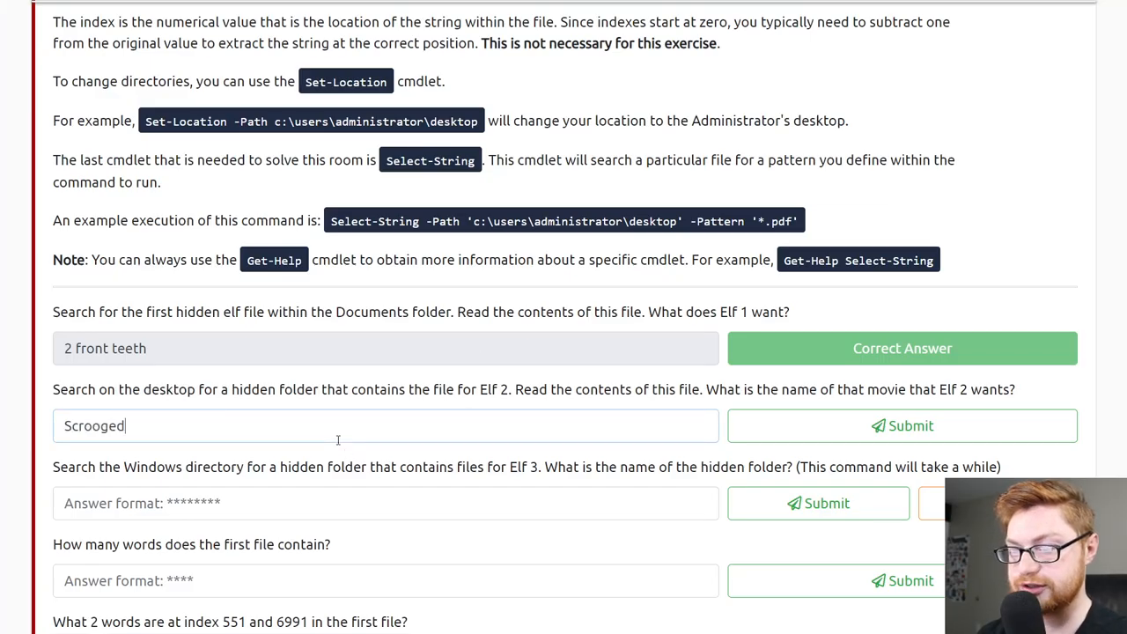
pyautogui.click(901, 424)
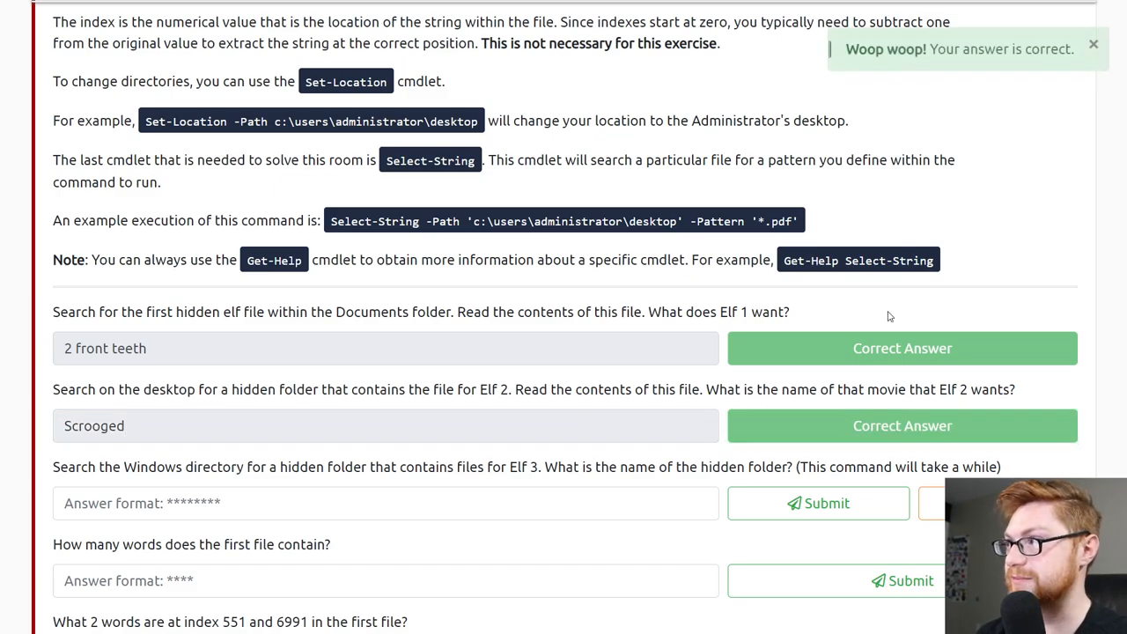
pyautogui.scroll(-3)
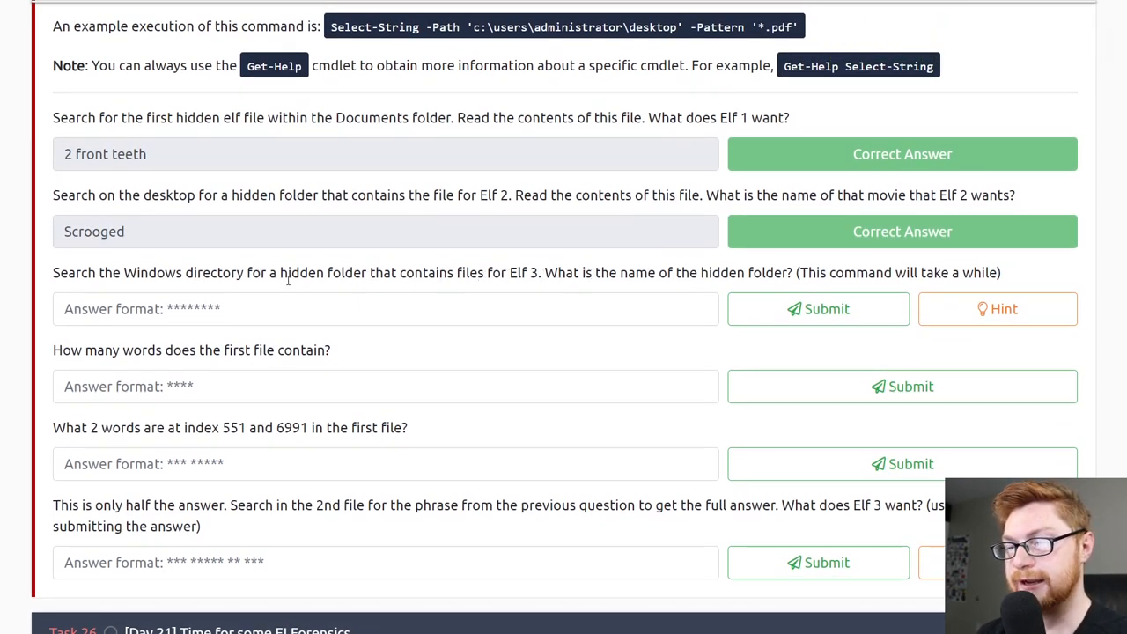
pyautogui.moveTo(275, 264)
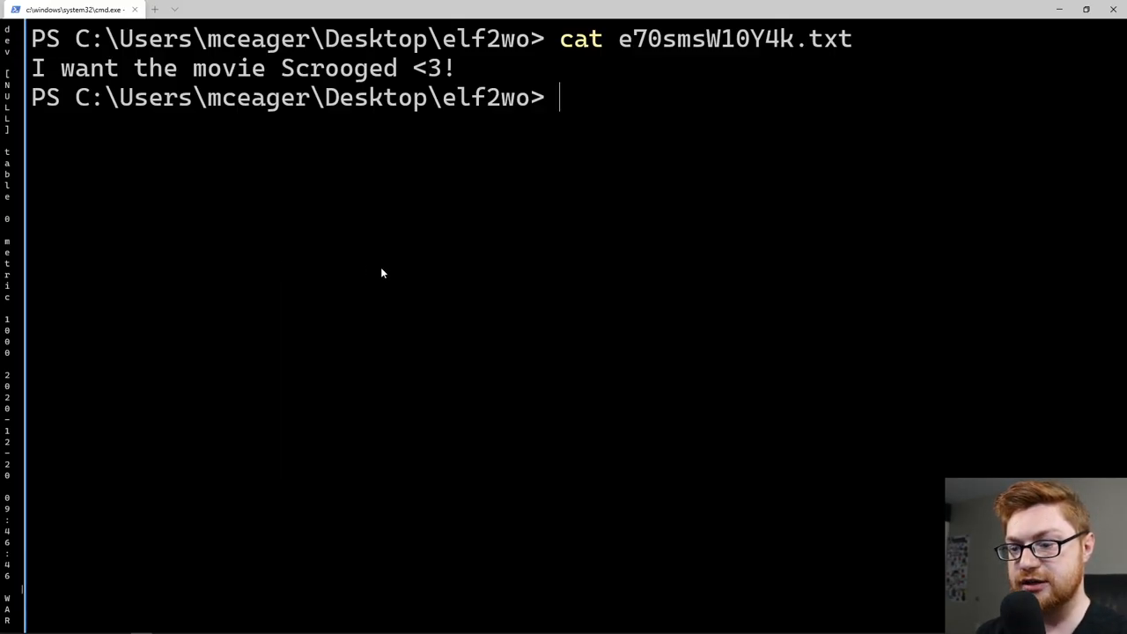
# Change into C:\Windows and list its contents.
pyautogui.write('cd C:')
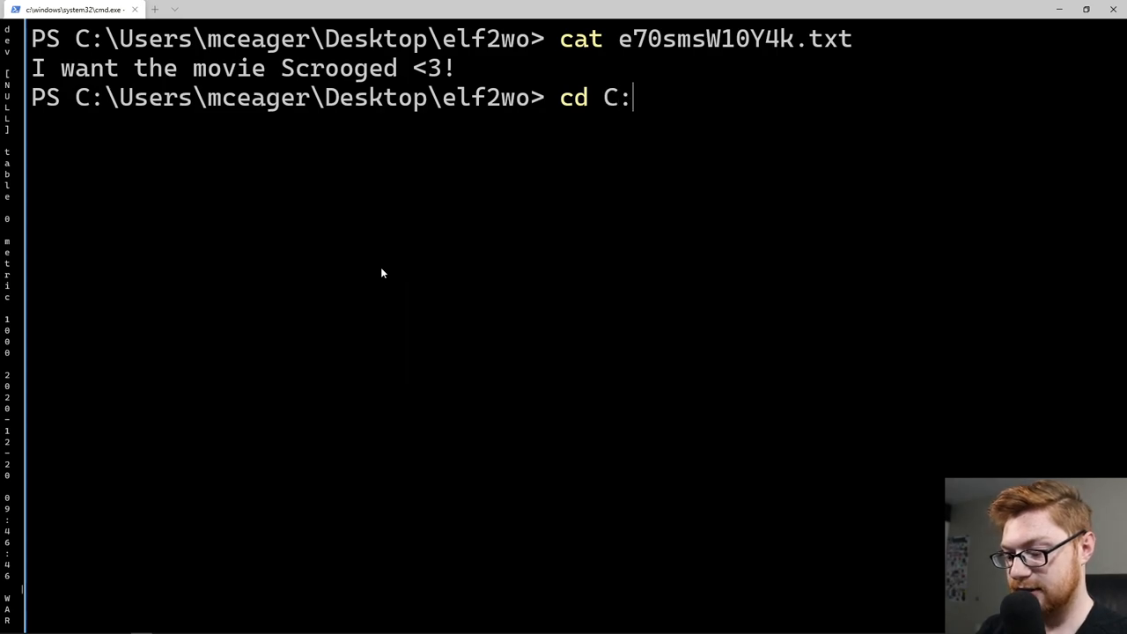
pyautogui.write('/Window')
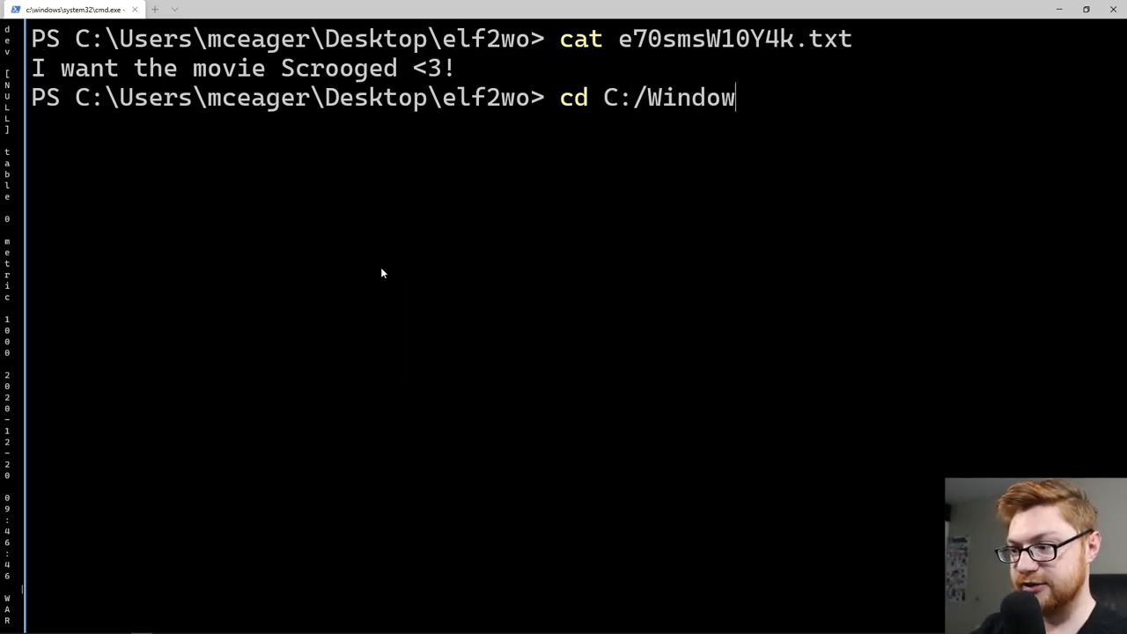
pyautogui.press('Return')
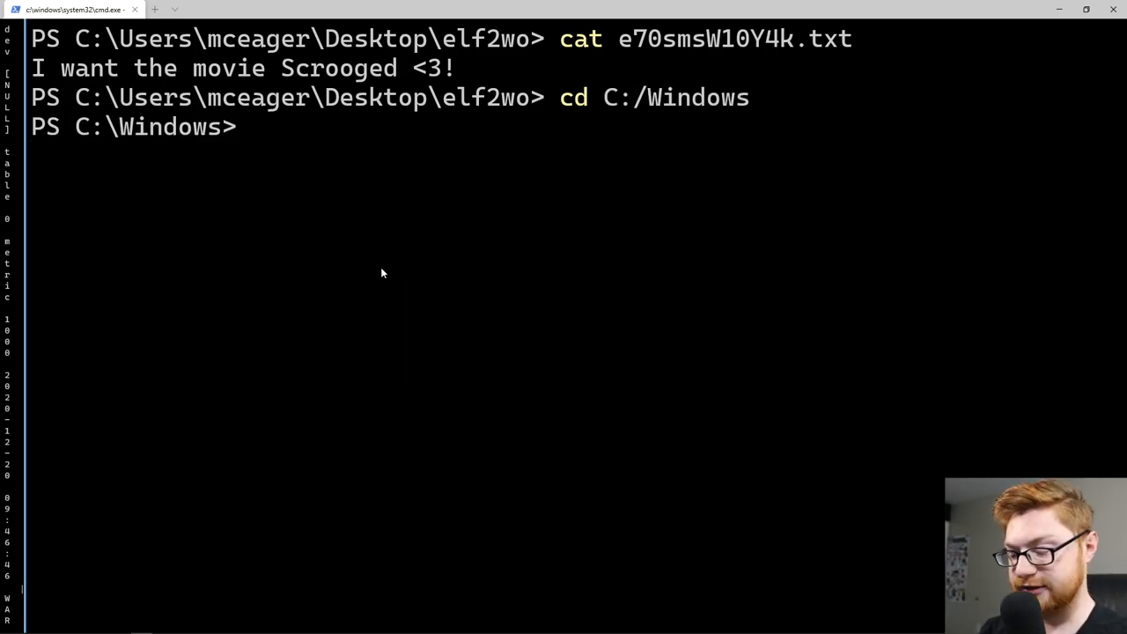
pyautogui.press('Return')
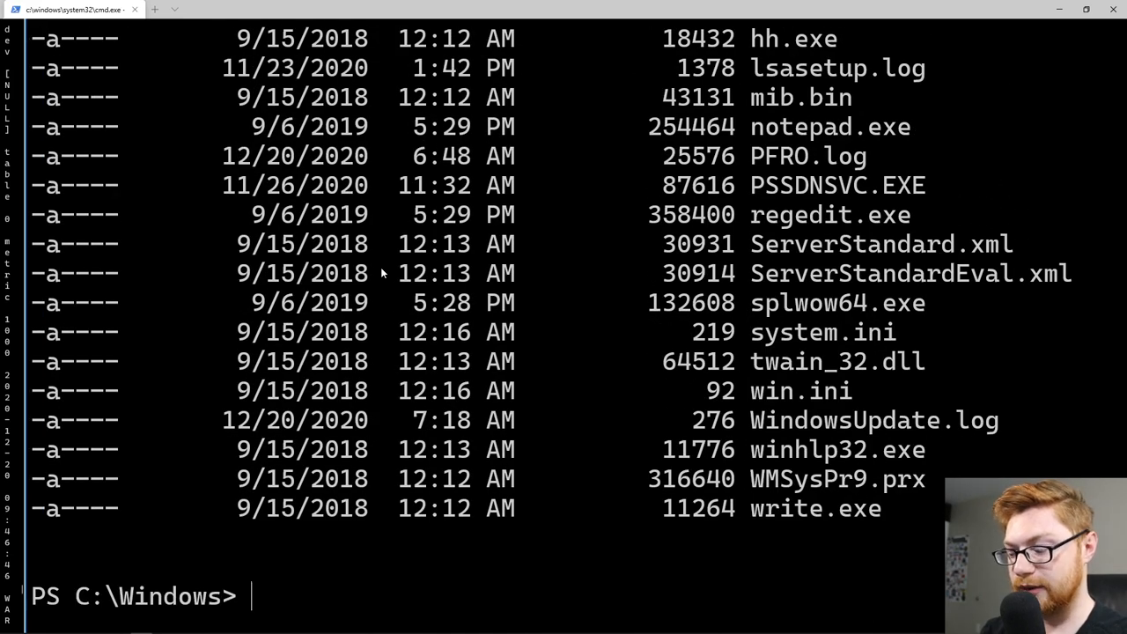
# Move into System32 and scroll through its listing.
pyautogui.write('cd System32')
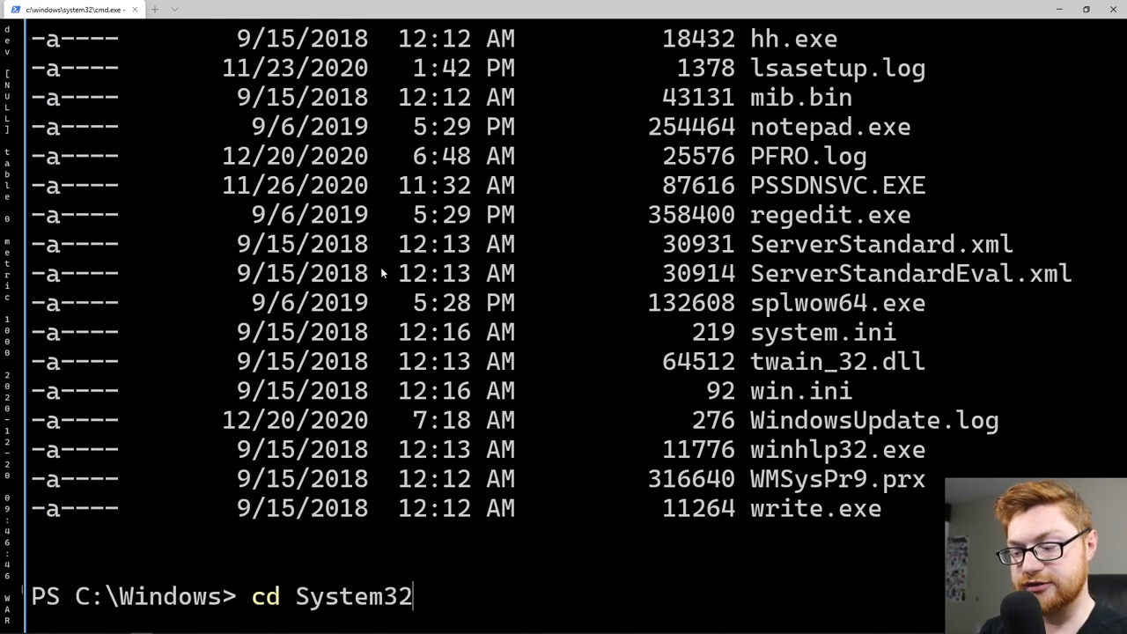
pyautogui.press('Return')
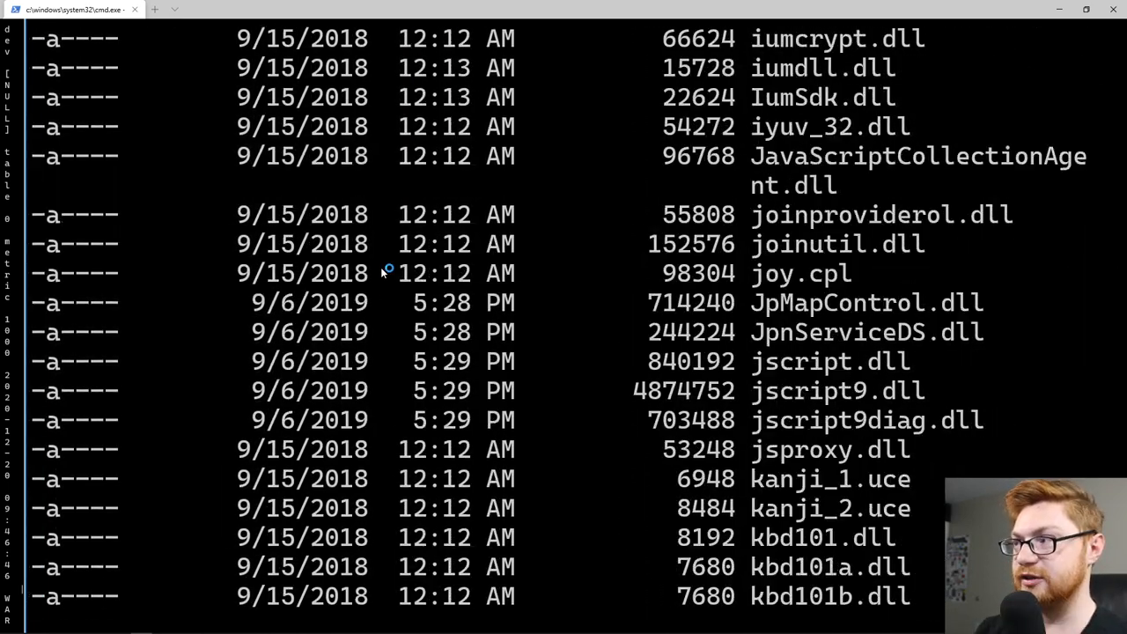
pyautogui.scroll(-3)
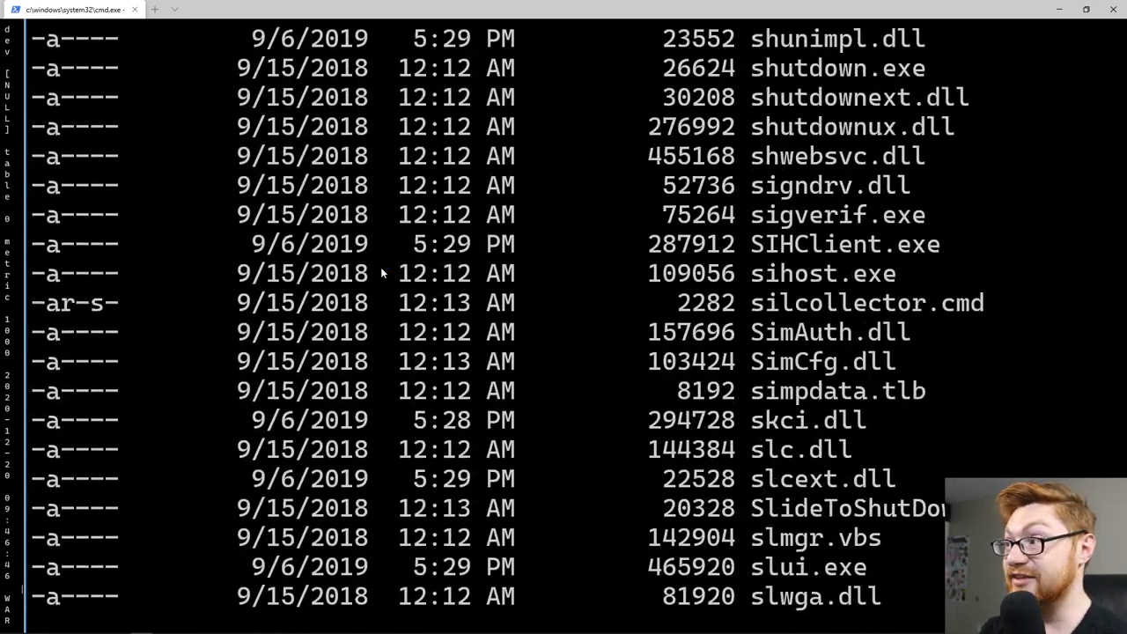
pyautogui.scroll(-3)
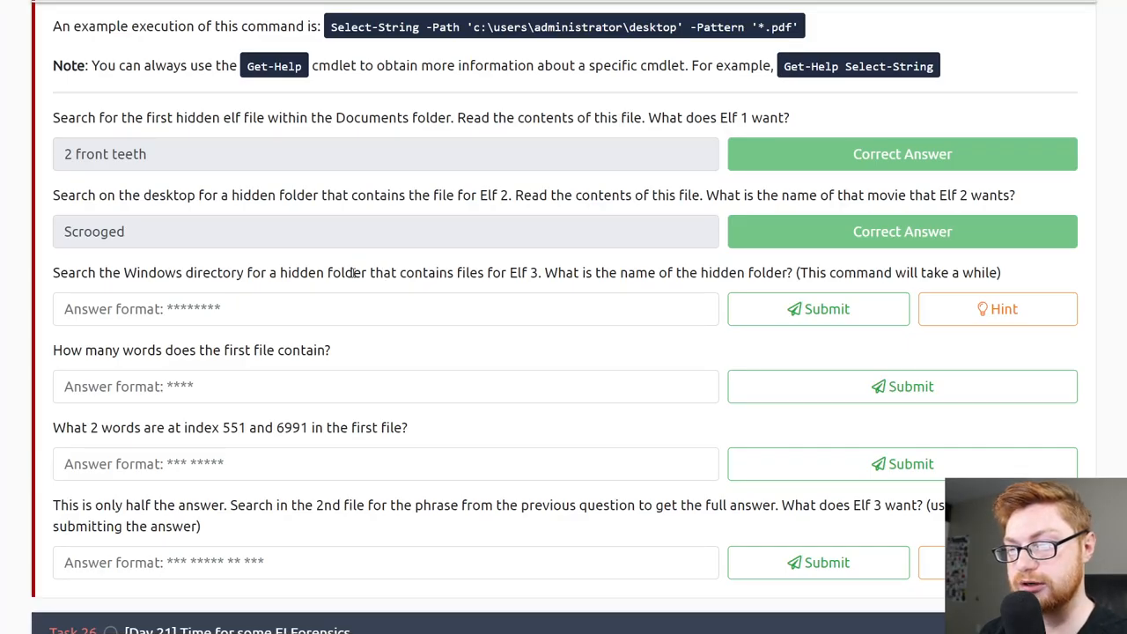
pyautogui.doubleClick(307, 271)
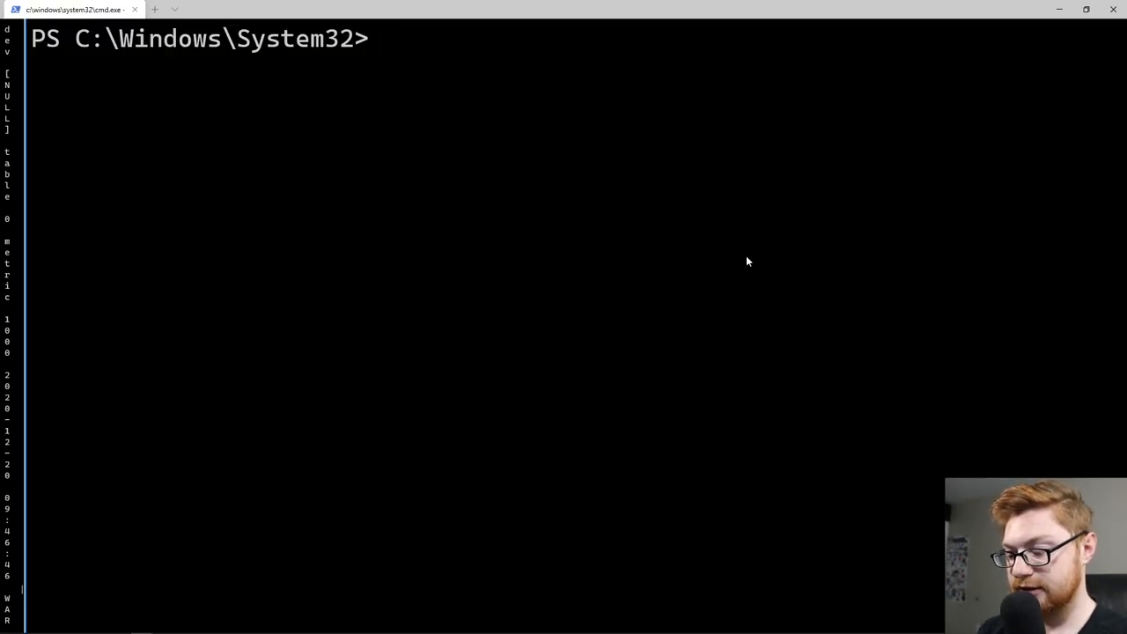
# Run Get-ChildItem -Filter "*3*" in System32 to list every item whose name contains a 3.
pyautogui.write('G')
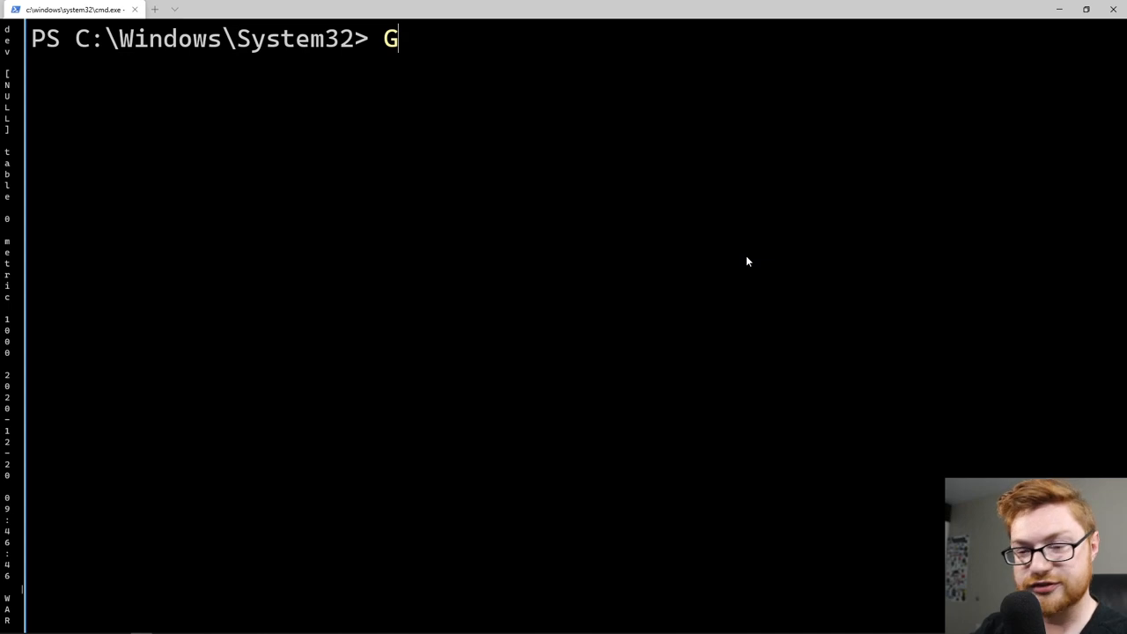
pyautogui.write('et-Child')
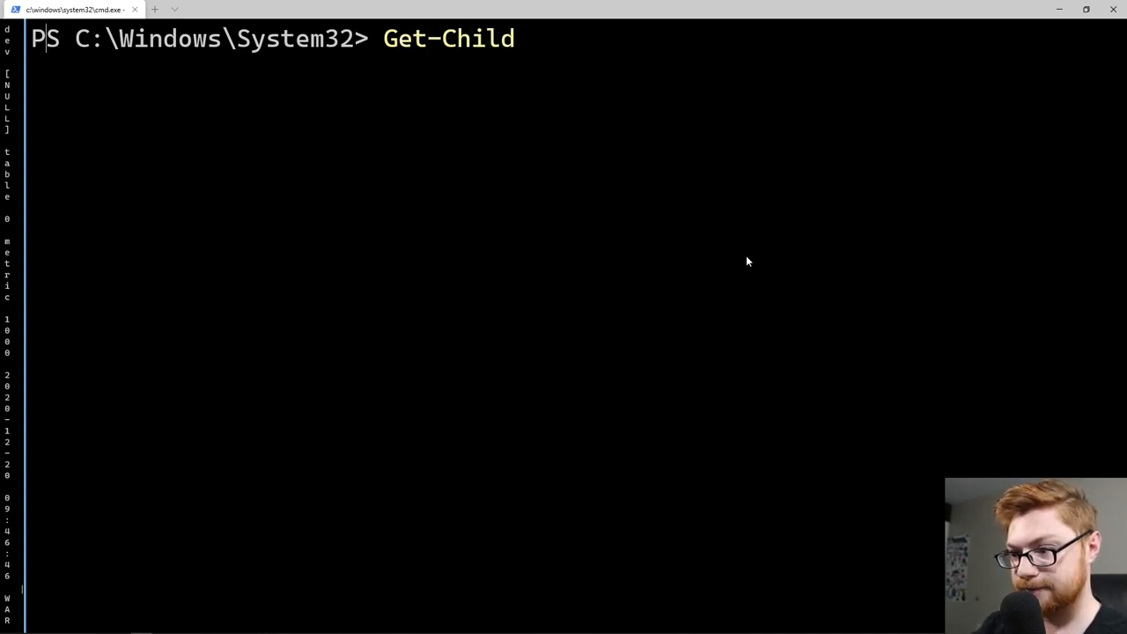
pyautogui.write('Ite')
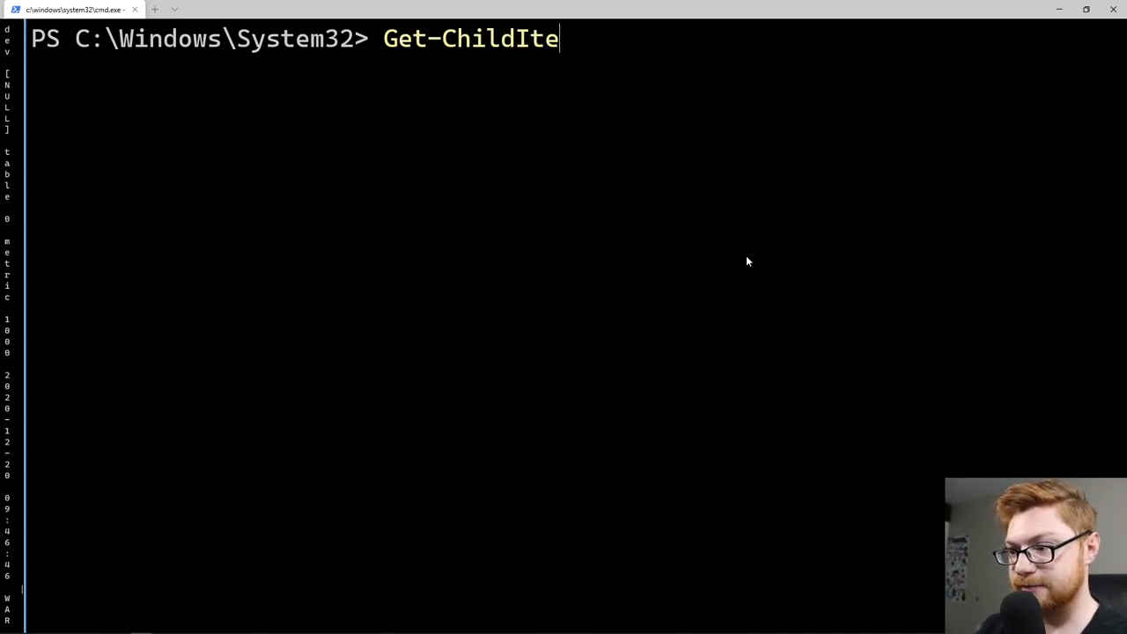
pyautogui.write('m -')
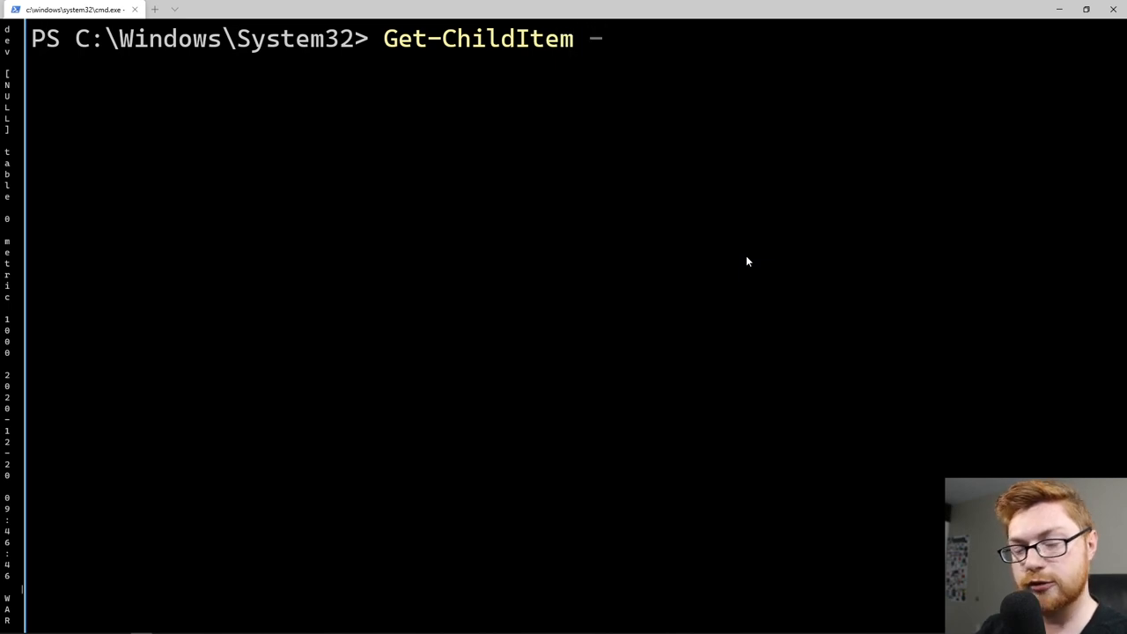
pyautogui.write('Fi')
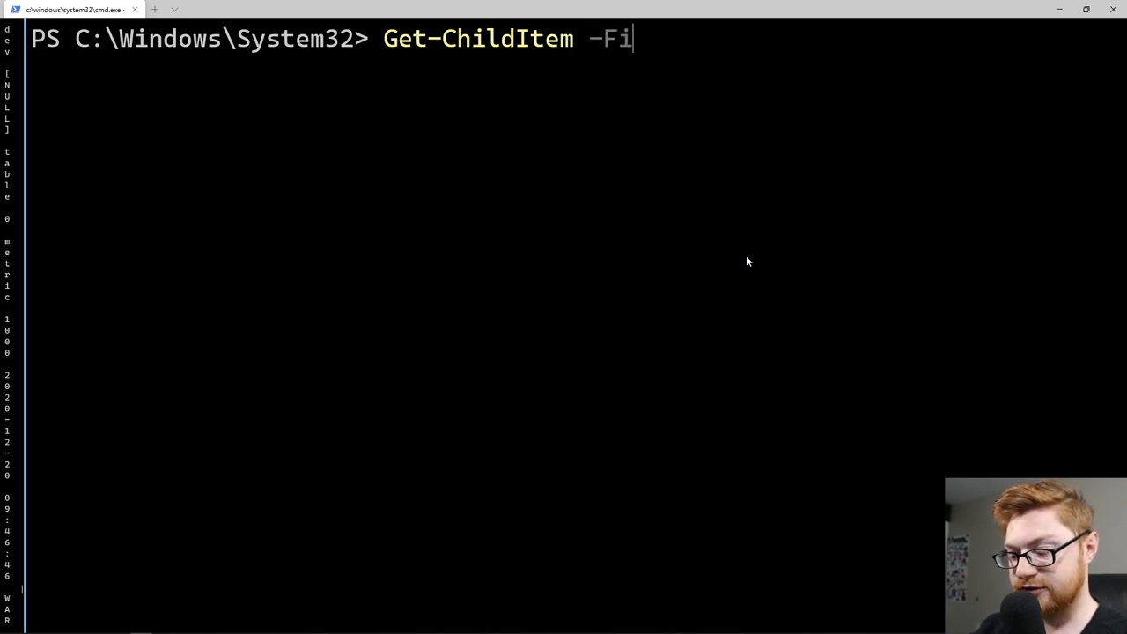
pyautogui.write('lter')
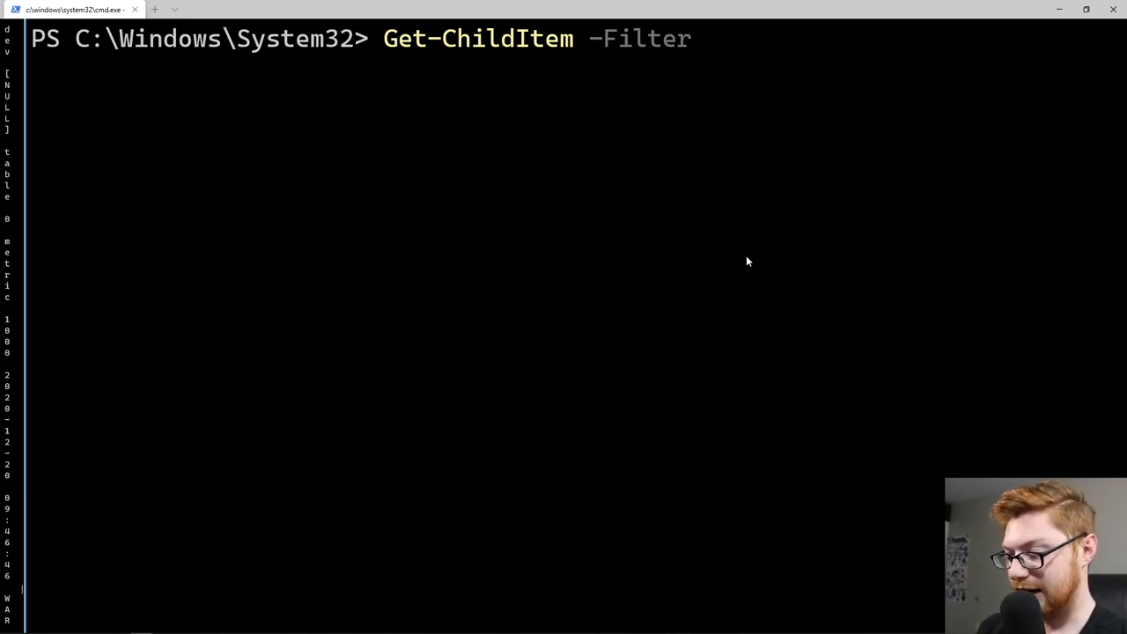
pyautogui.write('""')
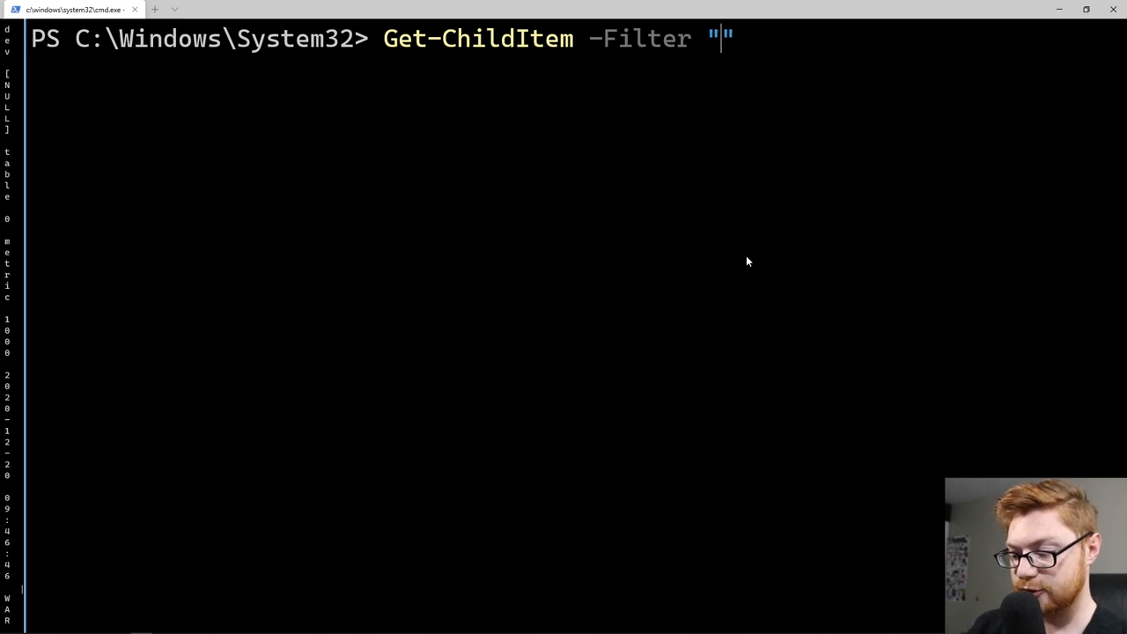
pyautogui.write('*3')
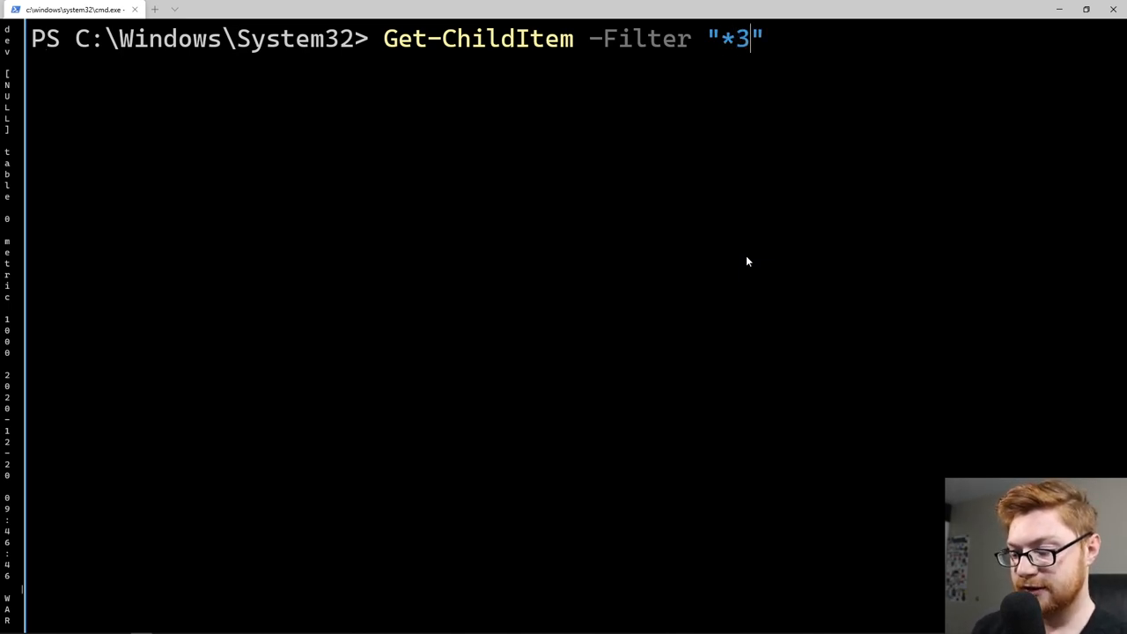
pyautogui.write('*')
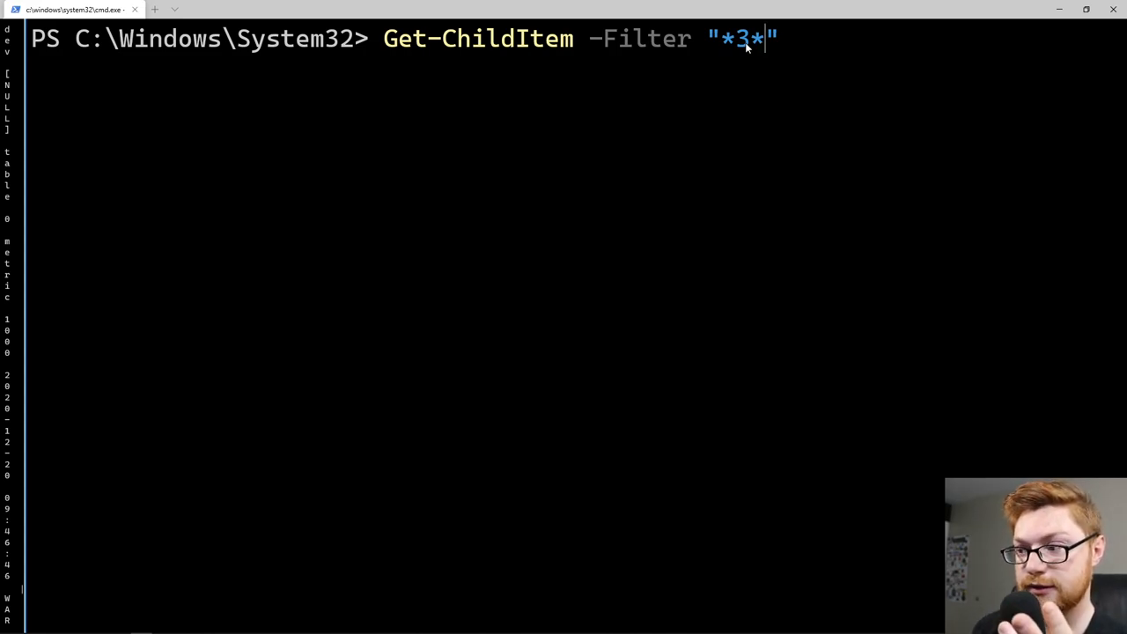
pyautogui.press('Return')
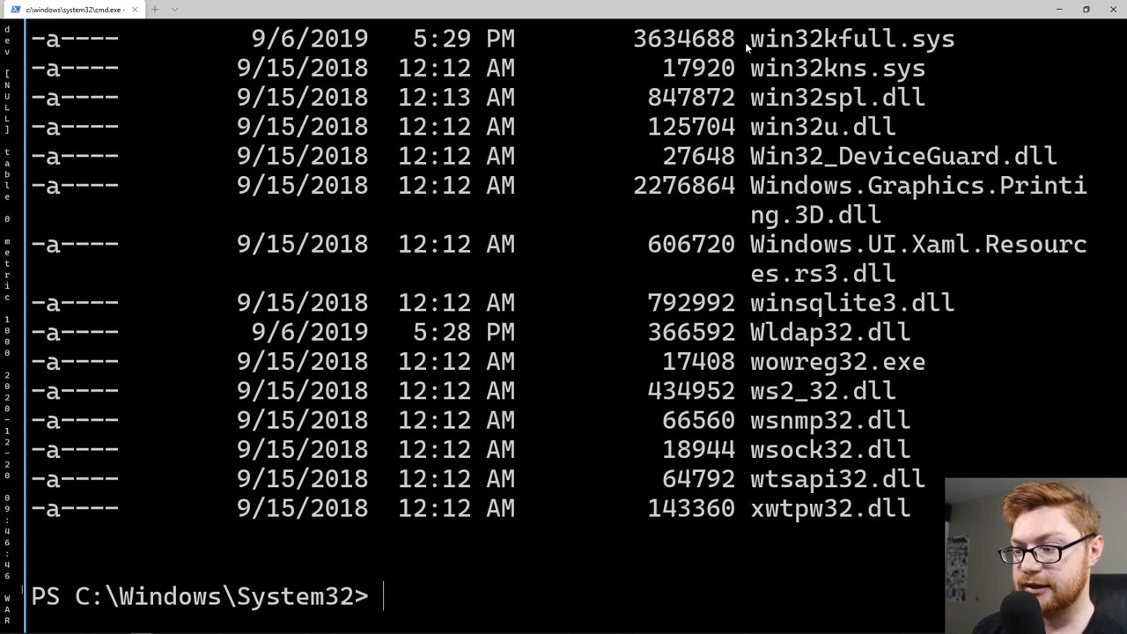
pyautogui.scroll(3)
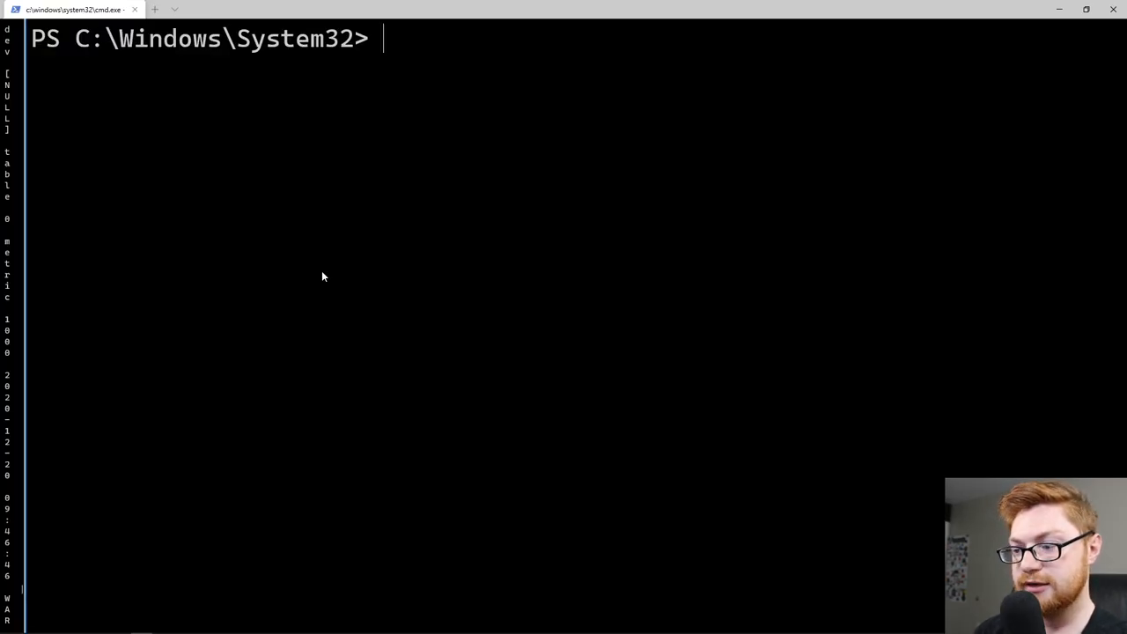
# Run Get-ChildItem -Hidden -Directory -Filter "*3*", copy folder 3lfthr3e and cd into it.
pyautogui.write('Get-ChildItem -Filter "*3*"')
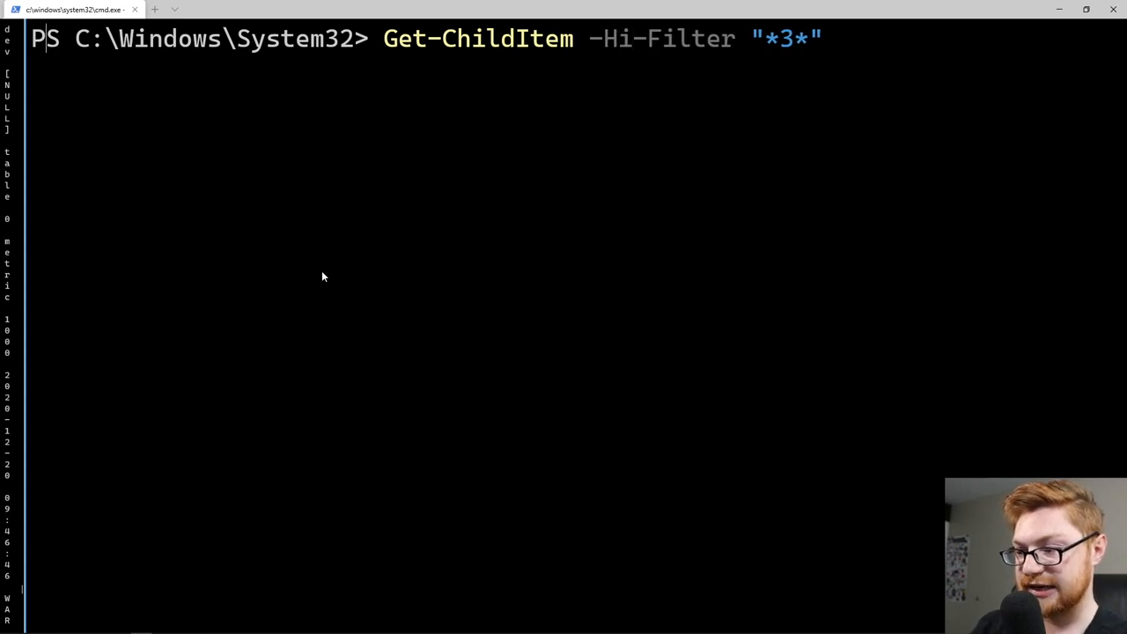
pyautogui.write('-Hidden -Dire')
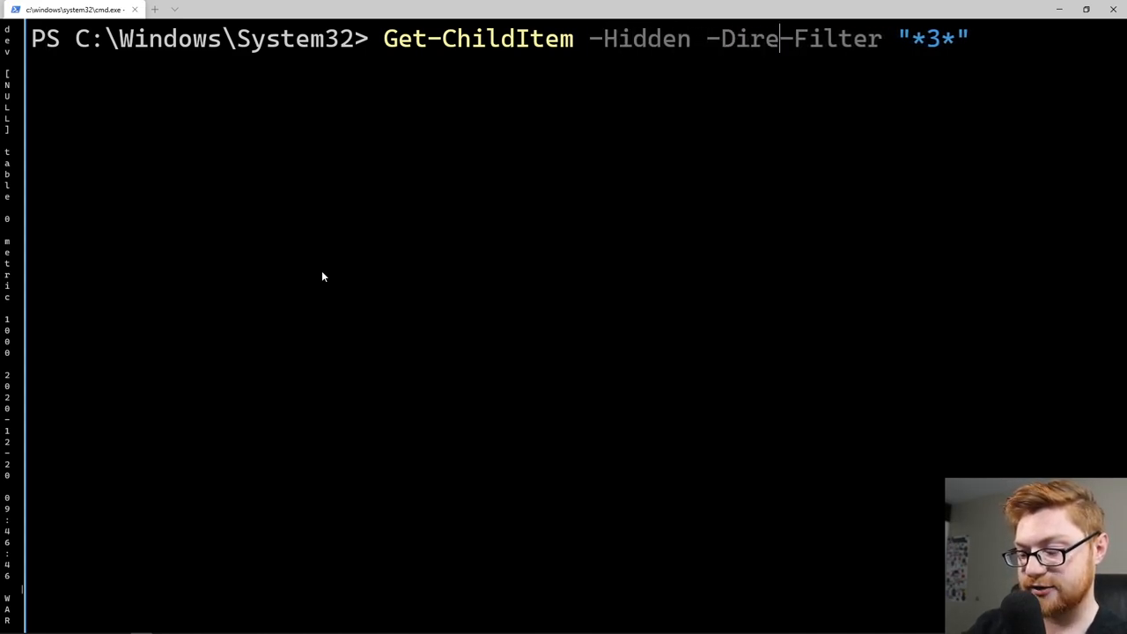
pyautogui.press('Return')
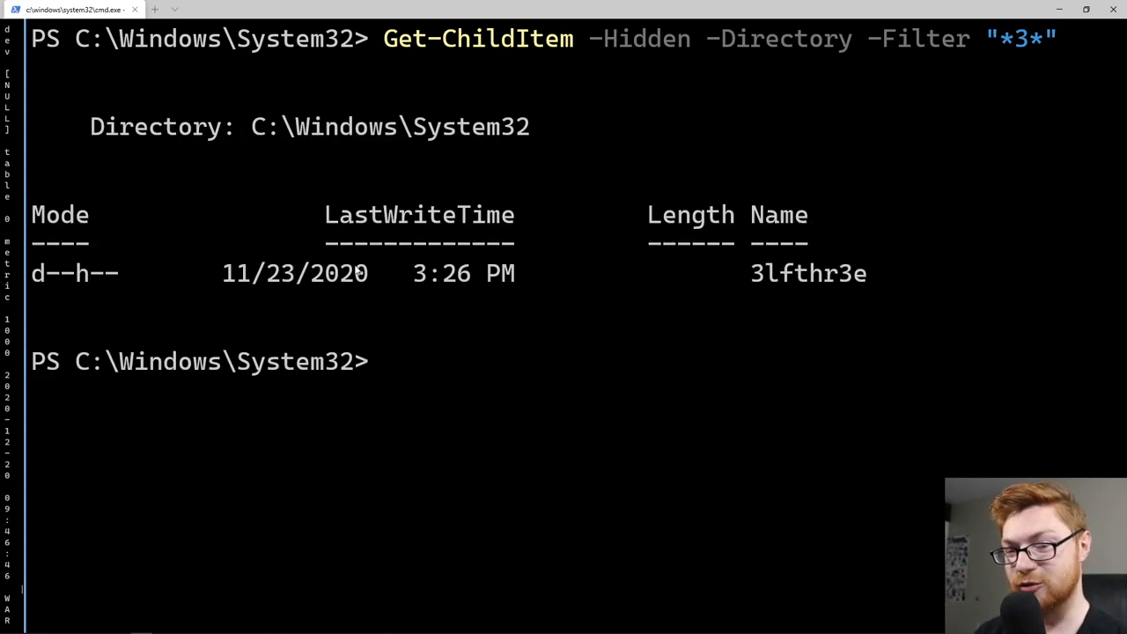
pyautogui.doubleClick(806, 273)
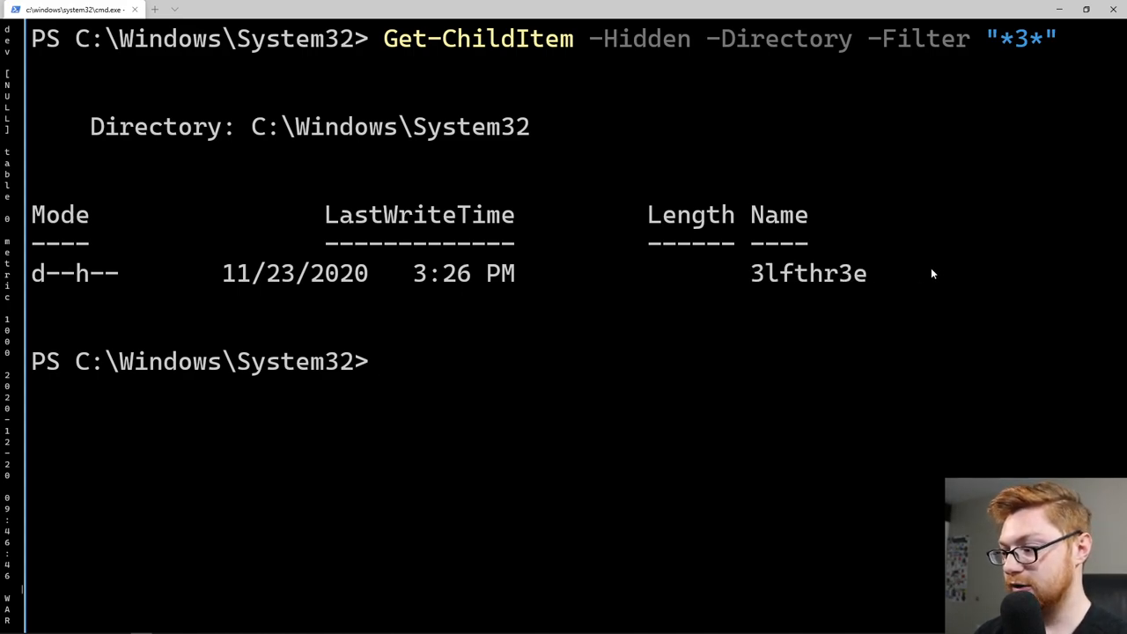
pyautogui.write('cd 3lfthr3e')
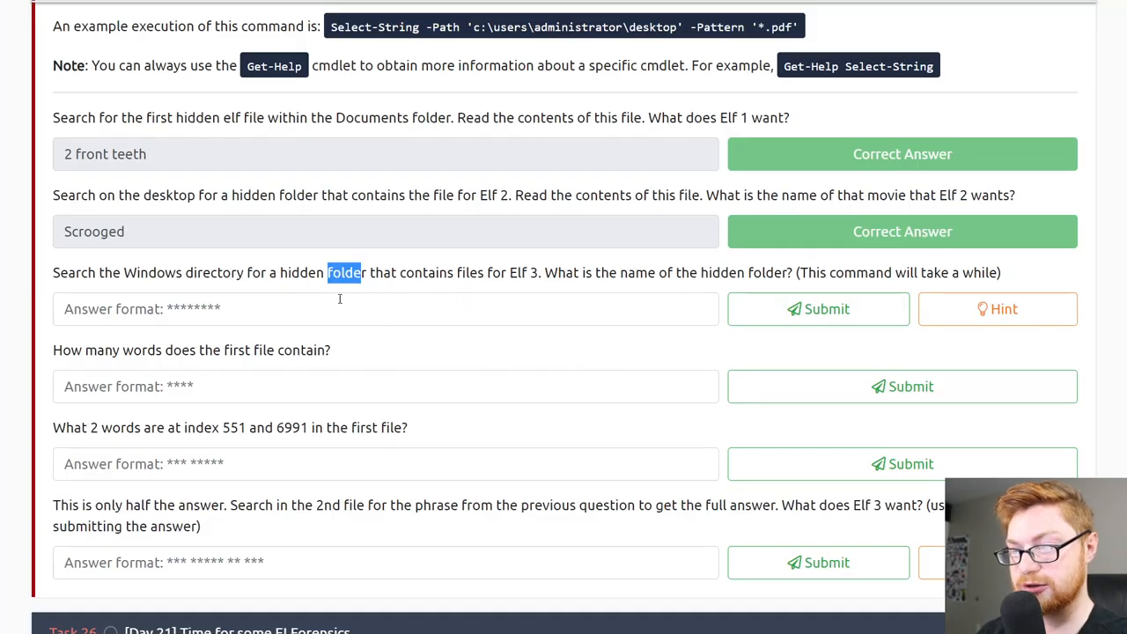
# Submit 3lfthr3e as Elf 3's hidden folder answer and glance at the question hint.
pyautogui.write('3lfthr3e')
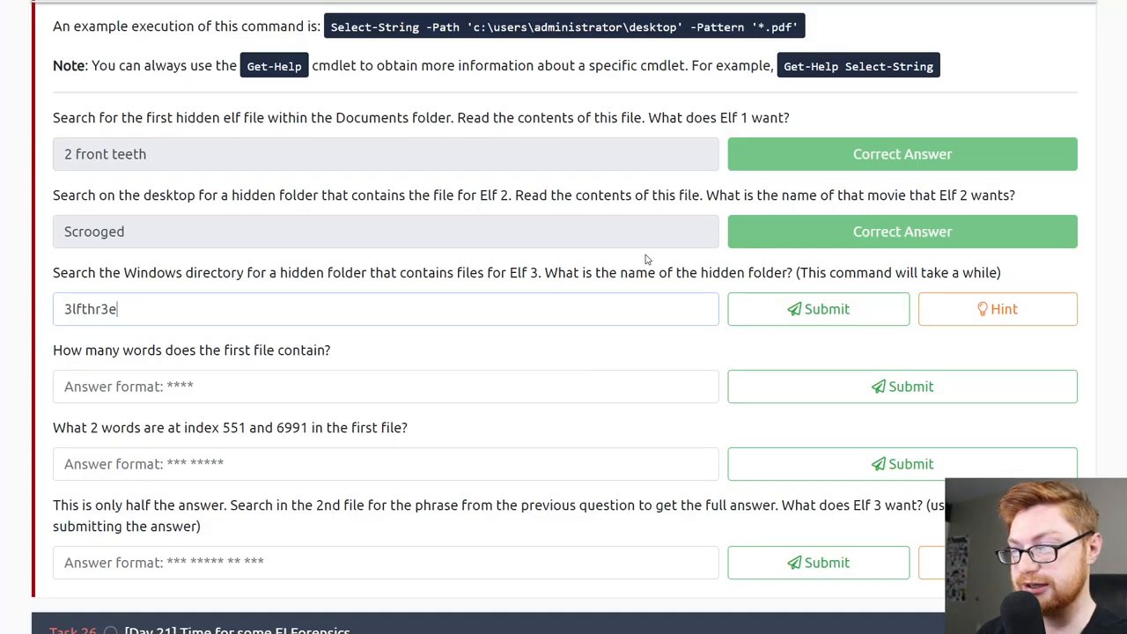
pyautogui.click(817, 308)
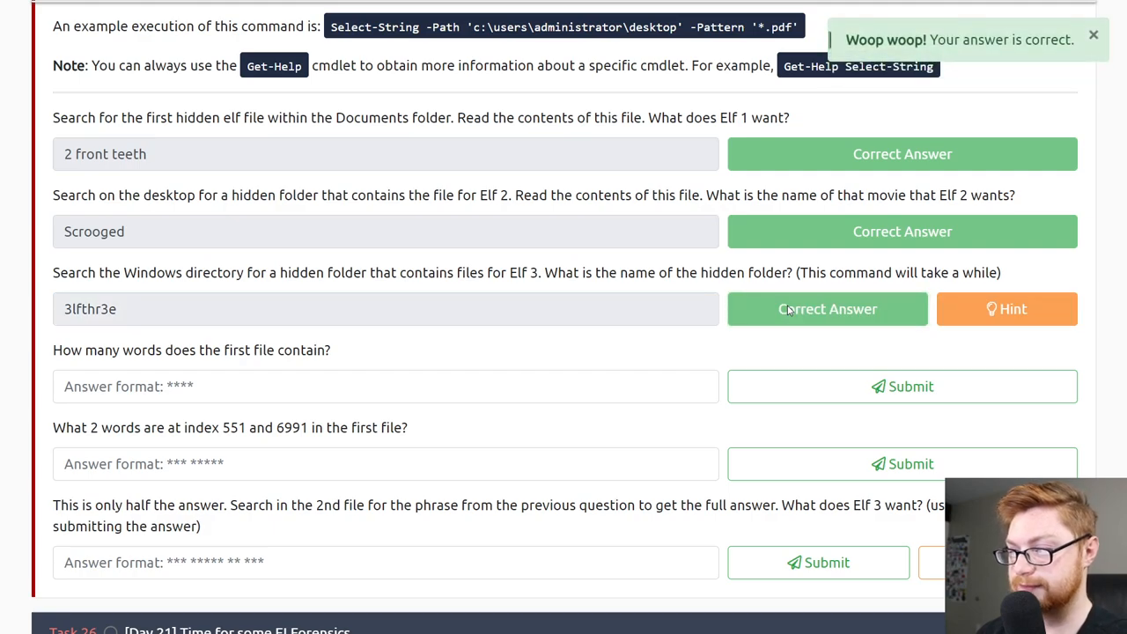
pyautogui.click(1007, 309)
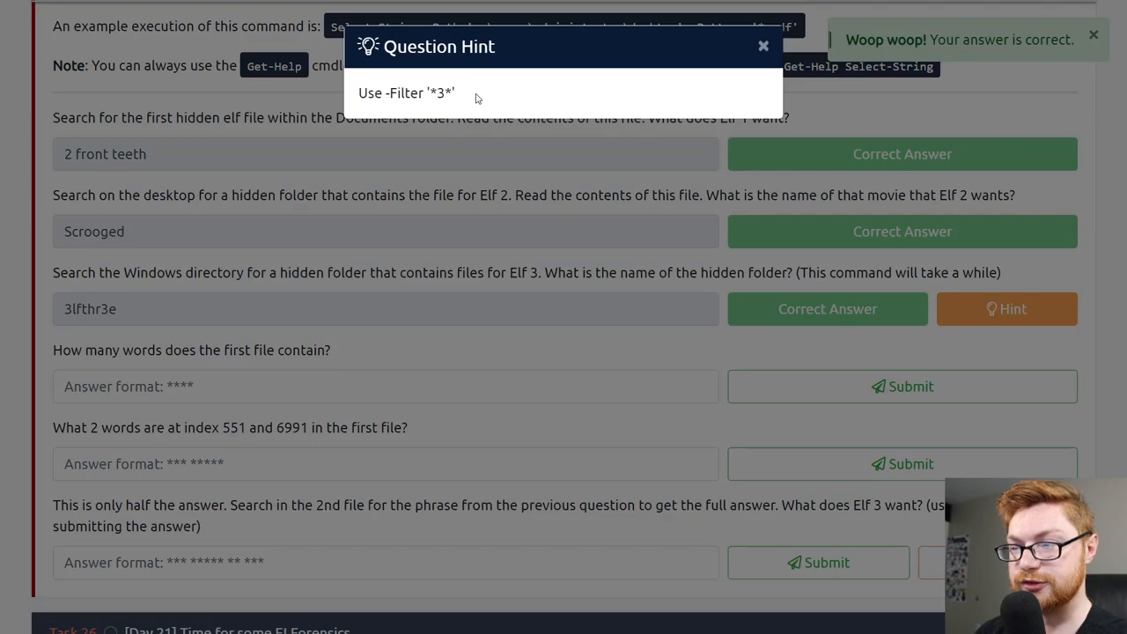
pyautogui.click(765, 46)
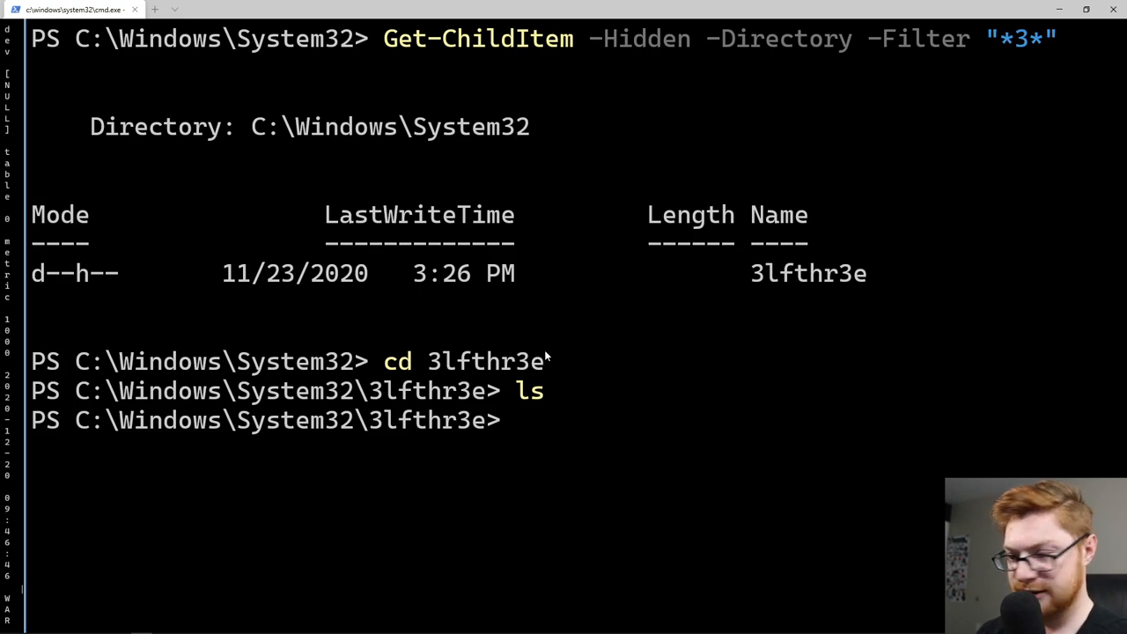
# List the hidden files in 3lfthr3e with Get-ChildItem -Hidden, revealing 1.txt and 2.txt.
pyautogui.write('dir')
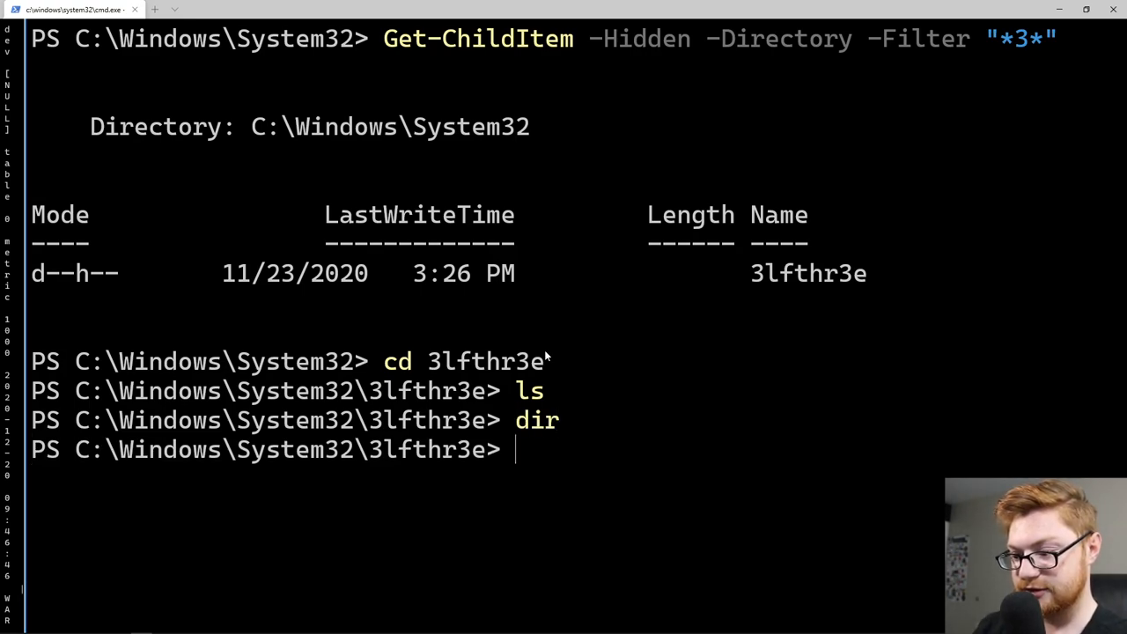
pyautogui.write('Get-ChildItem')
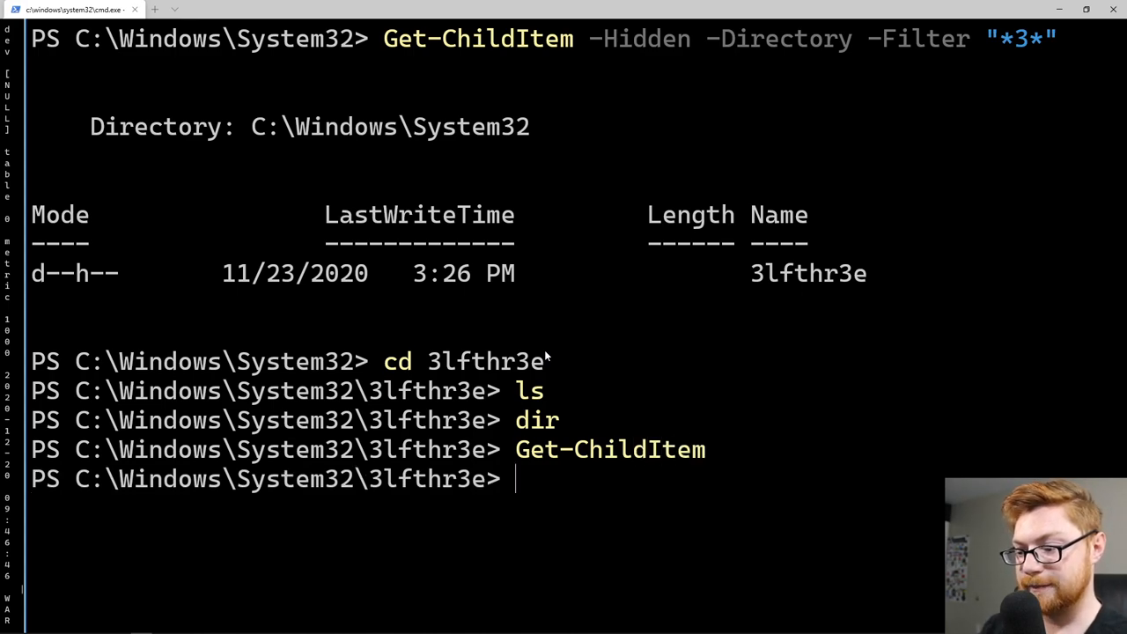
pyautogui.write('Get-ChildItem -Hid')
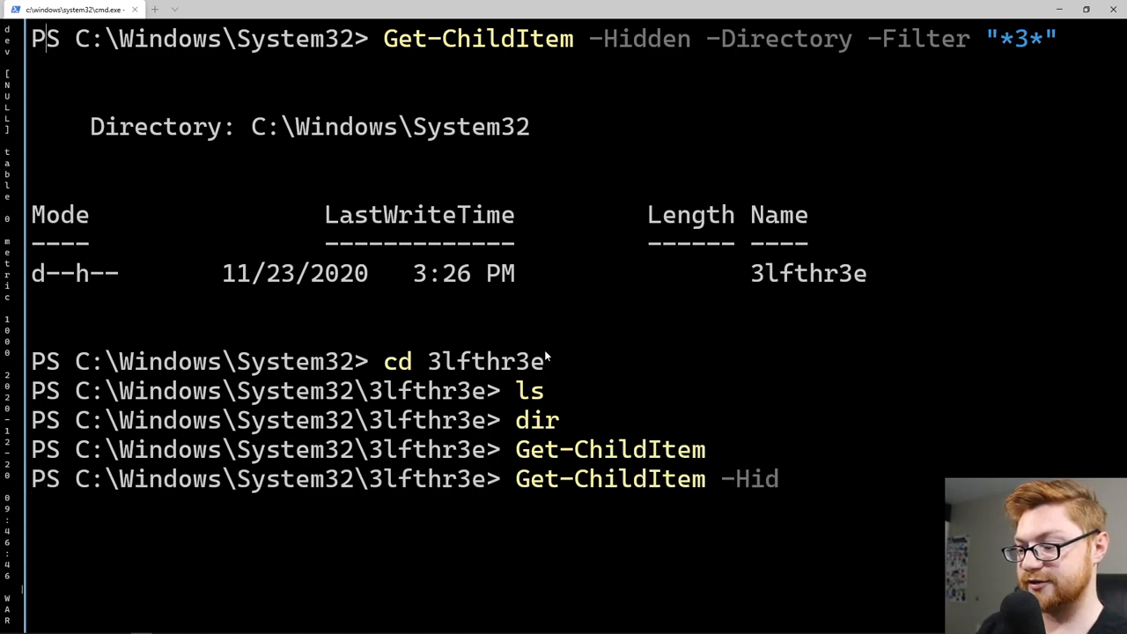
pyautogui.press('Return')
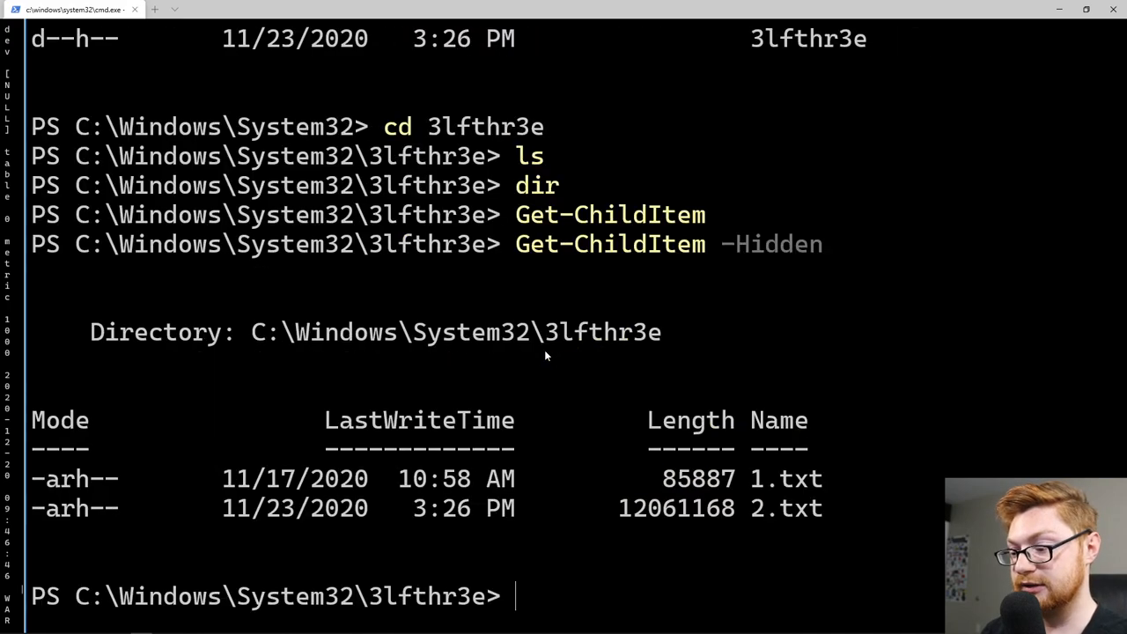
# Print the long word list in 1.txt with Get-Content.
pyautogui.doubleClick(774, 479)
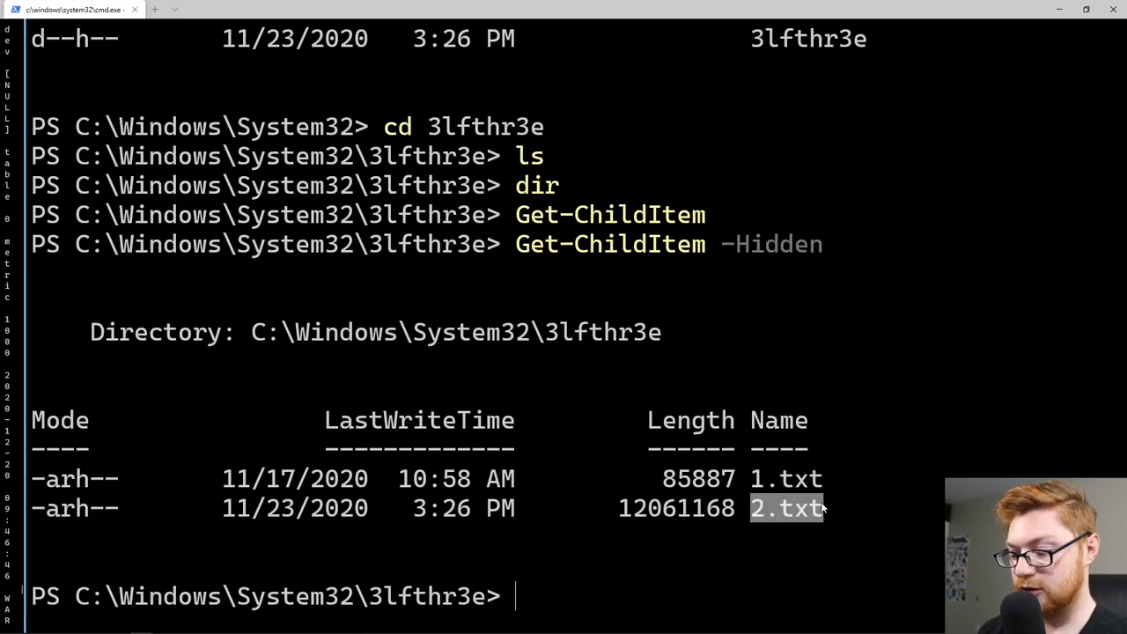
pyautogui.write('Get-C')
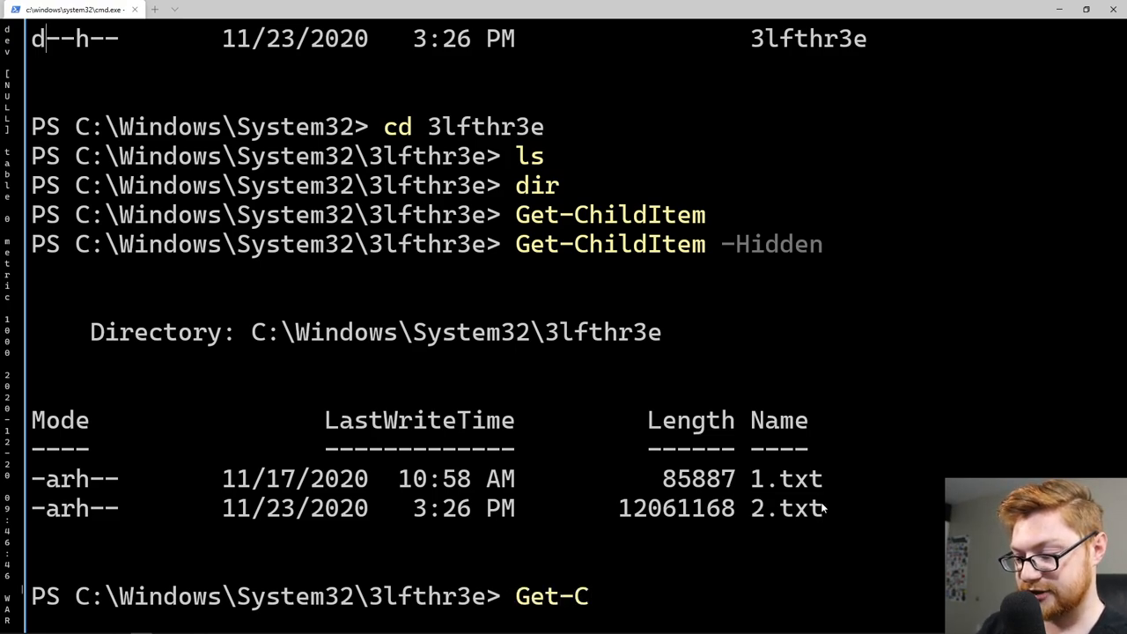
pyautogui.write('ontent 1.')
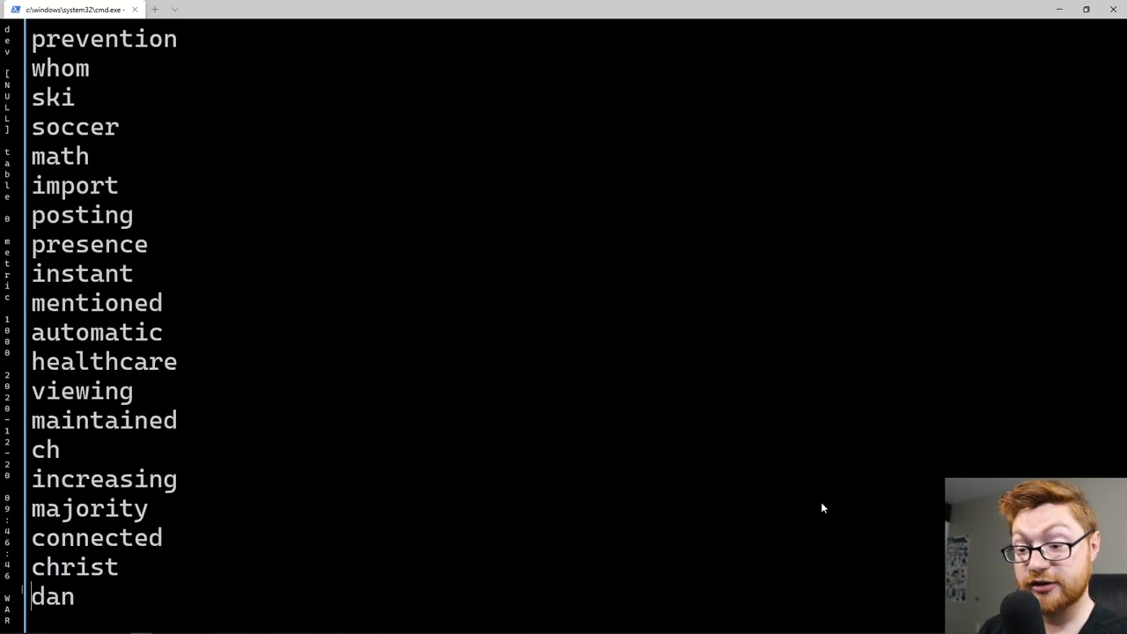
pyautogui.scroll(-3)
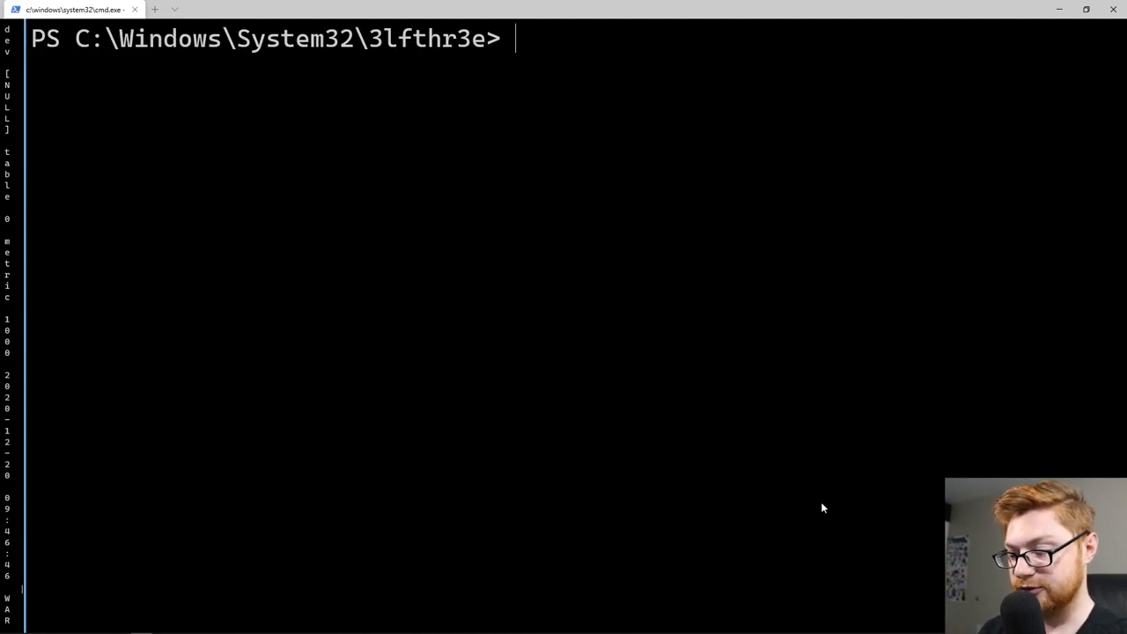
# Pipe Get-Content 1.txt into Measure-Object, then with -Word, giving a count of 9999.
pyautogui.write('Get-Content 1.txt |')
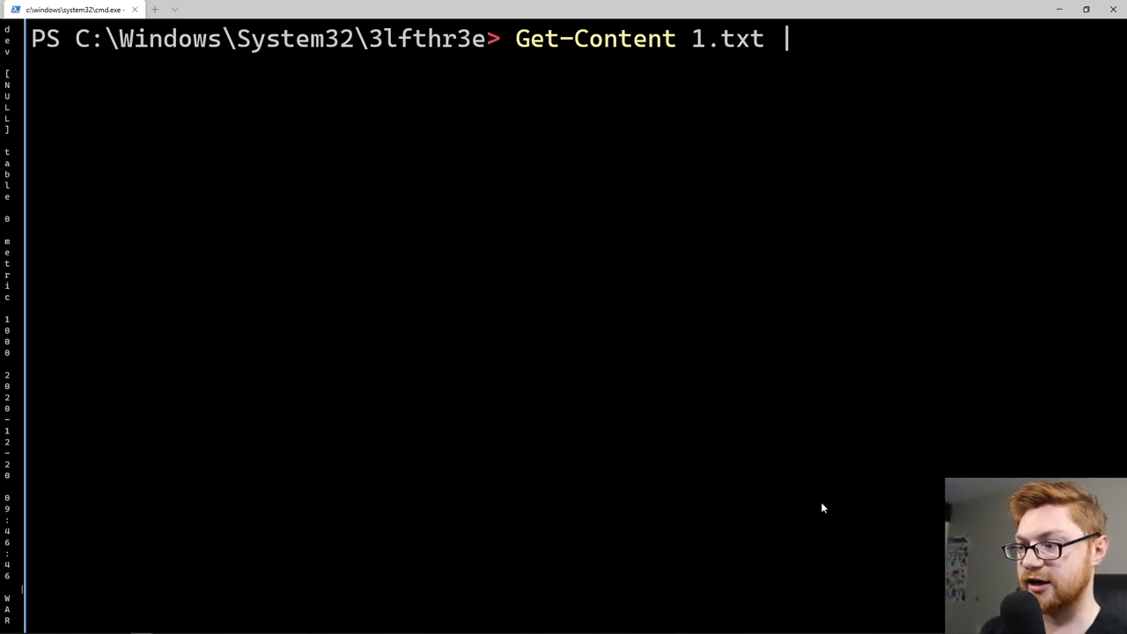
pyautogui.write('Measu')
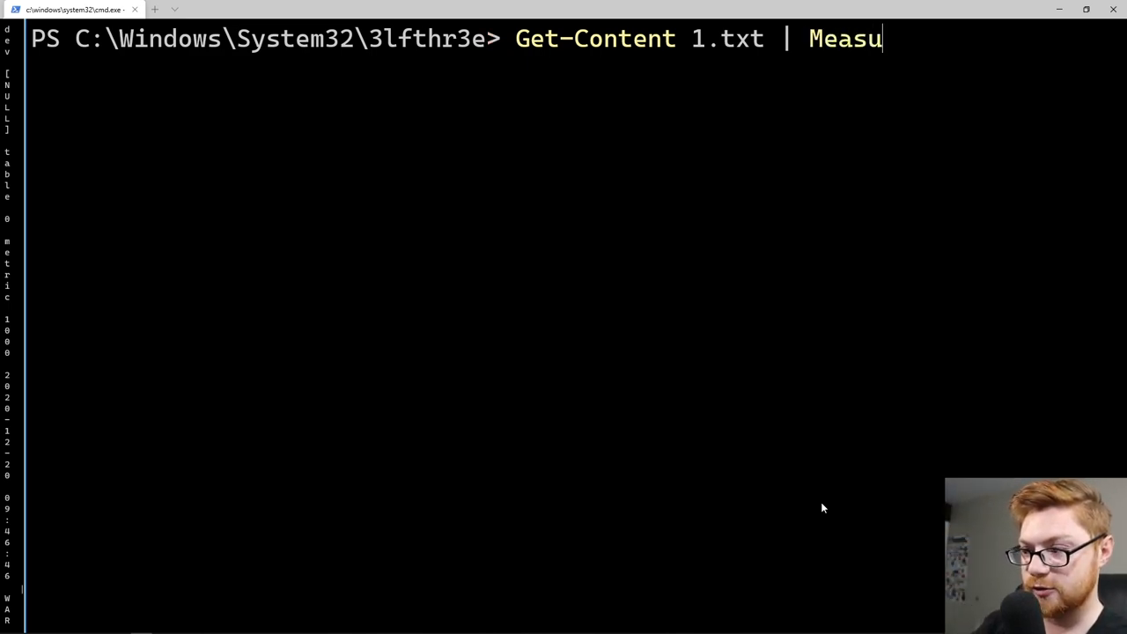
pyautogui.write('re-Object')
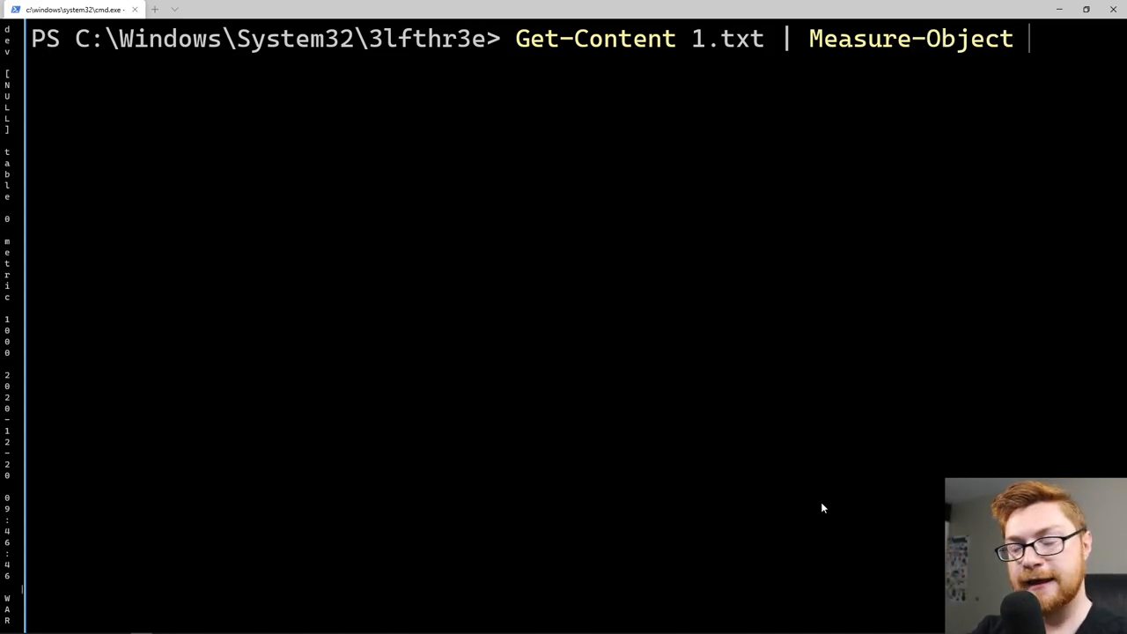
pyautogui.press('Return')
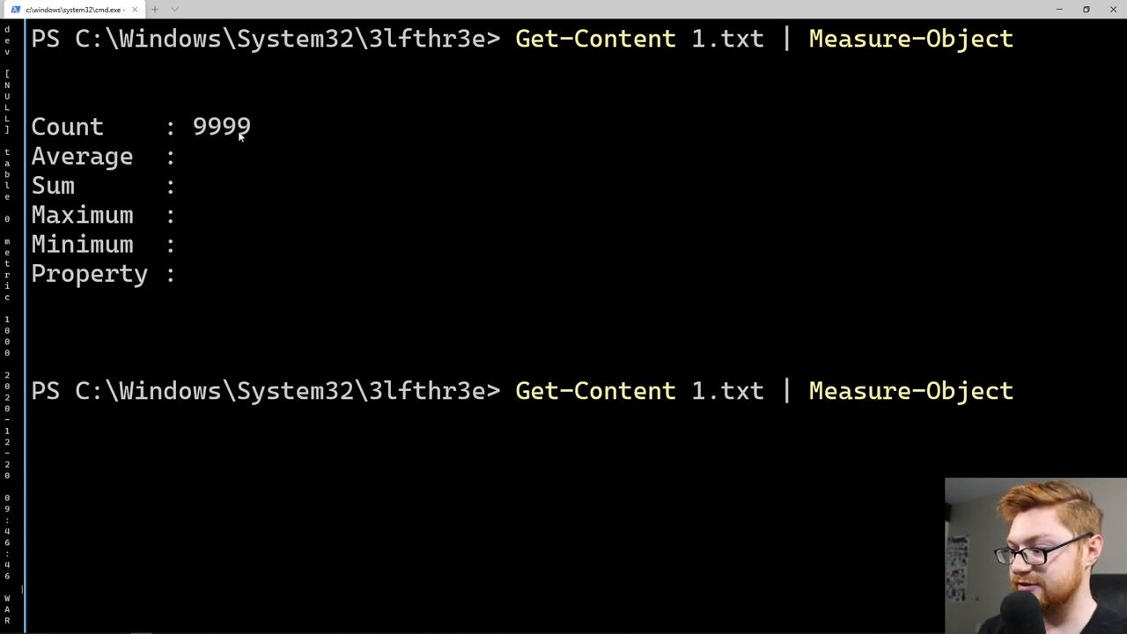
pyautogui.write('-Word')
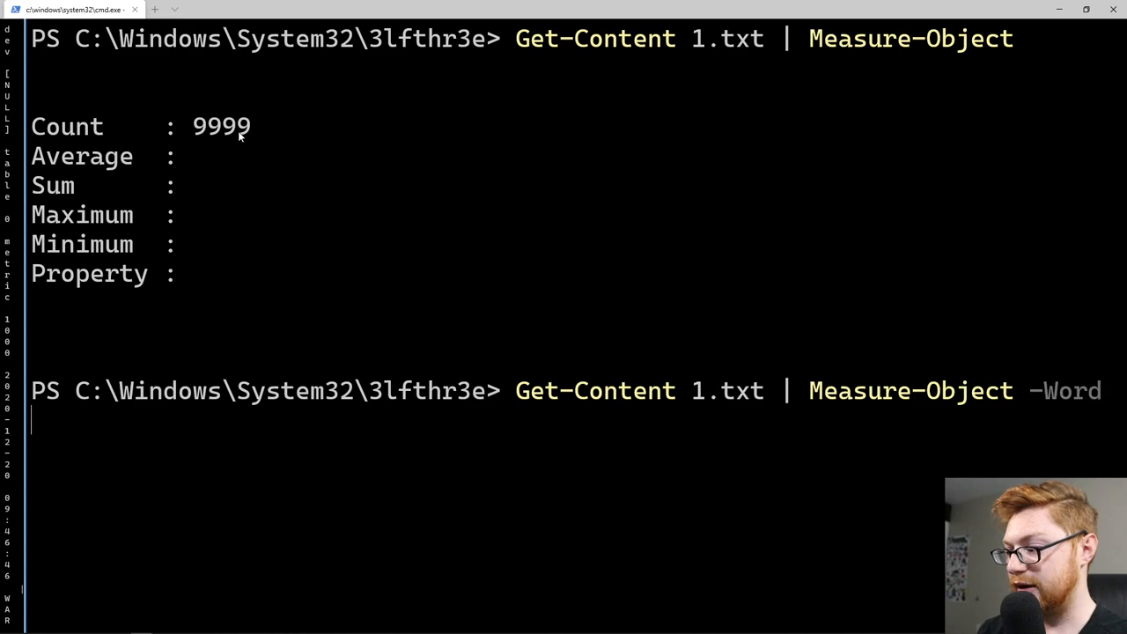
pyautogui.press('Return')
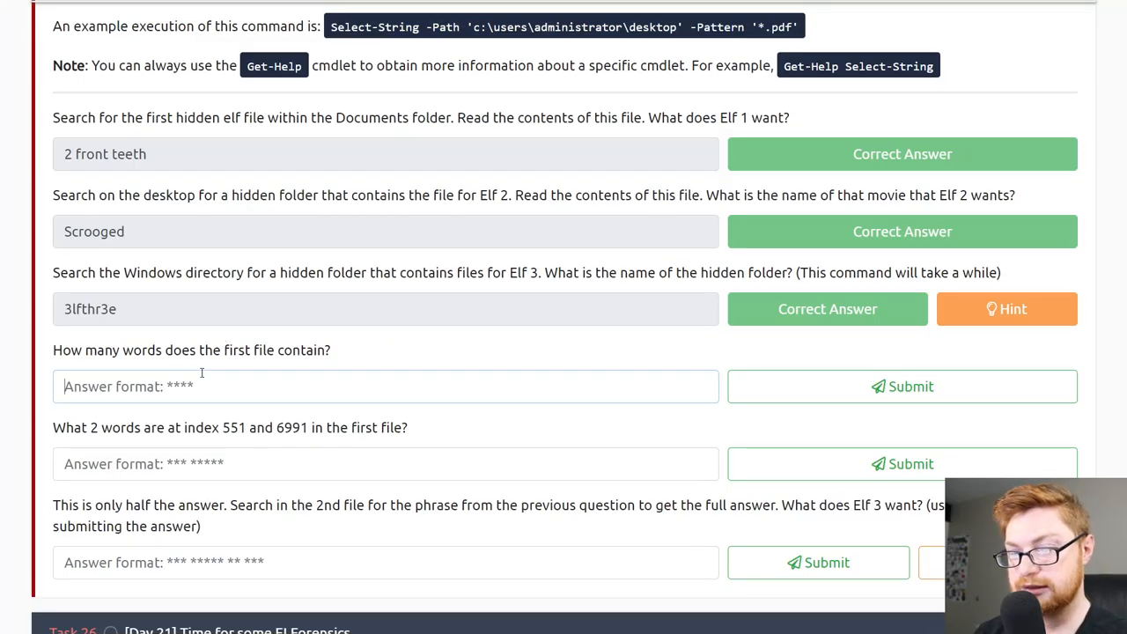
# Submit 9999 as the first file's word count, then return to the PowerShell session.
pyautogui.write('9999')
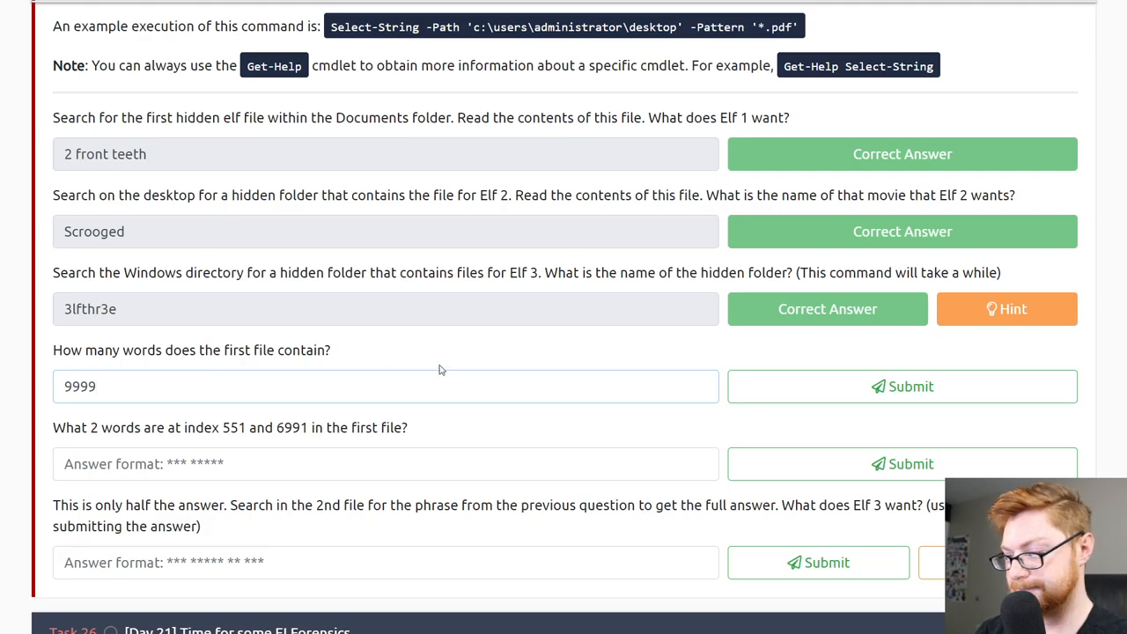
pyautogui.click(902, 387)
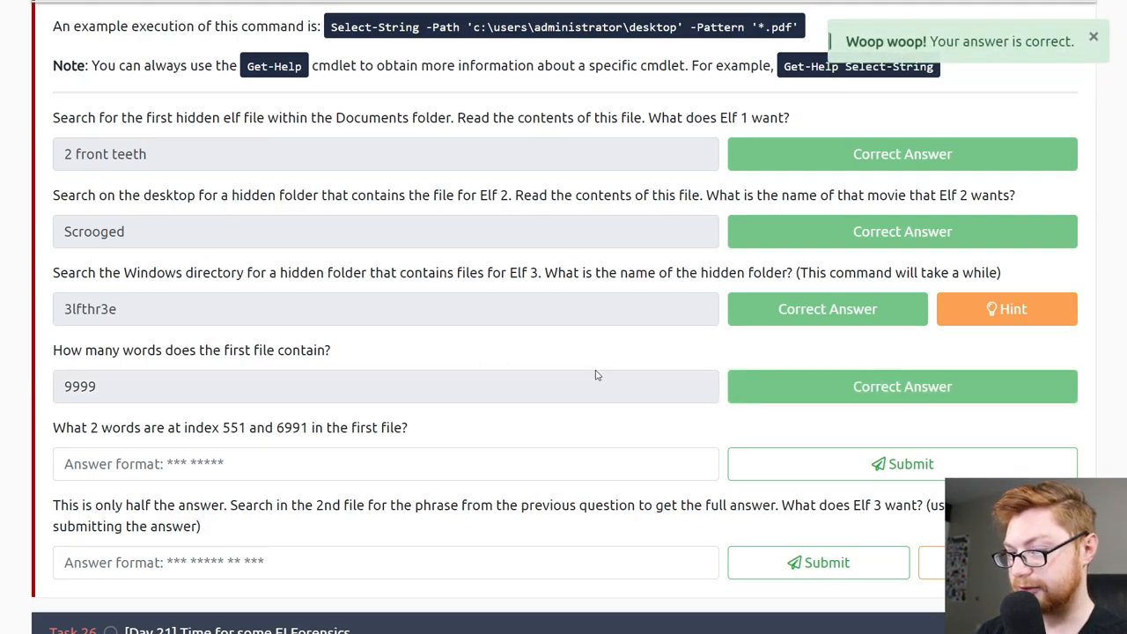
pyautogui.scroll(3)
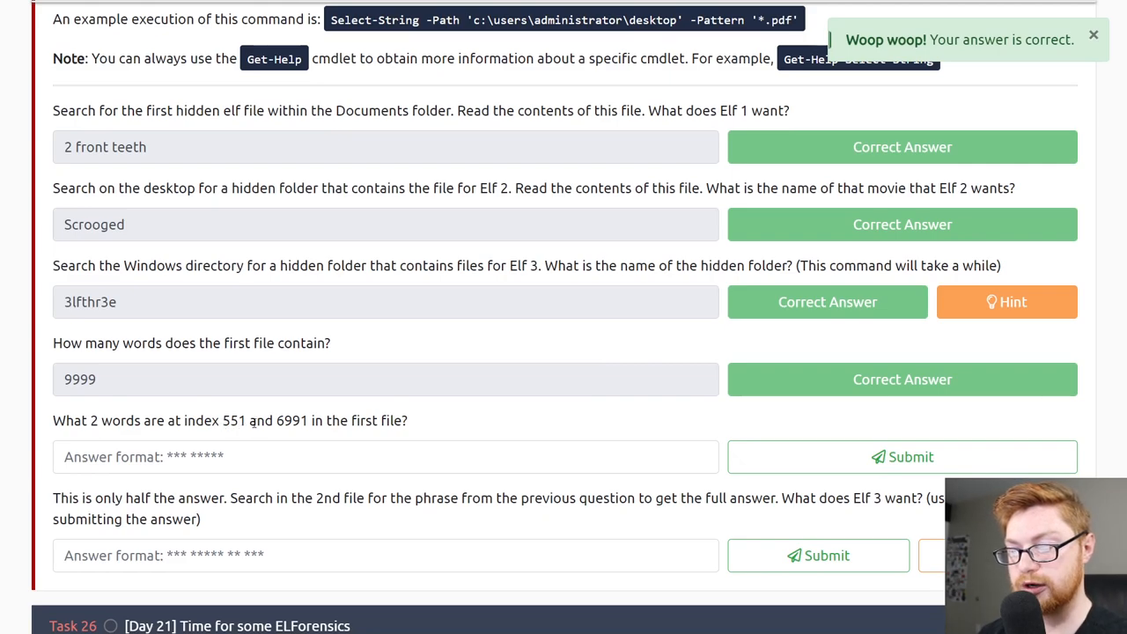
pyautogui.click(1093, 35)
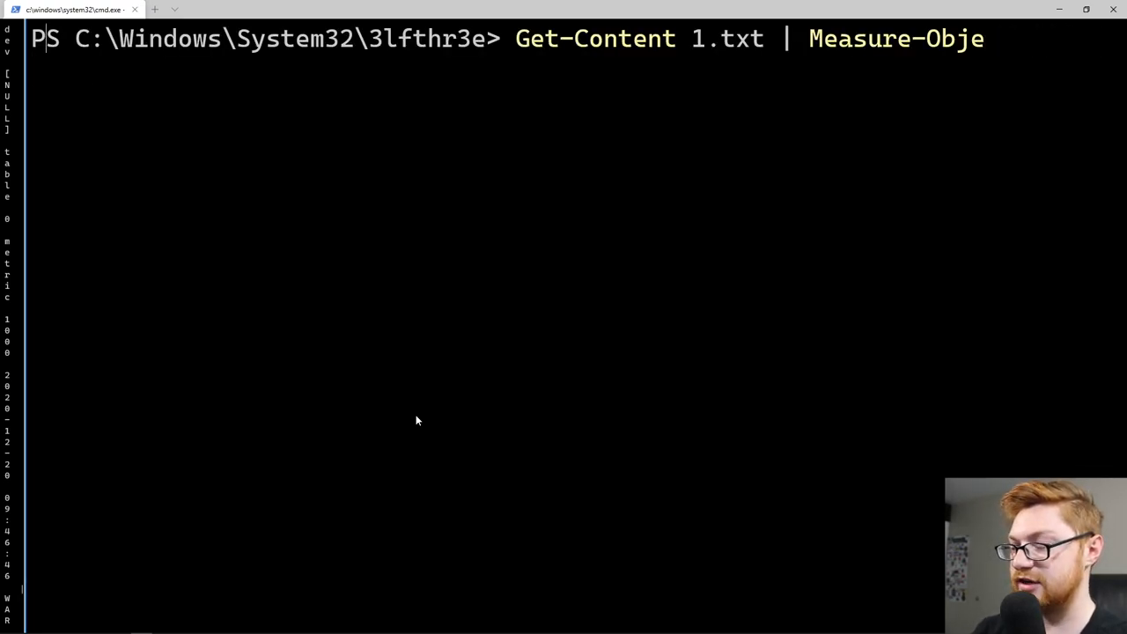
# Index (Get-Content 1.txt) at 551 and 6991, printing Red and Ryder.
pyautogui.press('BackSpace')
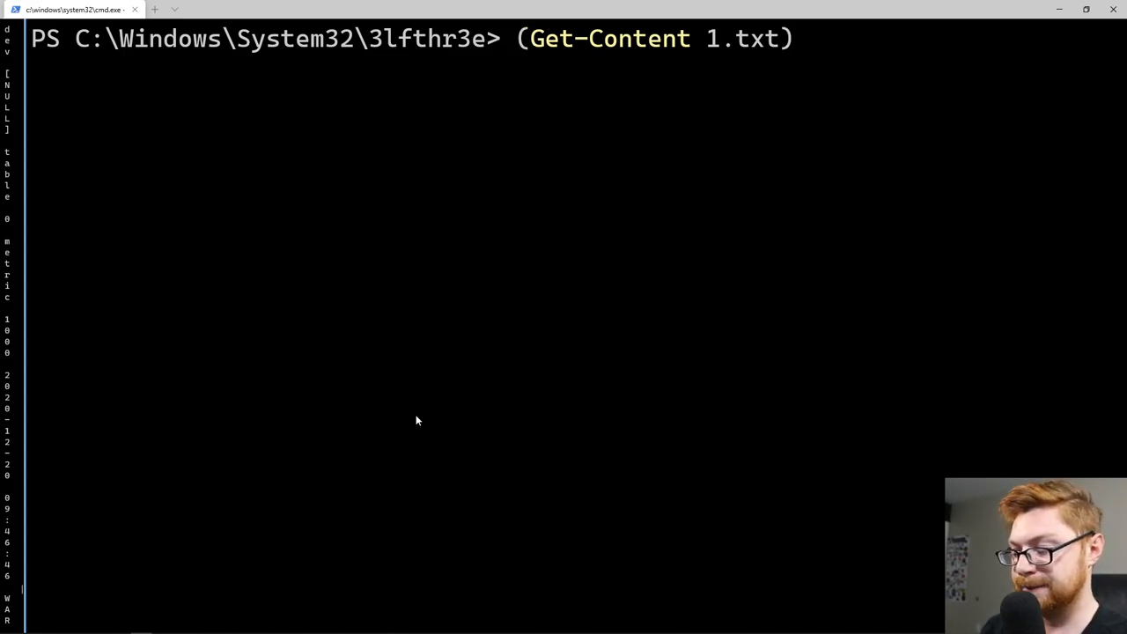
pyautogui.write('[]')
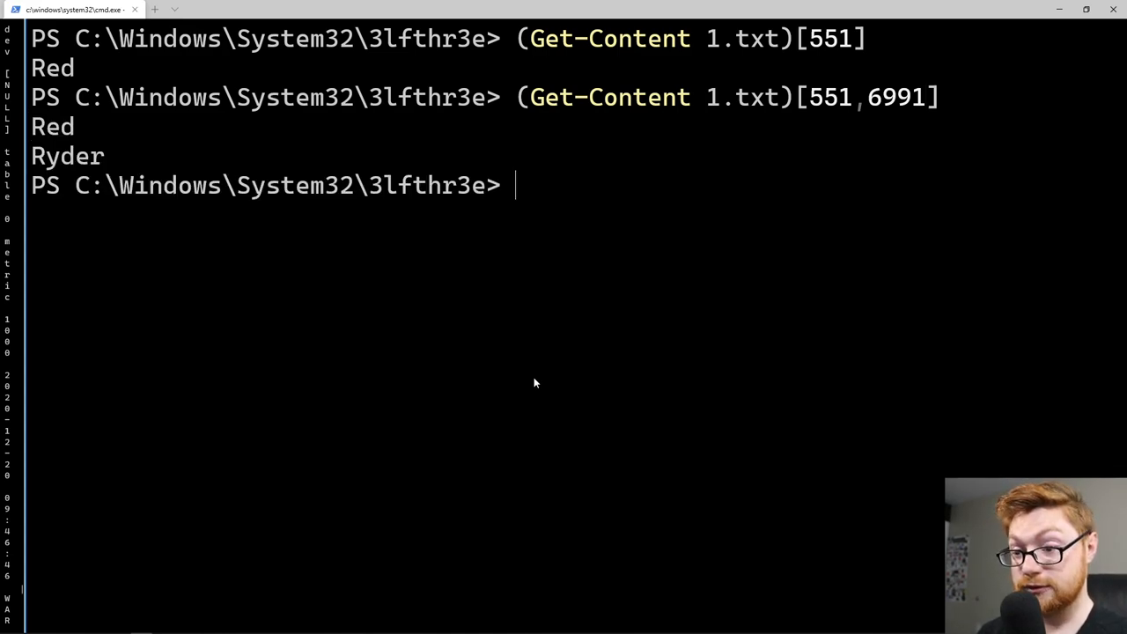
pyautogui.write('(Get-Content 1.txt)[551,6991]')
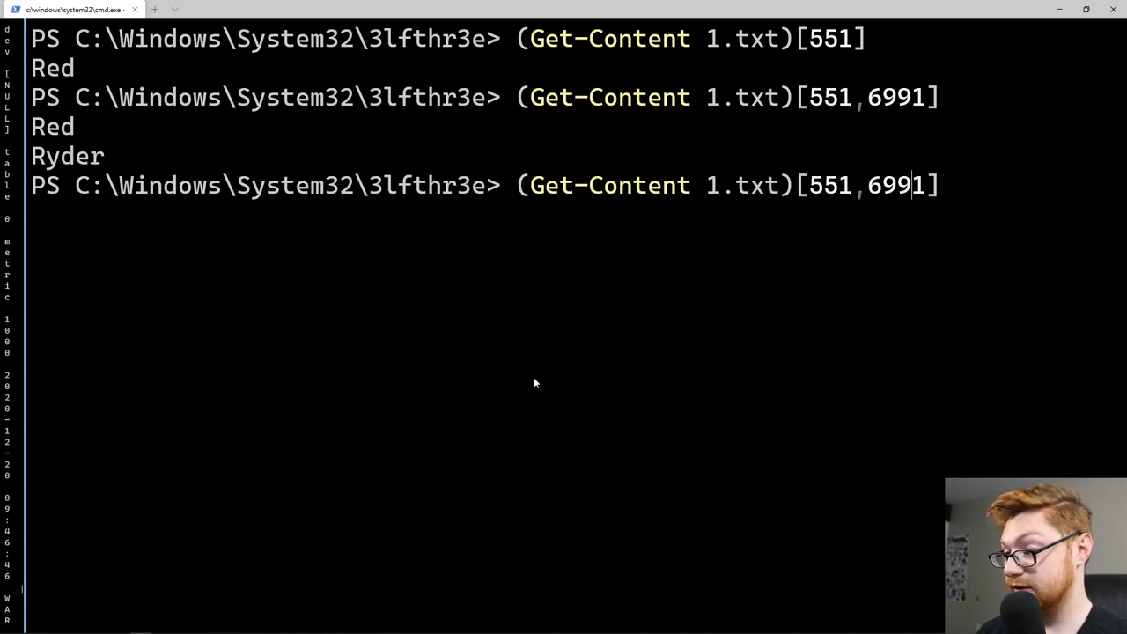
pyautogui.press('Backspace')
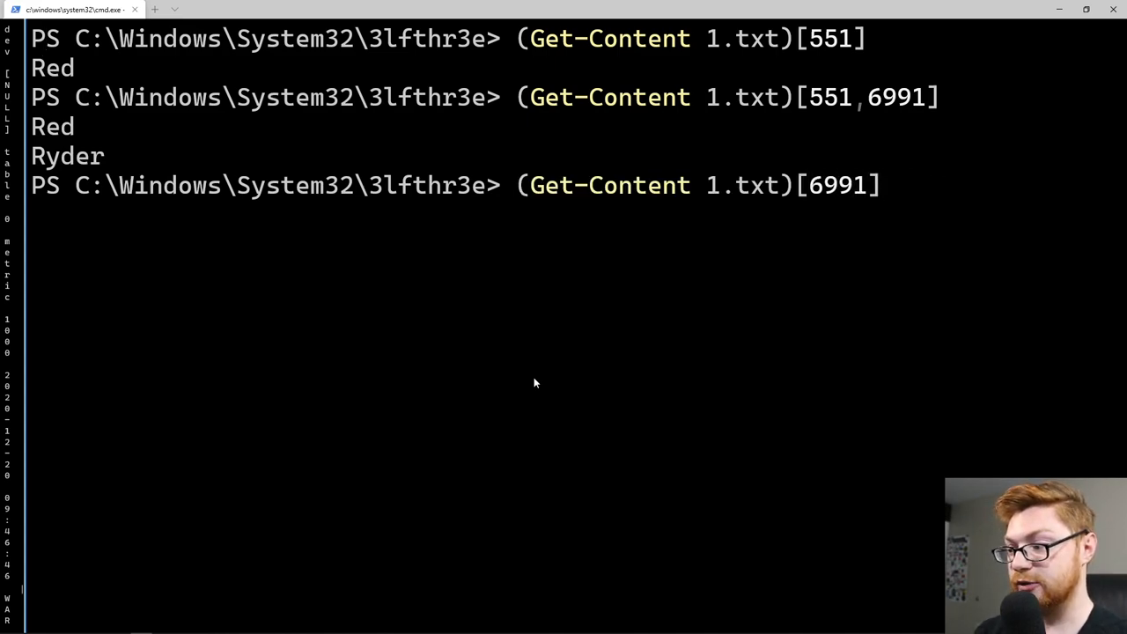
pyautogui.press('Return')
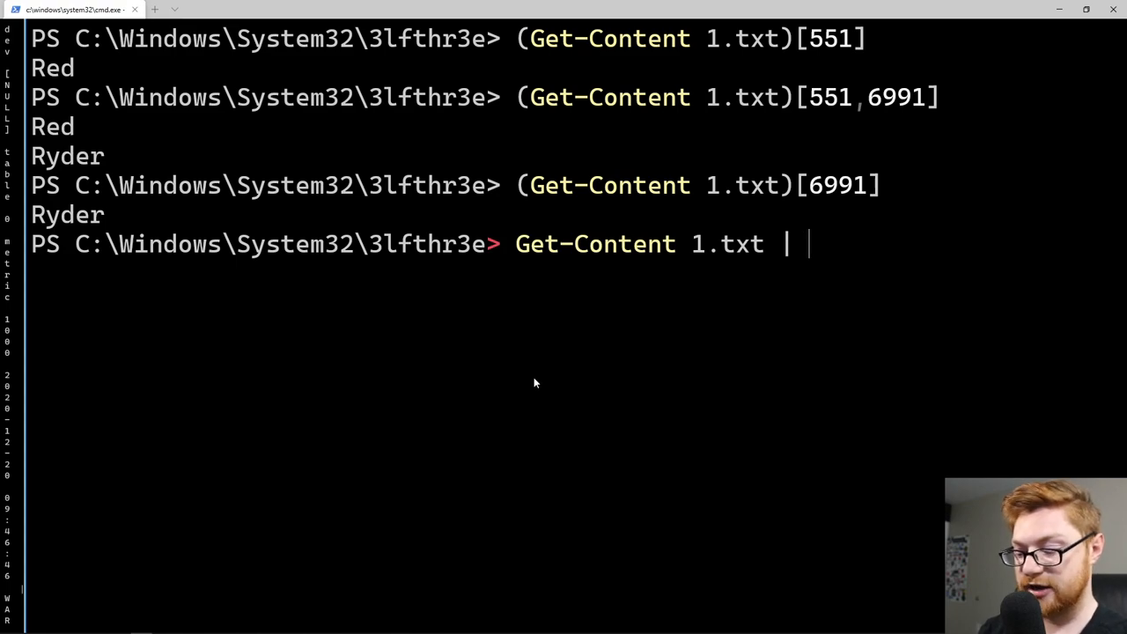
# Pipe Get-Content 1.txt into Select-Object -Index 551, fixing the Select-String typo, returning Red.
pyautogui.write('Select-')
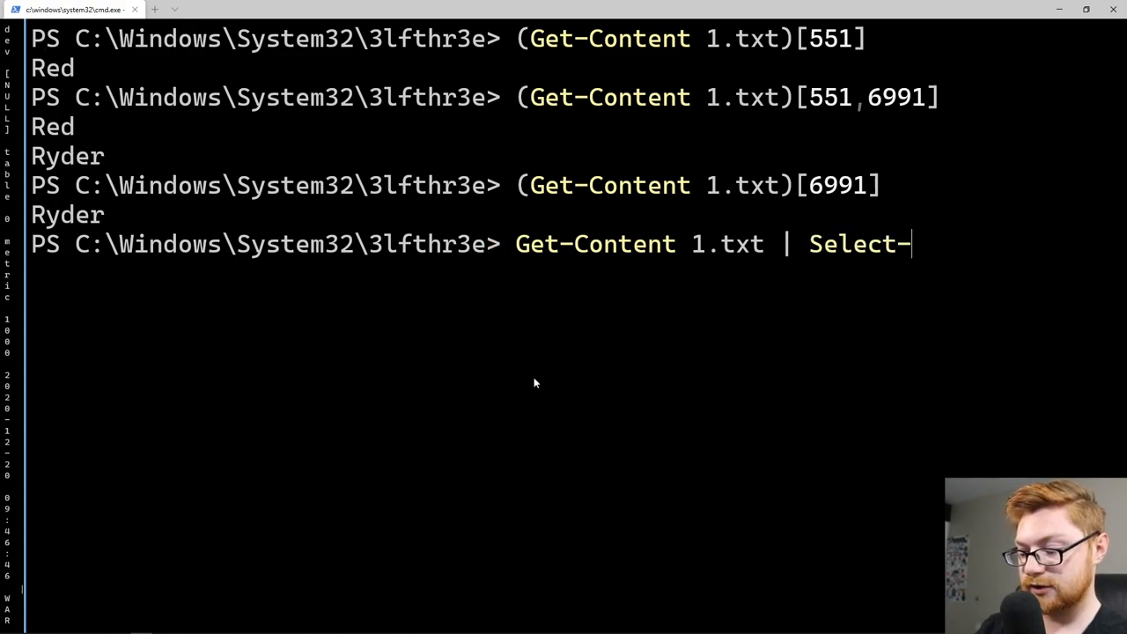
pyautogui.write('String')
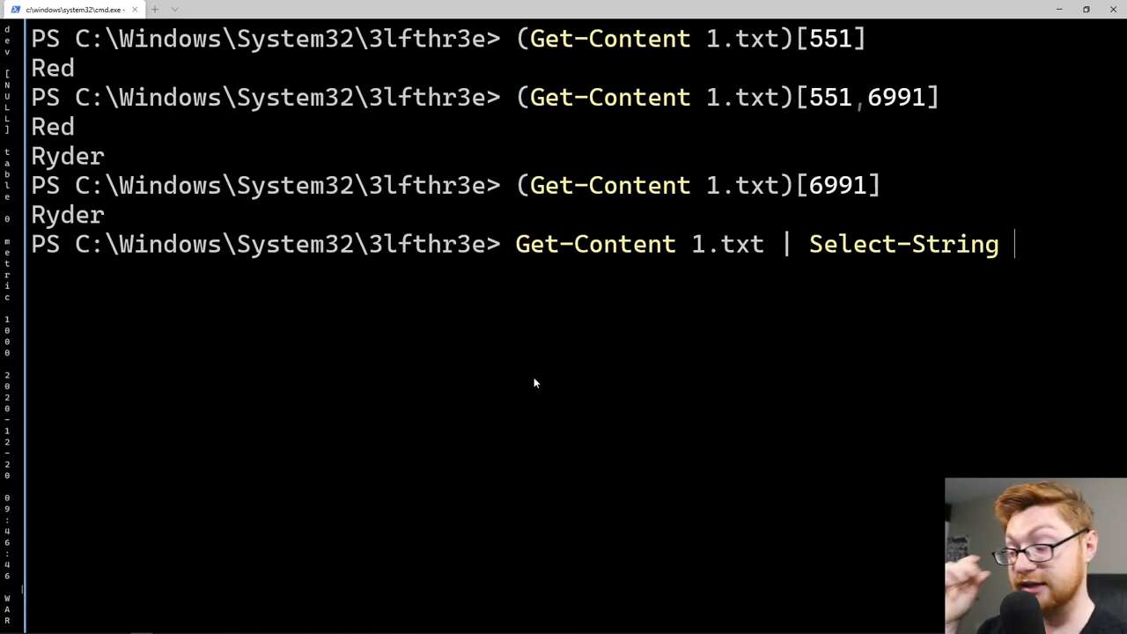
pyautogui.write('-')
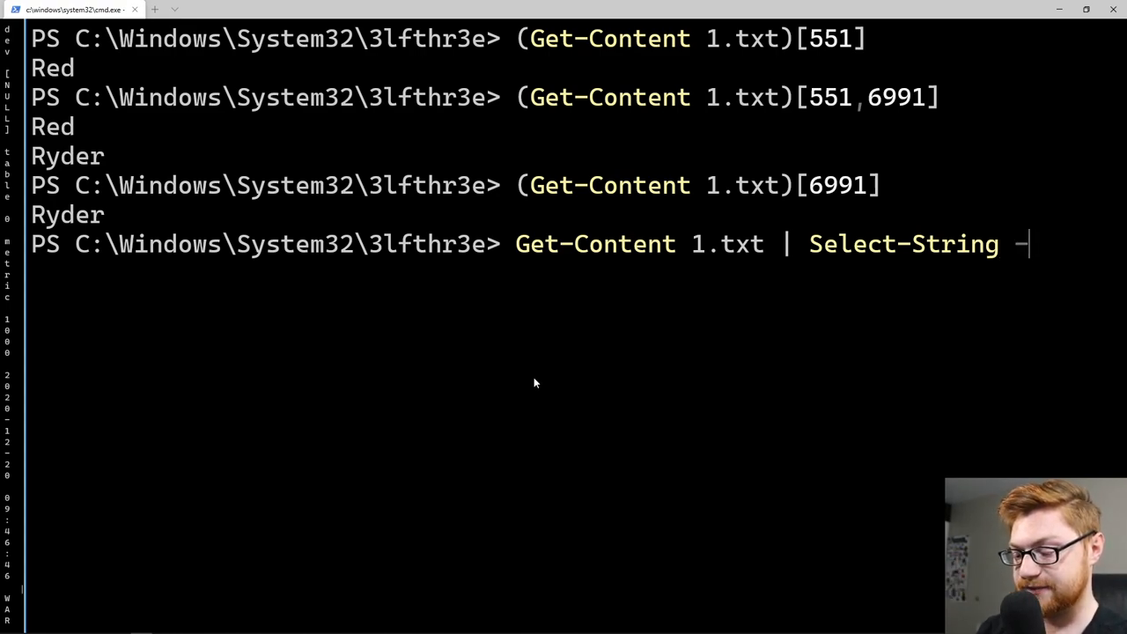
pyautogui.write('Index')
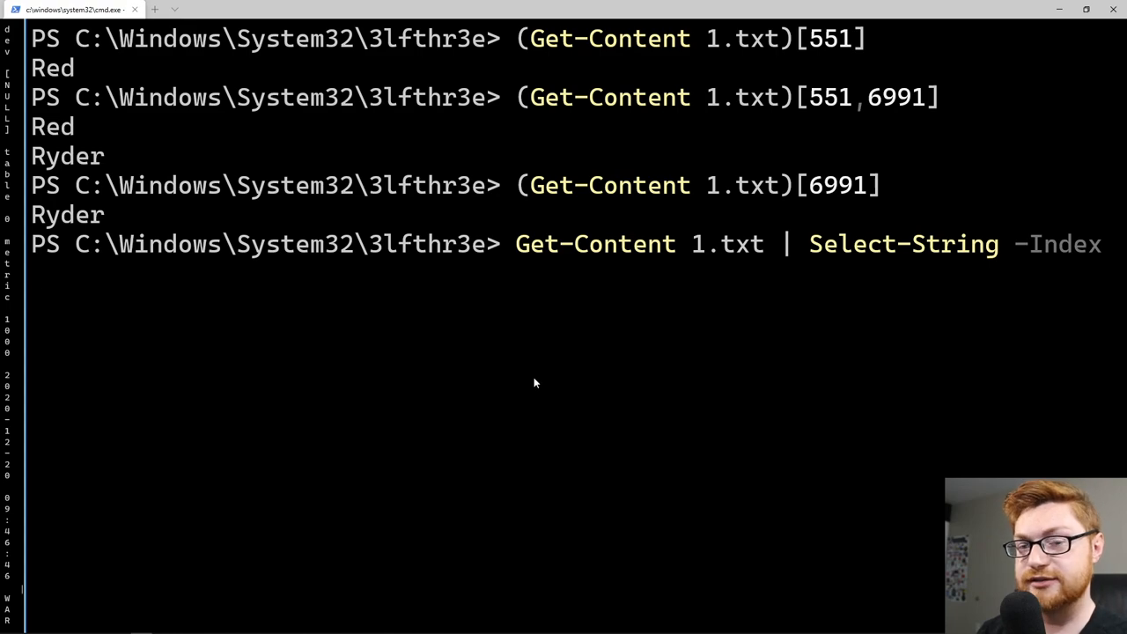
pyautogui.write('55')
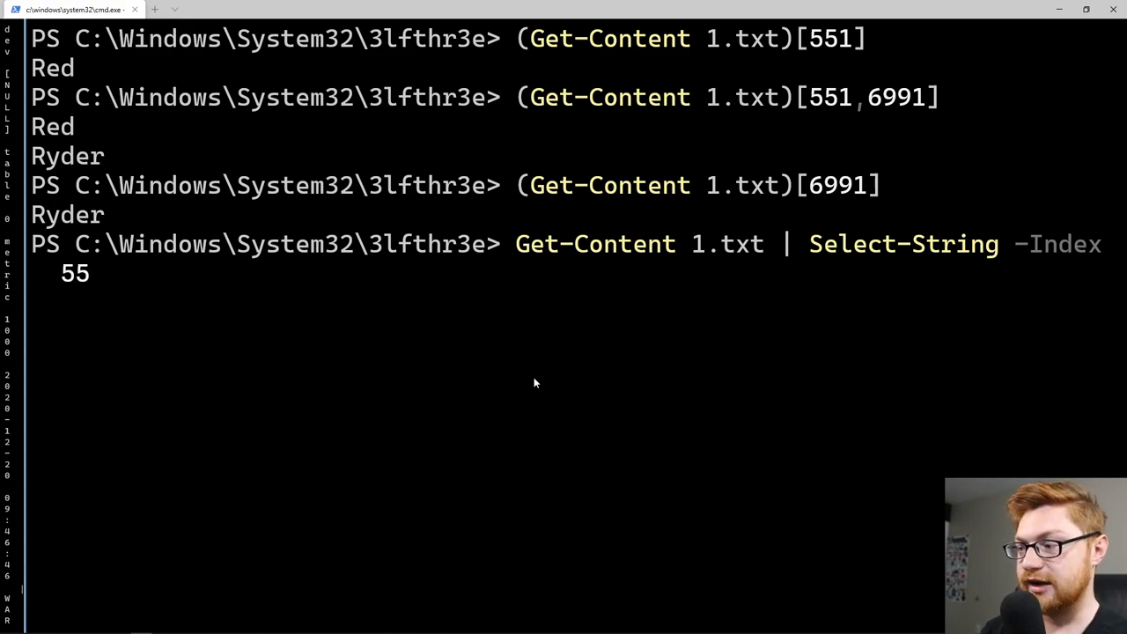
pyautogui.write('1')
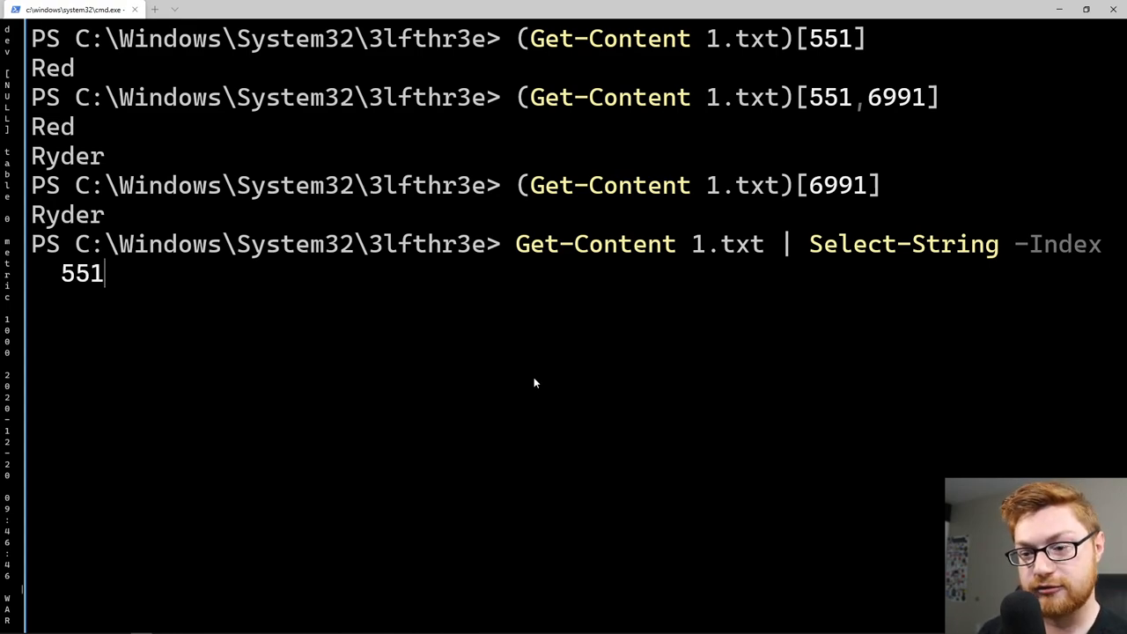
pyautogui.press('Return')
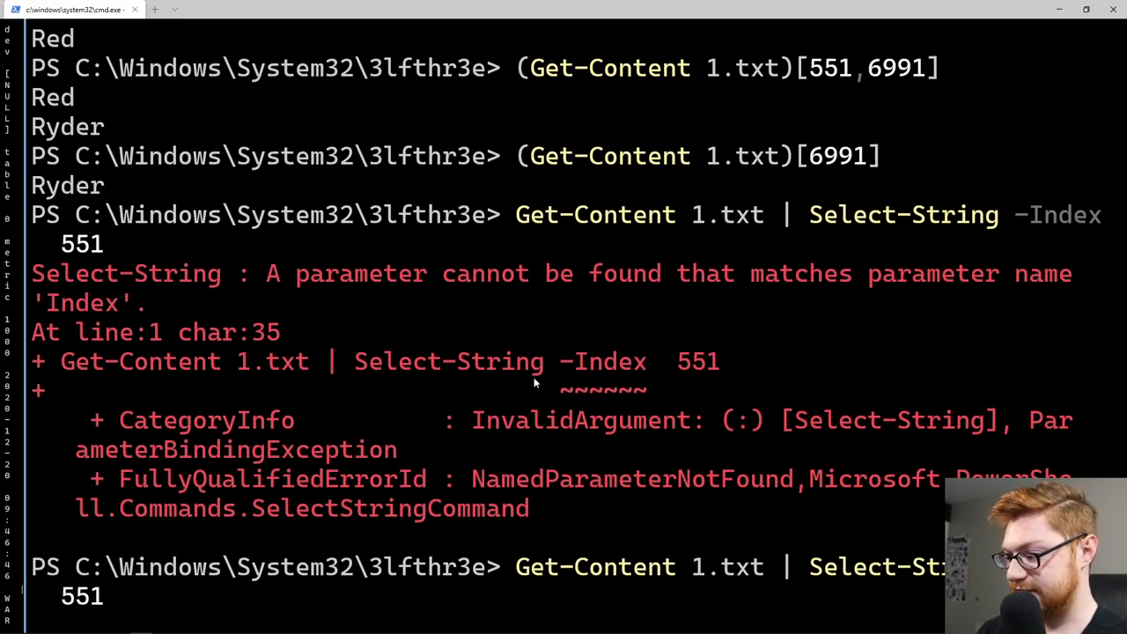
pyautogui.write('Selecg -In')
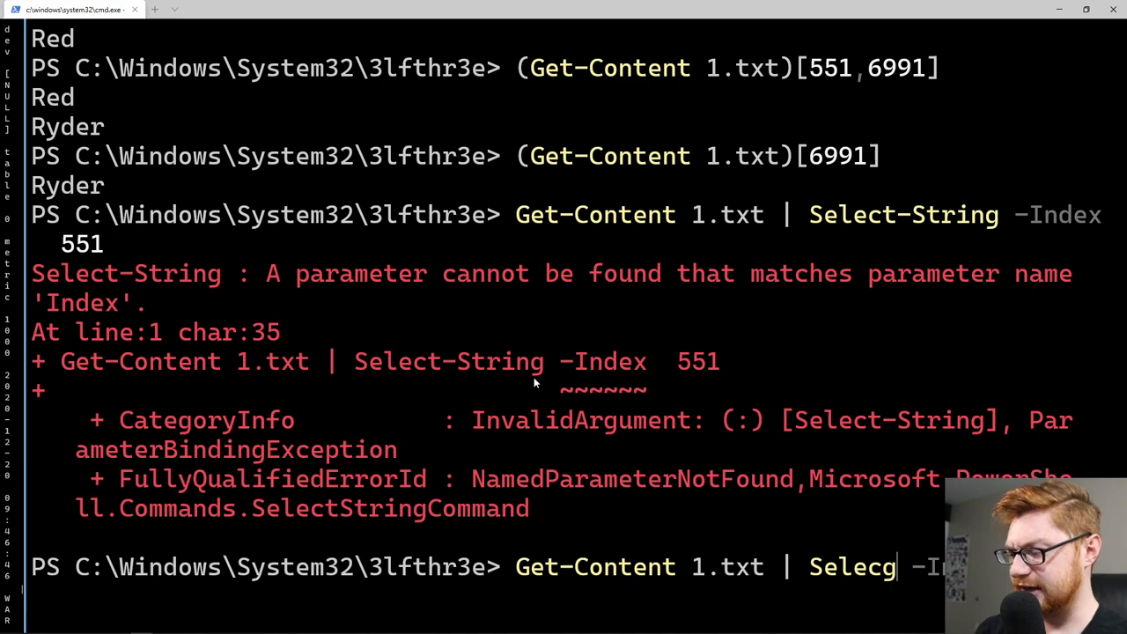
pyautogui.write('Select-Object')
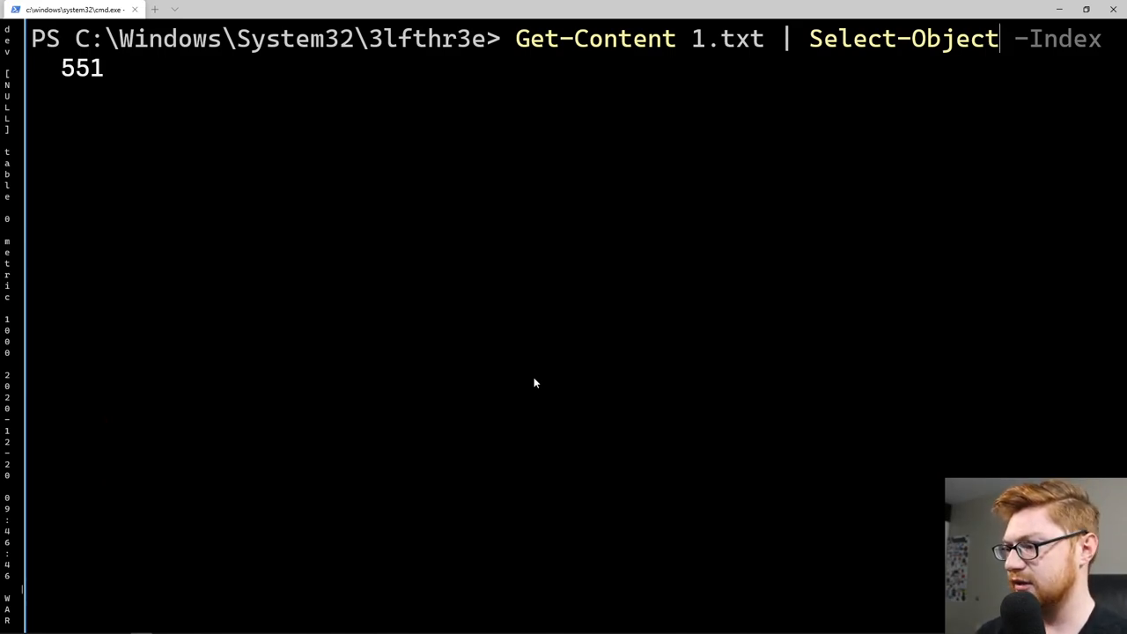
pyautogui.press('Return')
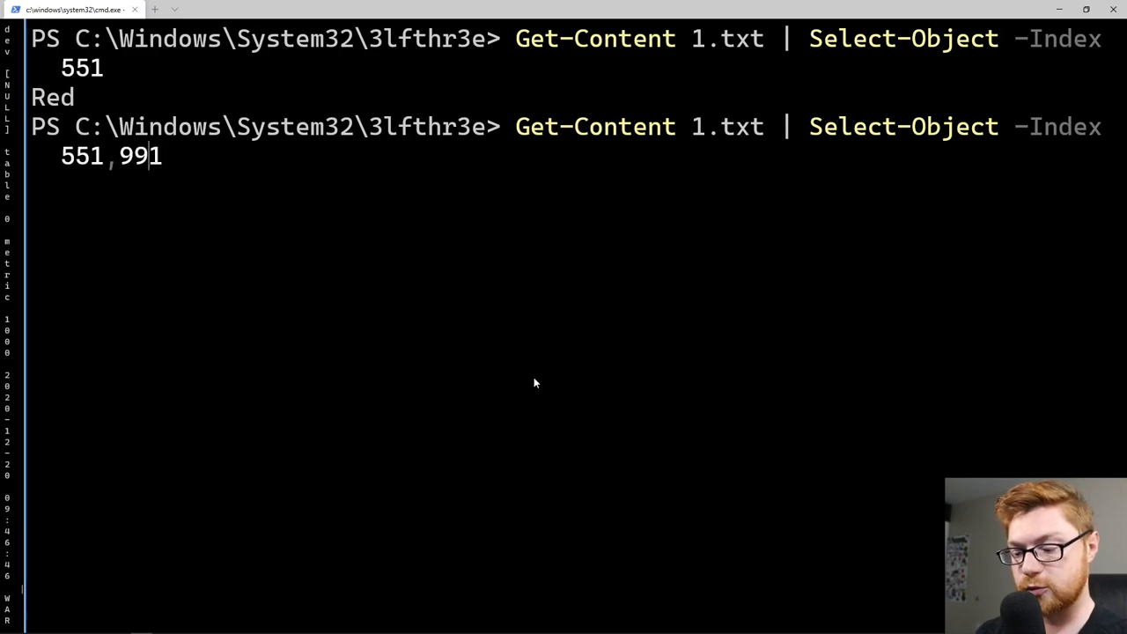
# Extend the lookup to -Index 551,6991 and repeat with the Select alias, printing Red Ryder.
pyautogui.write('6')
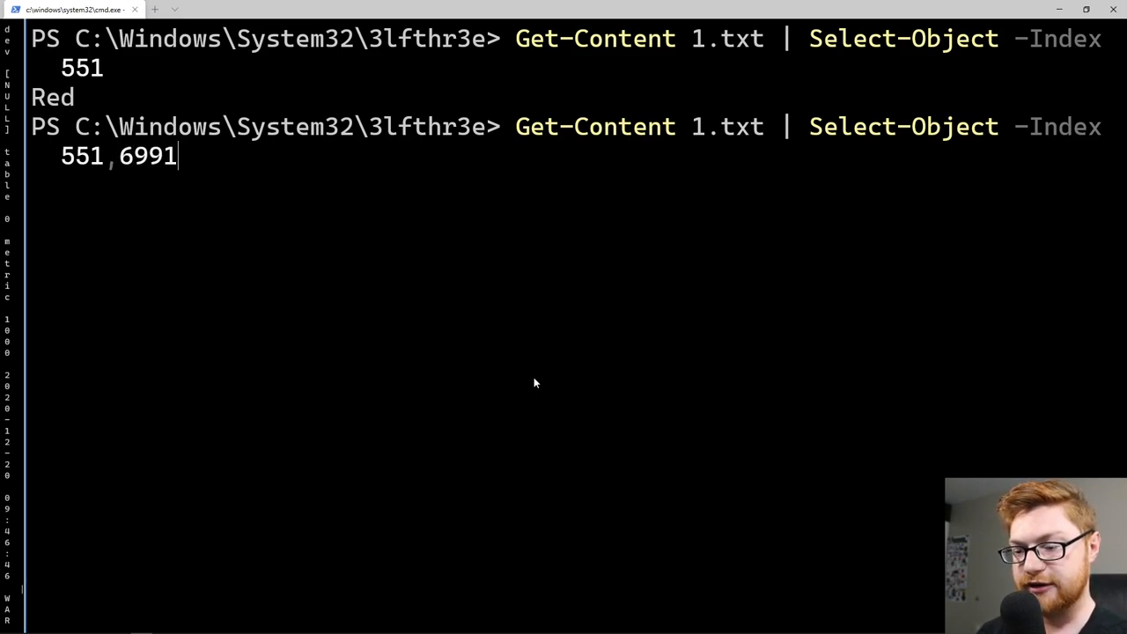
pyautogui.press('Return')
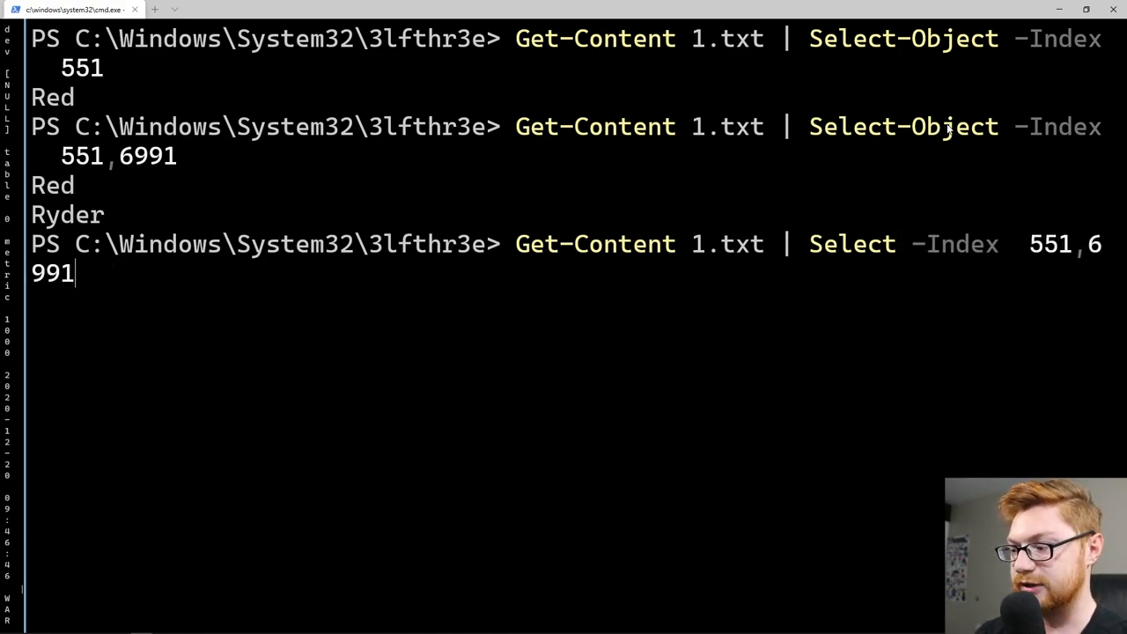
pyautogui.press('Return')
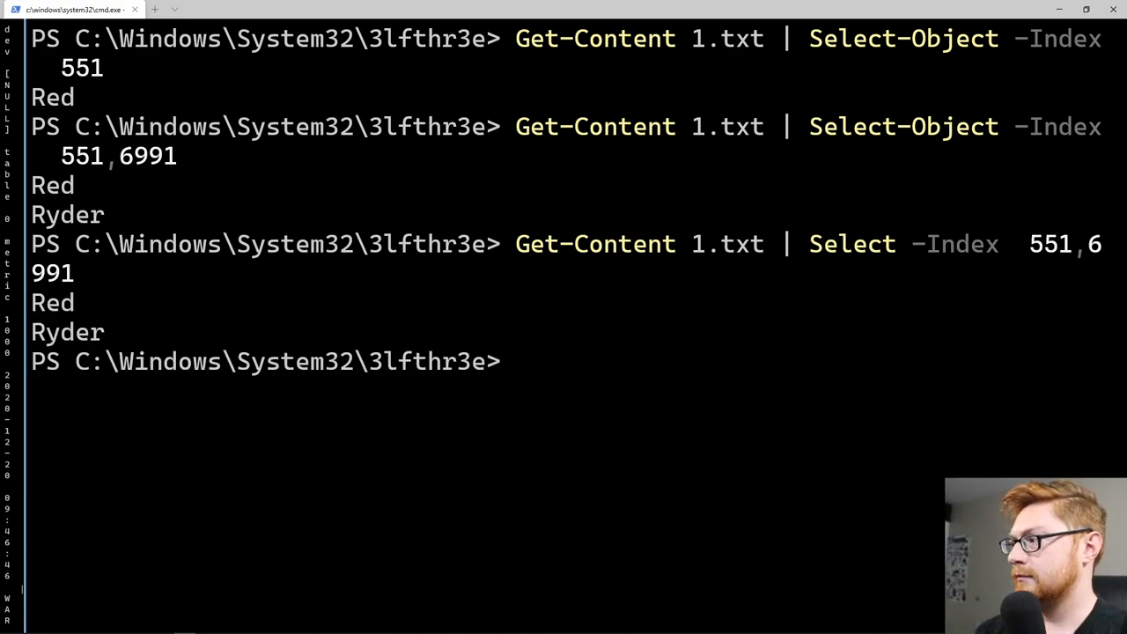
pyautogui.press('alt+tab')
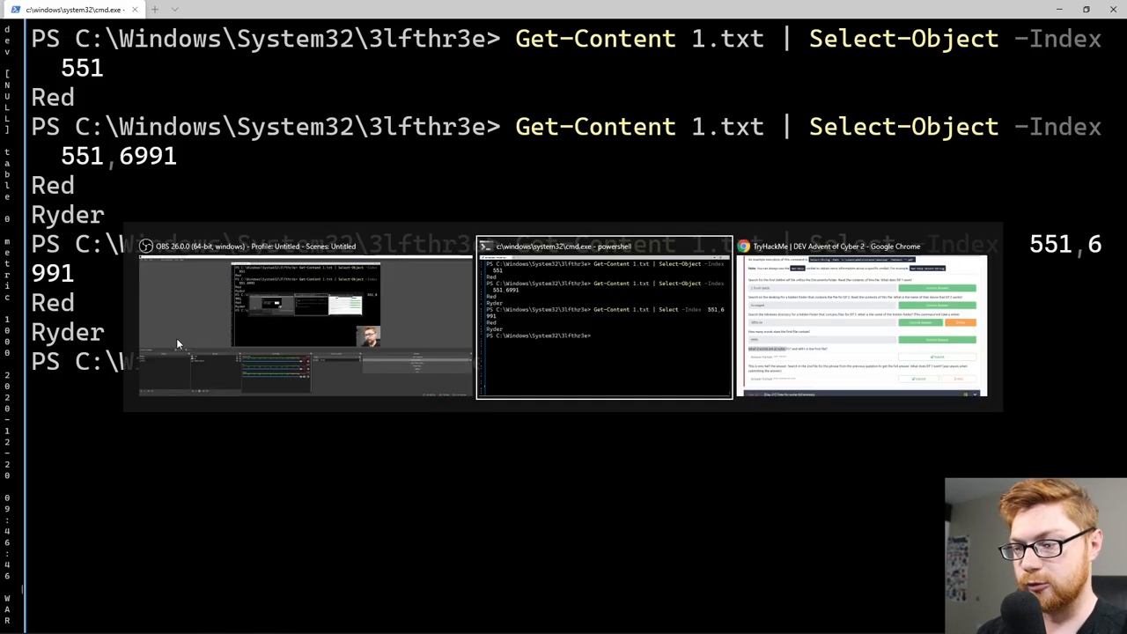
# Submit 'Red Ryder' as the words at index 551 and 6991.
pyautogui.click(865, 321)
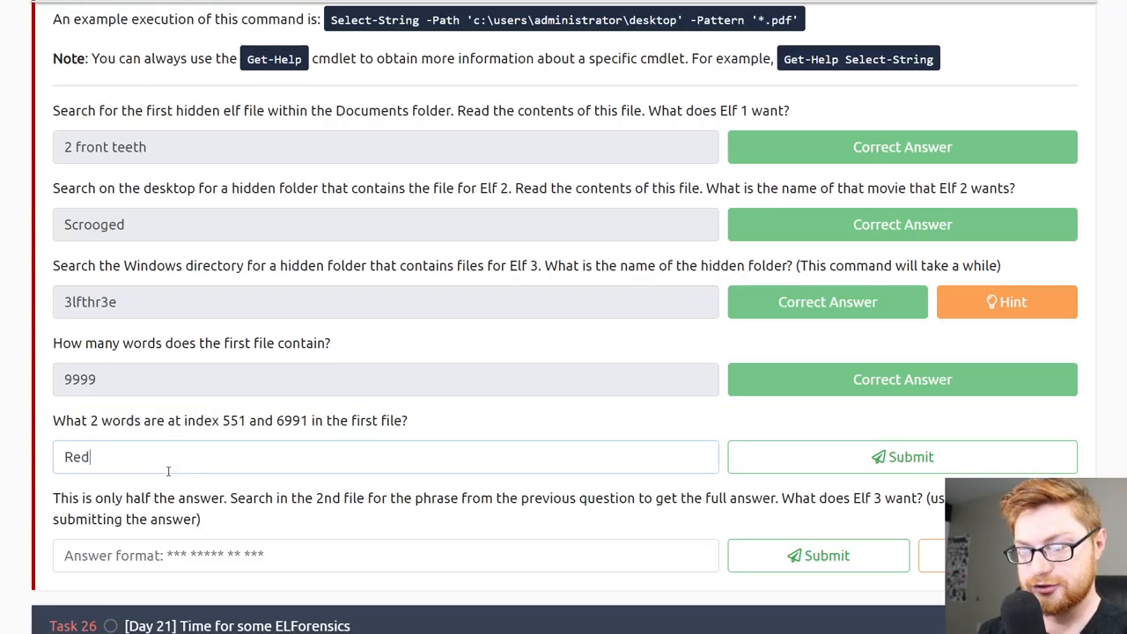
pyautogui.write('Ryder')
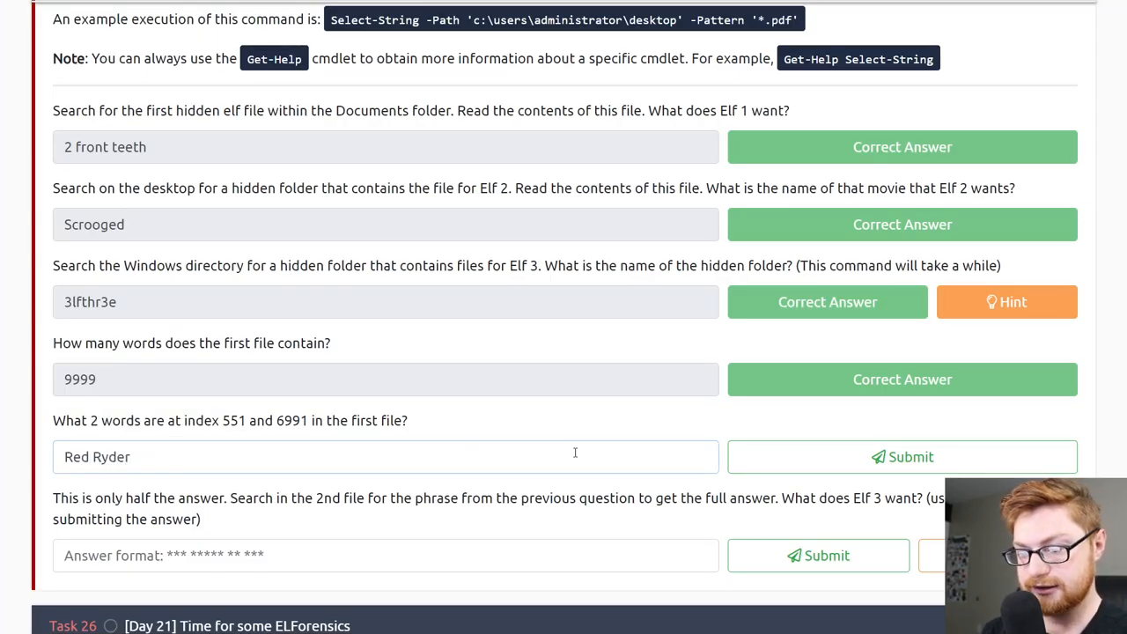
pyautogui.click(901, 456)
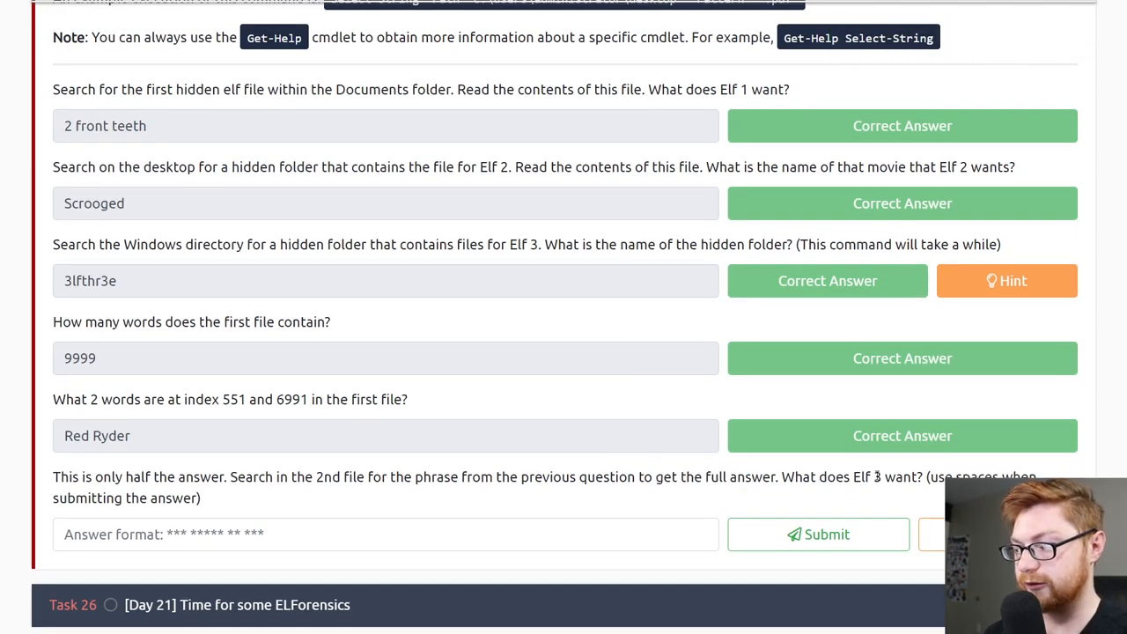
pyautogui.moveTo(467, 458)
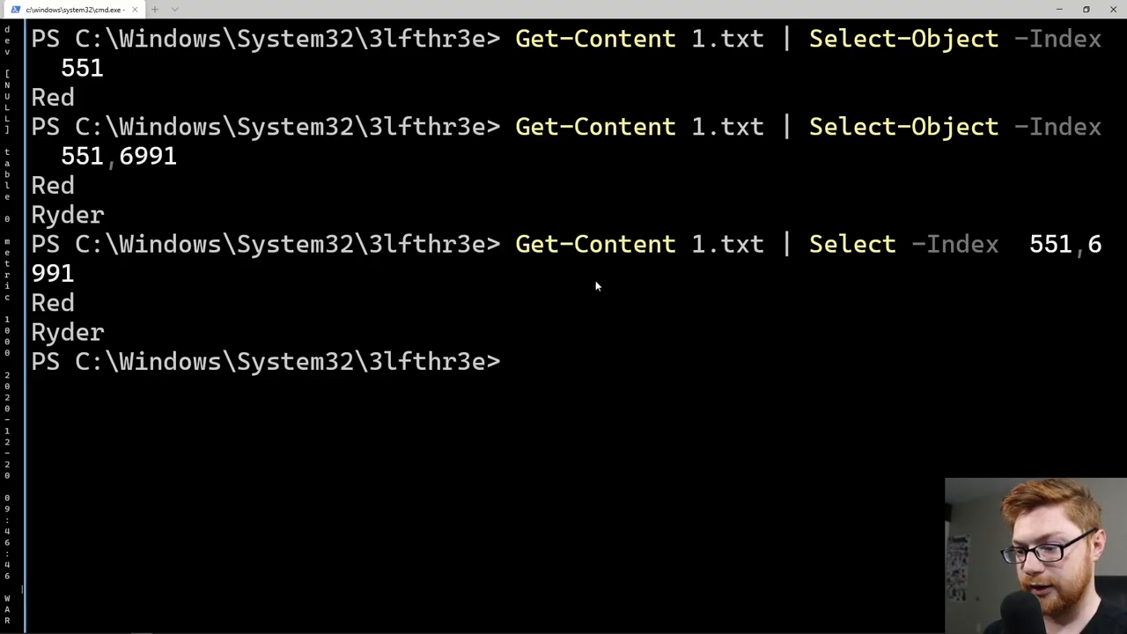
# Print every word of 2.txt with Get-Content, then cancel the long listing.
pyautogui.write('Get-')
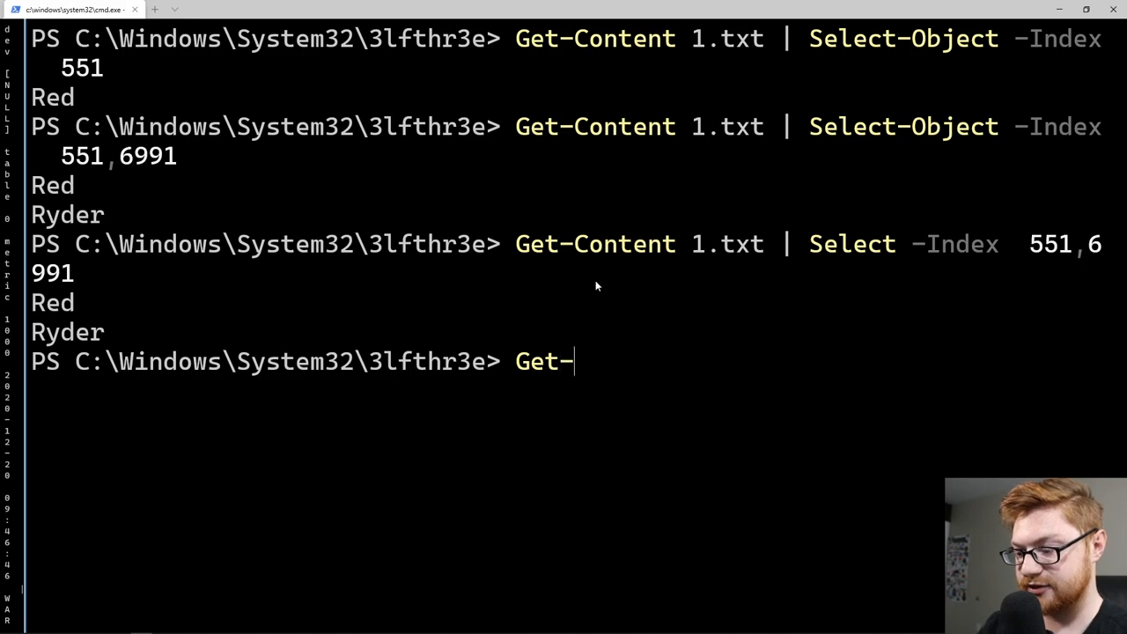
pyautogui.write('Con')
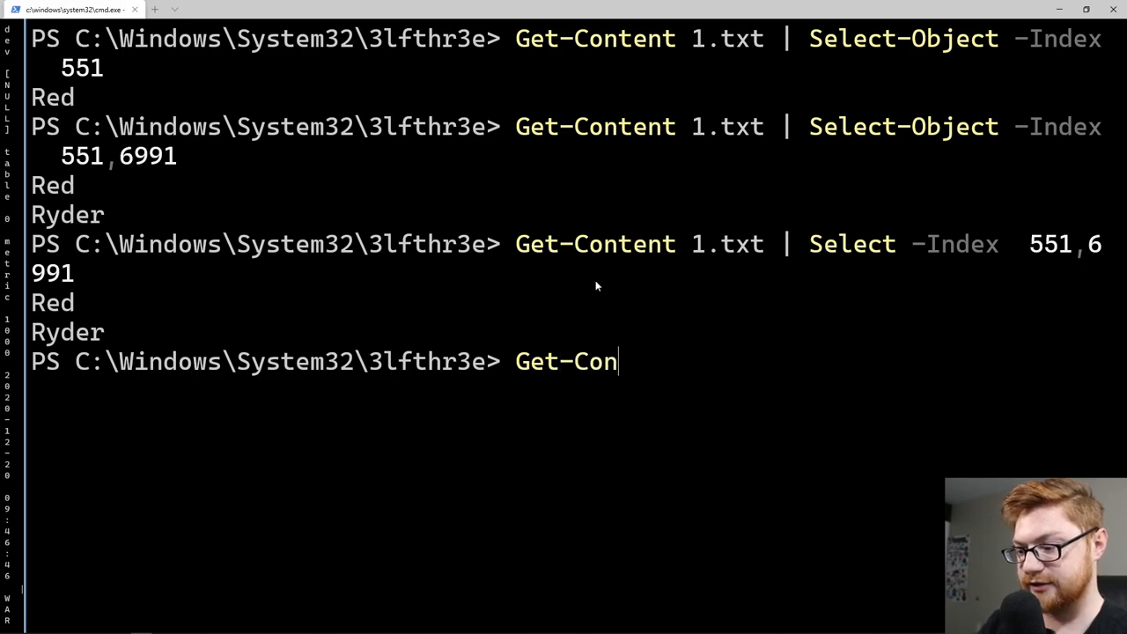
pyautogui.write('tent 2.txt')
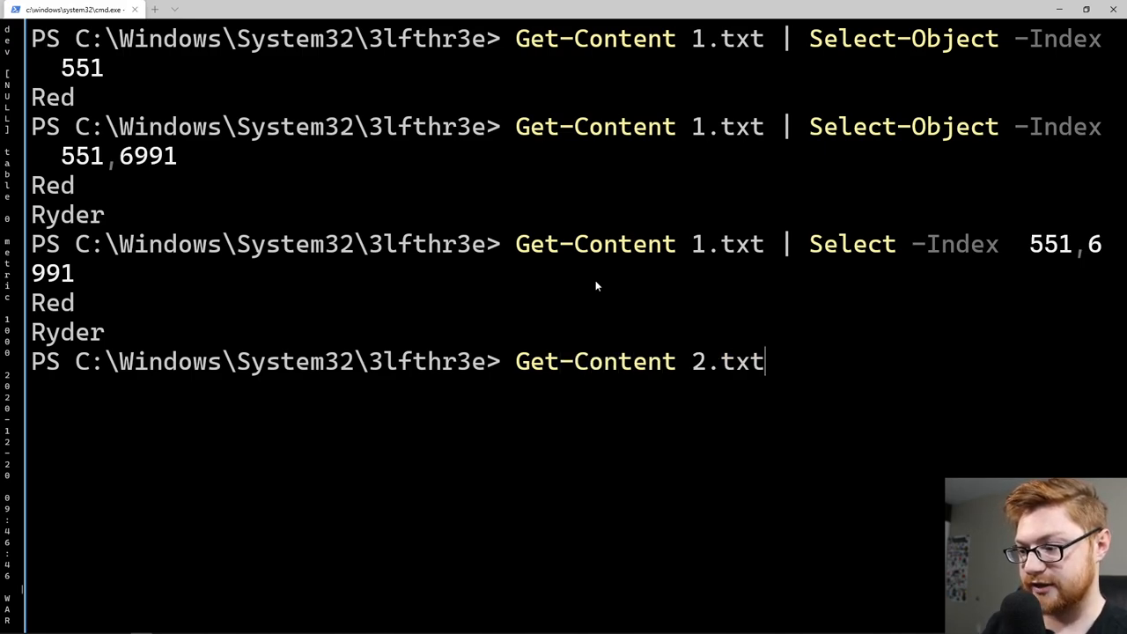
pyautogui.press('Return')
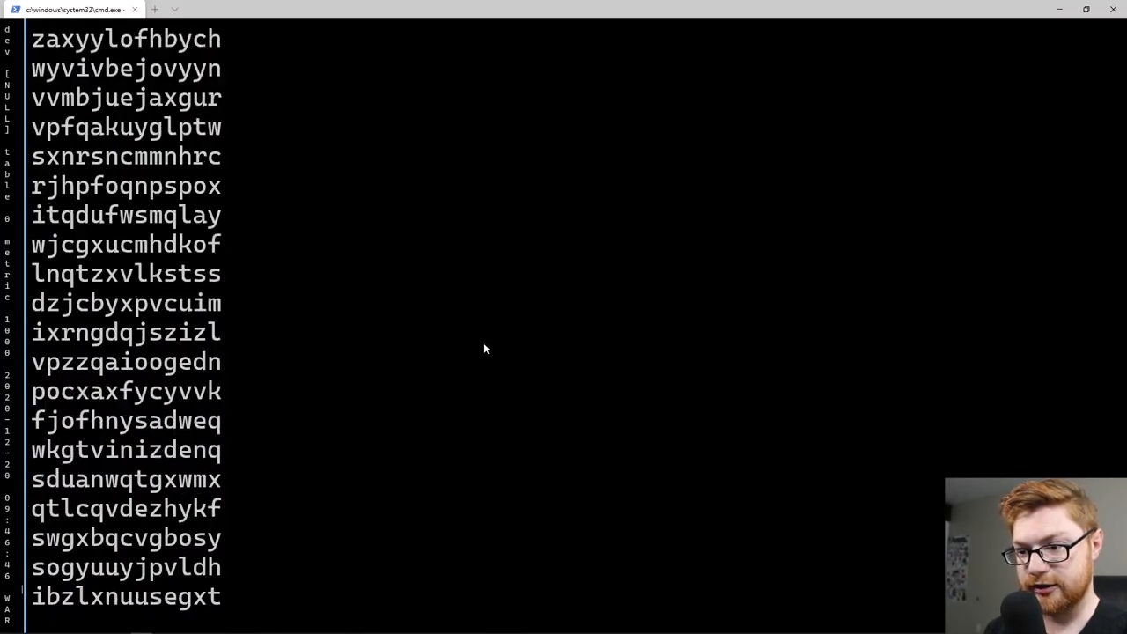
pyautogui.press('ctrl+c')
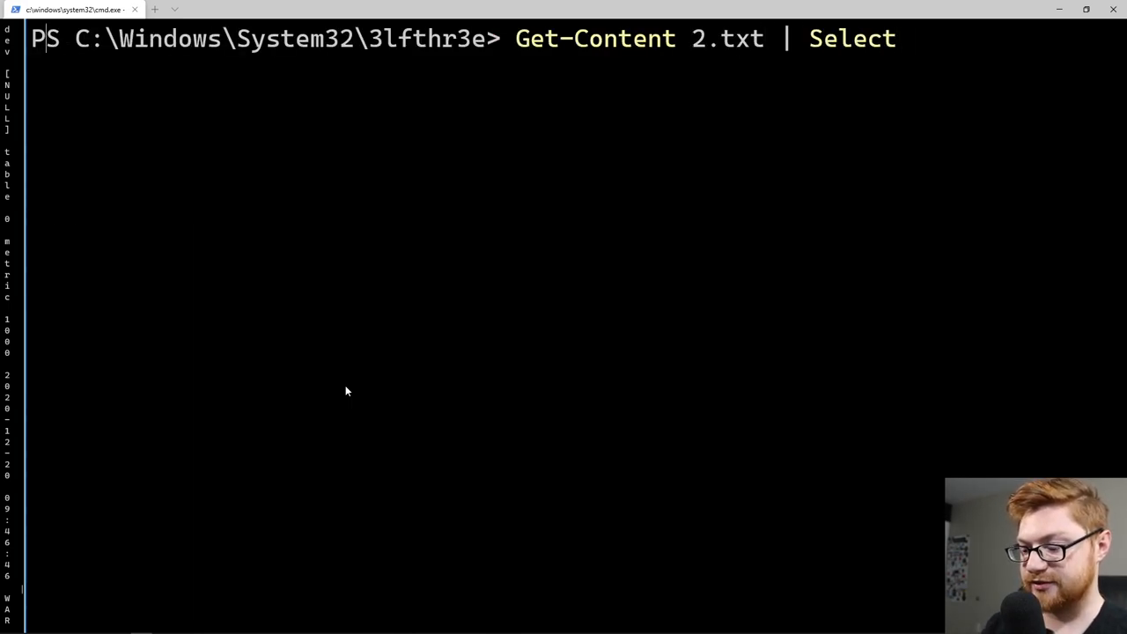
# Search 2.txt with Select-String -Pattern "Red Ryder", trying * and .* wildcard variants without matches.
pyautogui.write('-String -')
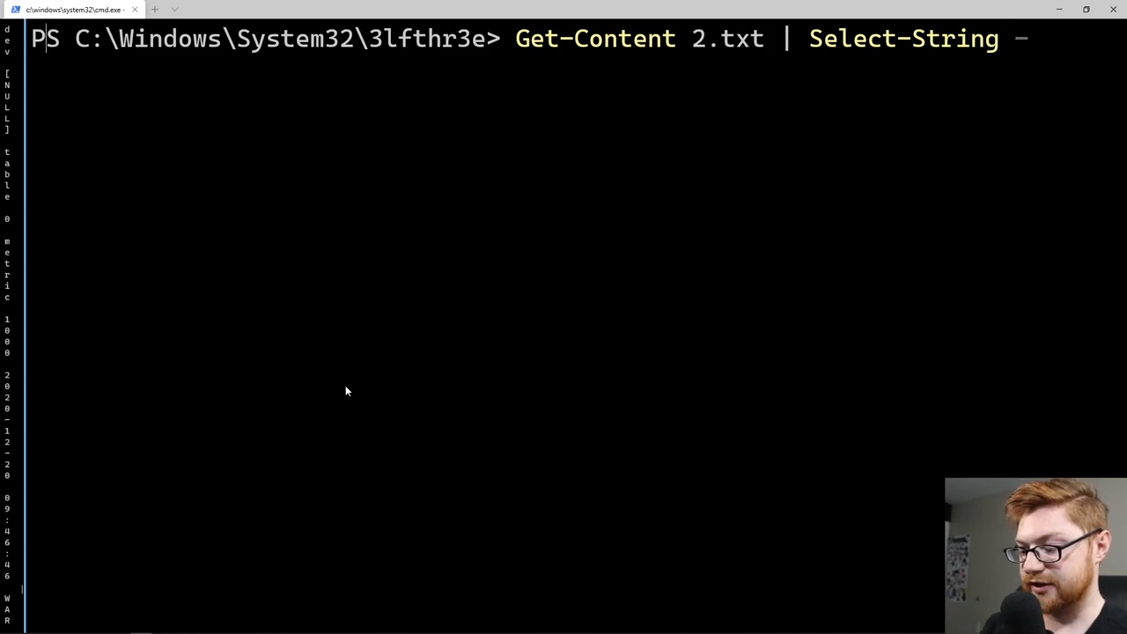
pyautogui.write('Pattern')
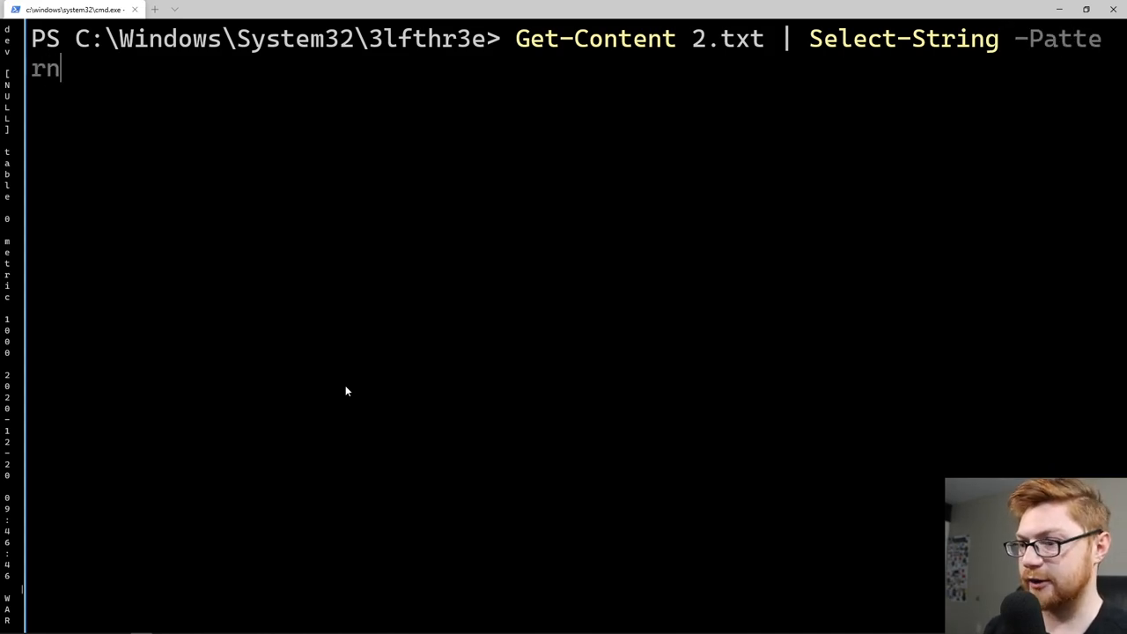
pyautogui.write('""')
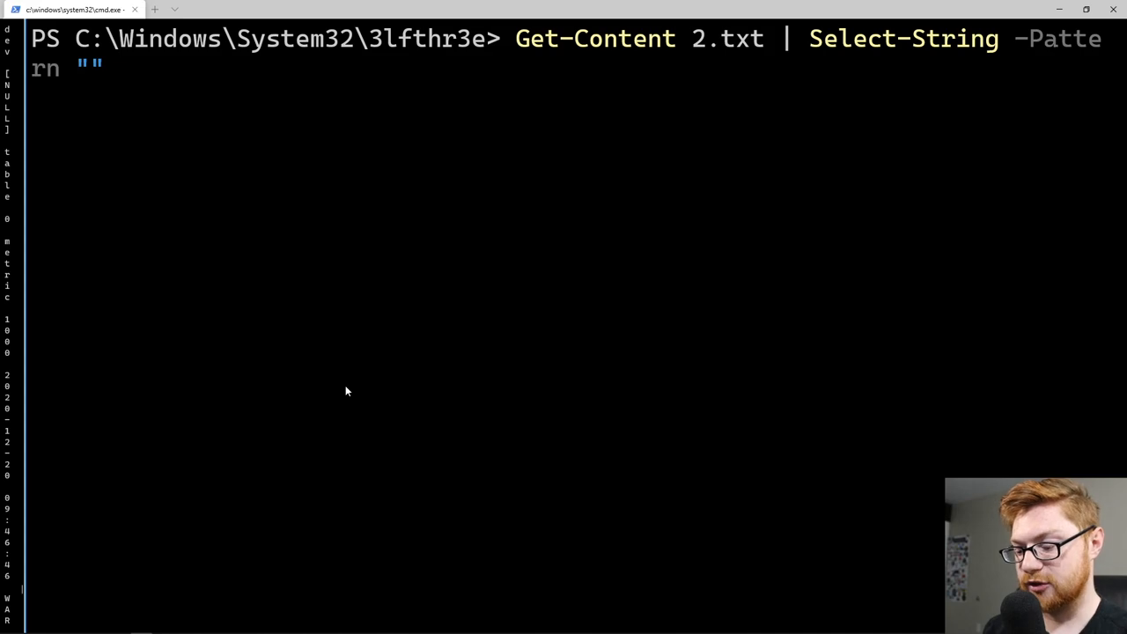
pyautogui.write('Red Ry')
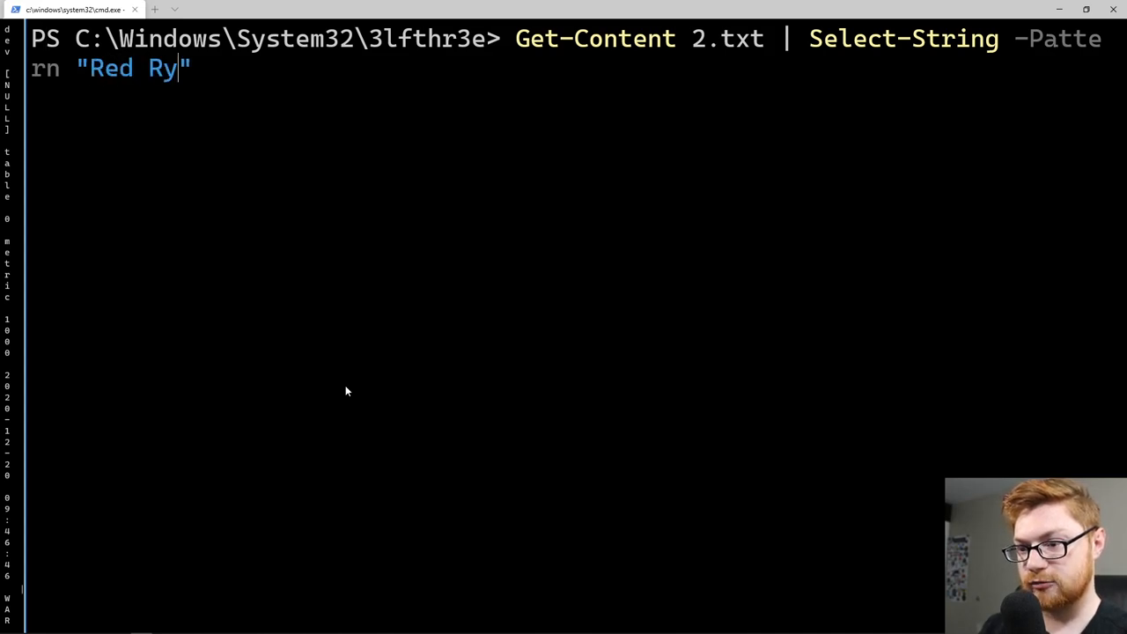
pyautogui.write('der*')
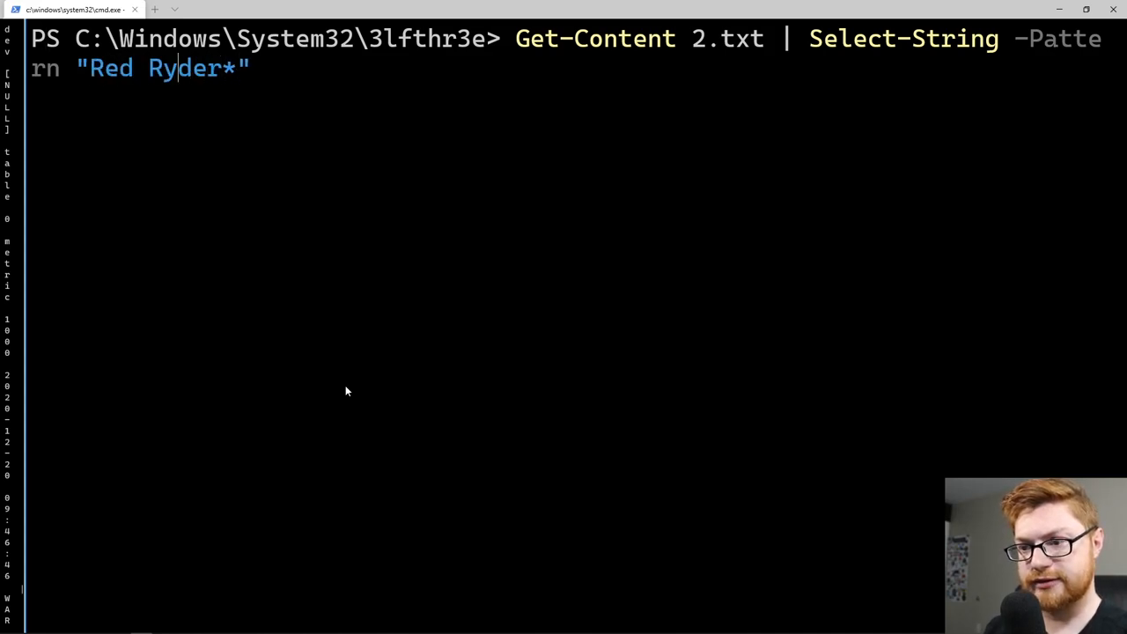
pyautogui.press('End')
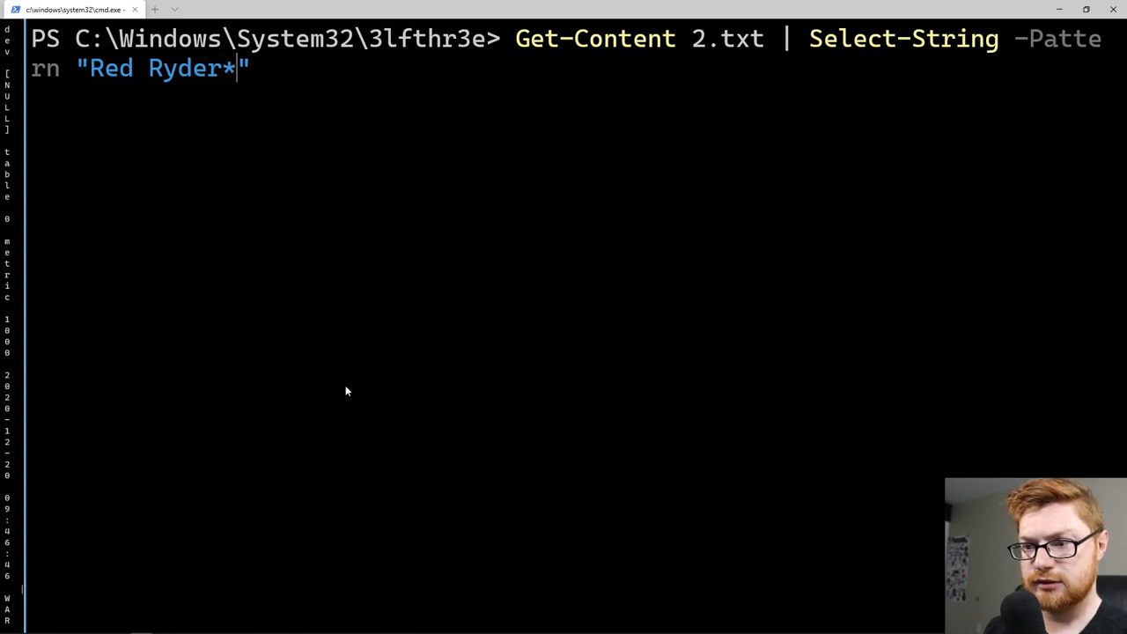
pyautogui.press('Backspace')
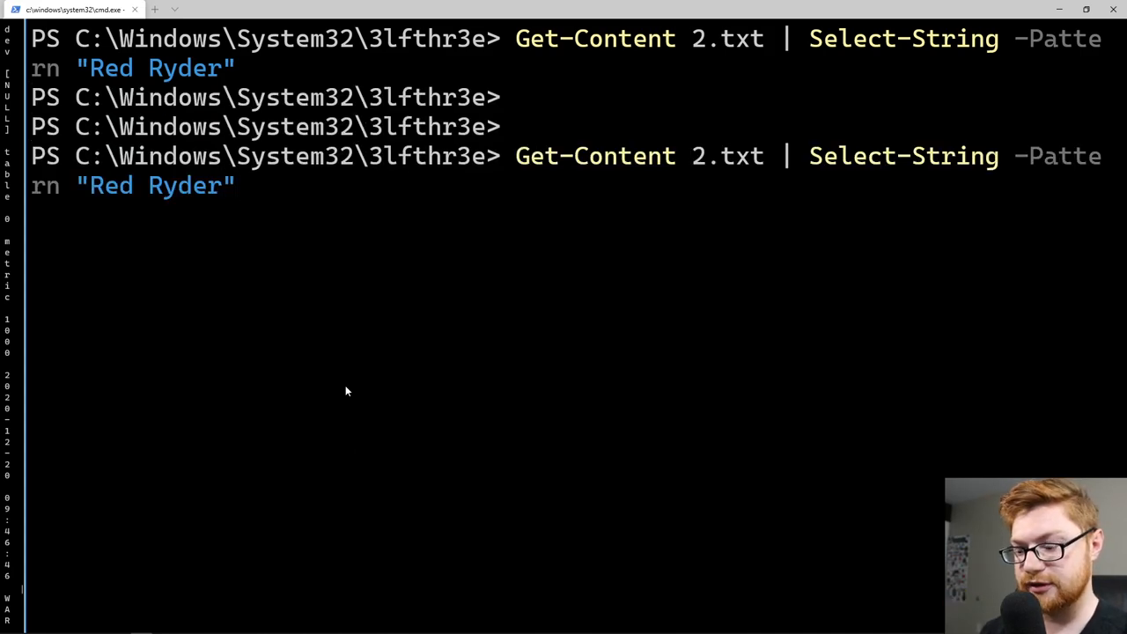
pyautogui.write('*')
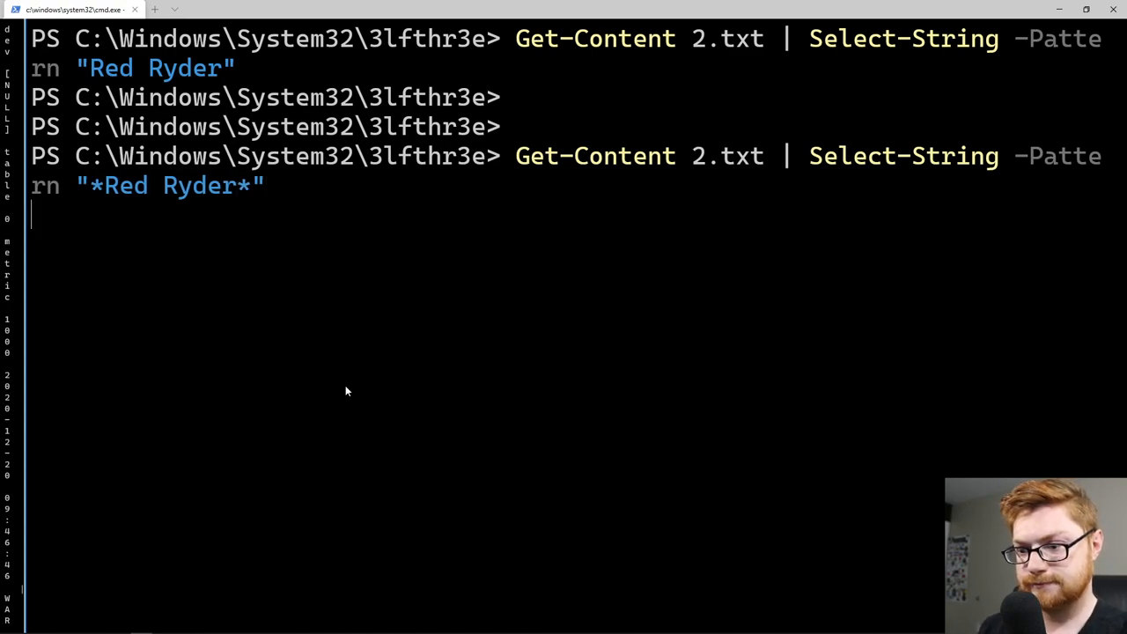
pyautogui.press('Return')
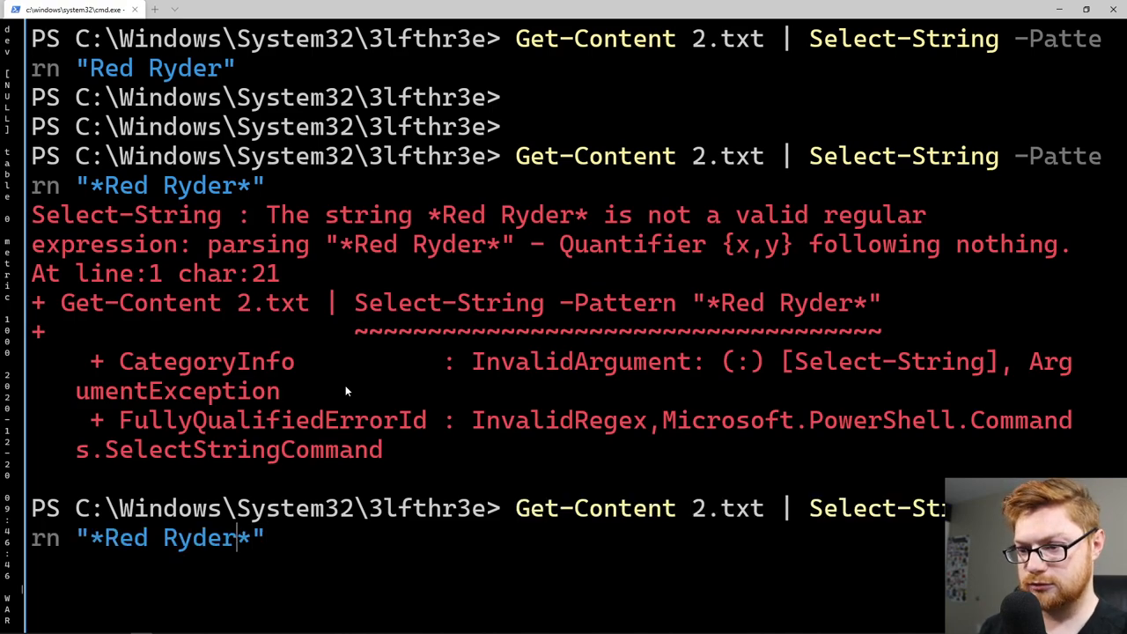
pyautogui.press('Backspace')
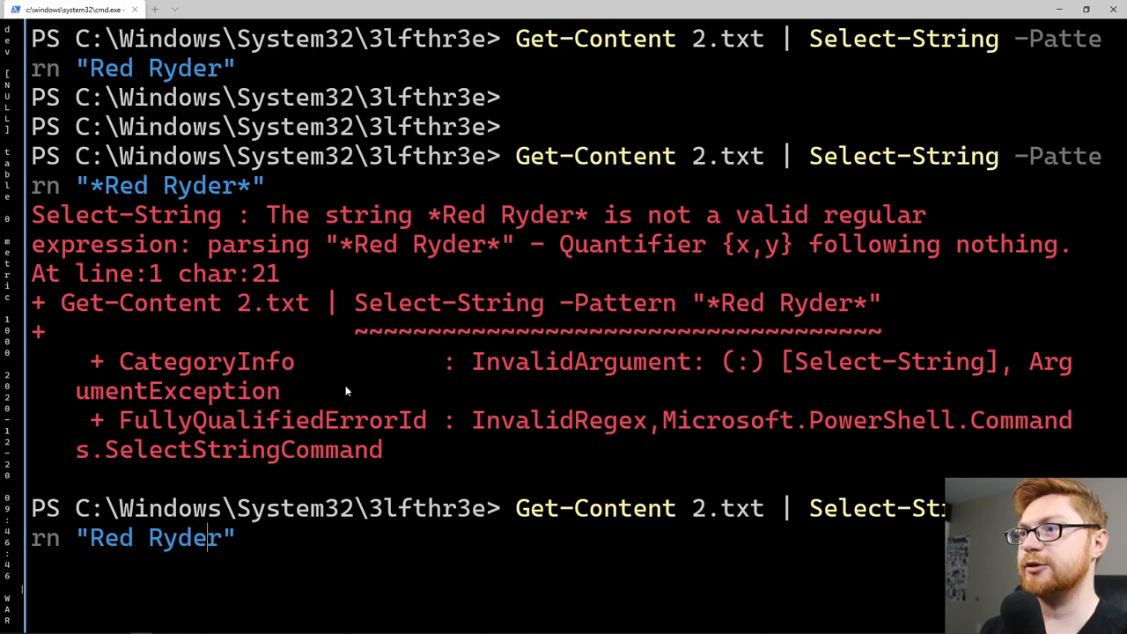
pyautogui.write('.*')
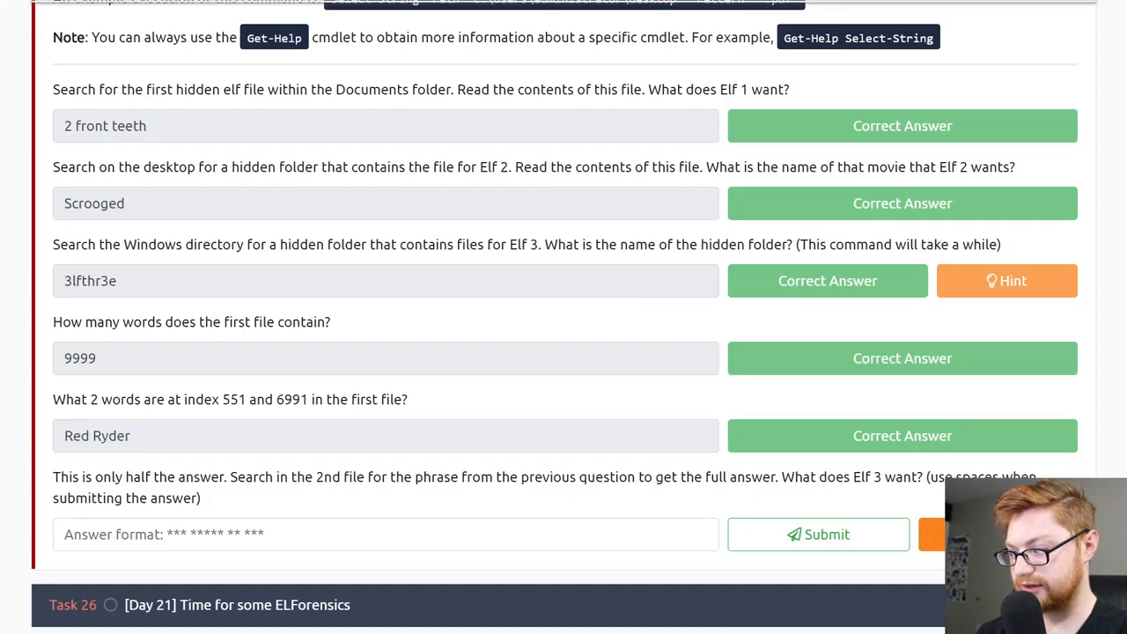
# Read the hint for the second-file question suggesting the pattern redryder.
pyautogui.click(1008, 280)
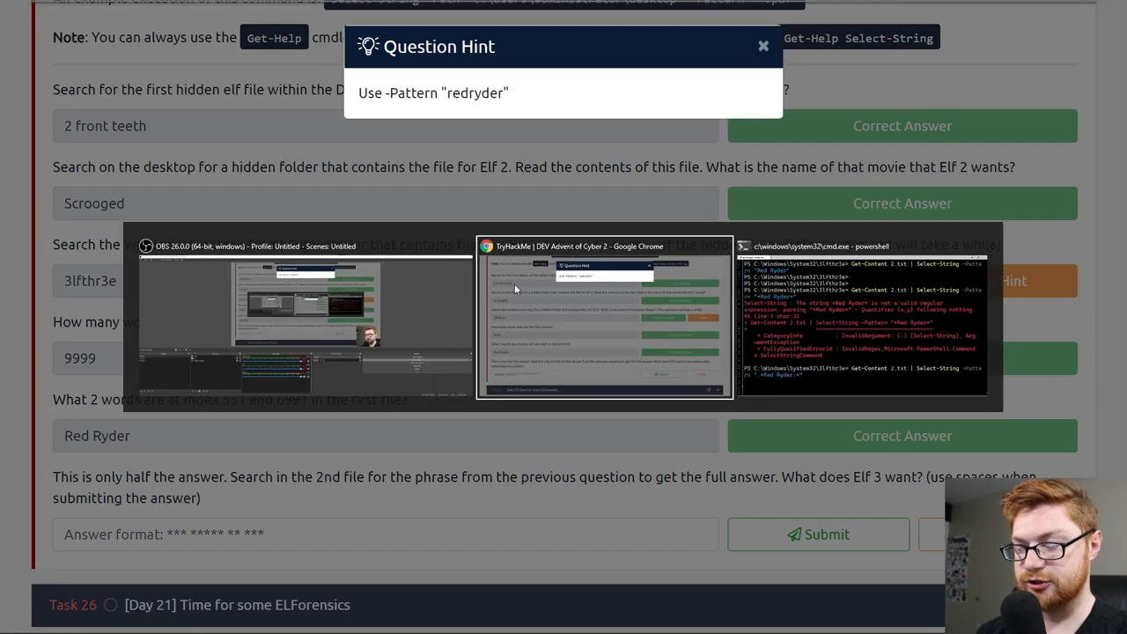
pyautogui.click(863, 317)
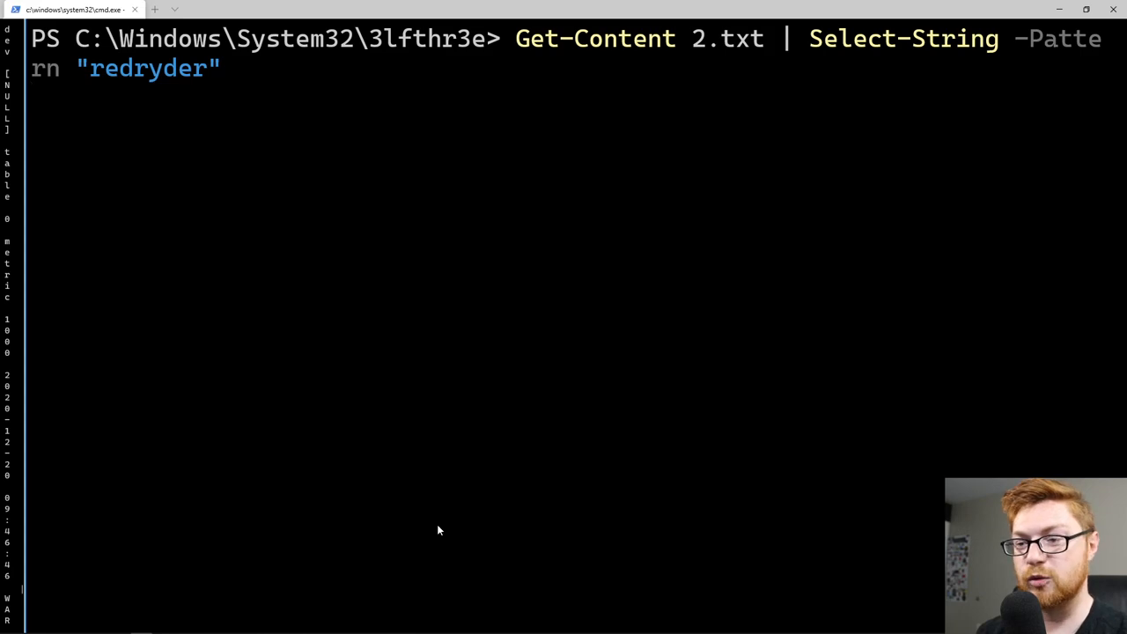
pyautogui.press('alt+tab')
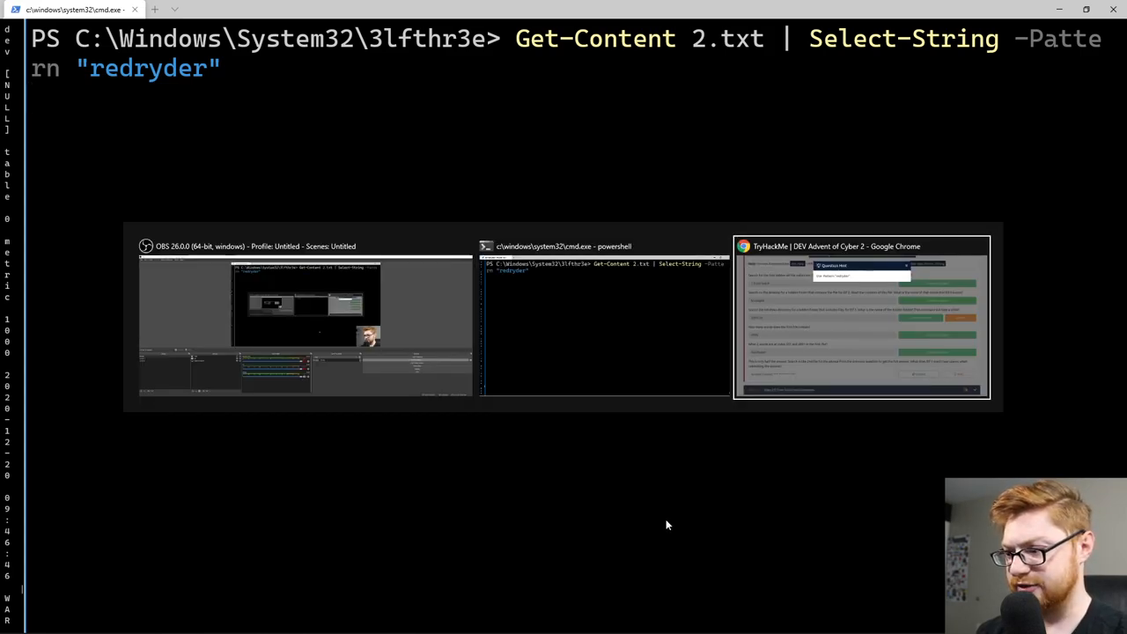
pyautogui.click(863, 317)
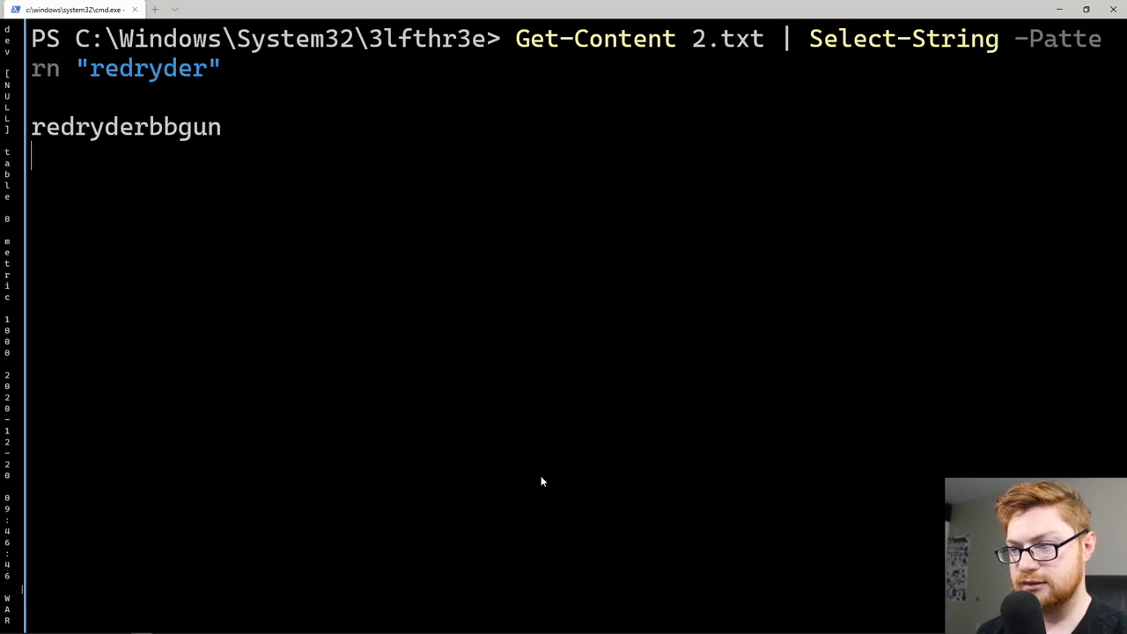
pyautogui.press('Return')
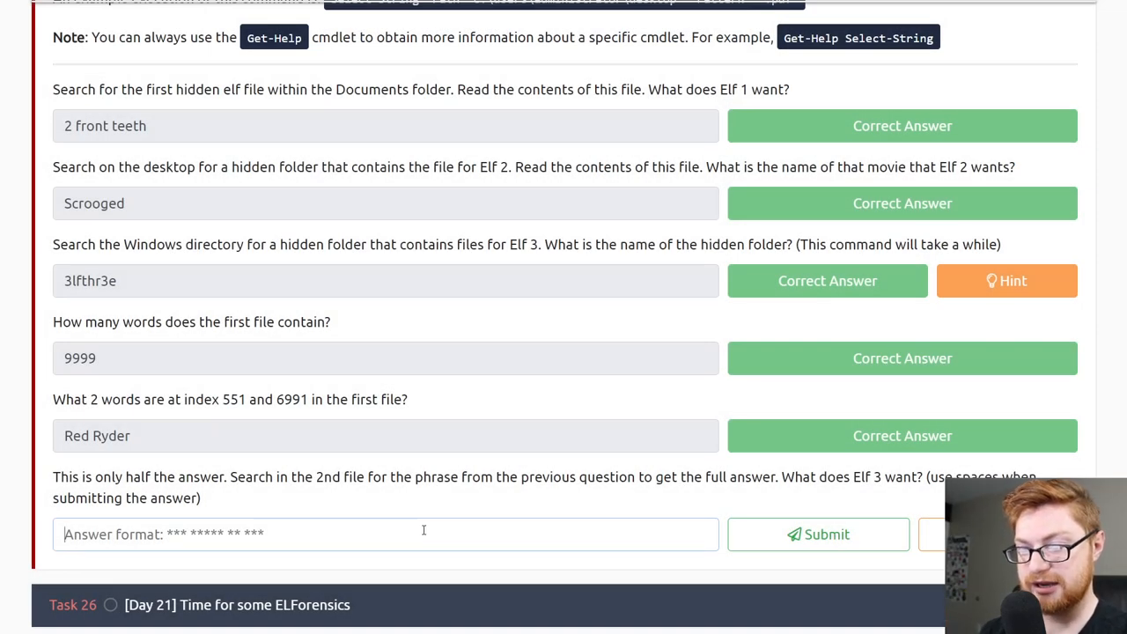
# Submit 'red ryder bb gun' for what Elf 3 wants, then scroll back through the lesson text.
pyautogui.write('red ryder bb gun')
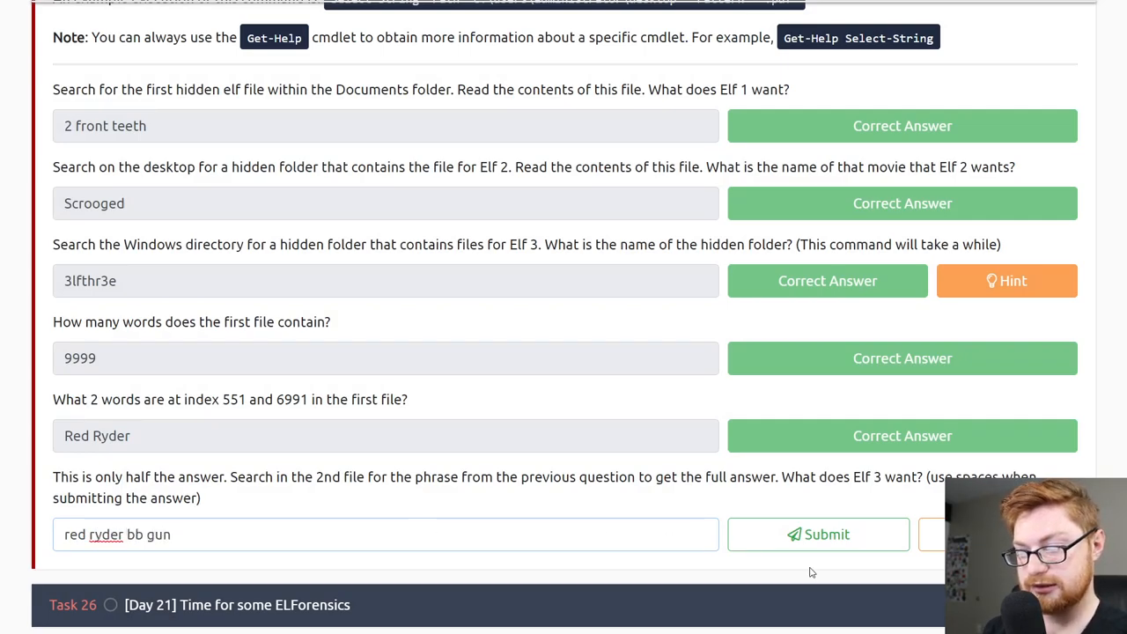
pyautogui.click(817, 536)
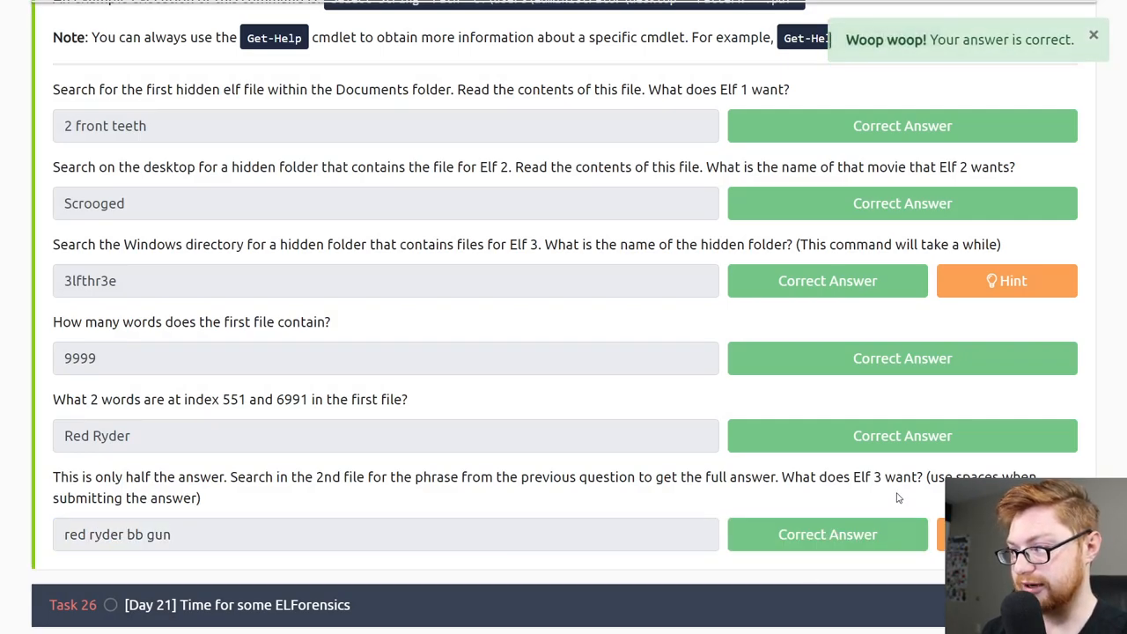
pyautogui.scroll(3)
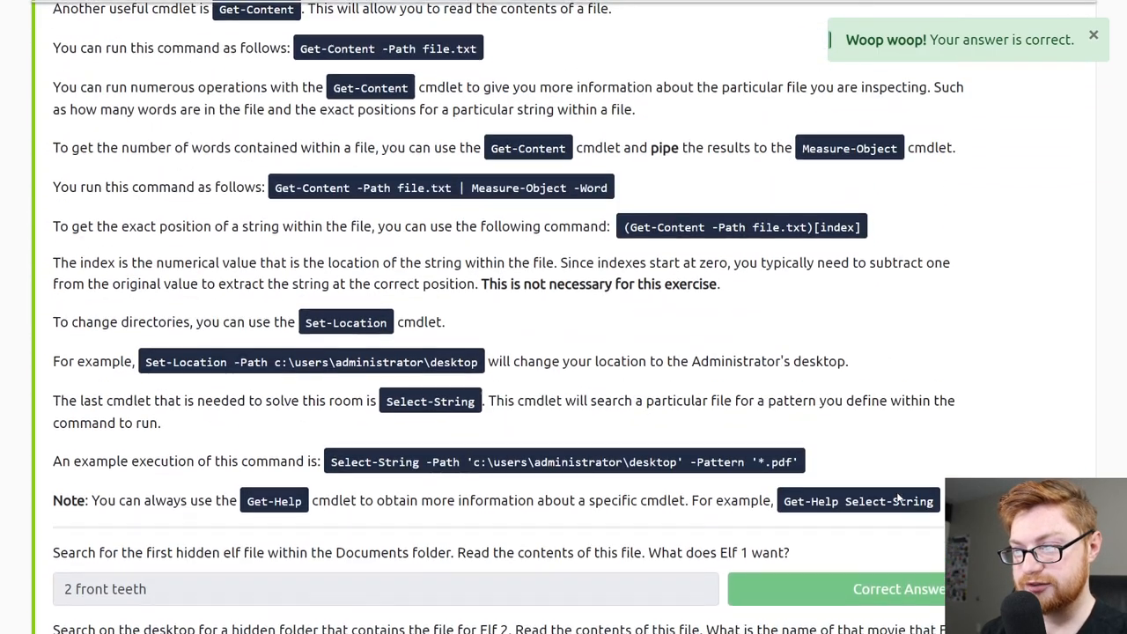
pyautogui.scroll(3)
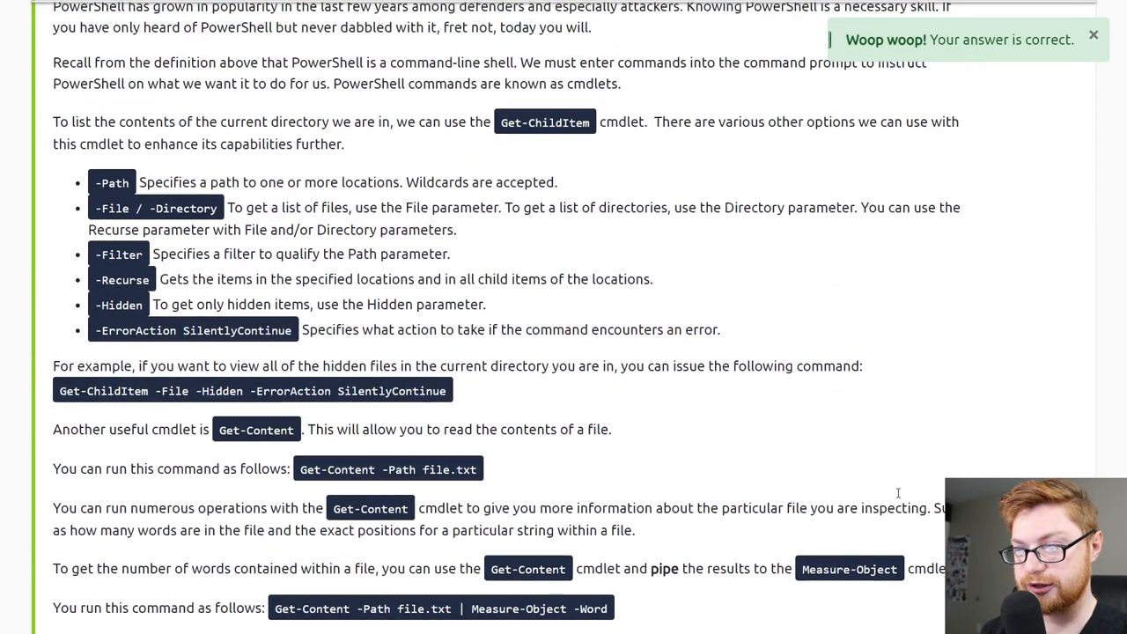
pyautogui.scroll(-3)
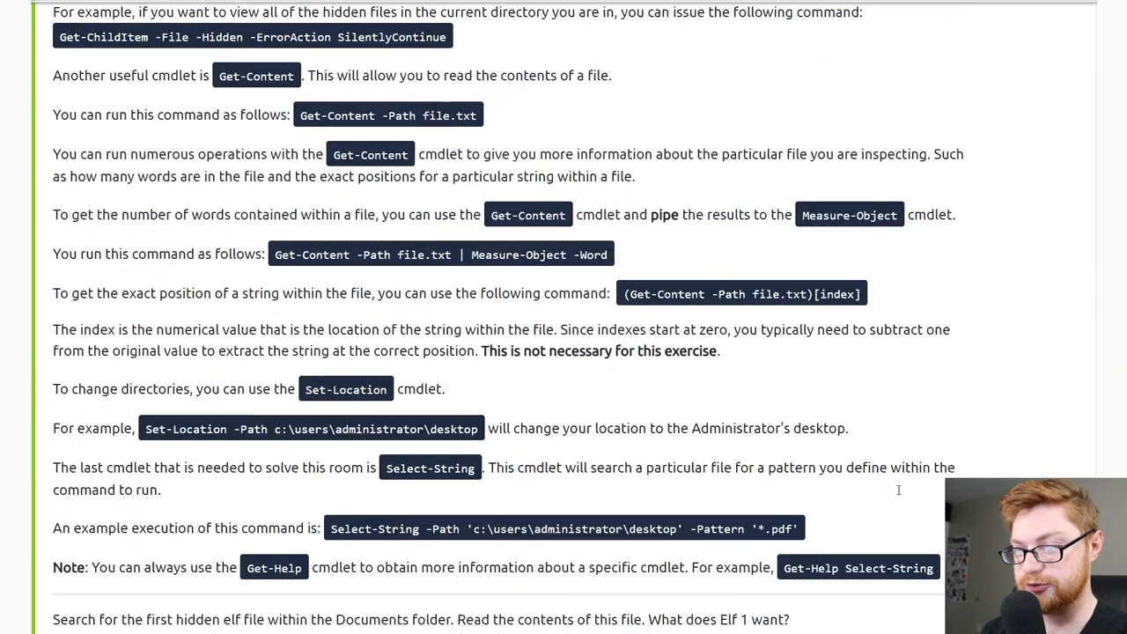
pyautogui.scroll(-3)
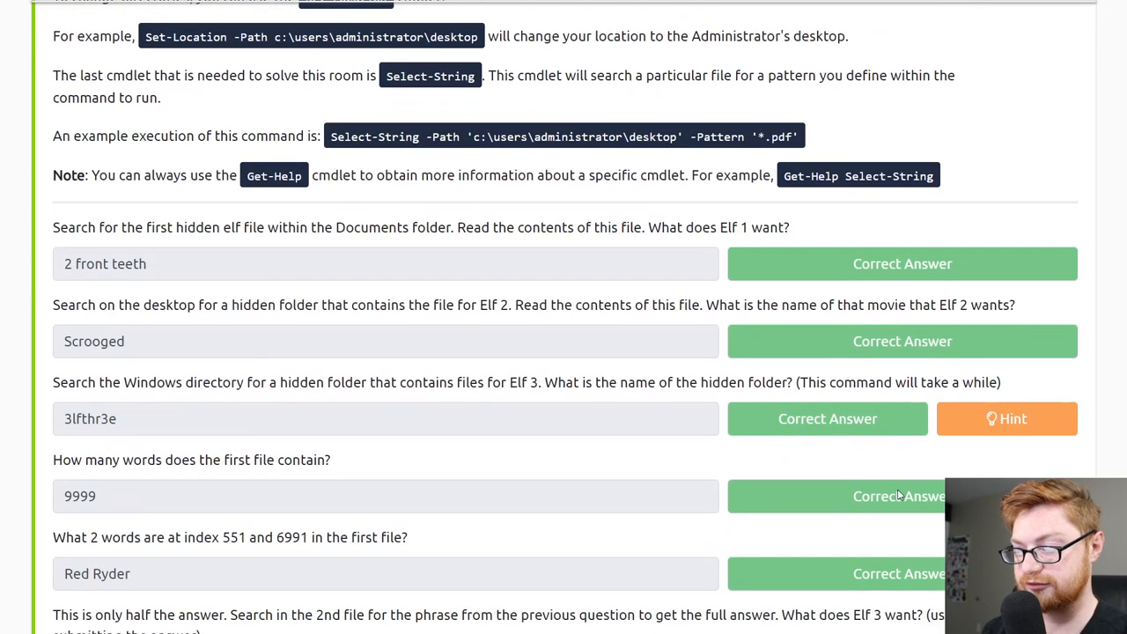
pyautogui.scroll(-3)
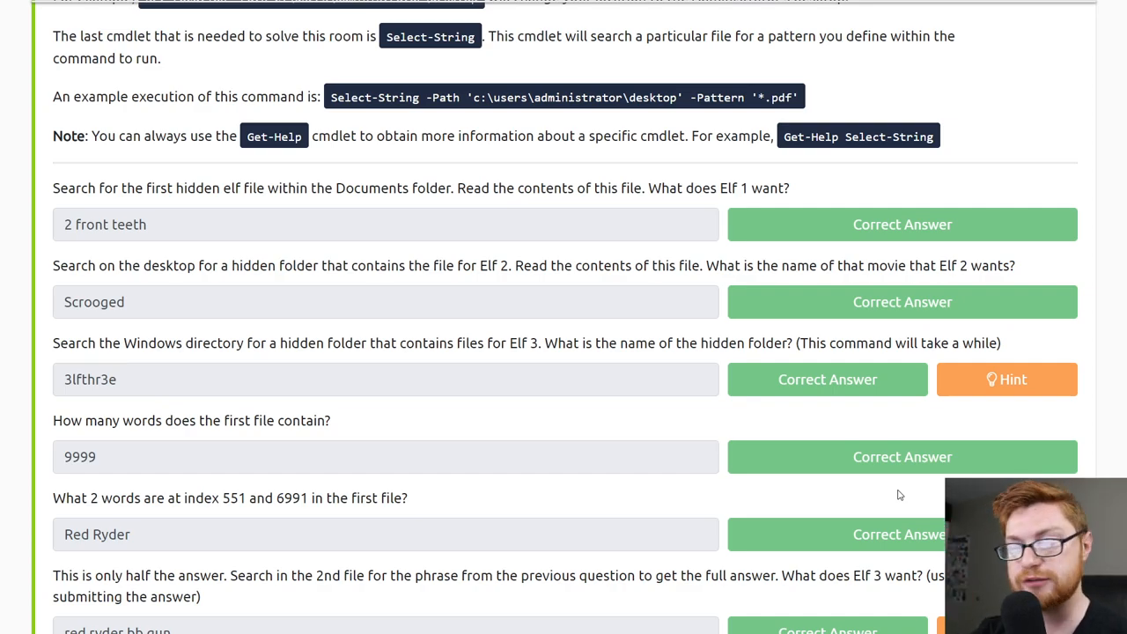
pyautogui.scroll(-3)
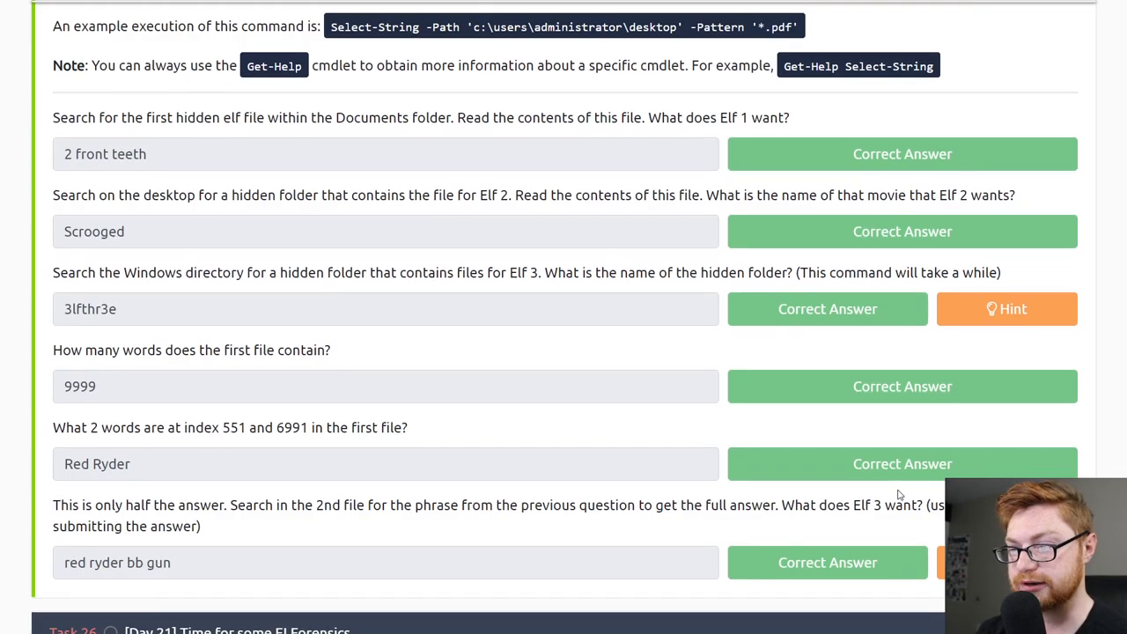
pyautogui.scroll(3)
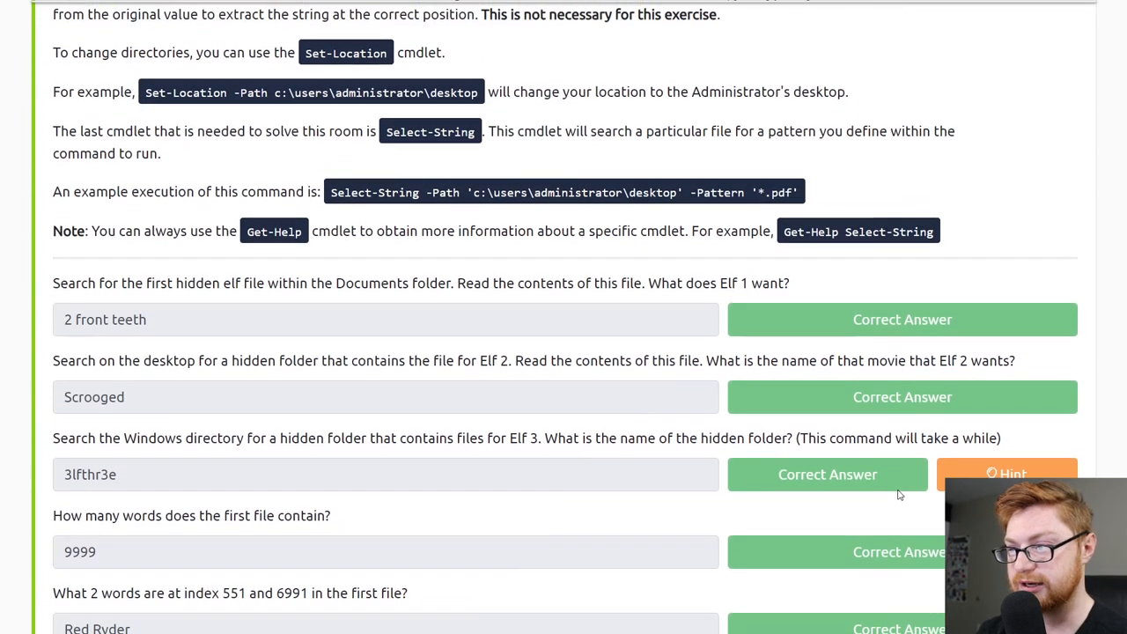
pyautogui.scroll(3)
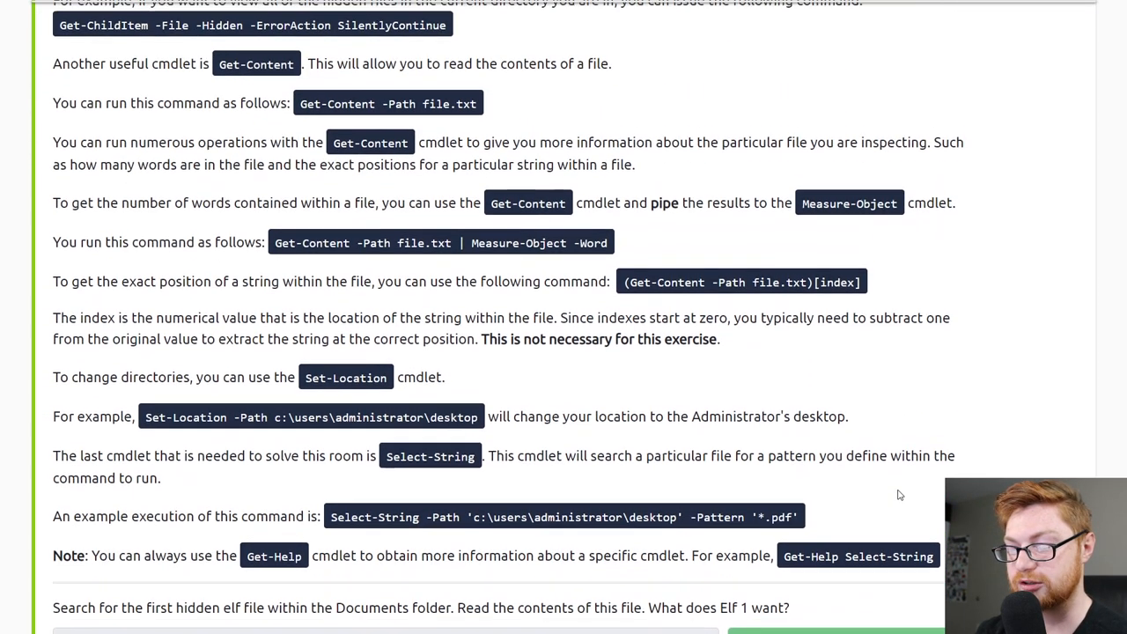
pyautogui.scroll(3)
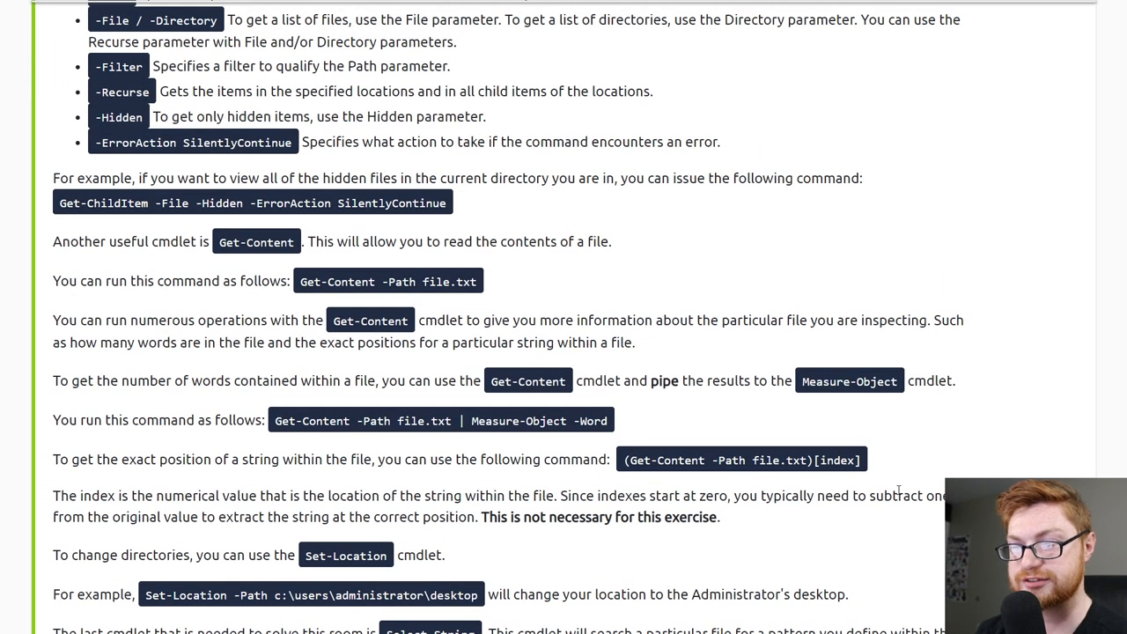
pyautogui.scroll(3)
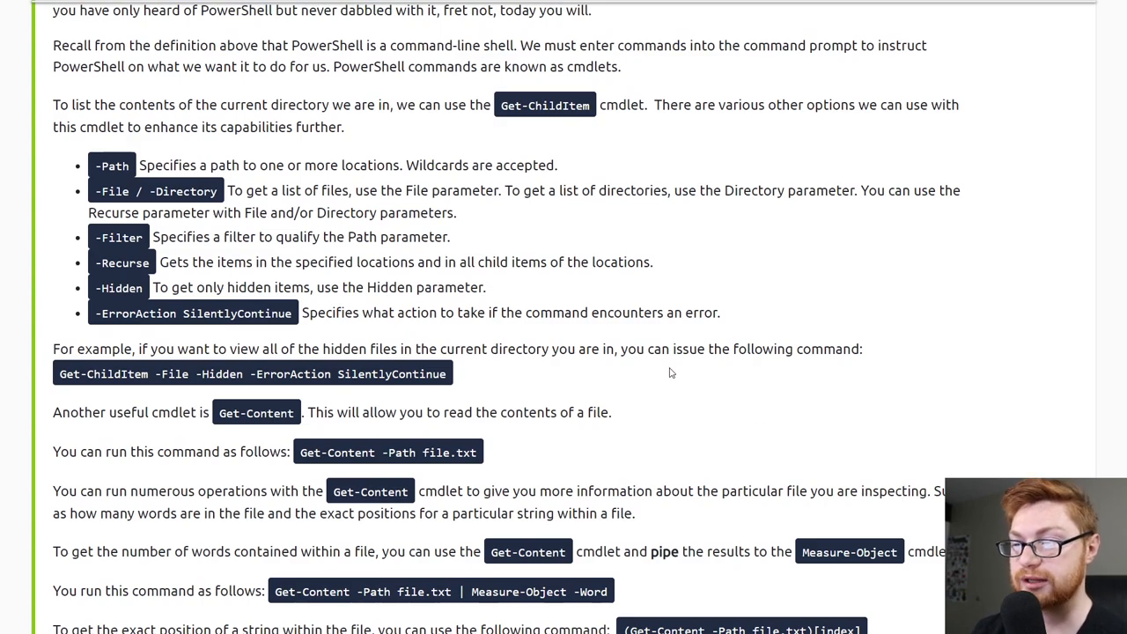
pyautogui.moveTo(803, 363)
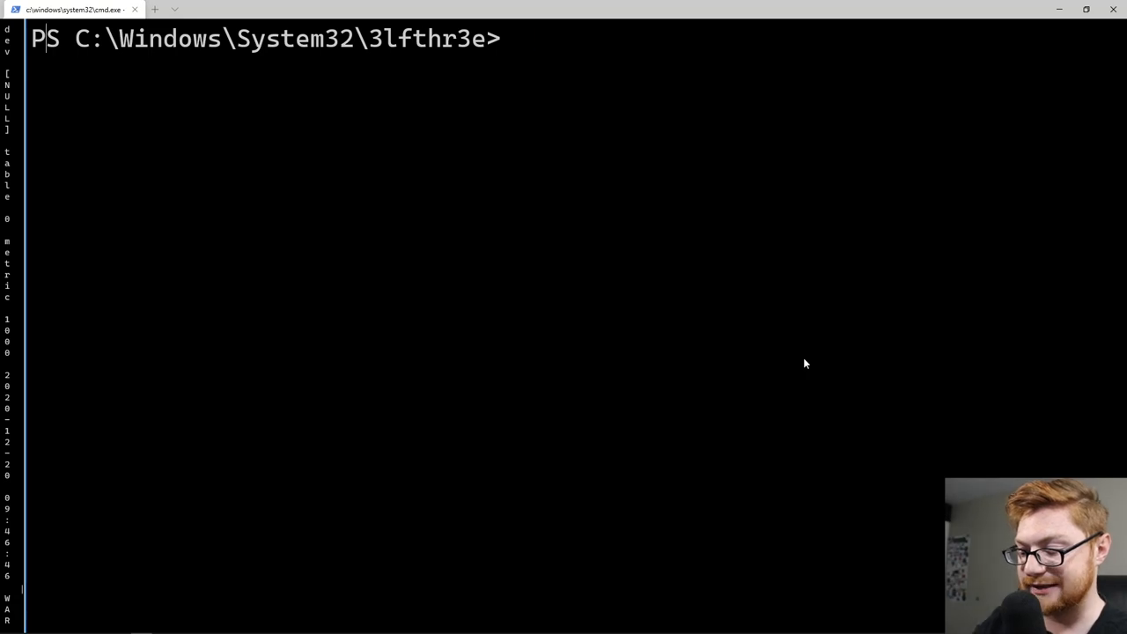
# Run Get-Help ls, showing Get-ChildItem's syntax, aliases and remarks.
pyautogui.write('Get-Help')
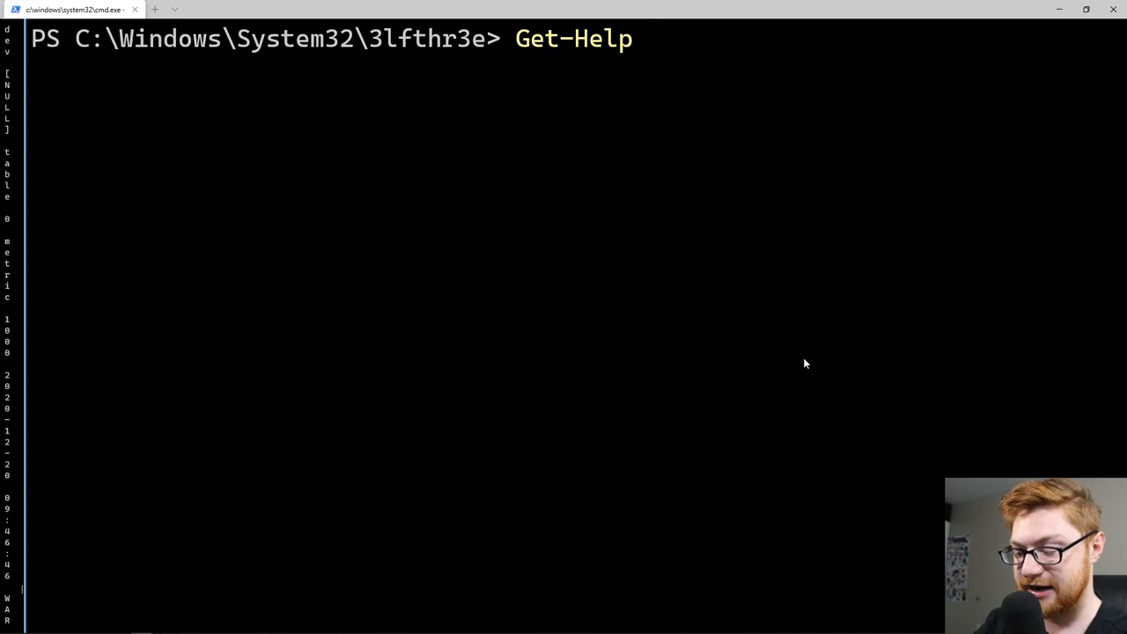
pyautogui.press('Return')
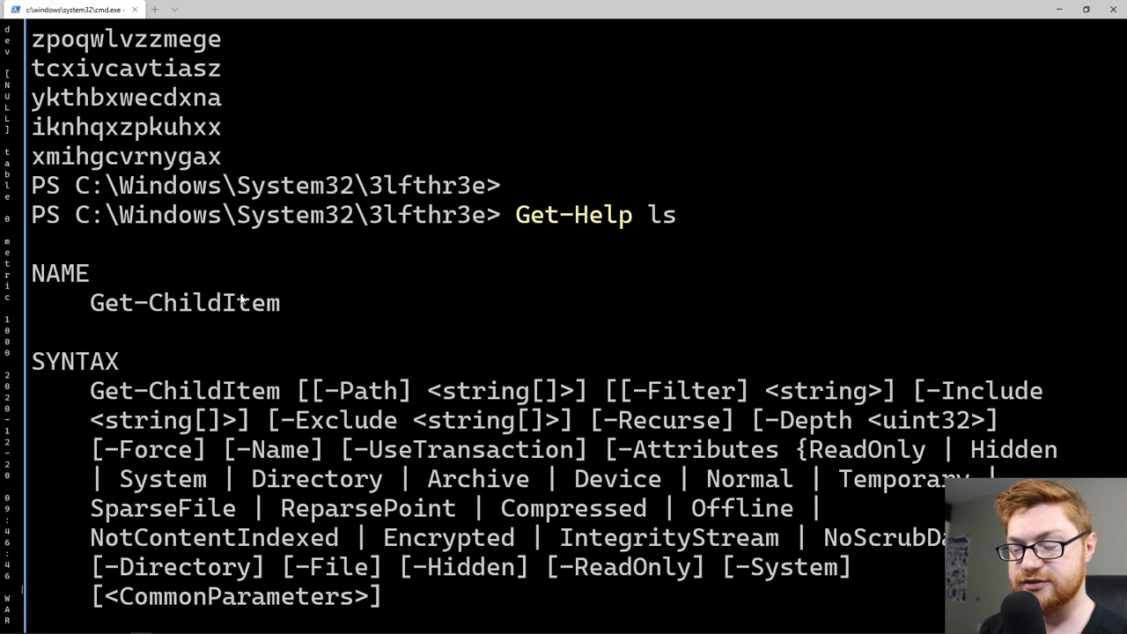
pyautogui.doubleClick(185, 303)
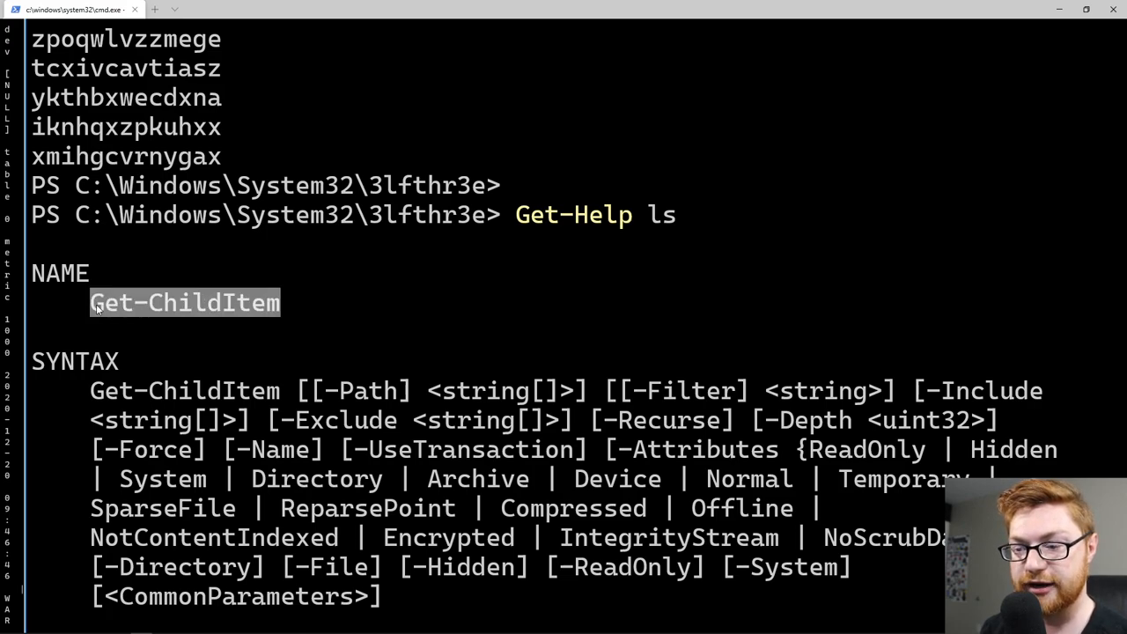
pyautogui.scroll(-3)
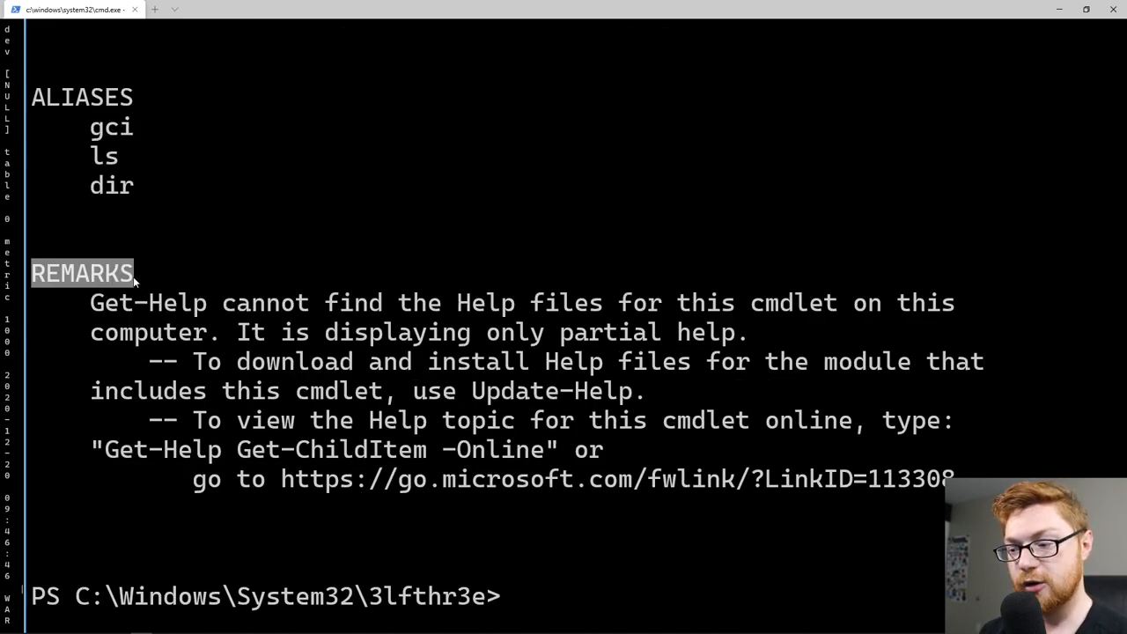
pyautogui.moveTo(572, 314)
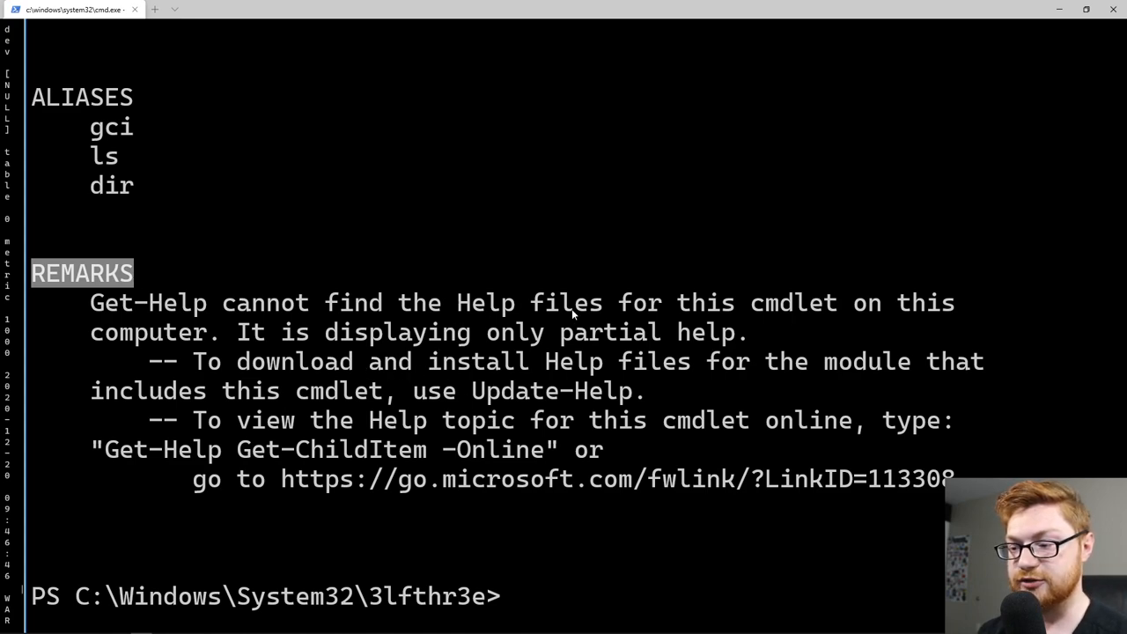
pyautogui.moveTo(754, 306)
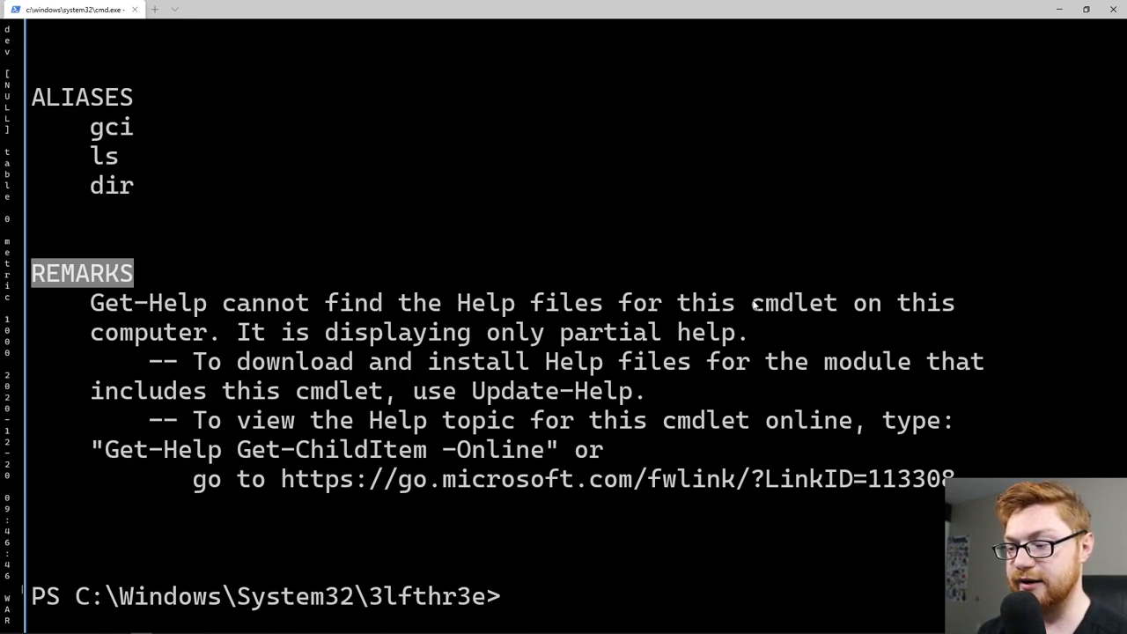
pyautogui.moveTo(467, 405)
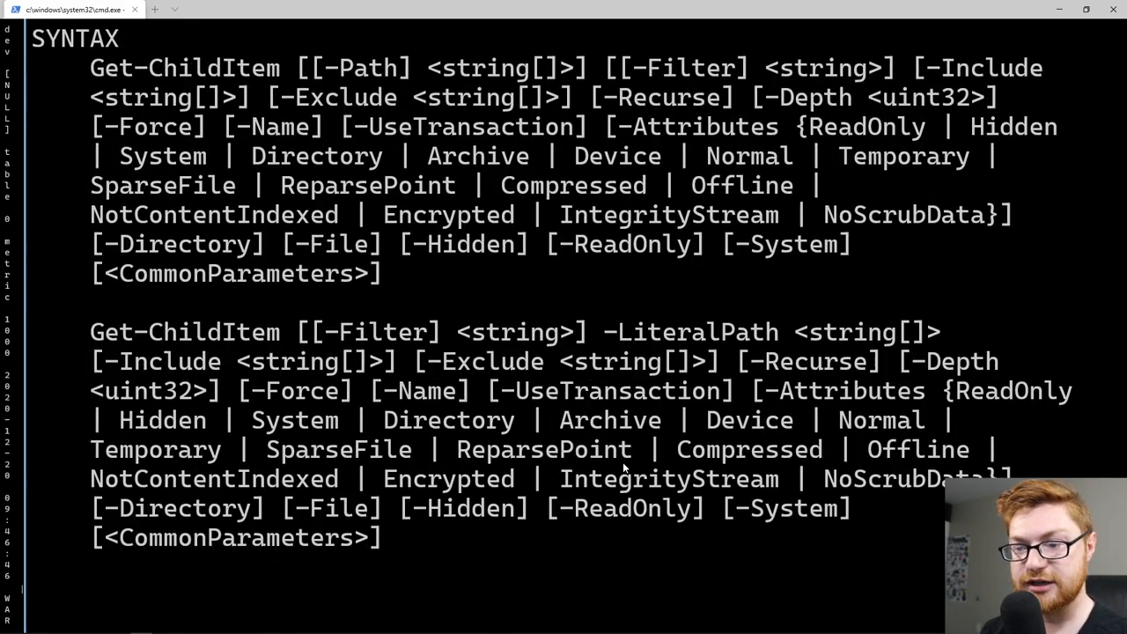
pyautogui.scroll(3)
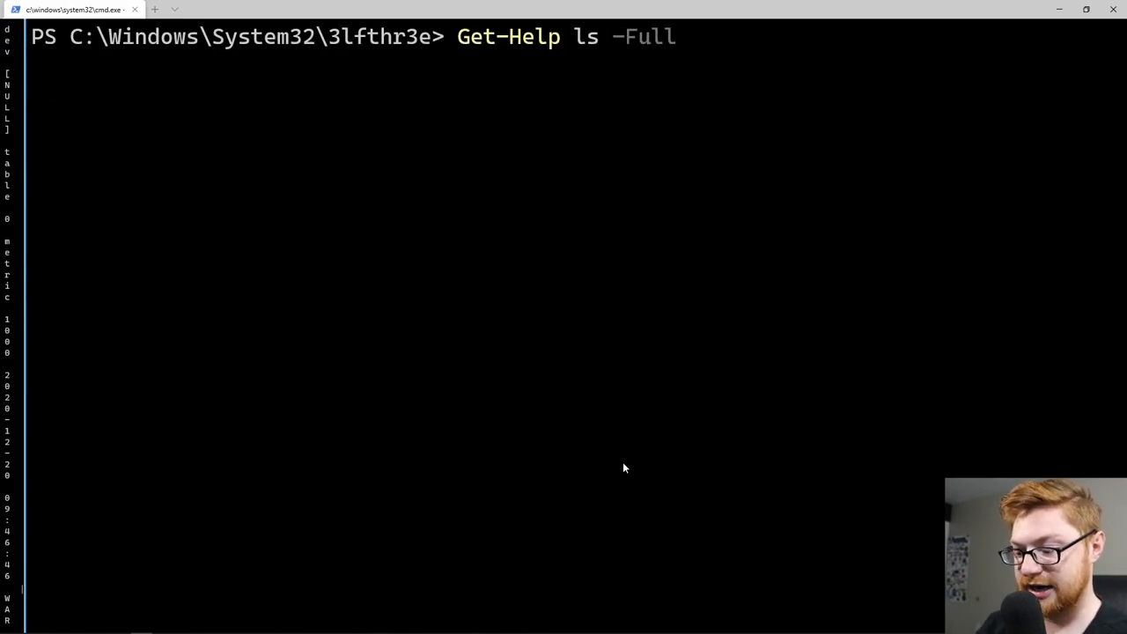
# Replace 'ls -Full' with Get-Help to run Get-Help Get-Help.
pyautogui.press('BackSpace')
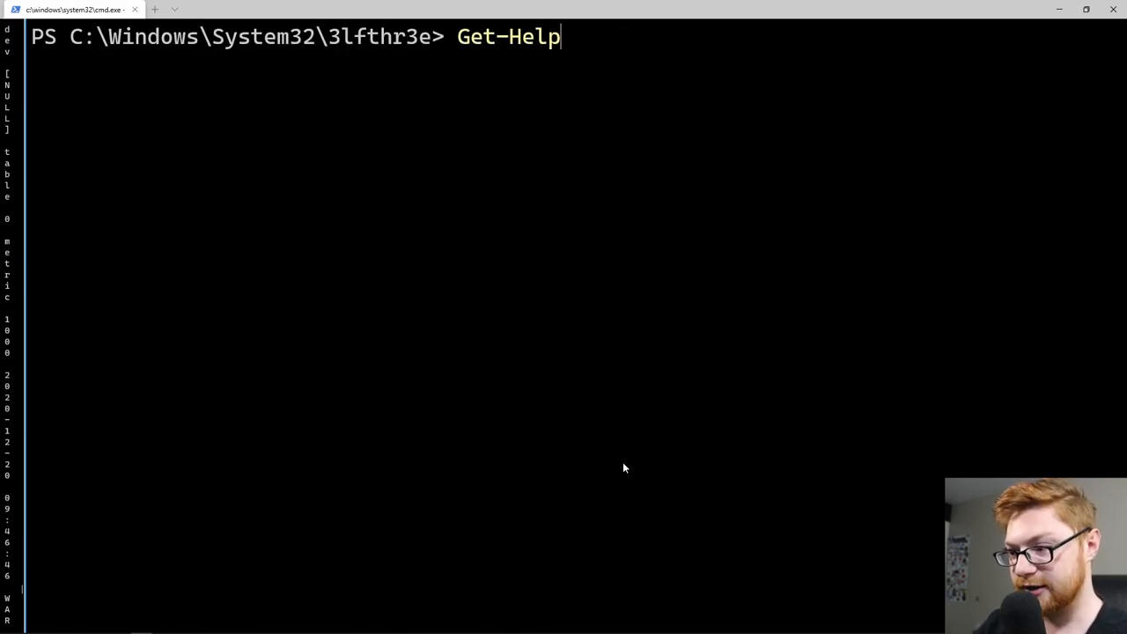
pyautogui.write('Get-Help')
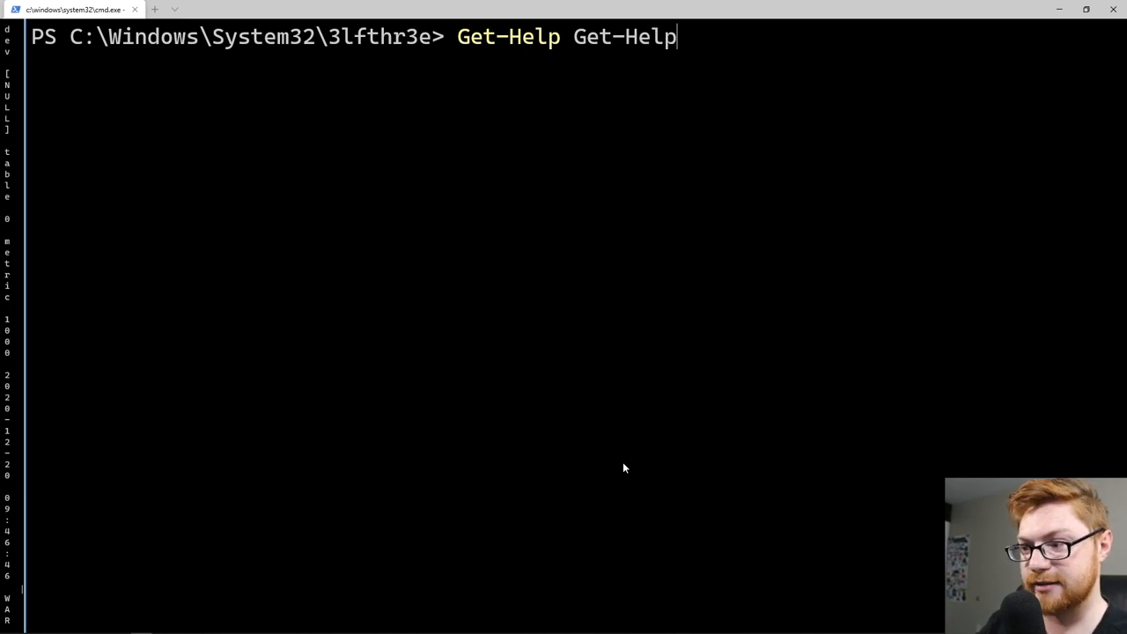
pyautogui.press('Return')
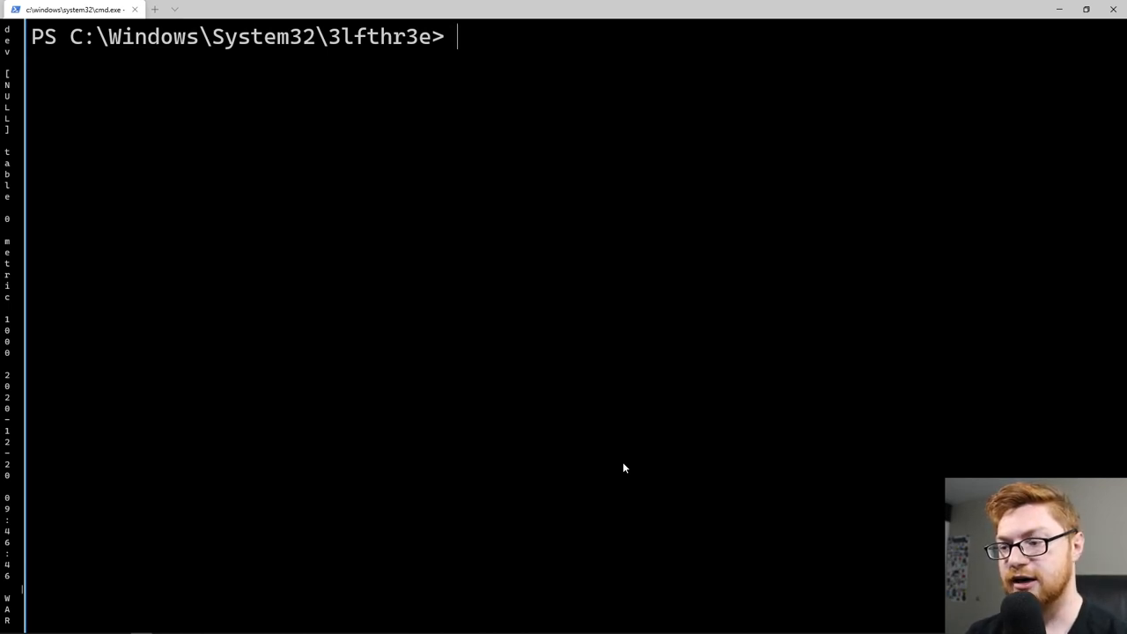
pyautogui.moveTo(870, 357)
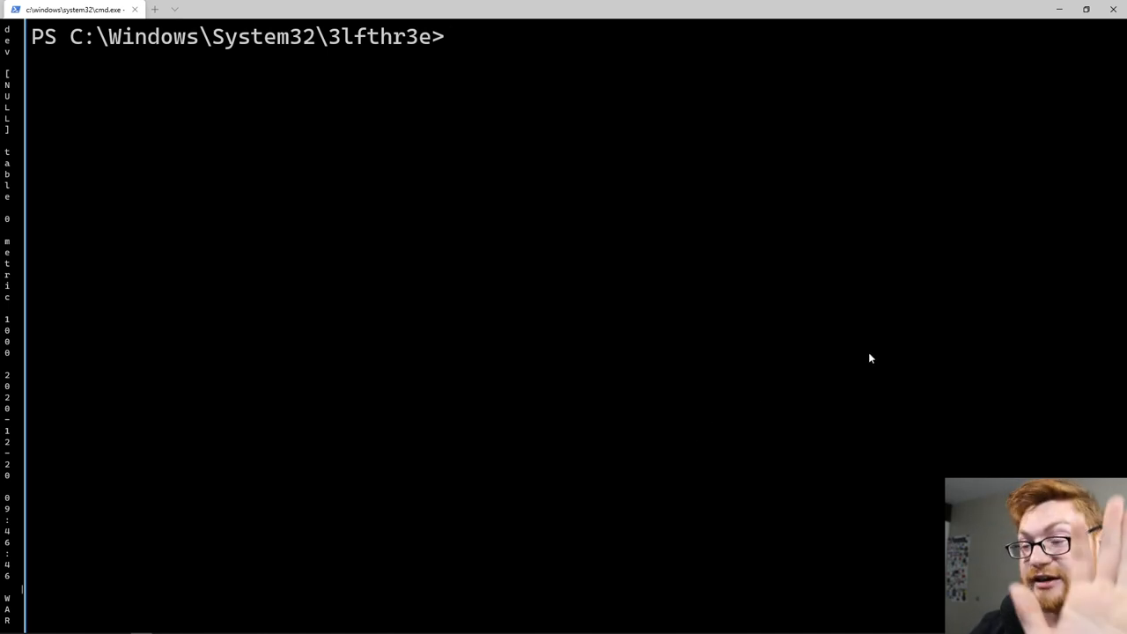